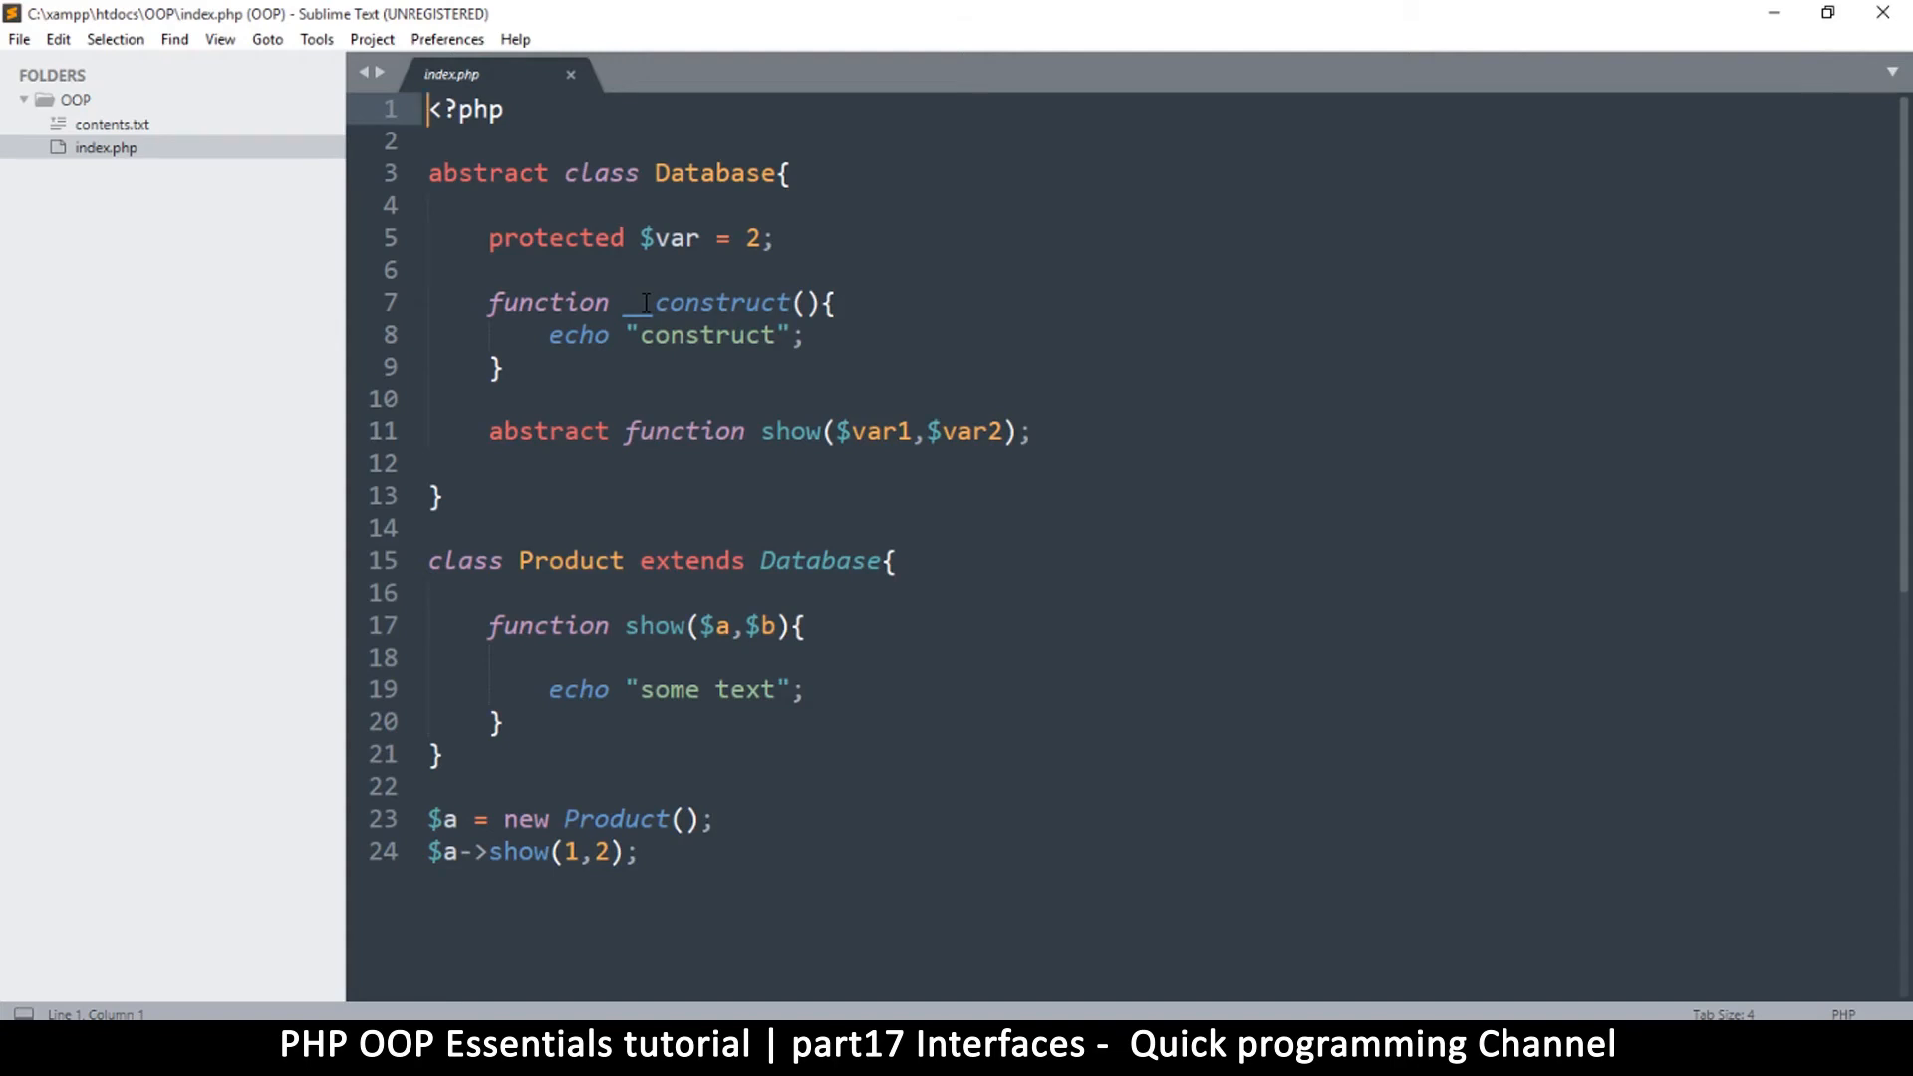
Step: Highlight the abstract keyword, the abstract show declaration and the constructor of Database
double_click(487, 172)
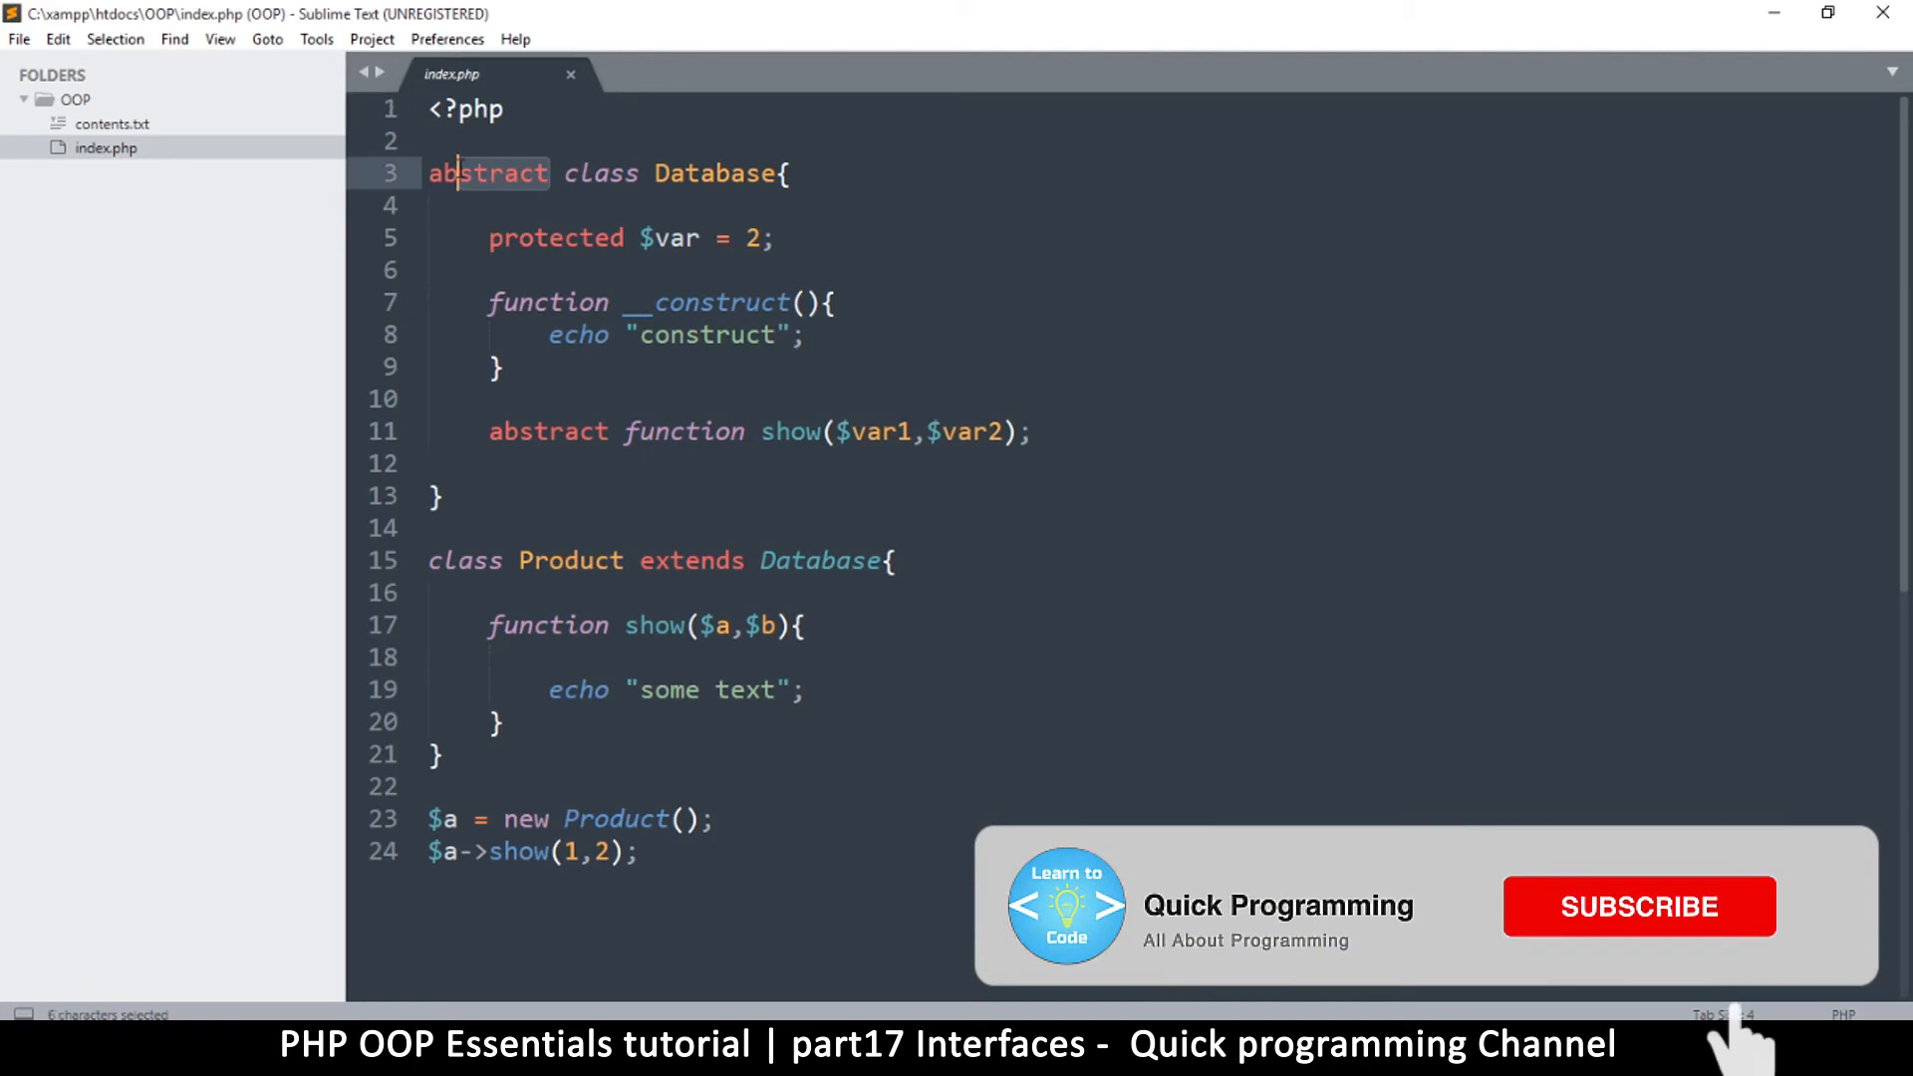
left_click(1637, 907)
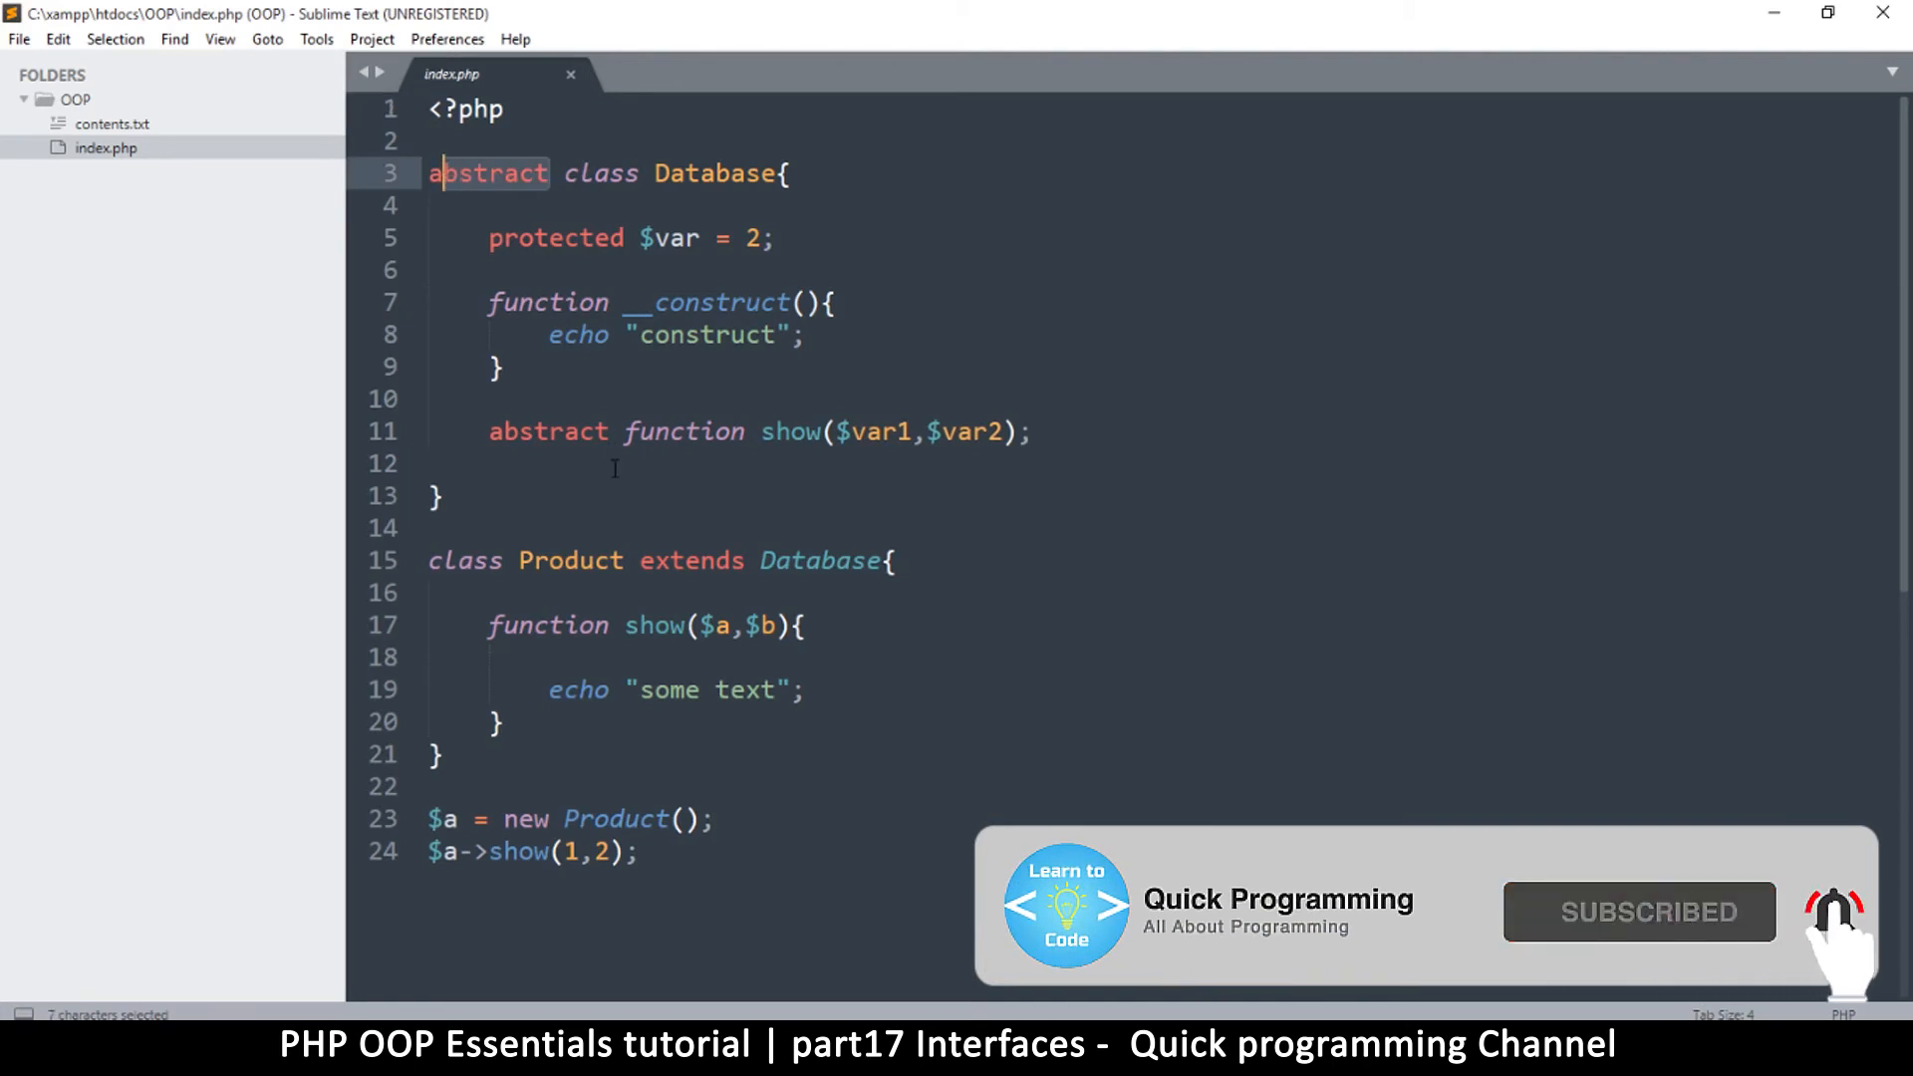
left_click_drag(622, 430, 1015, 431)
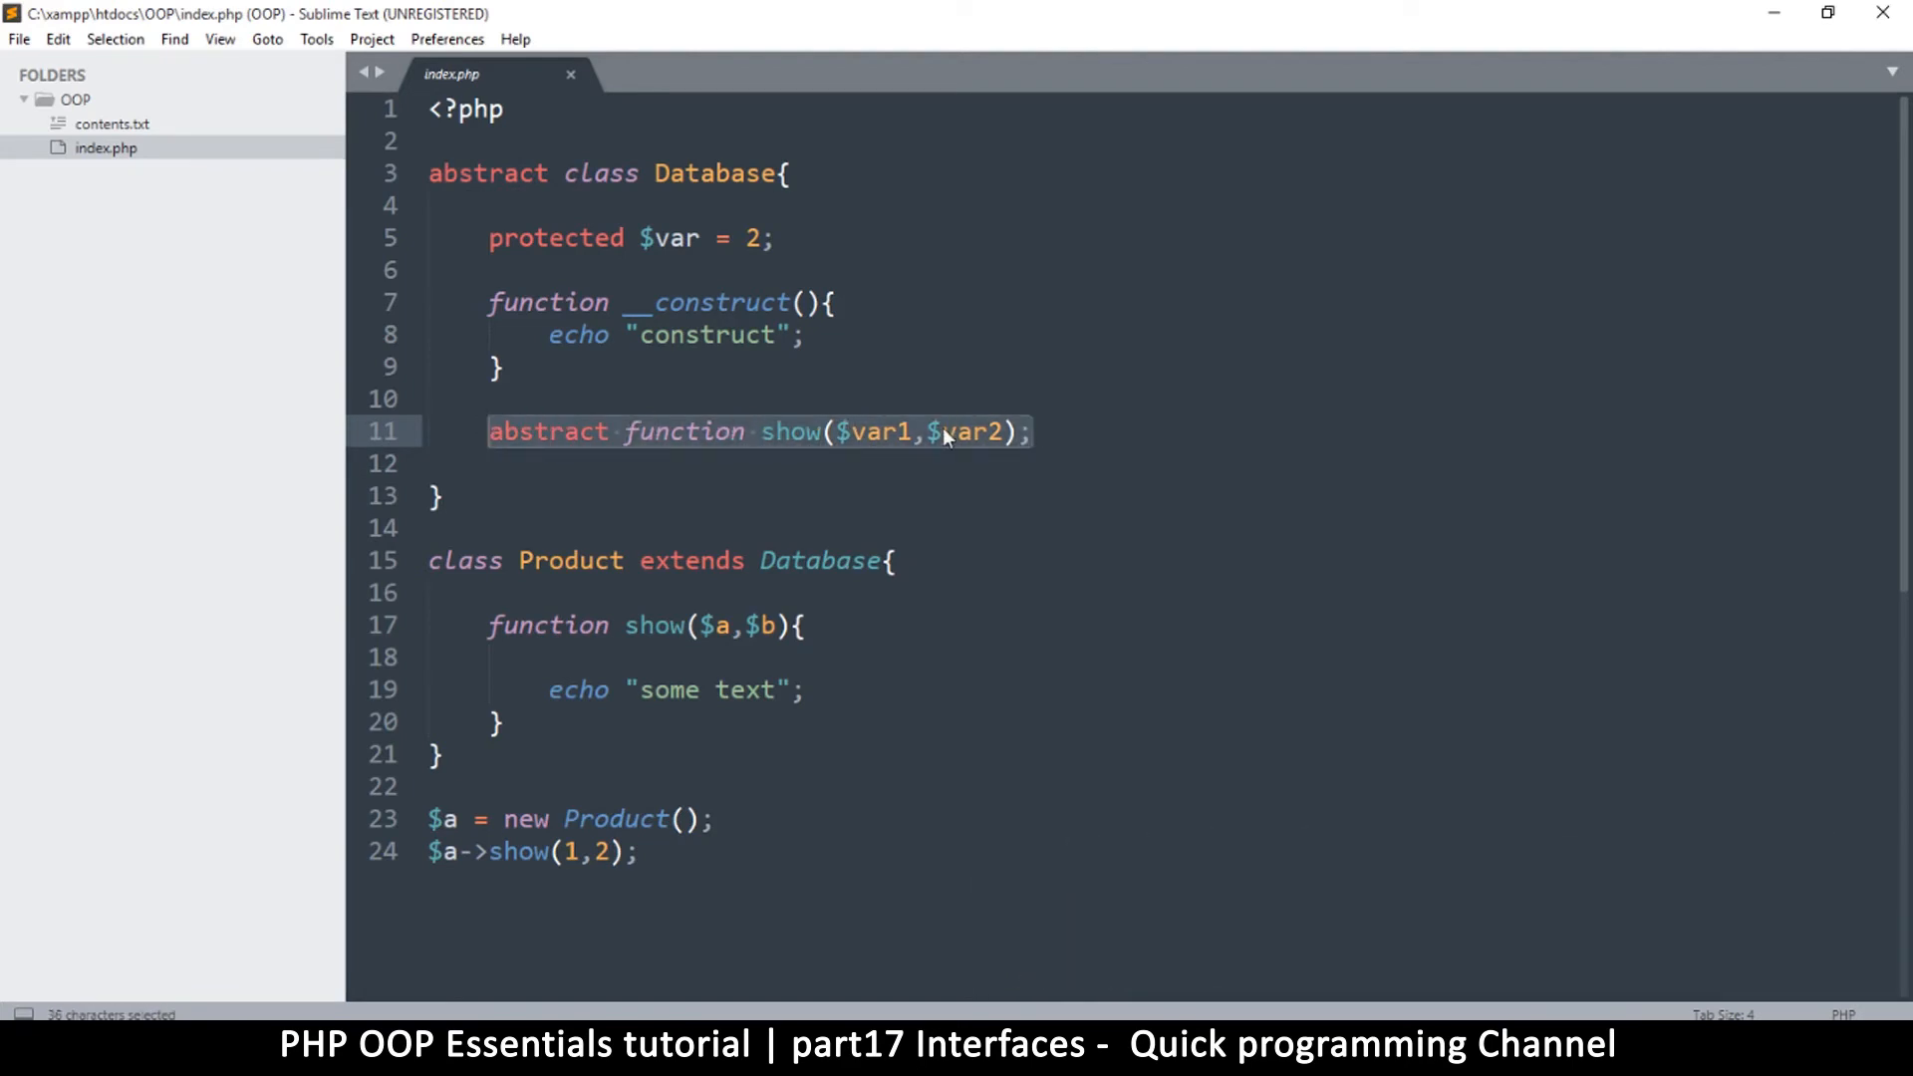
left_click(1032, 431)
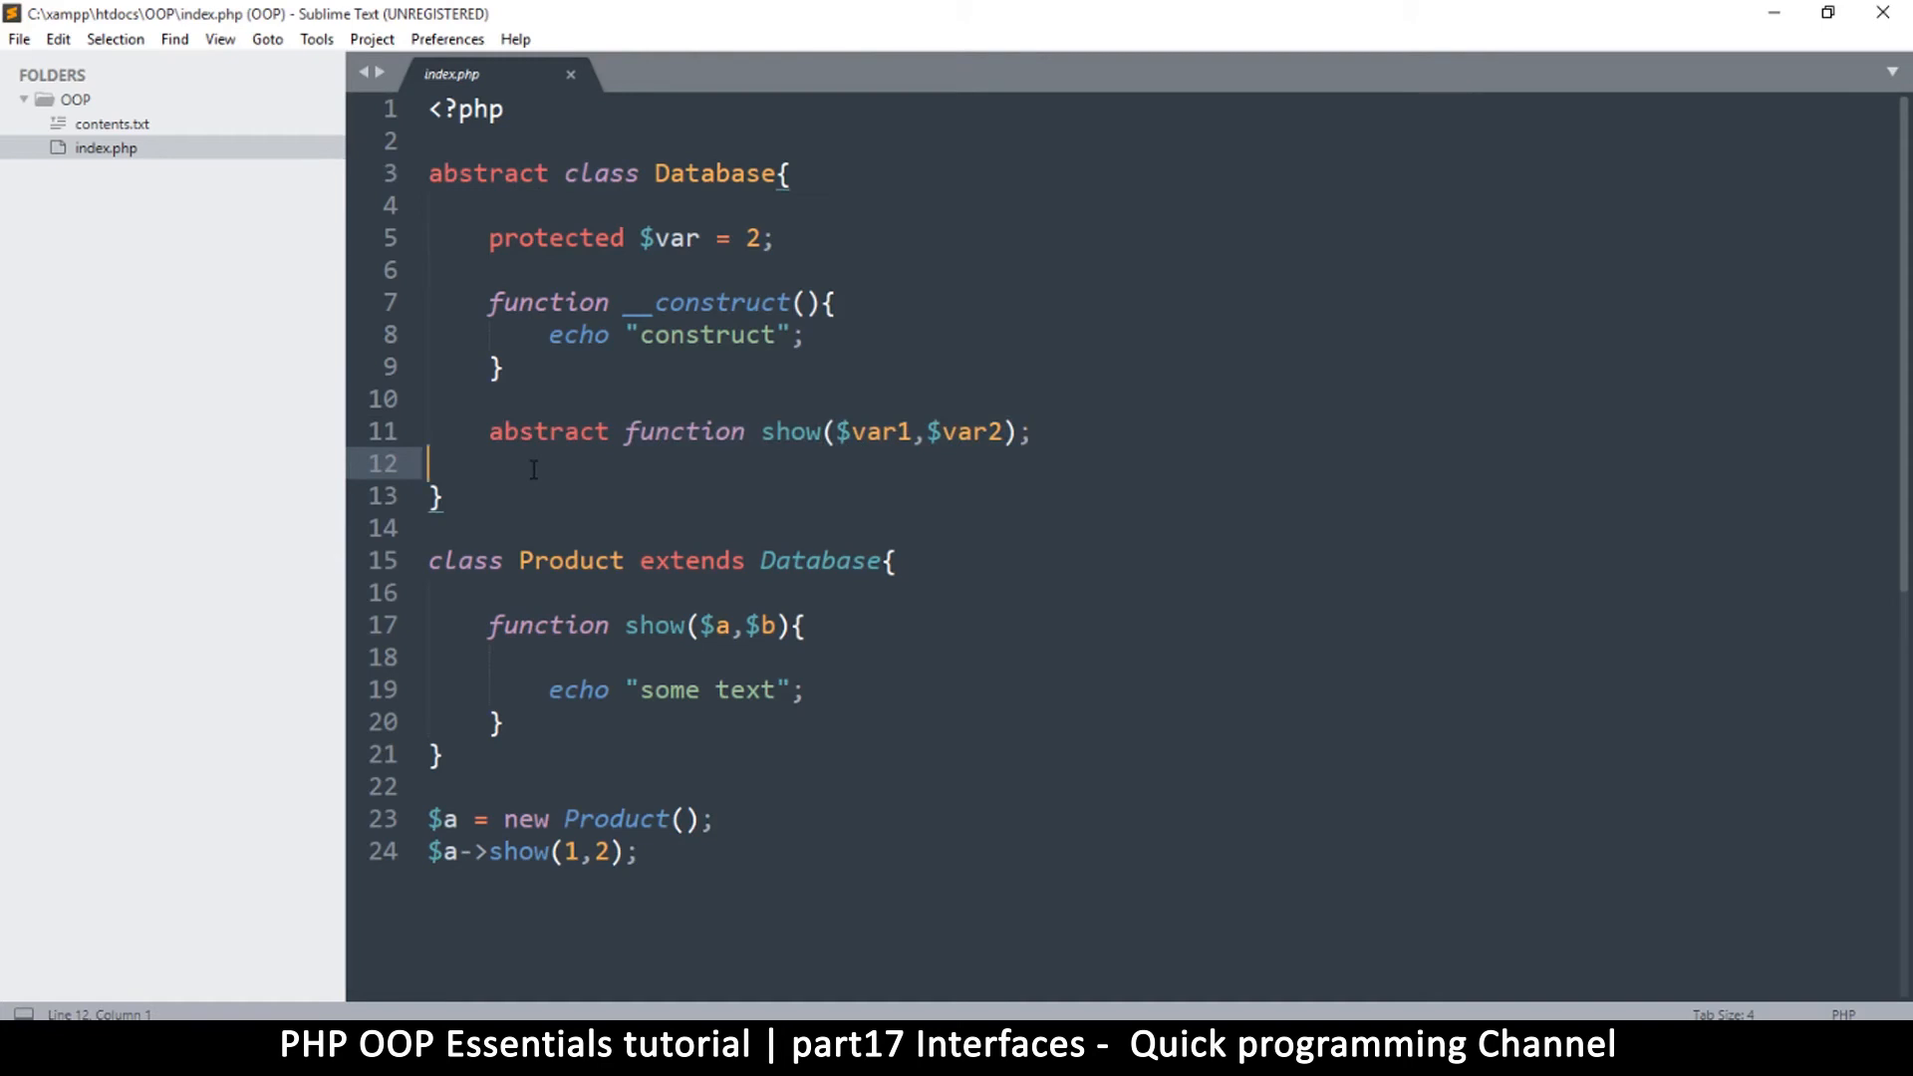
double_click(513, 301)
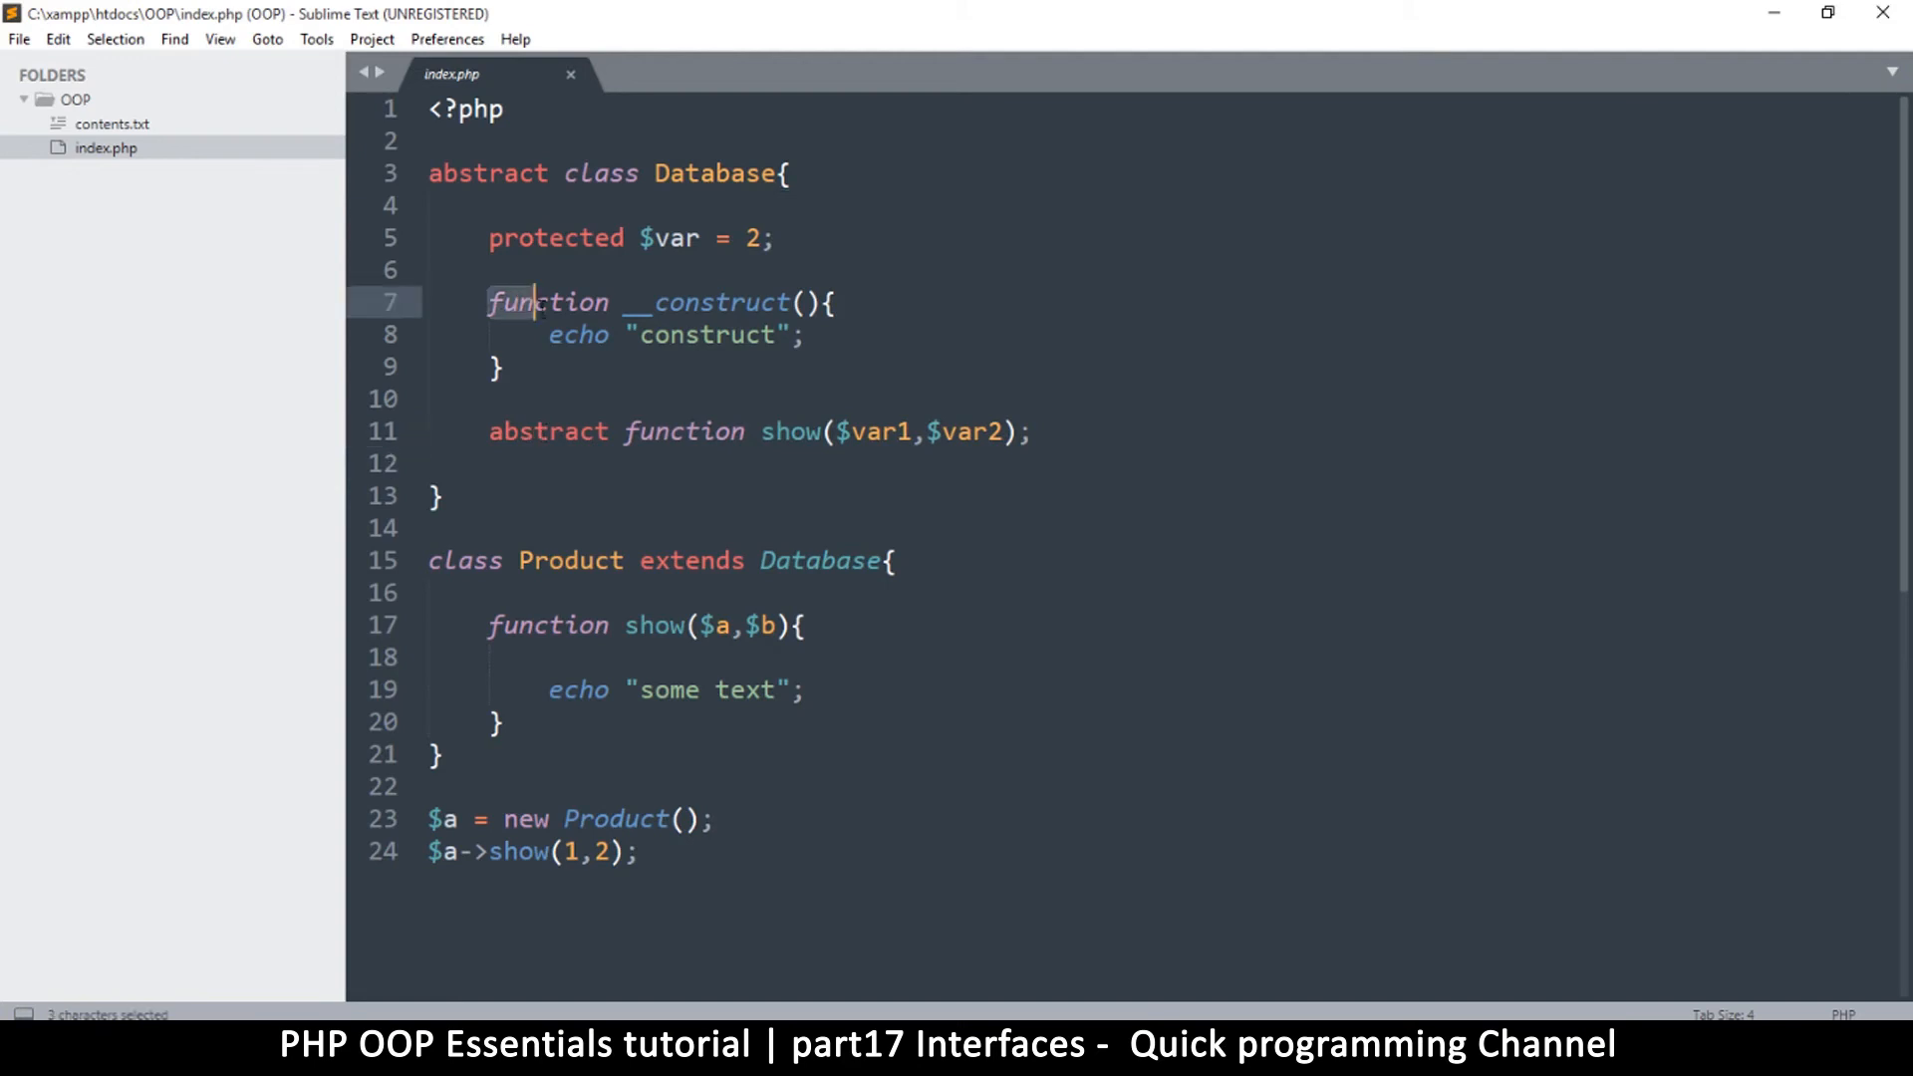
left_click_drag(531, 303, 504, 368)
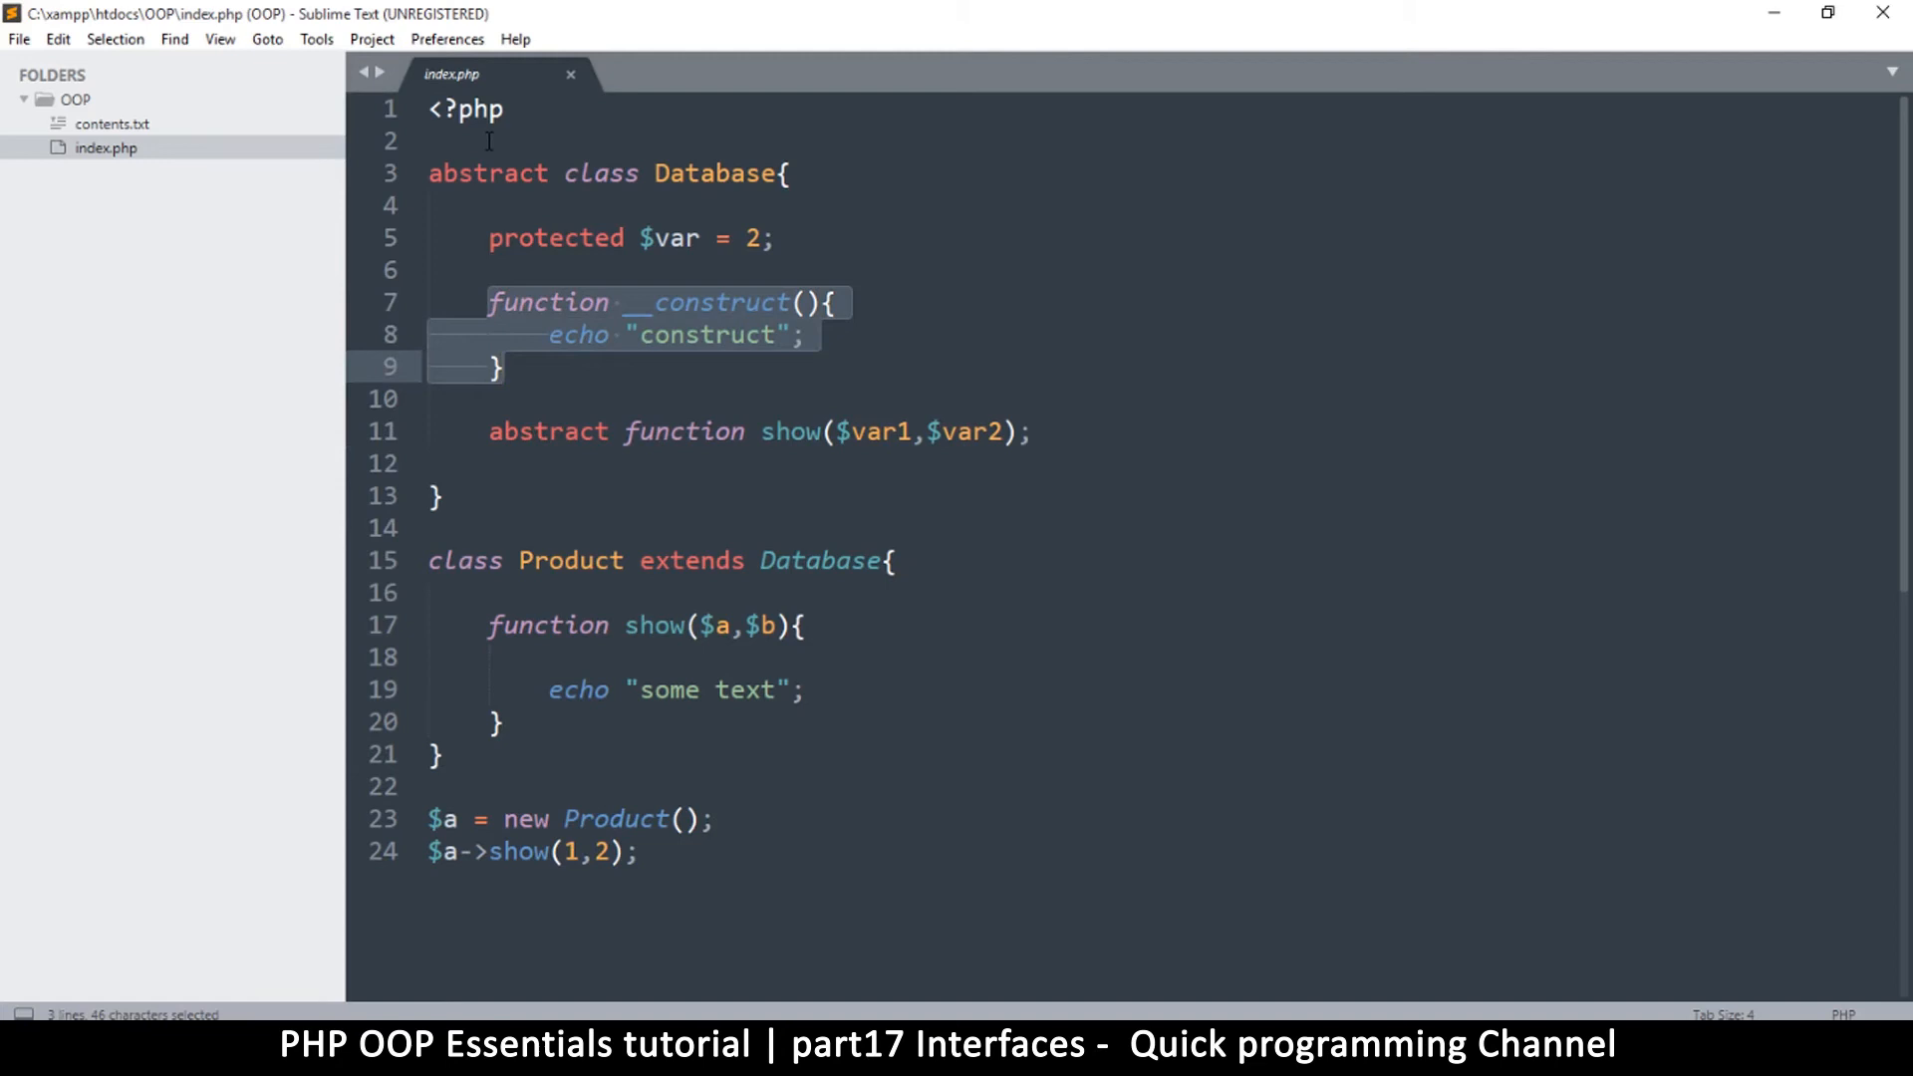
mouse_move(601, 339)
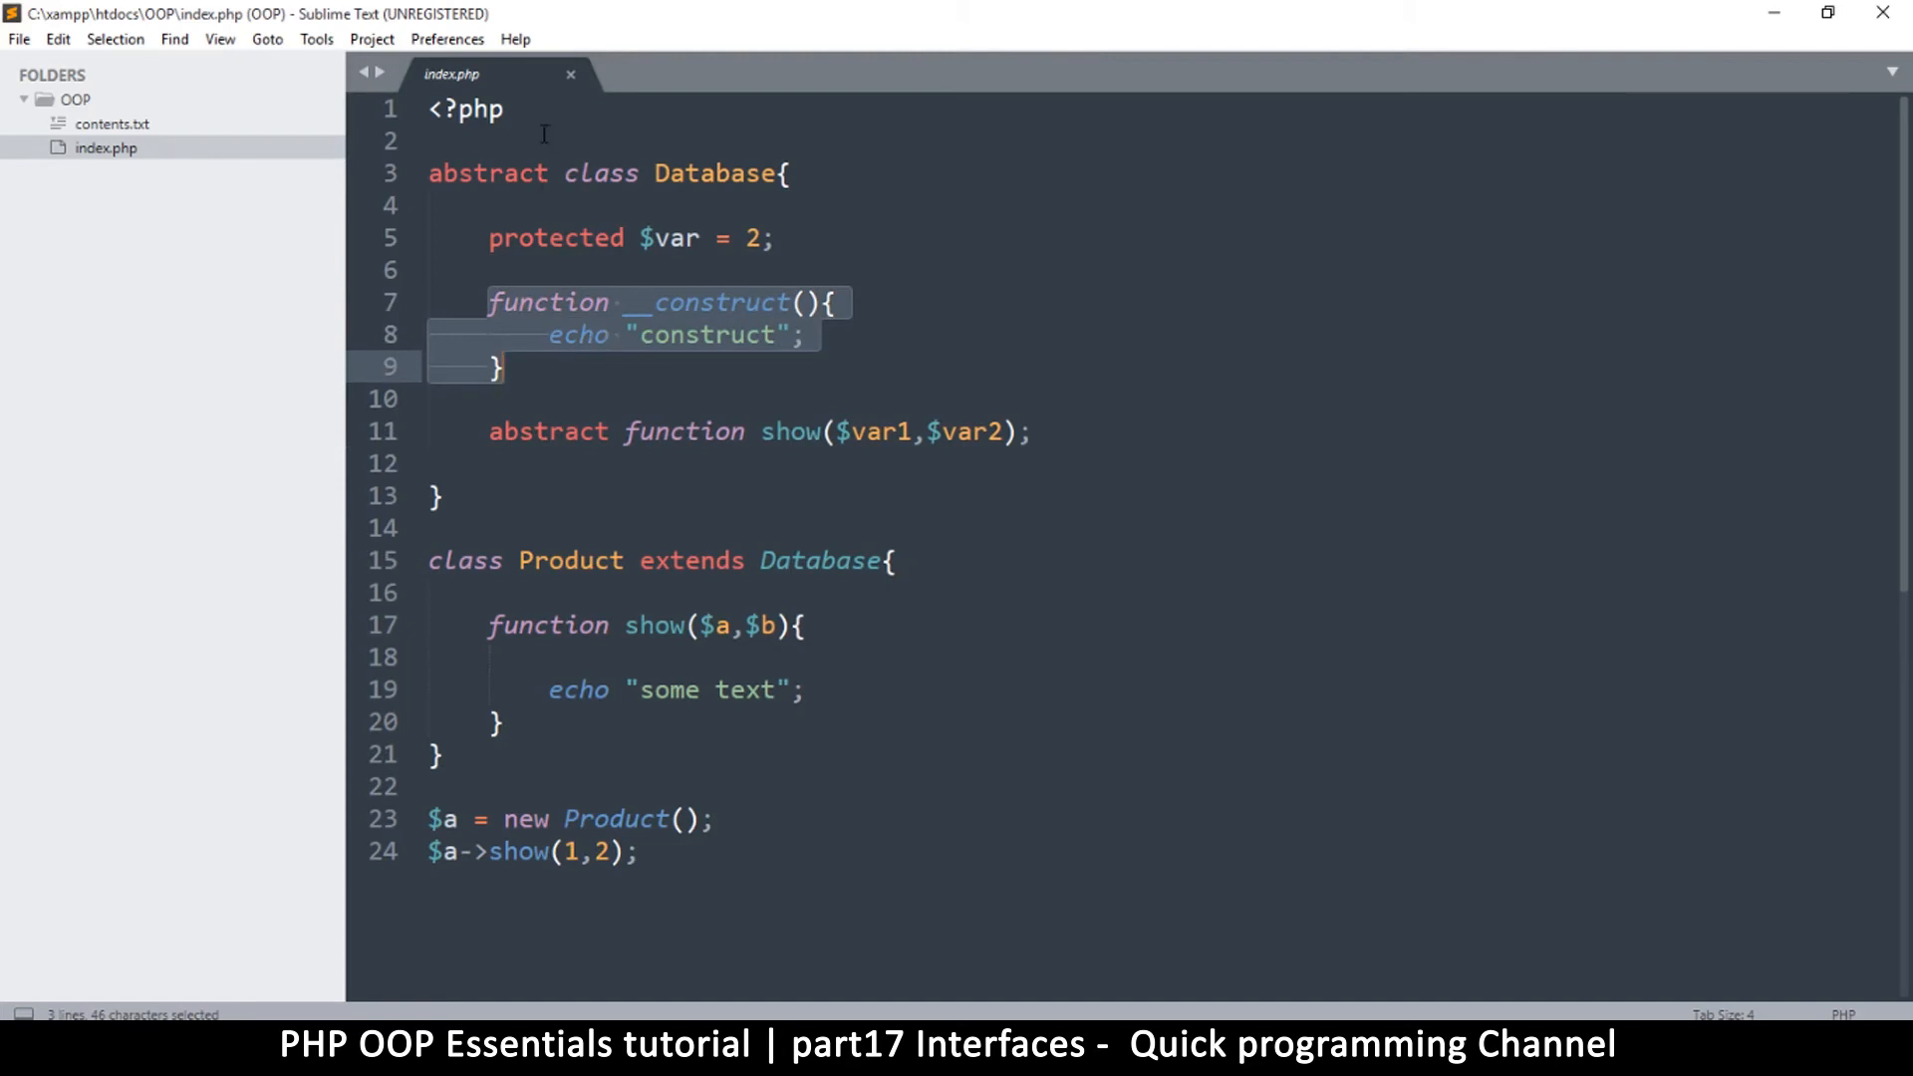
Step: Insert an empty 'interface database{ }' block below the php opening tag
key("enter")
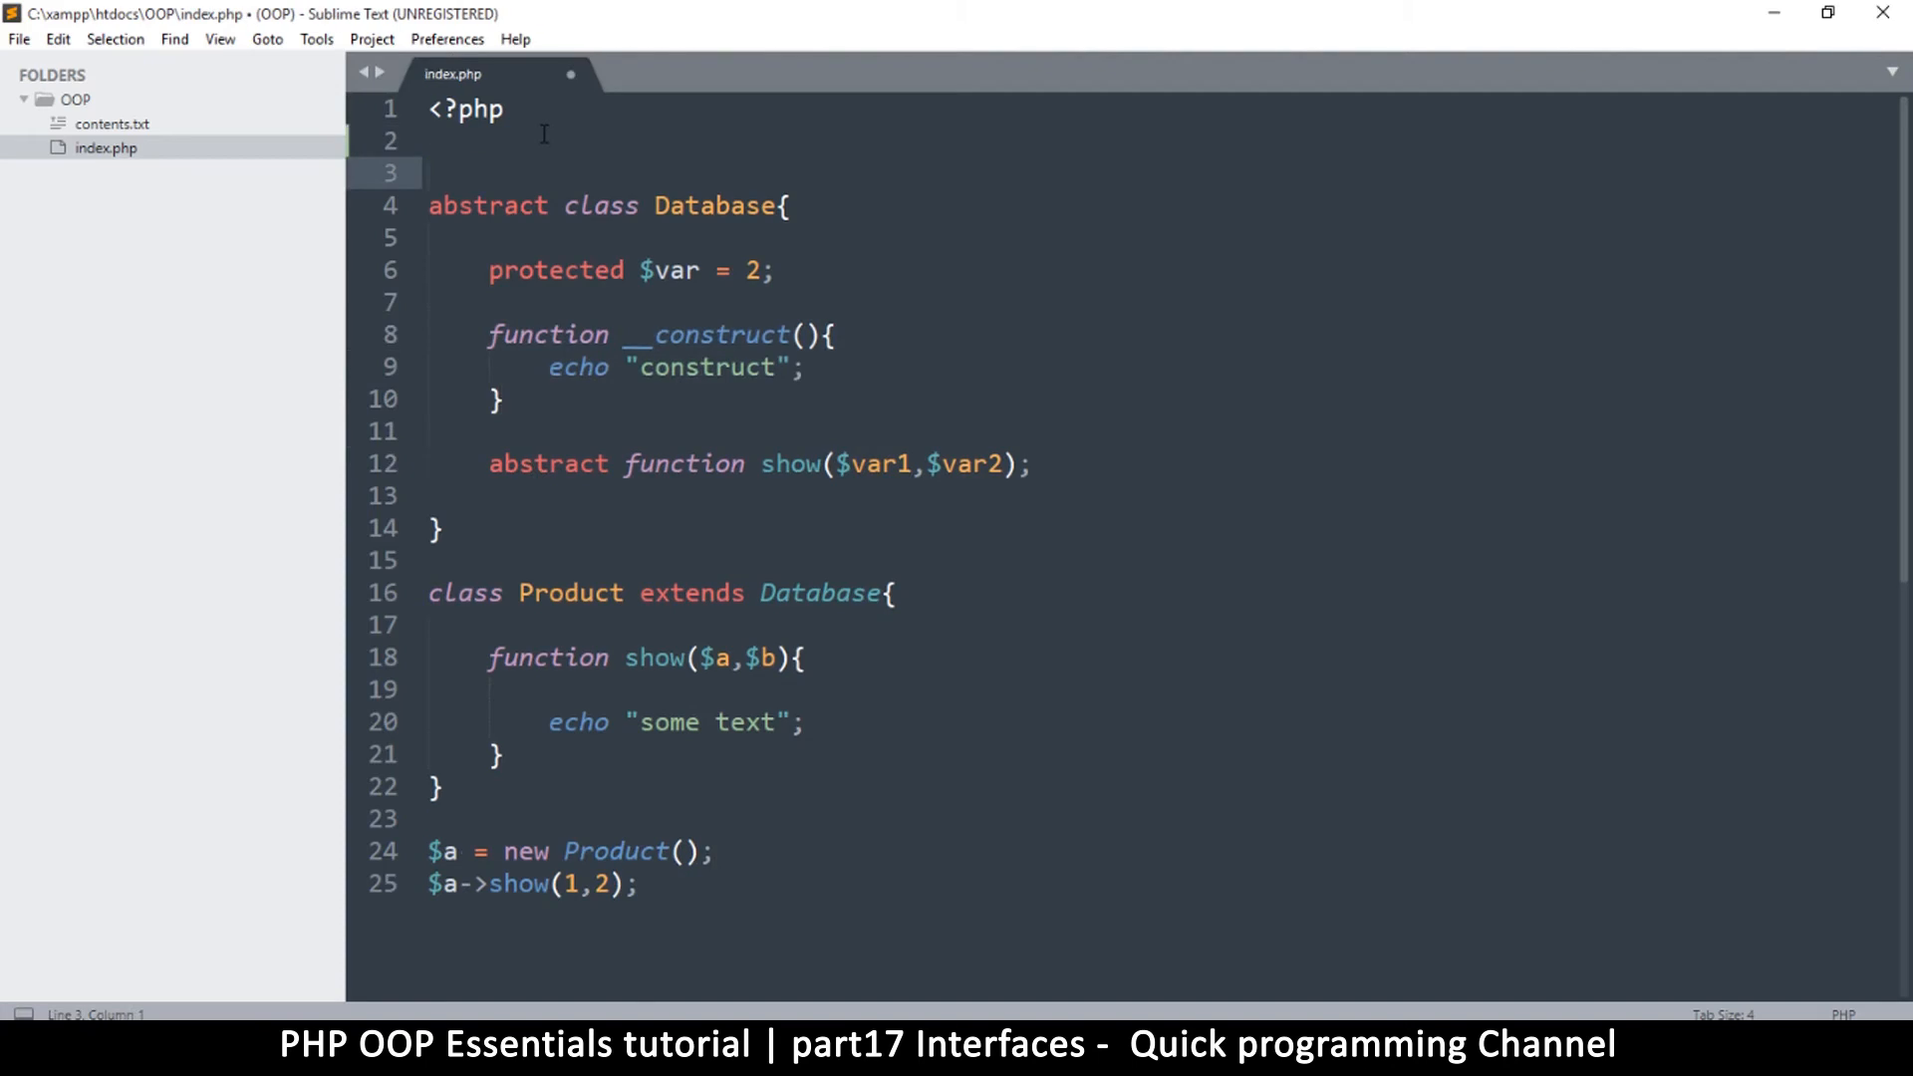
type("interface")
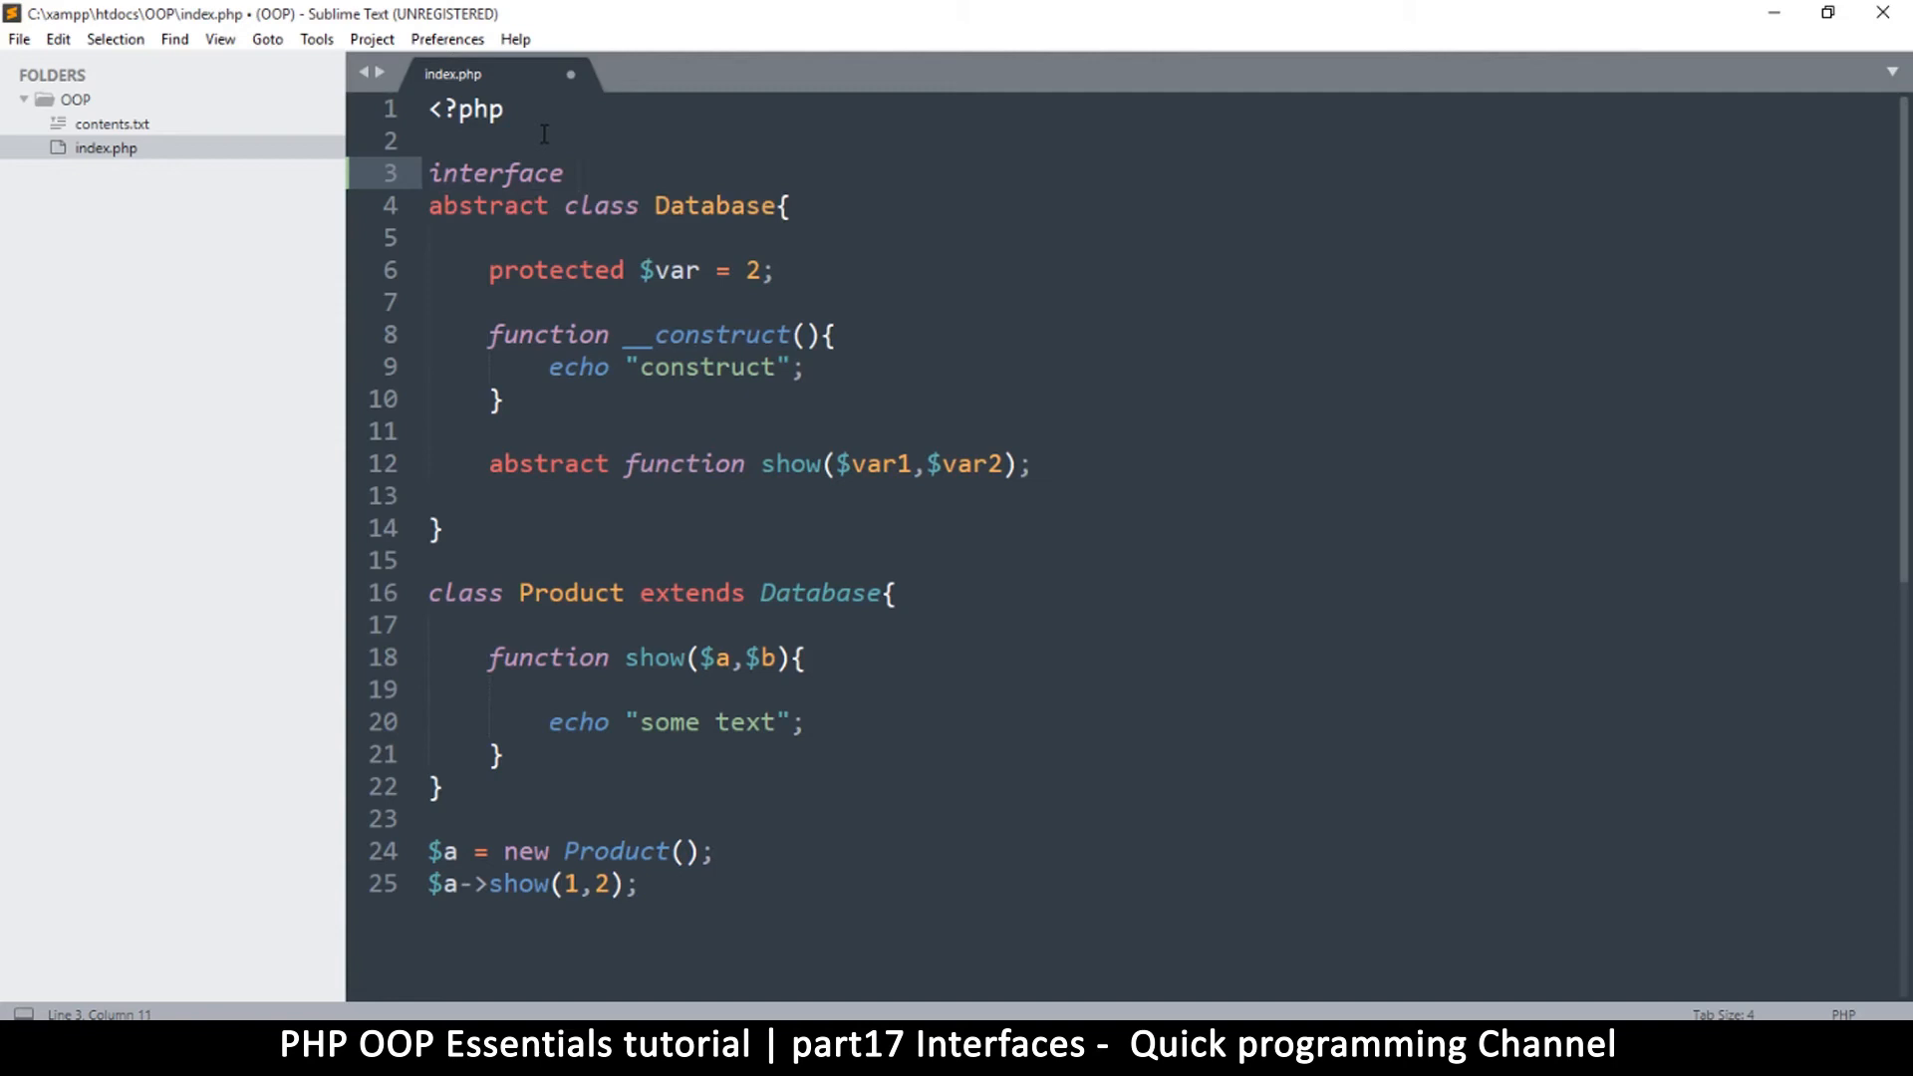
type("database{")
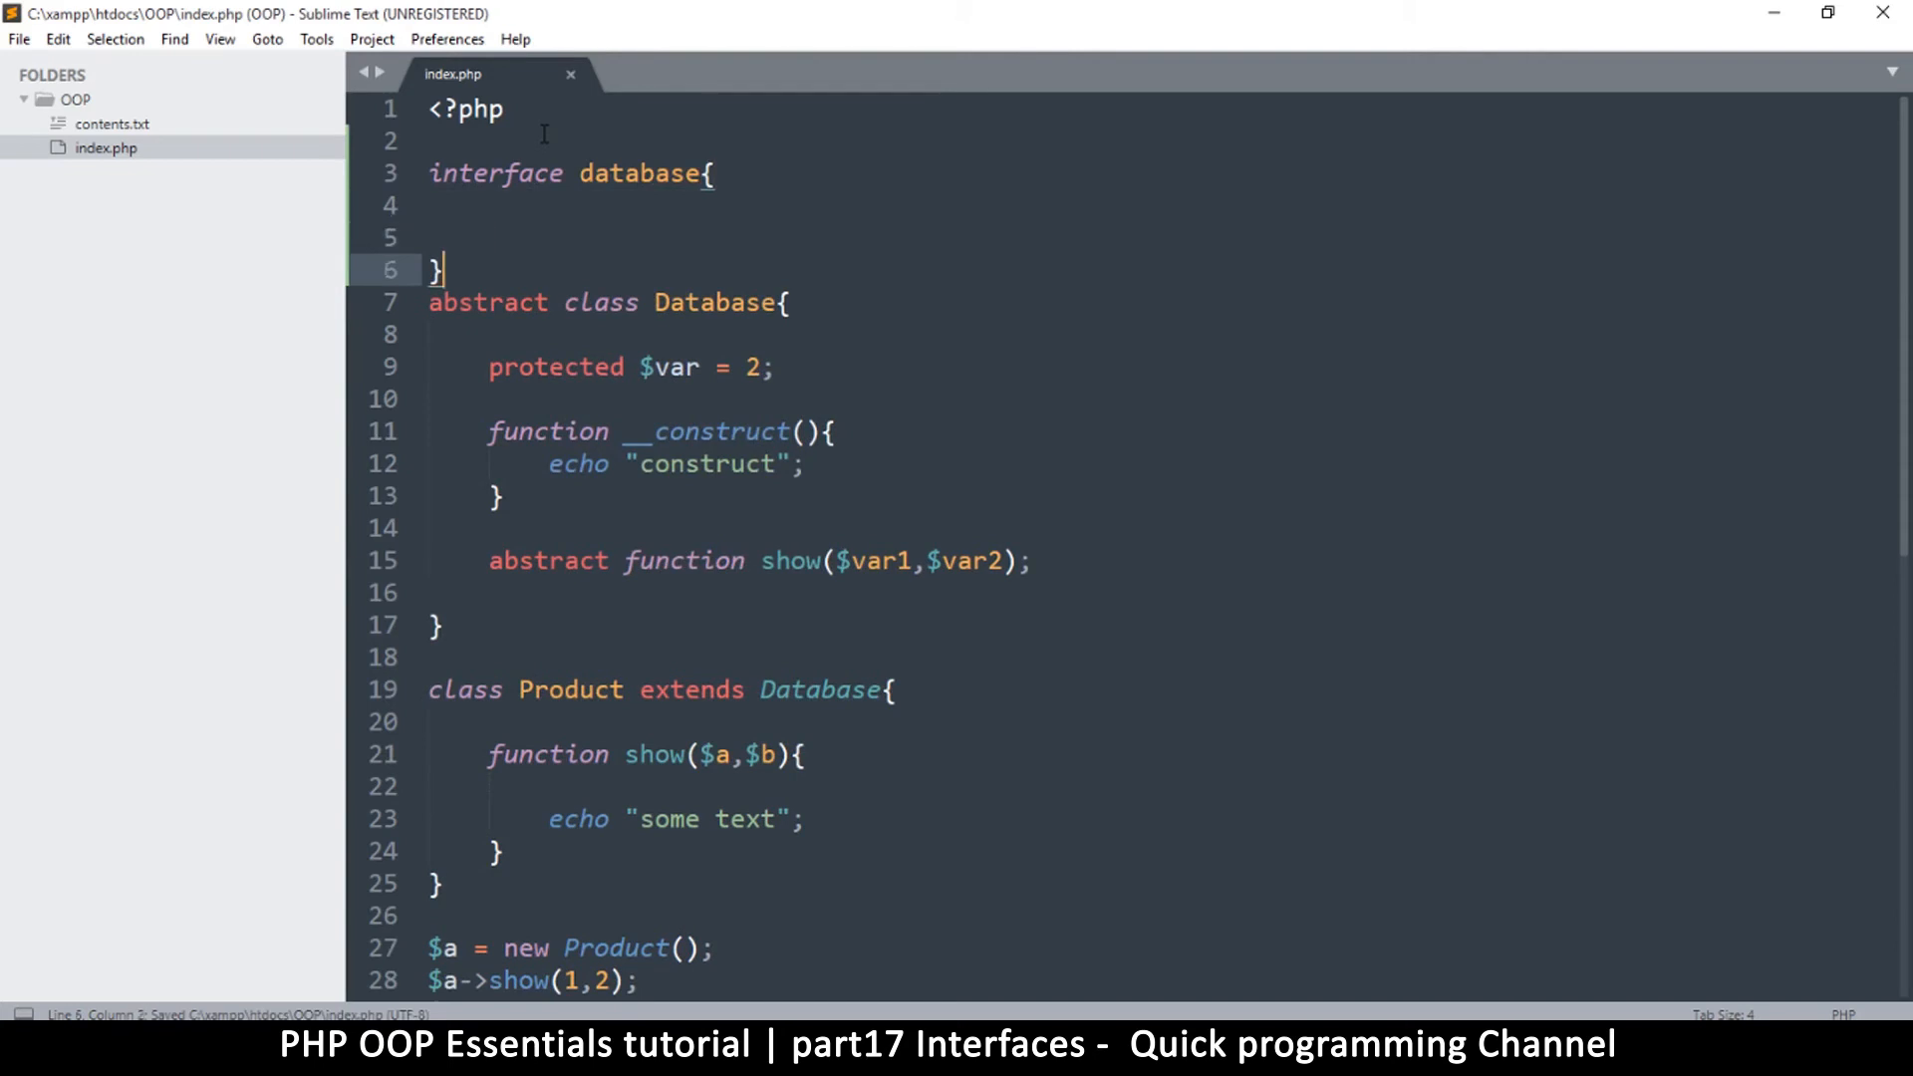
key("enter")
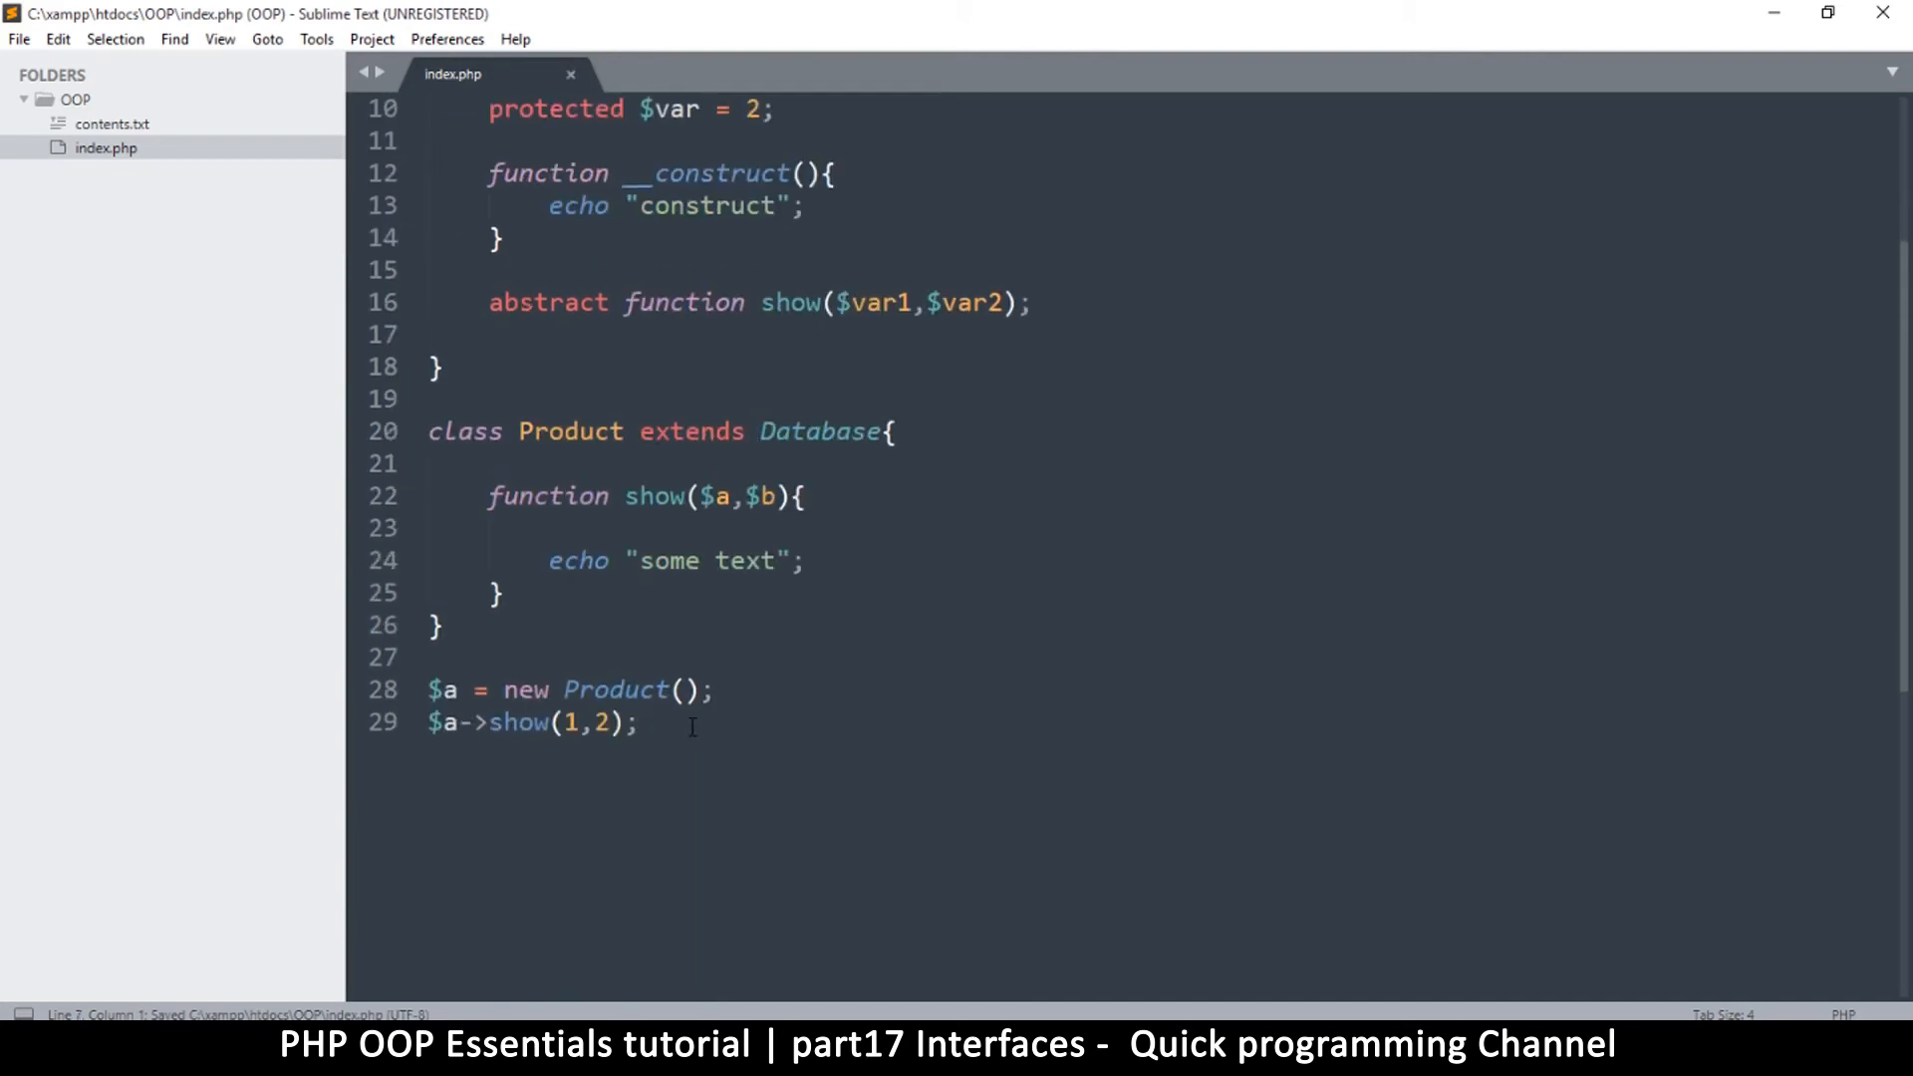
Step: Highlight lines in the class, including the protected $var property
left_click_drag(430, 656, 637, 722)
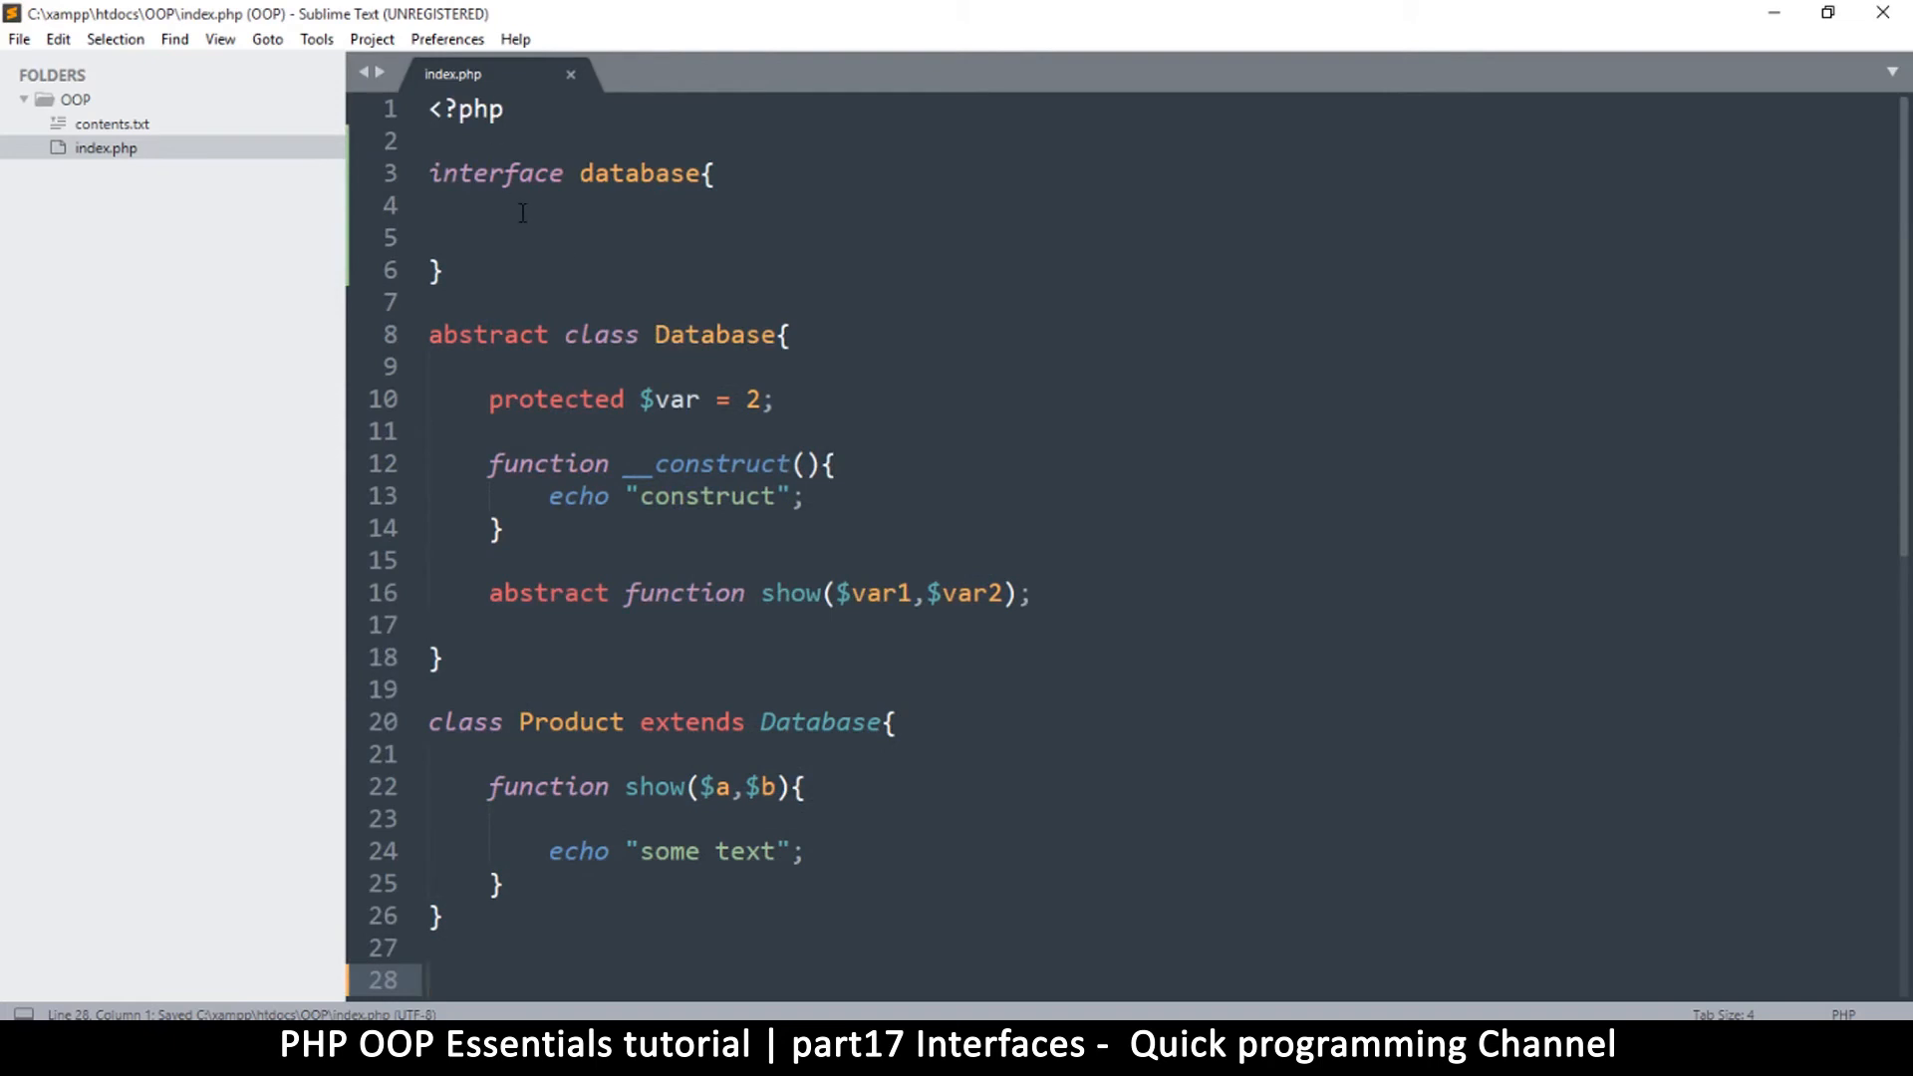
double_click(495, 174)
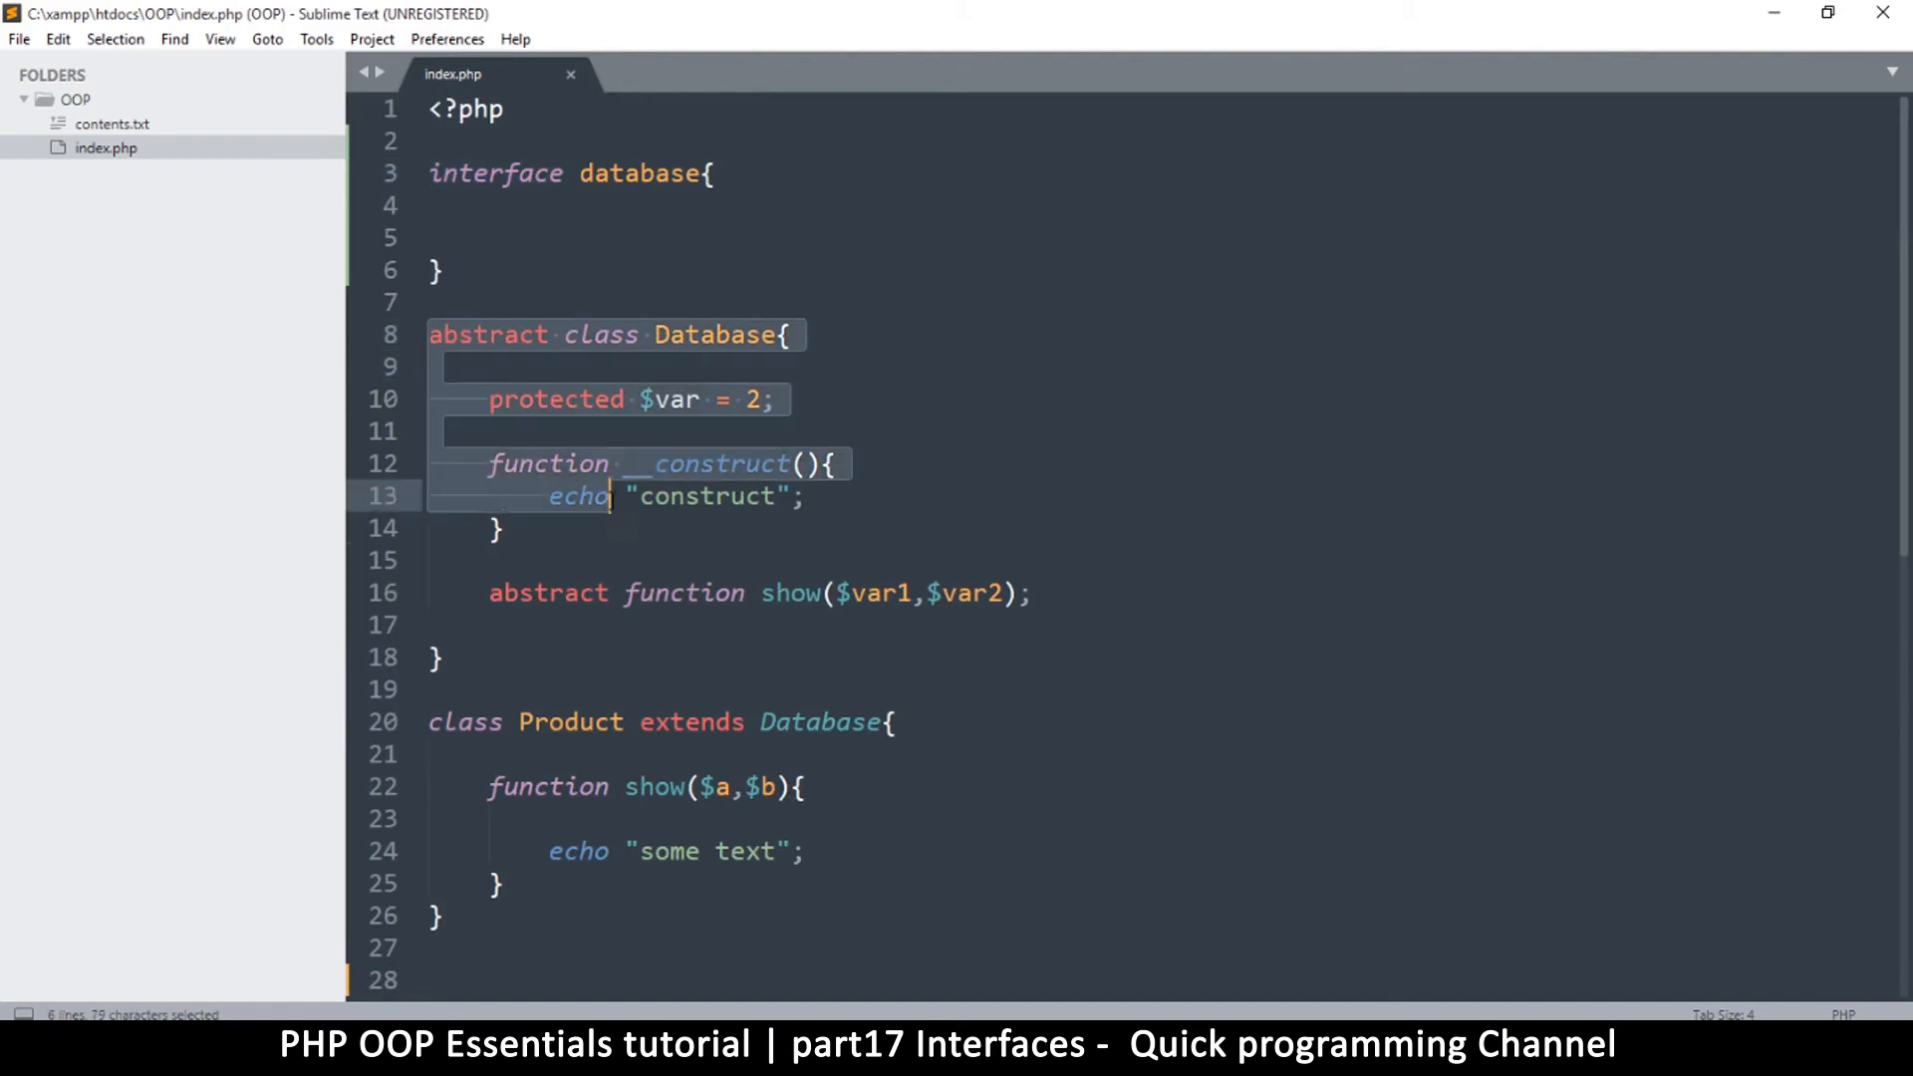
left_click(574, 388)
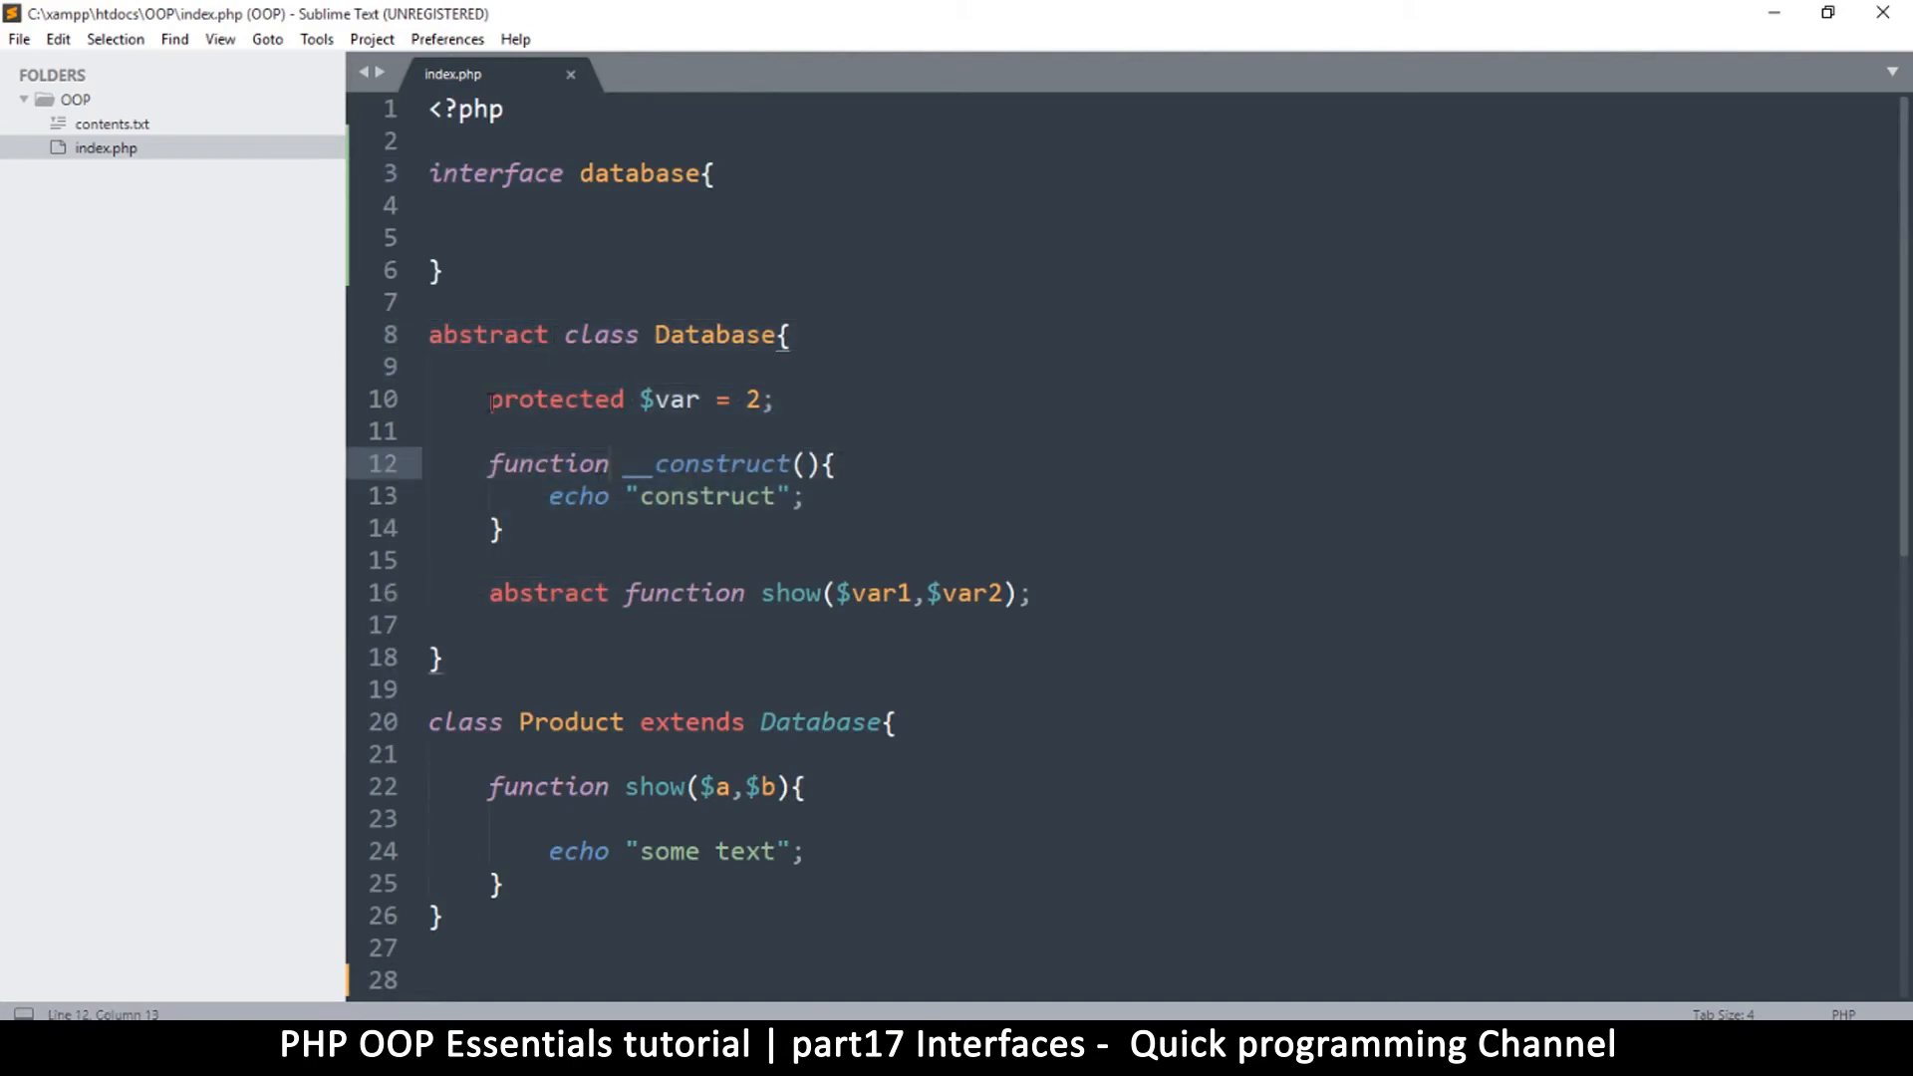
left_click_drag(489, 398, 687, 399)
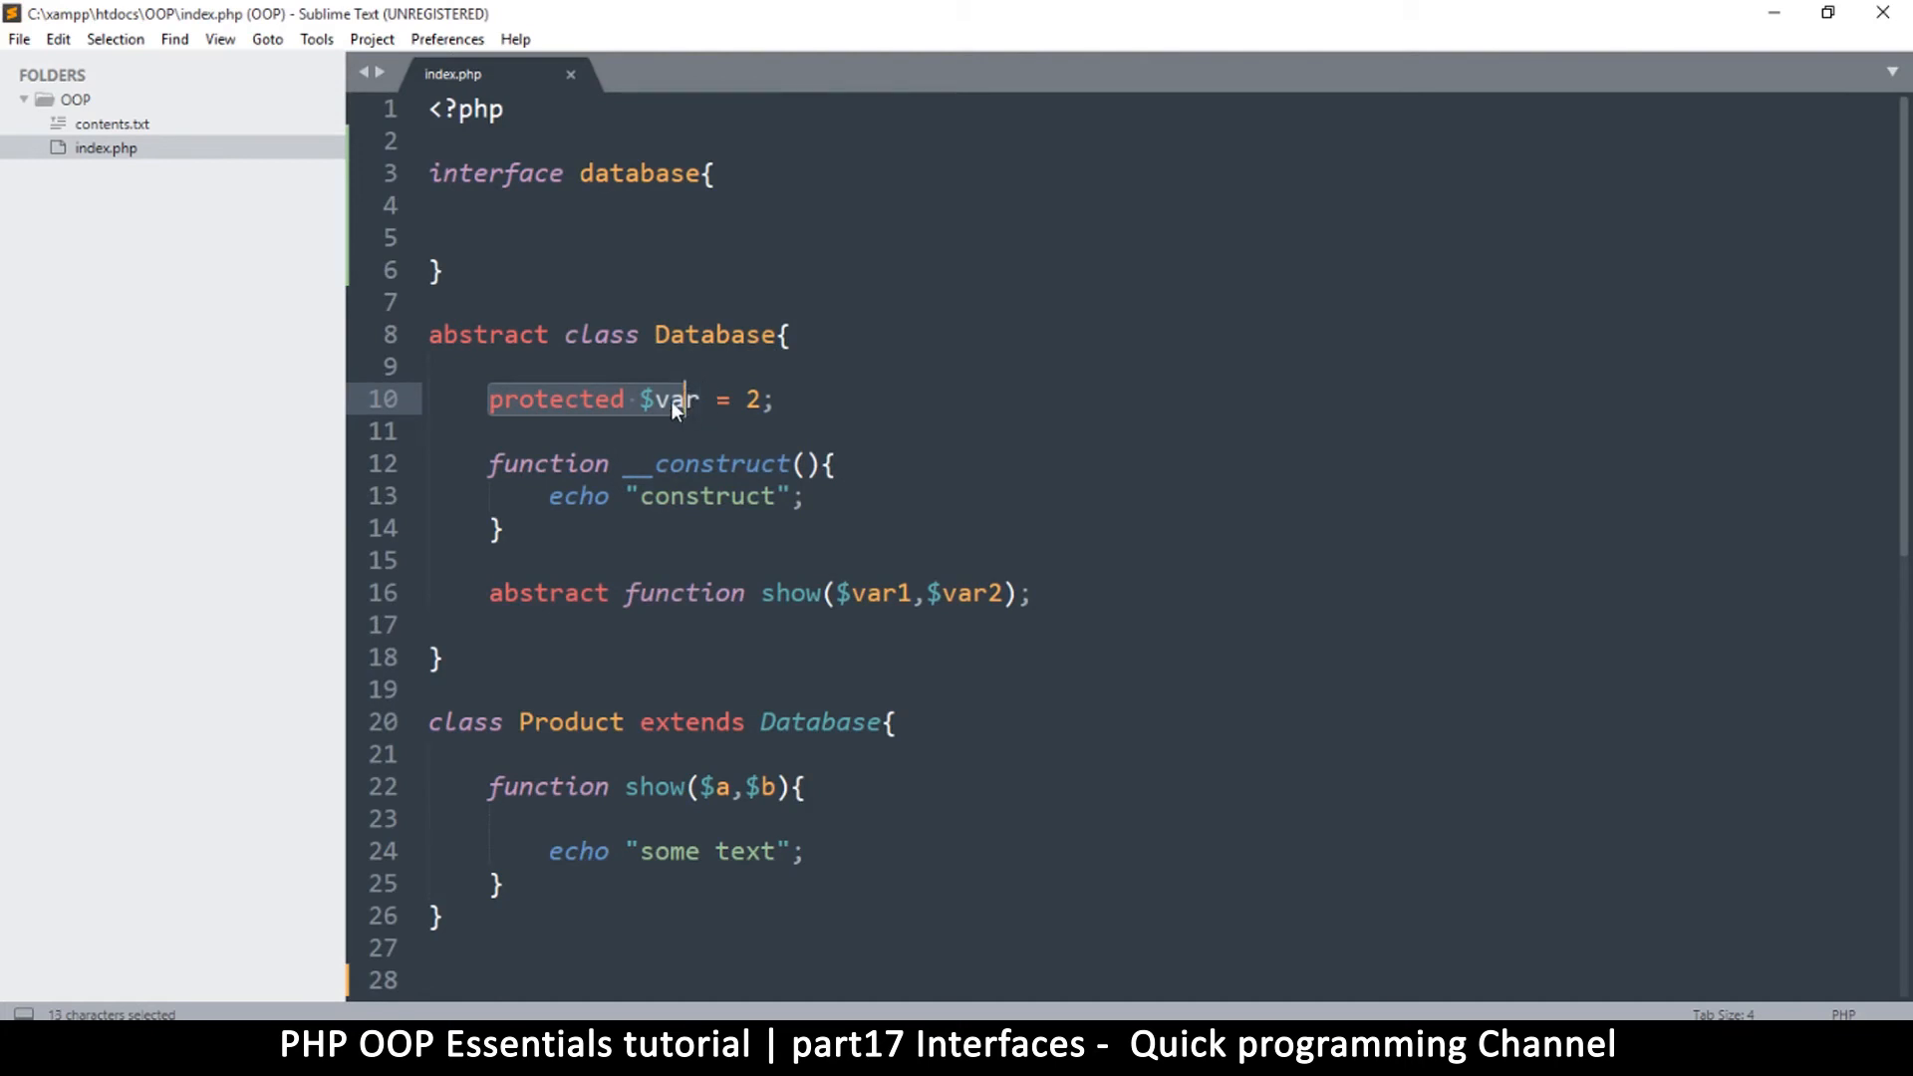
double_click(668, 398)
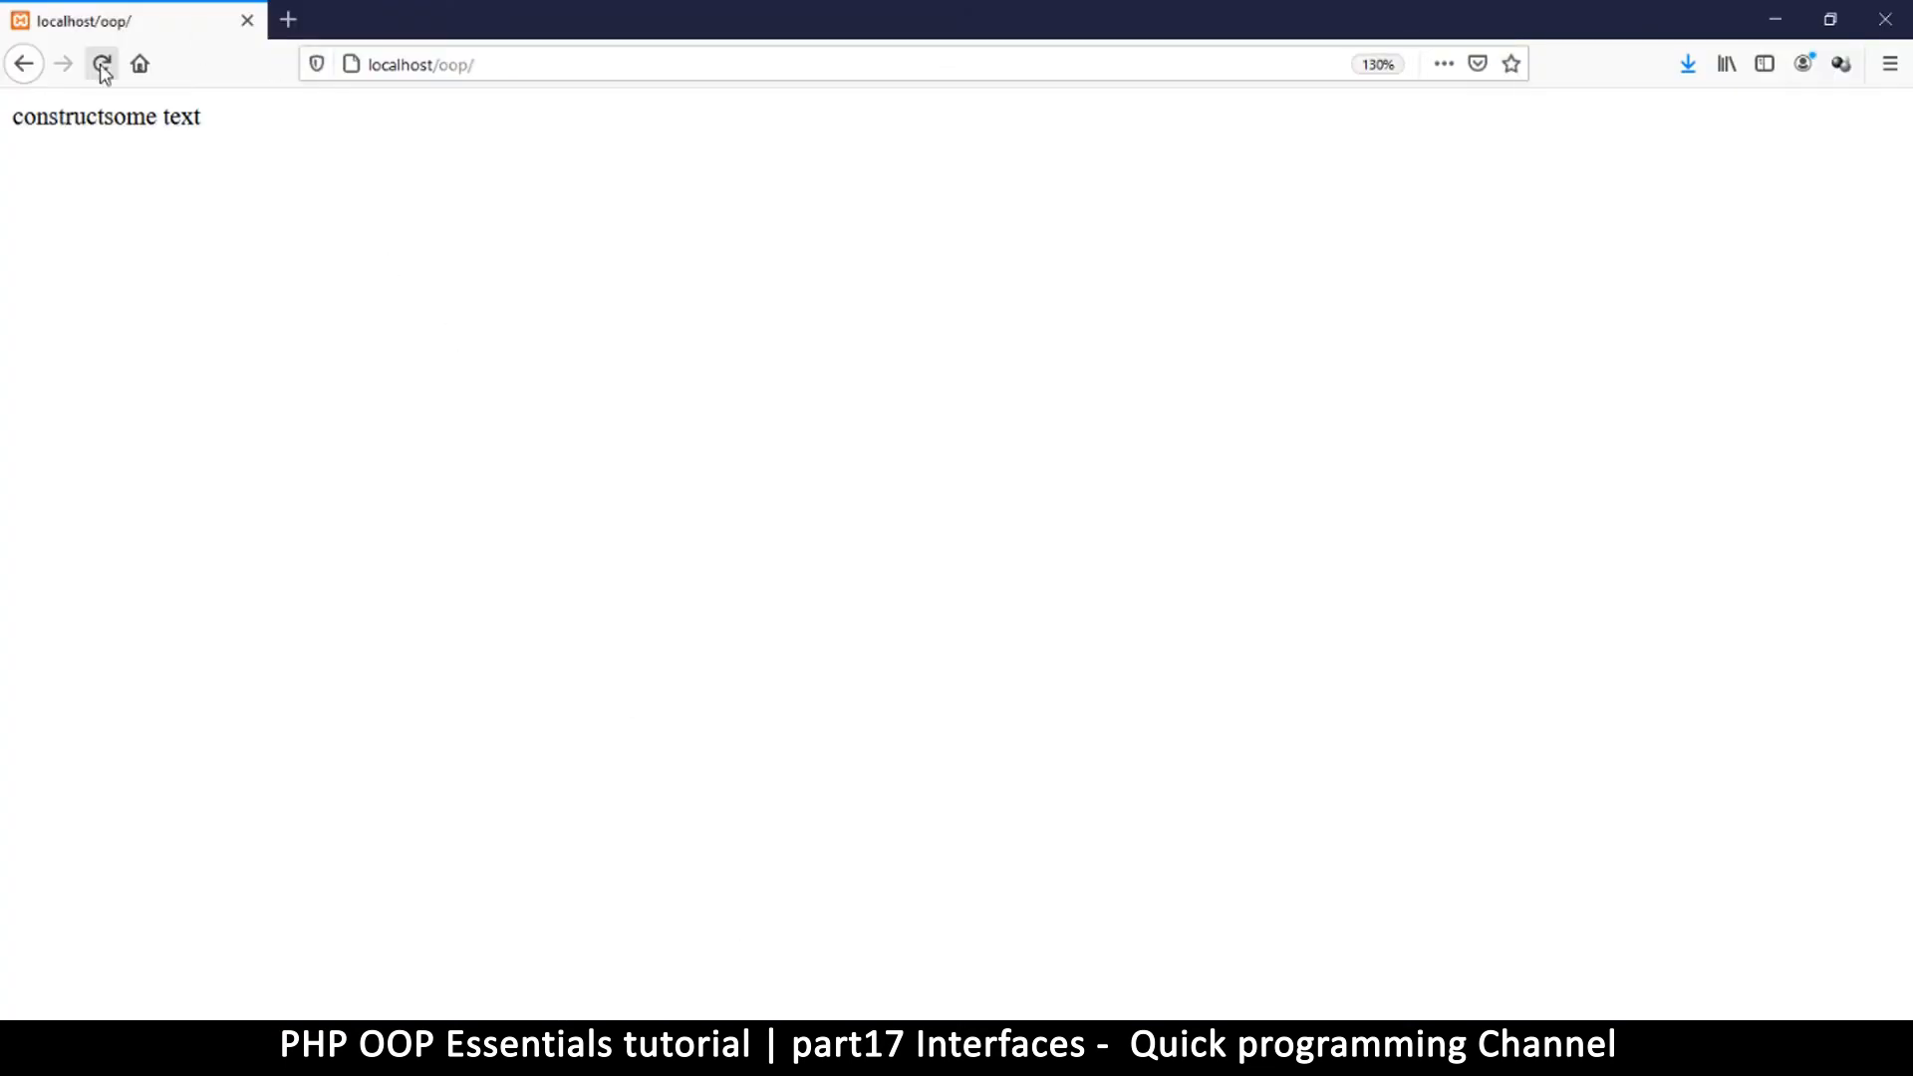
Step: Reload the page, rename the interface from Database to User, and reload again
left_click(101, 63)
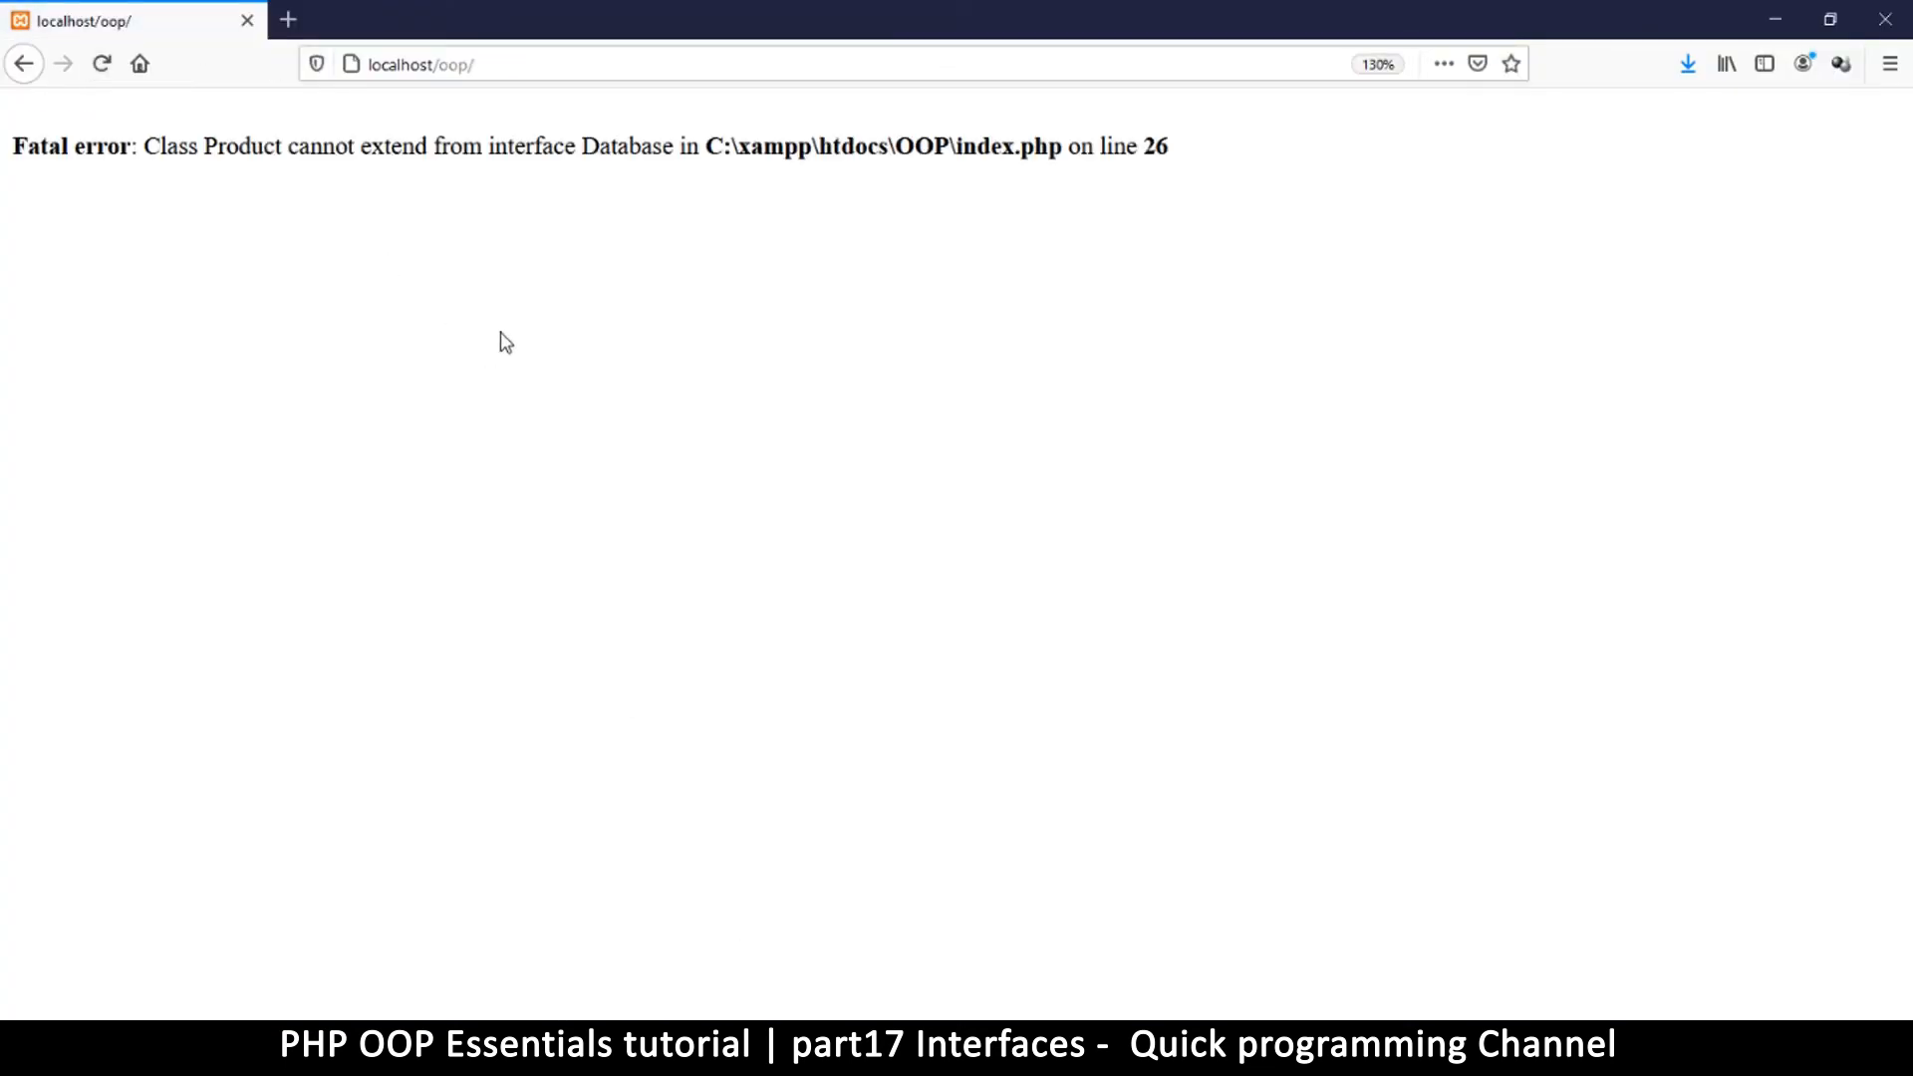
mouse_move(836, 973)
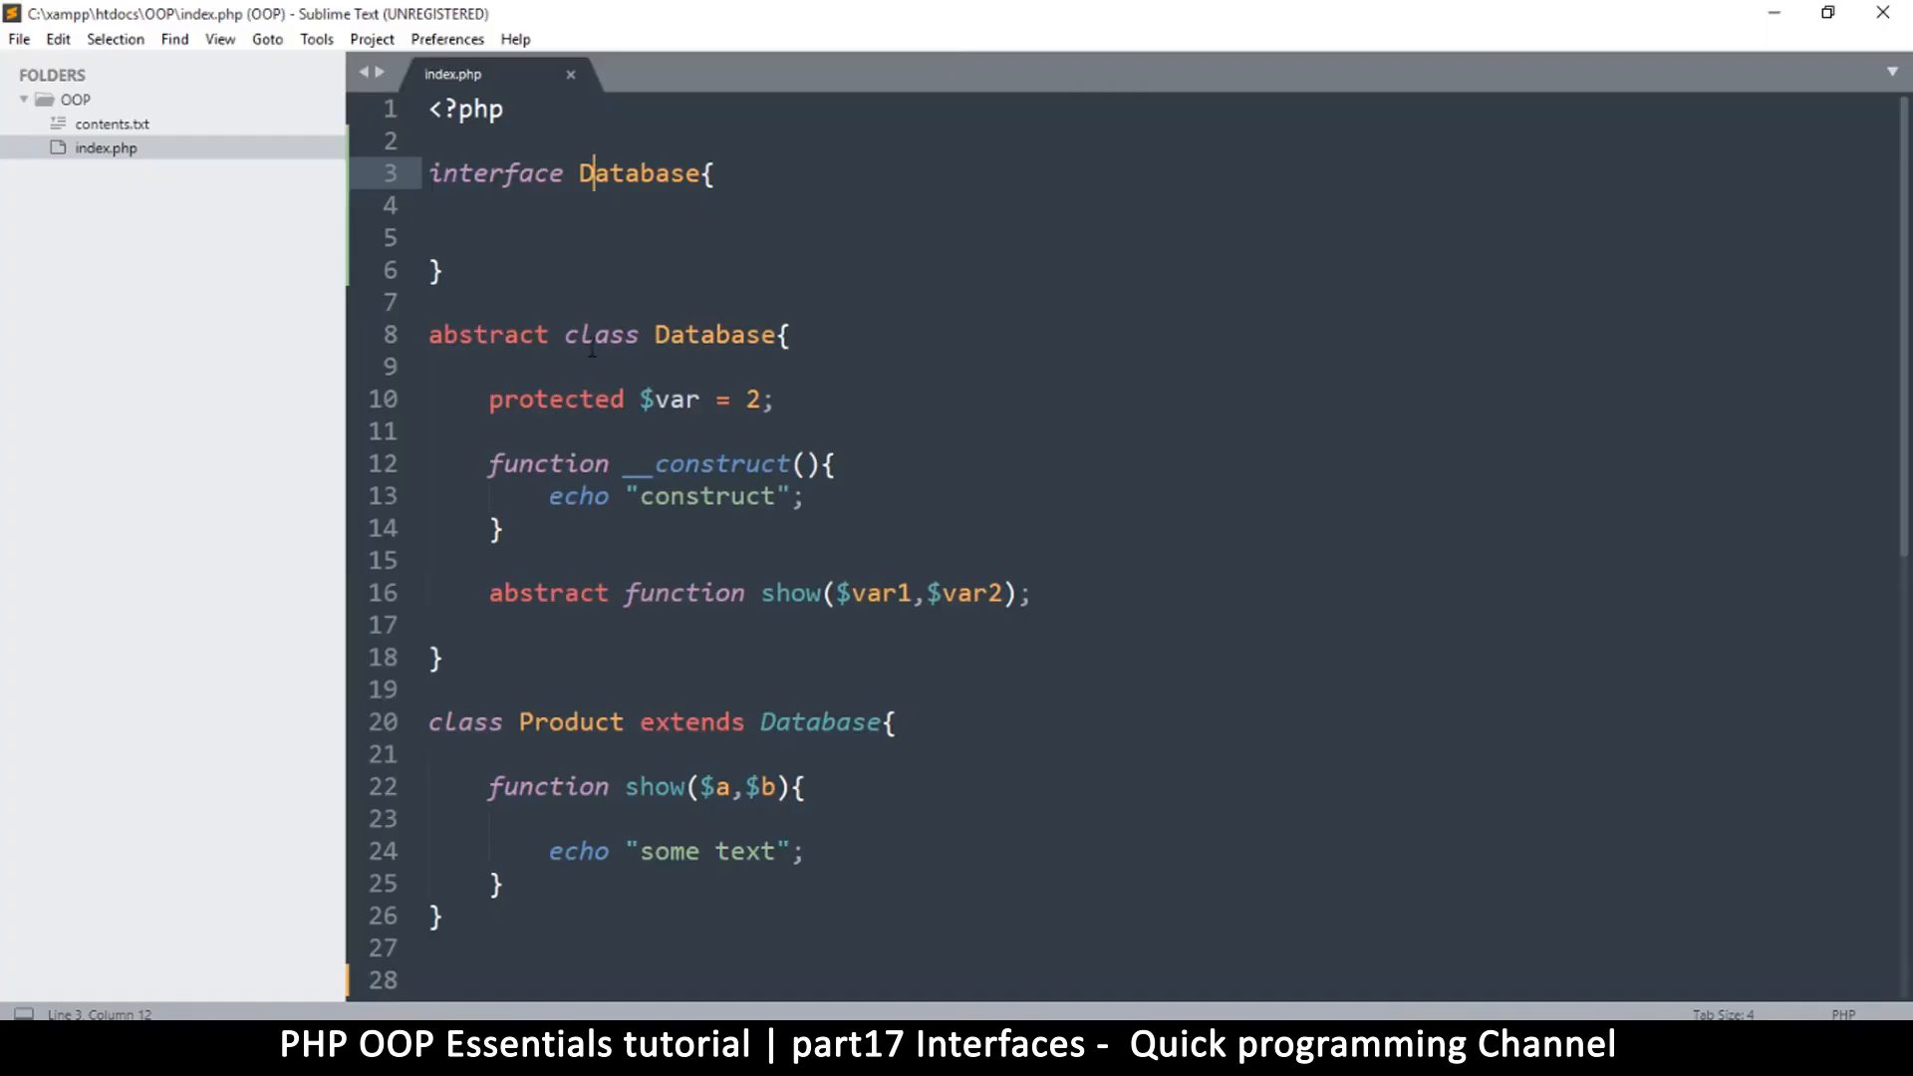
double_click(636, 172)
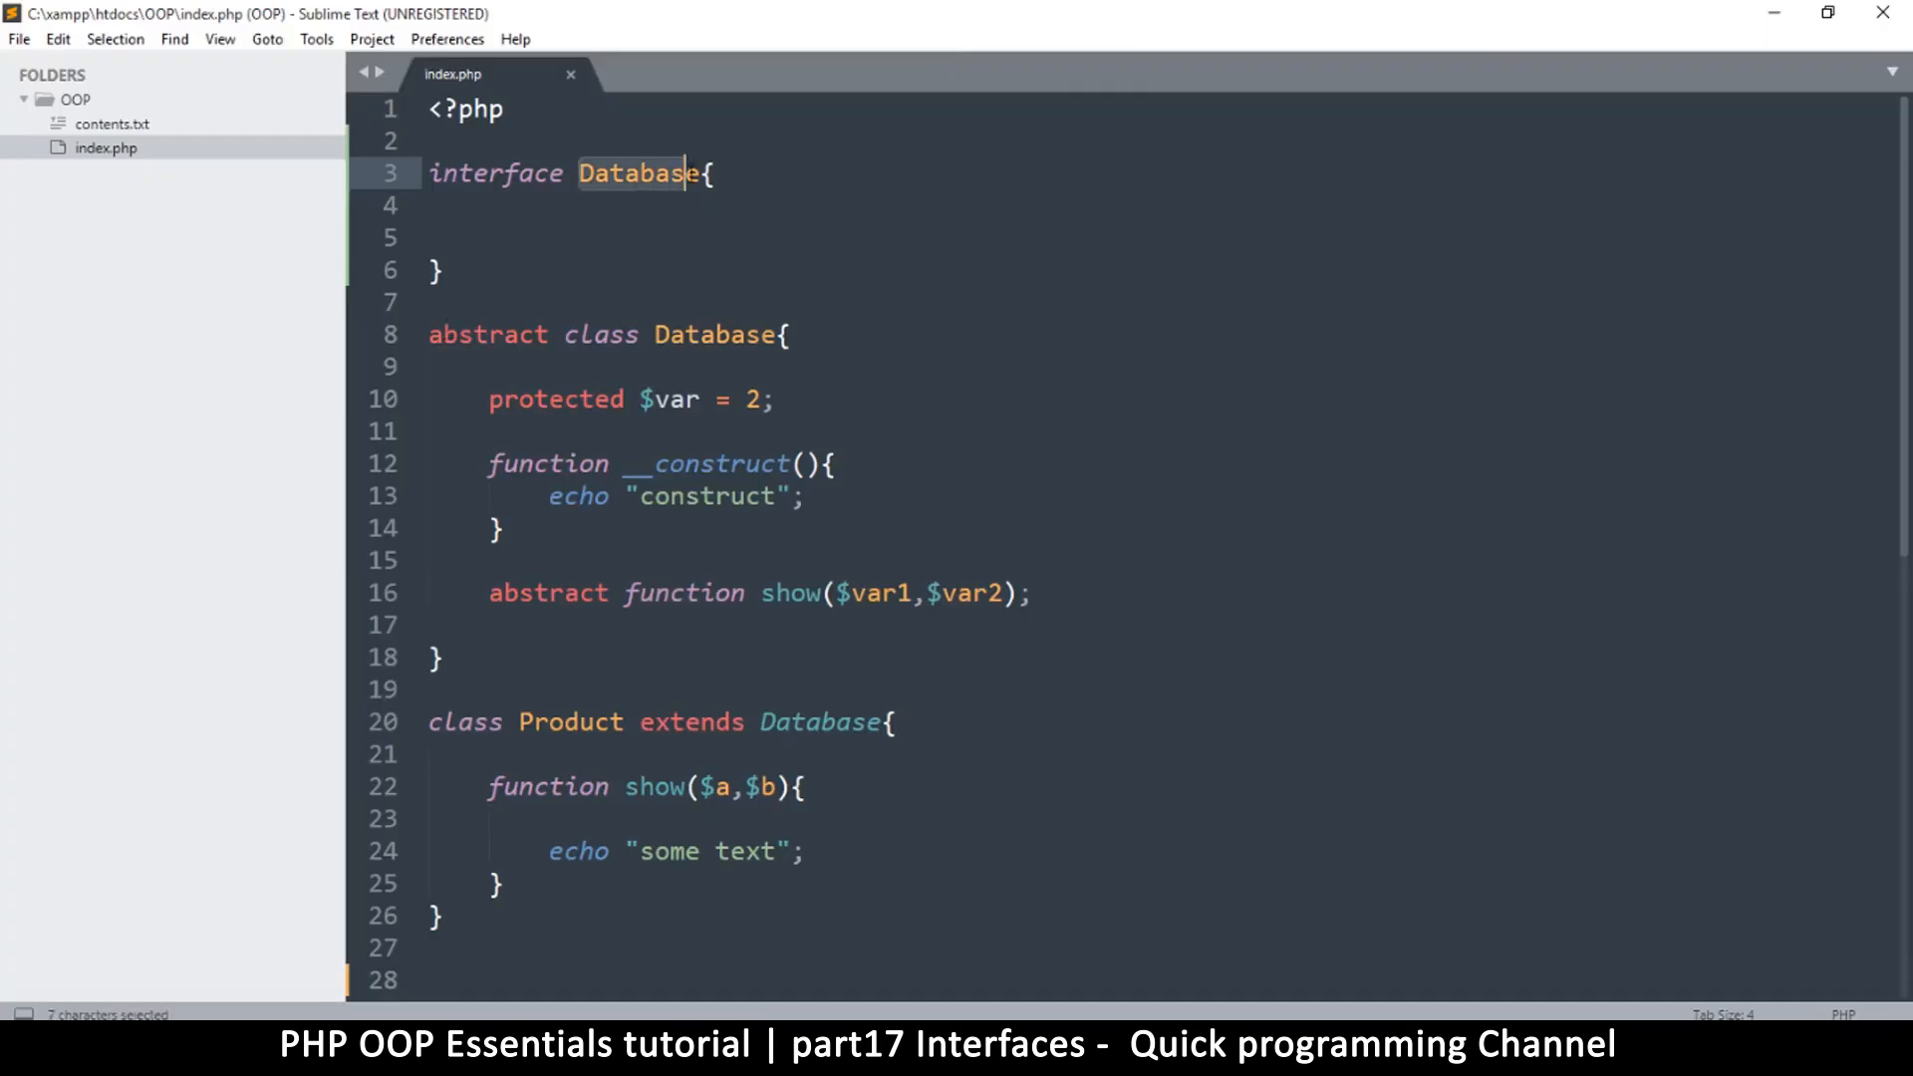
type("U")
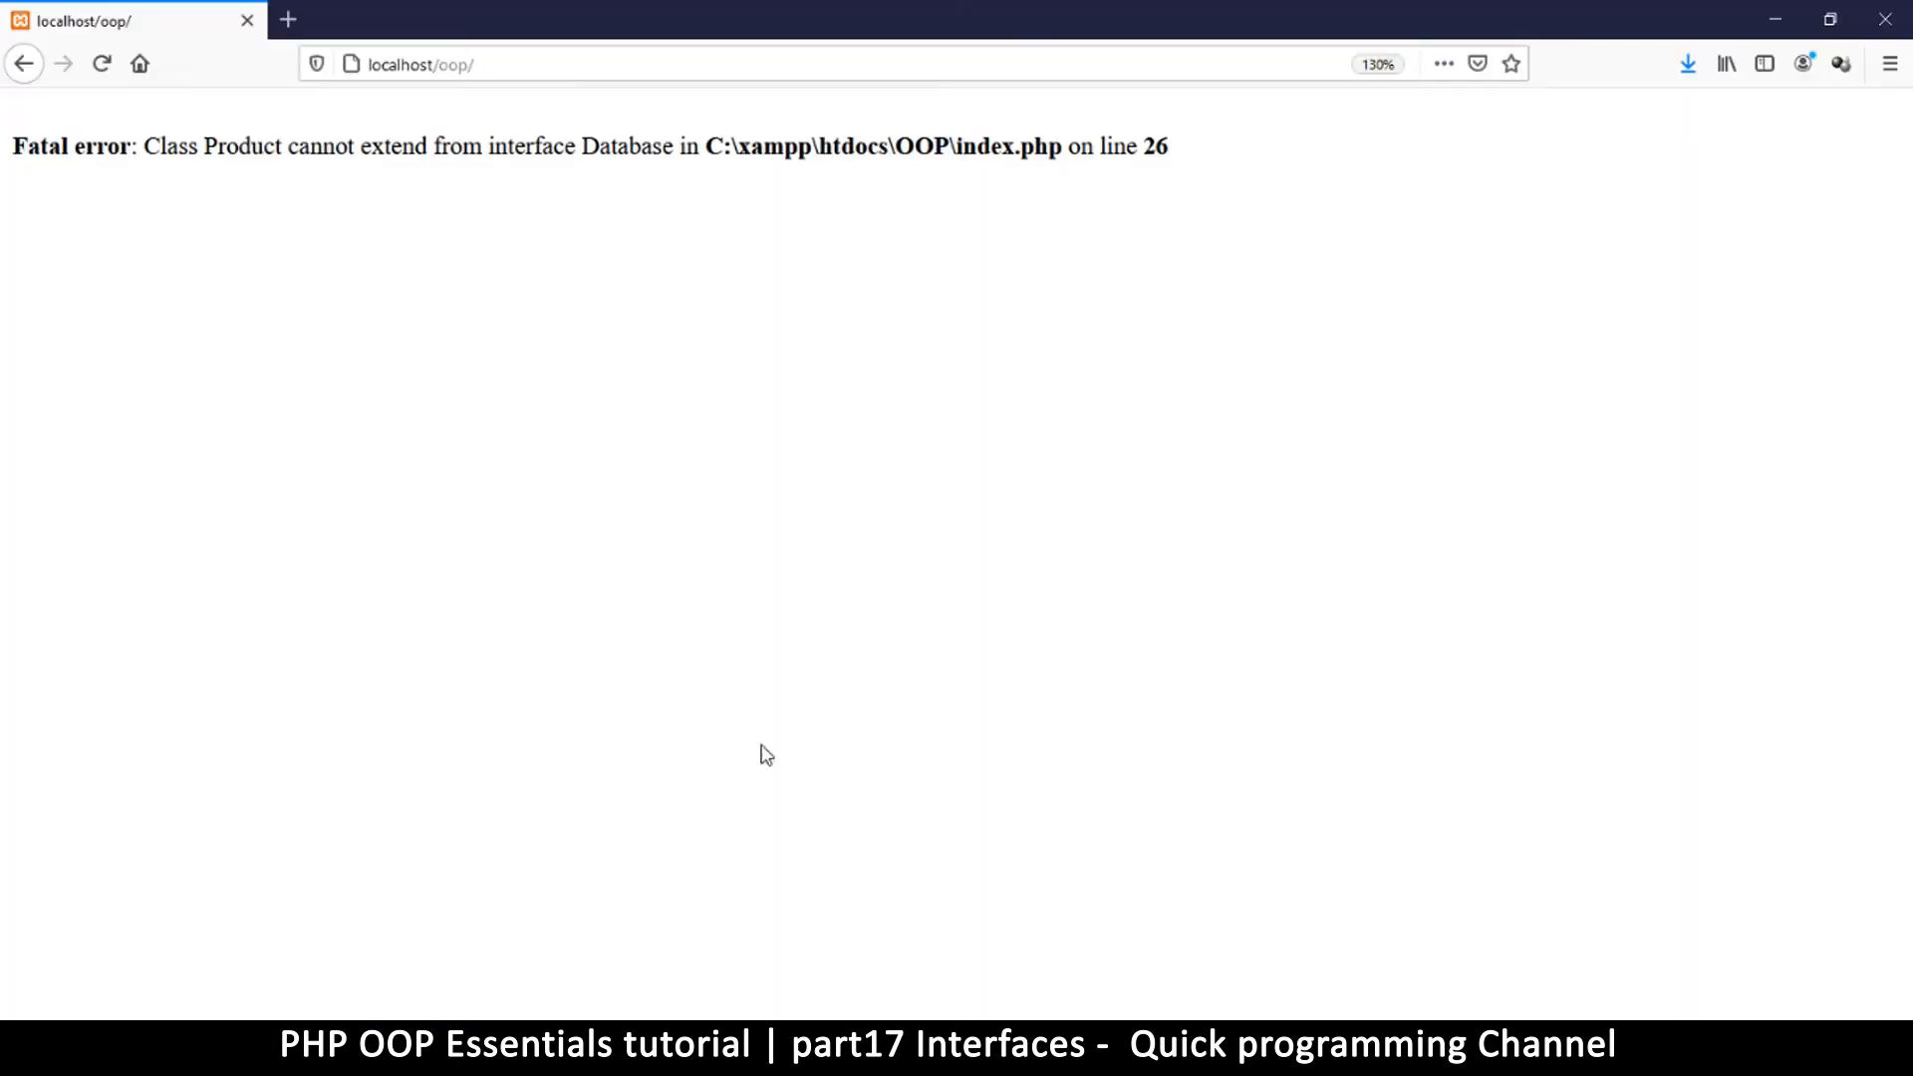
mouse_move(173, 104)
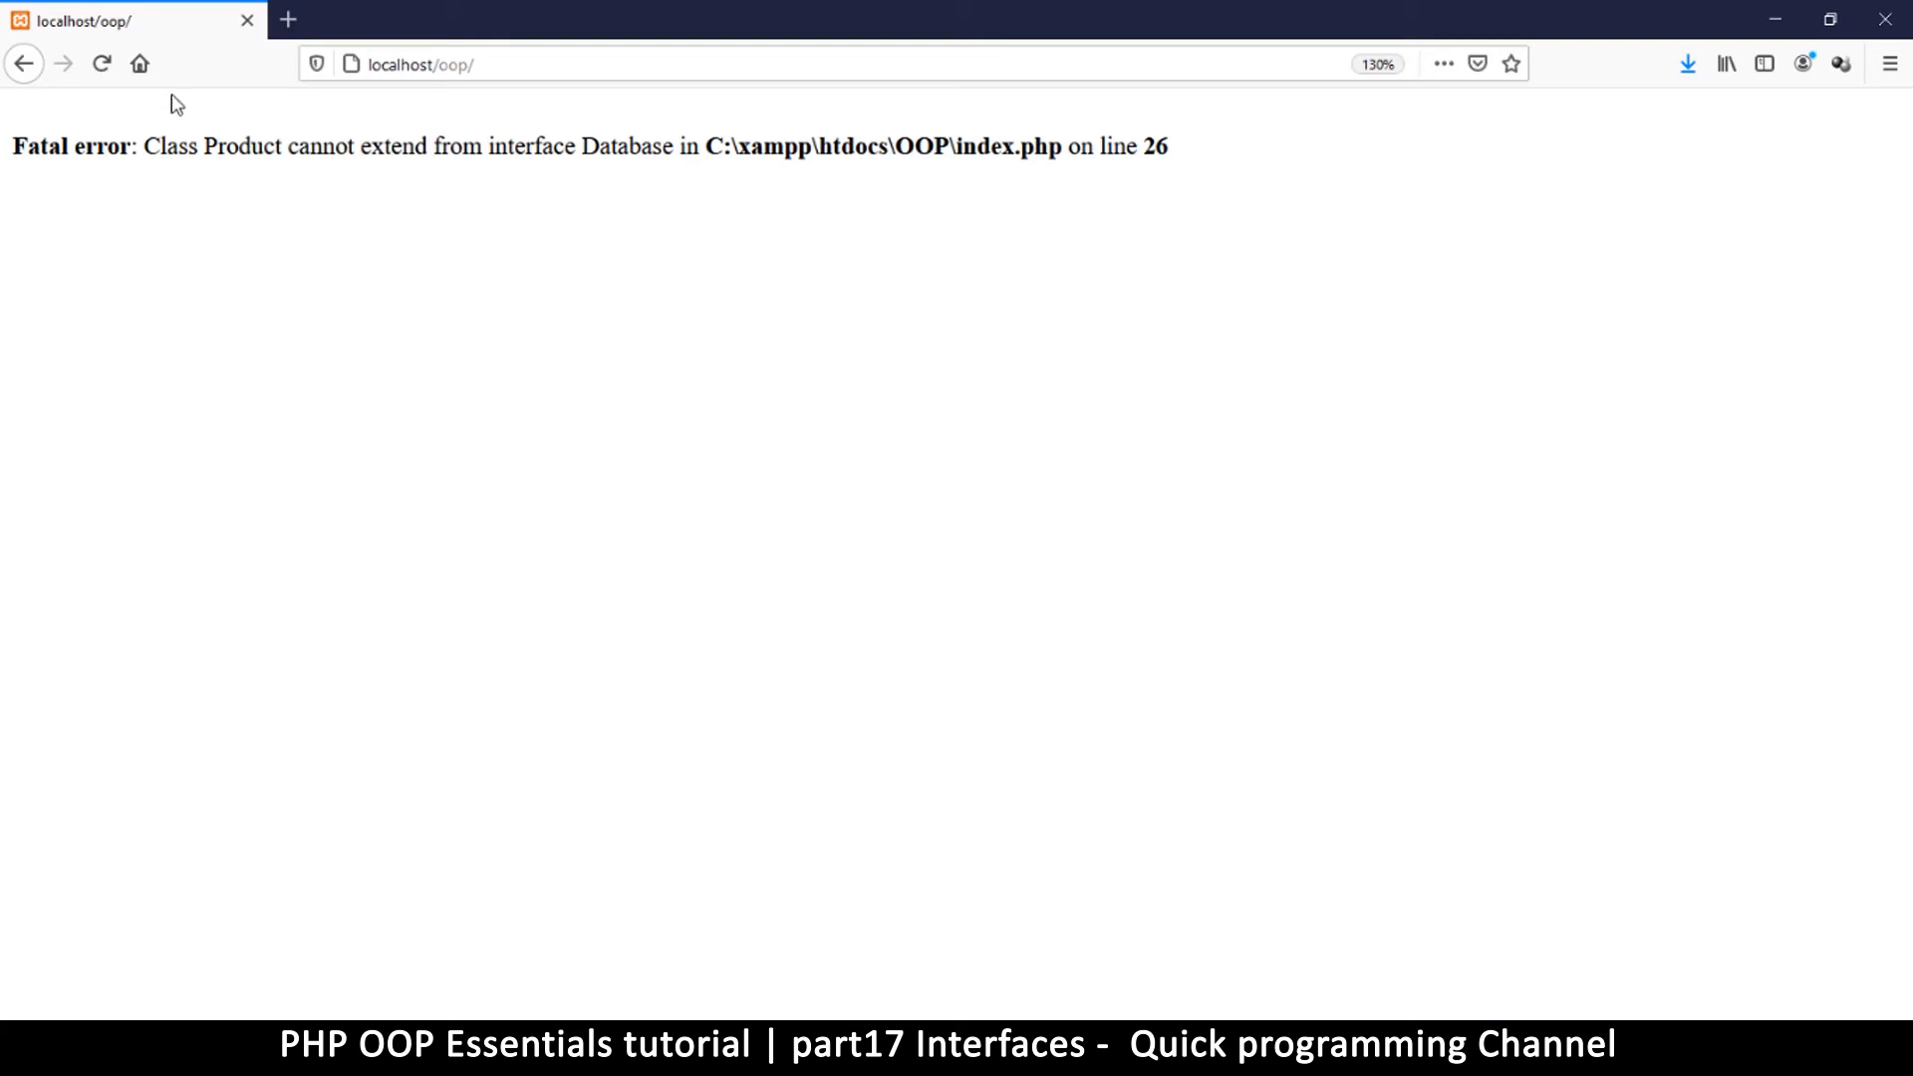
mouse_move(103, 64)
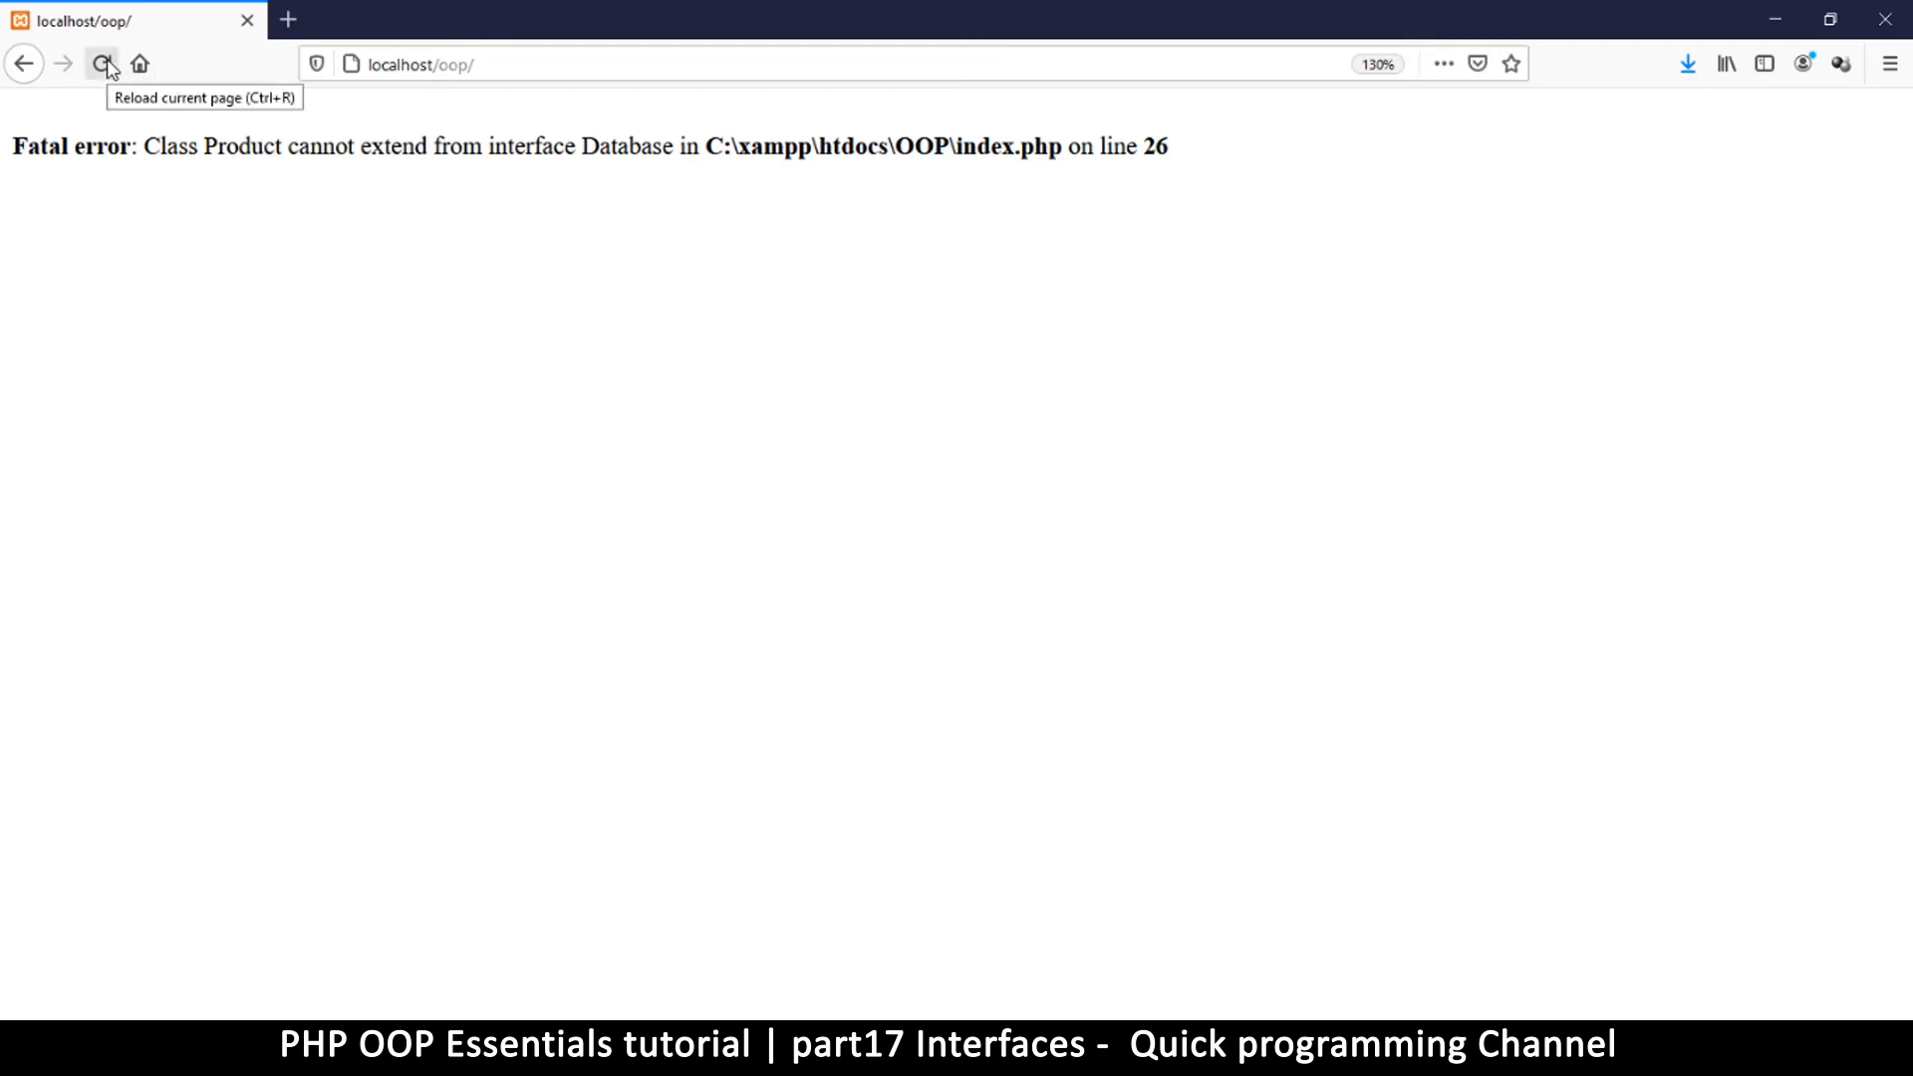
left_click(103, 64)
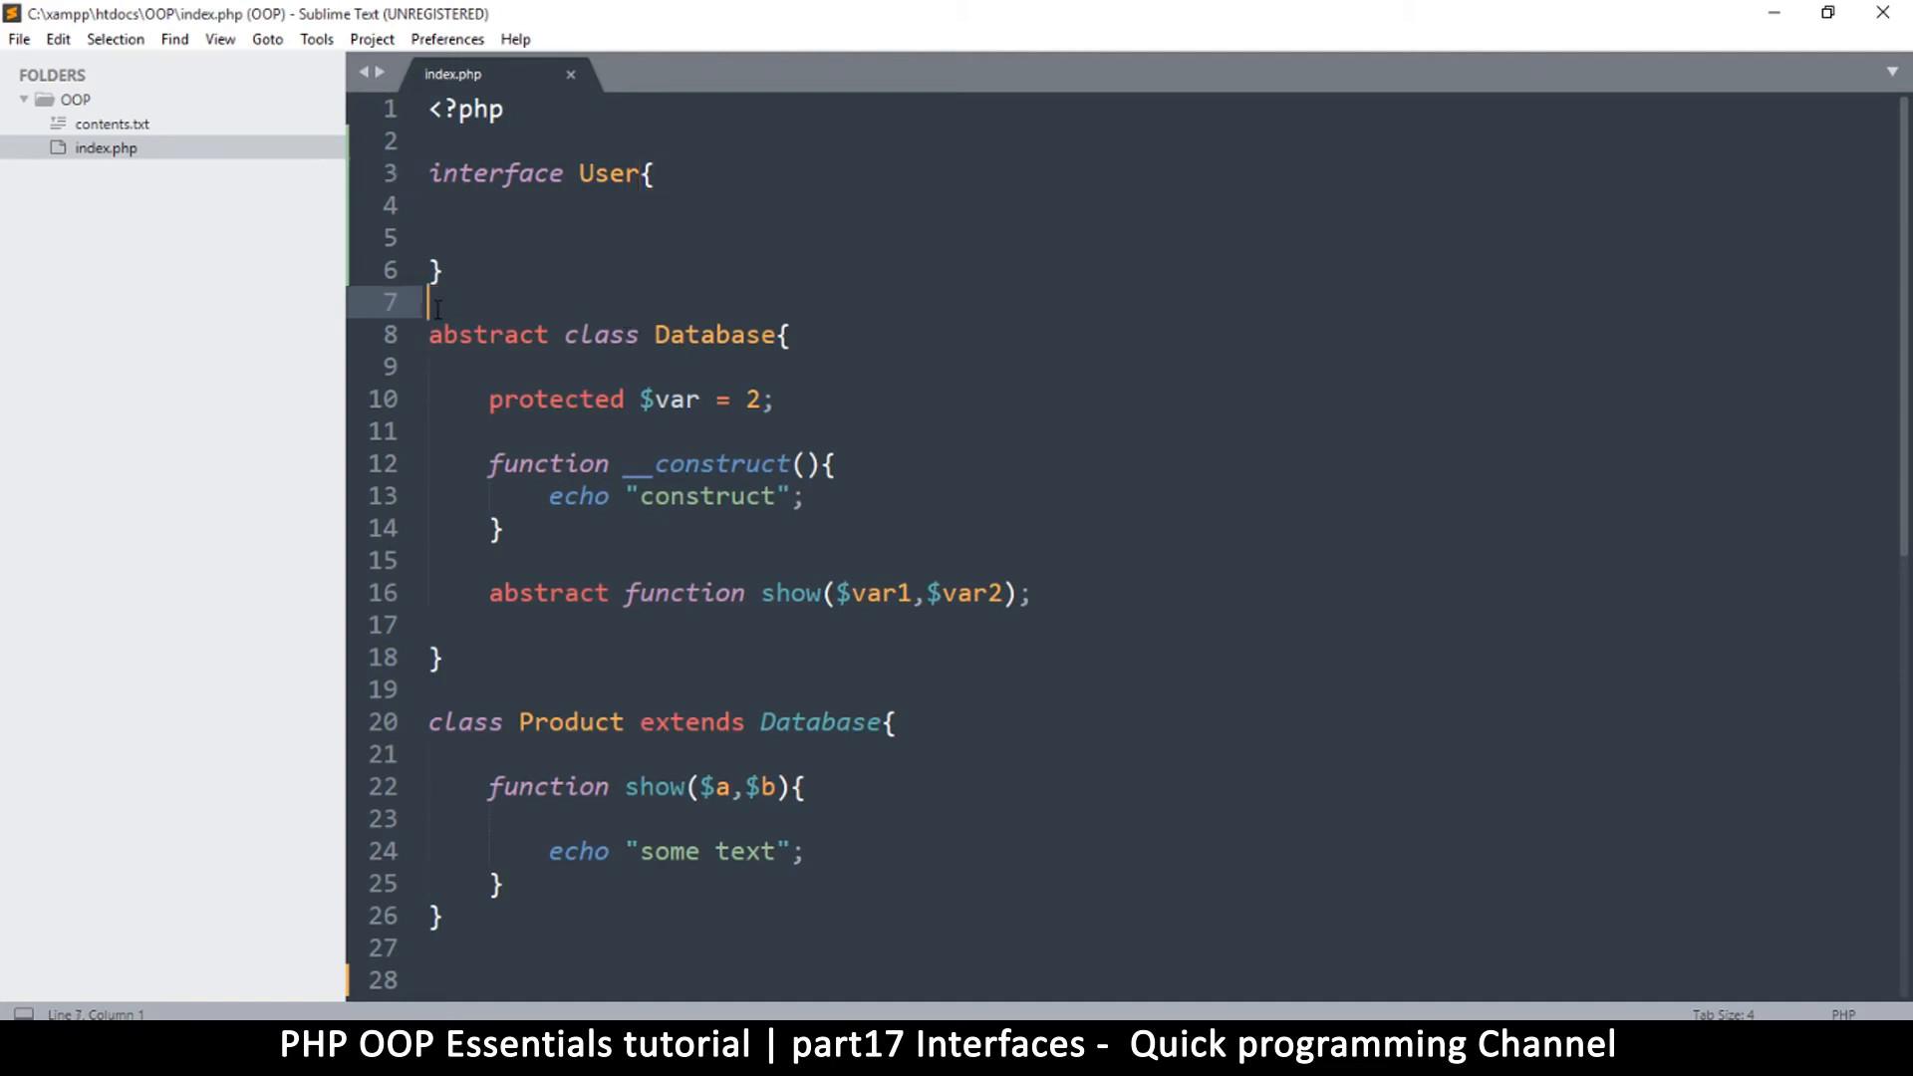
Step: Highlight the abstract Database class for removal
left_click_drag(436, 301, 442, 657)
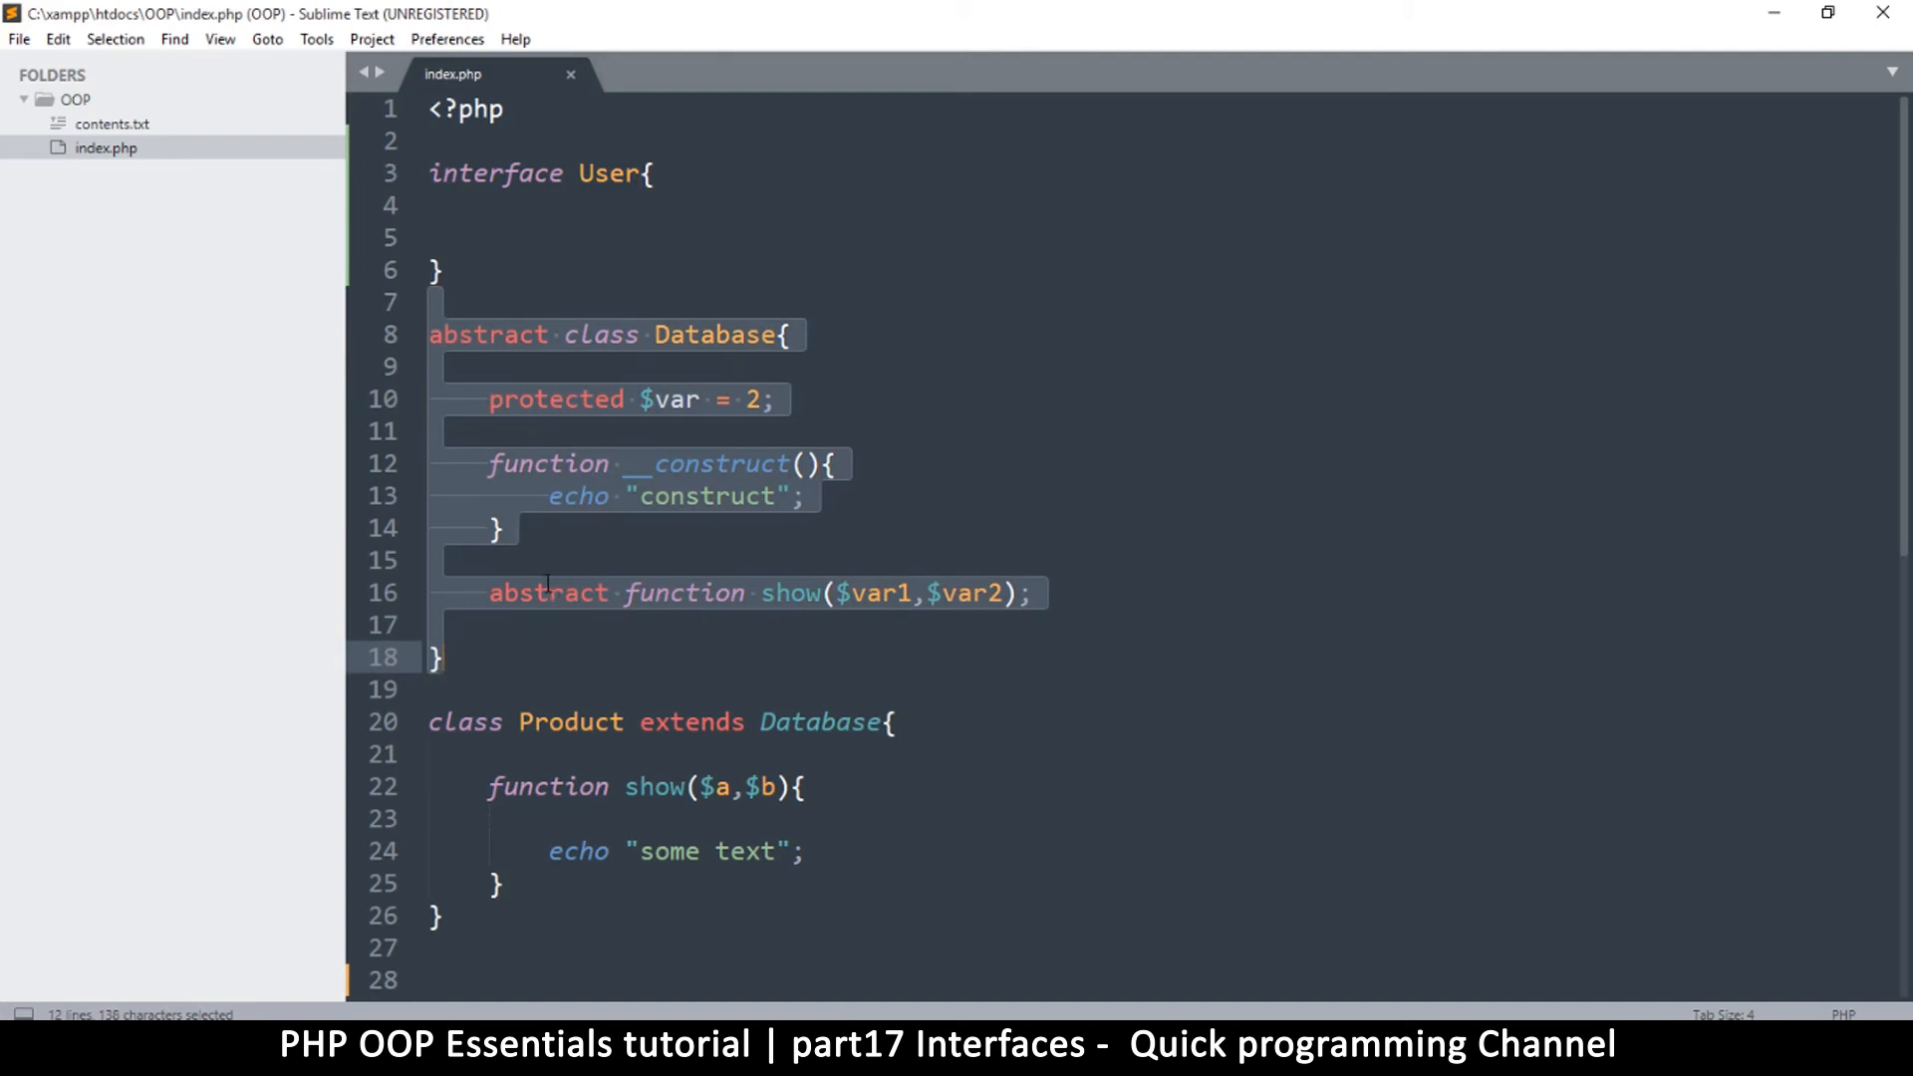
left_click(901, 593)
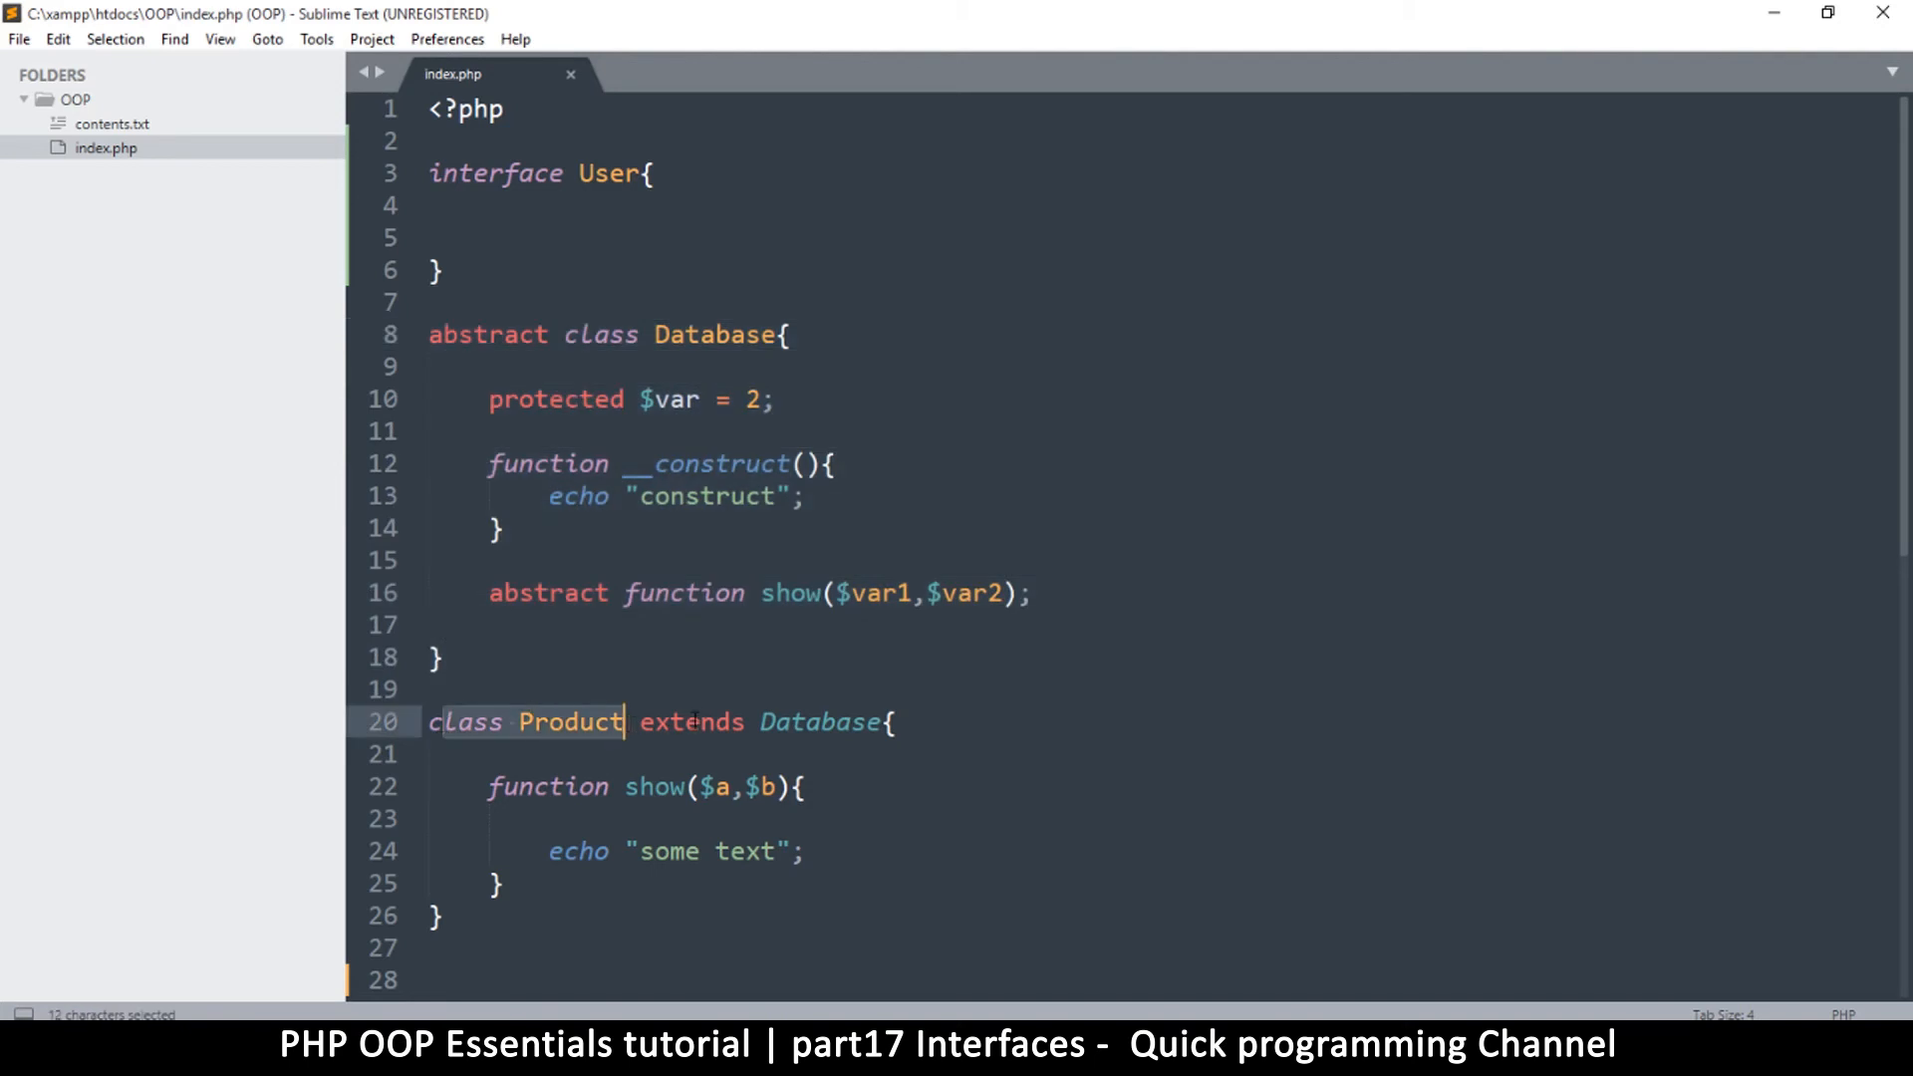
double_click(689, 722)
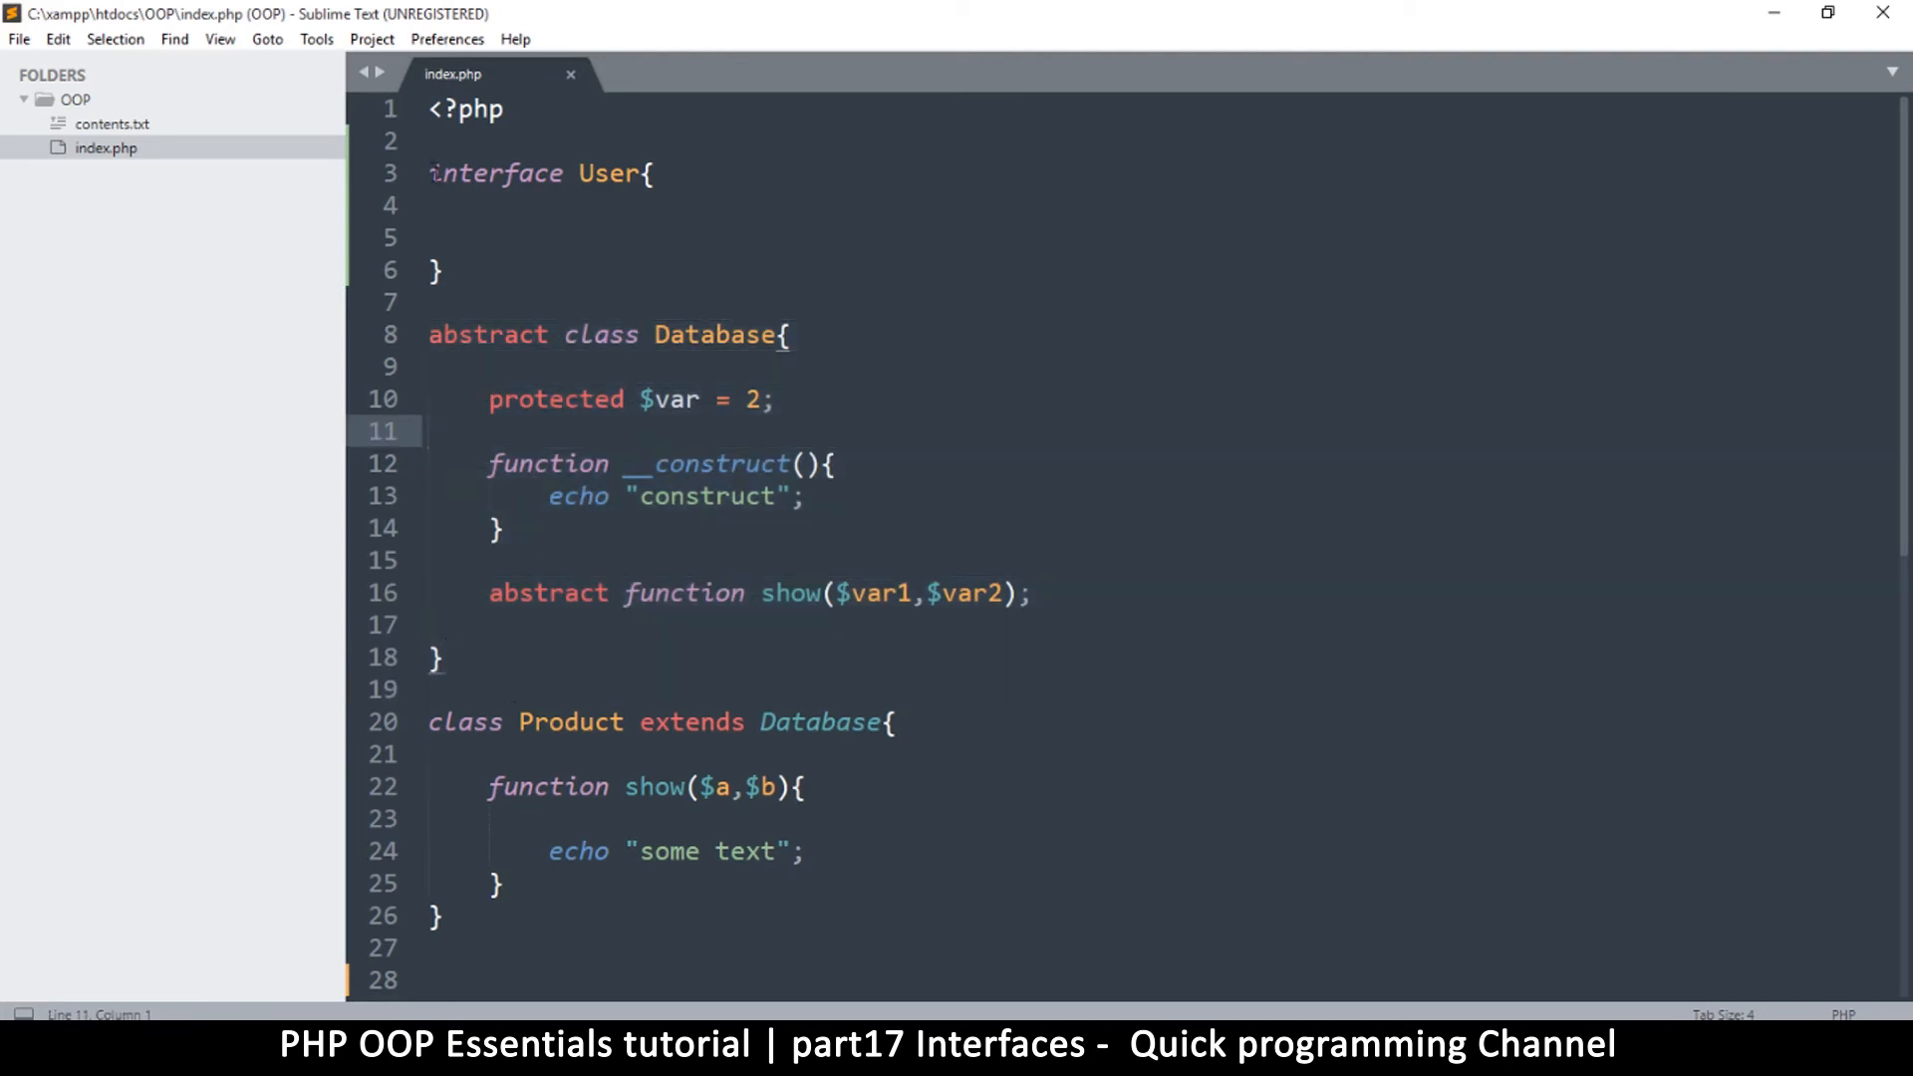
left_click_drag(428, 172, 643, 172)
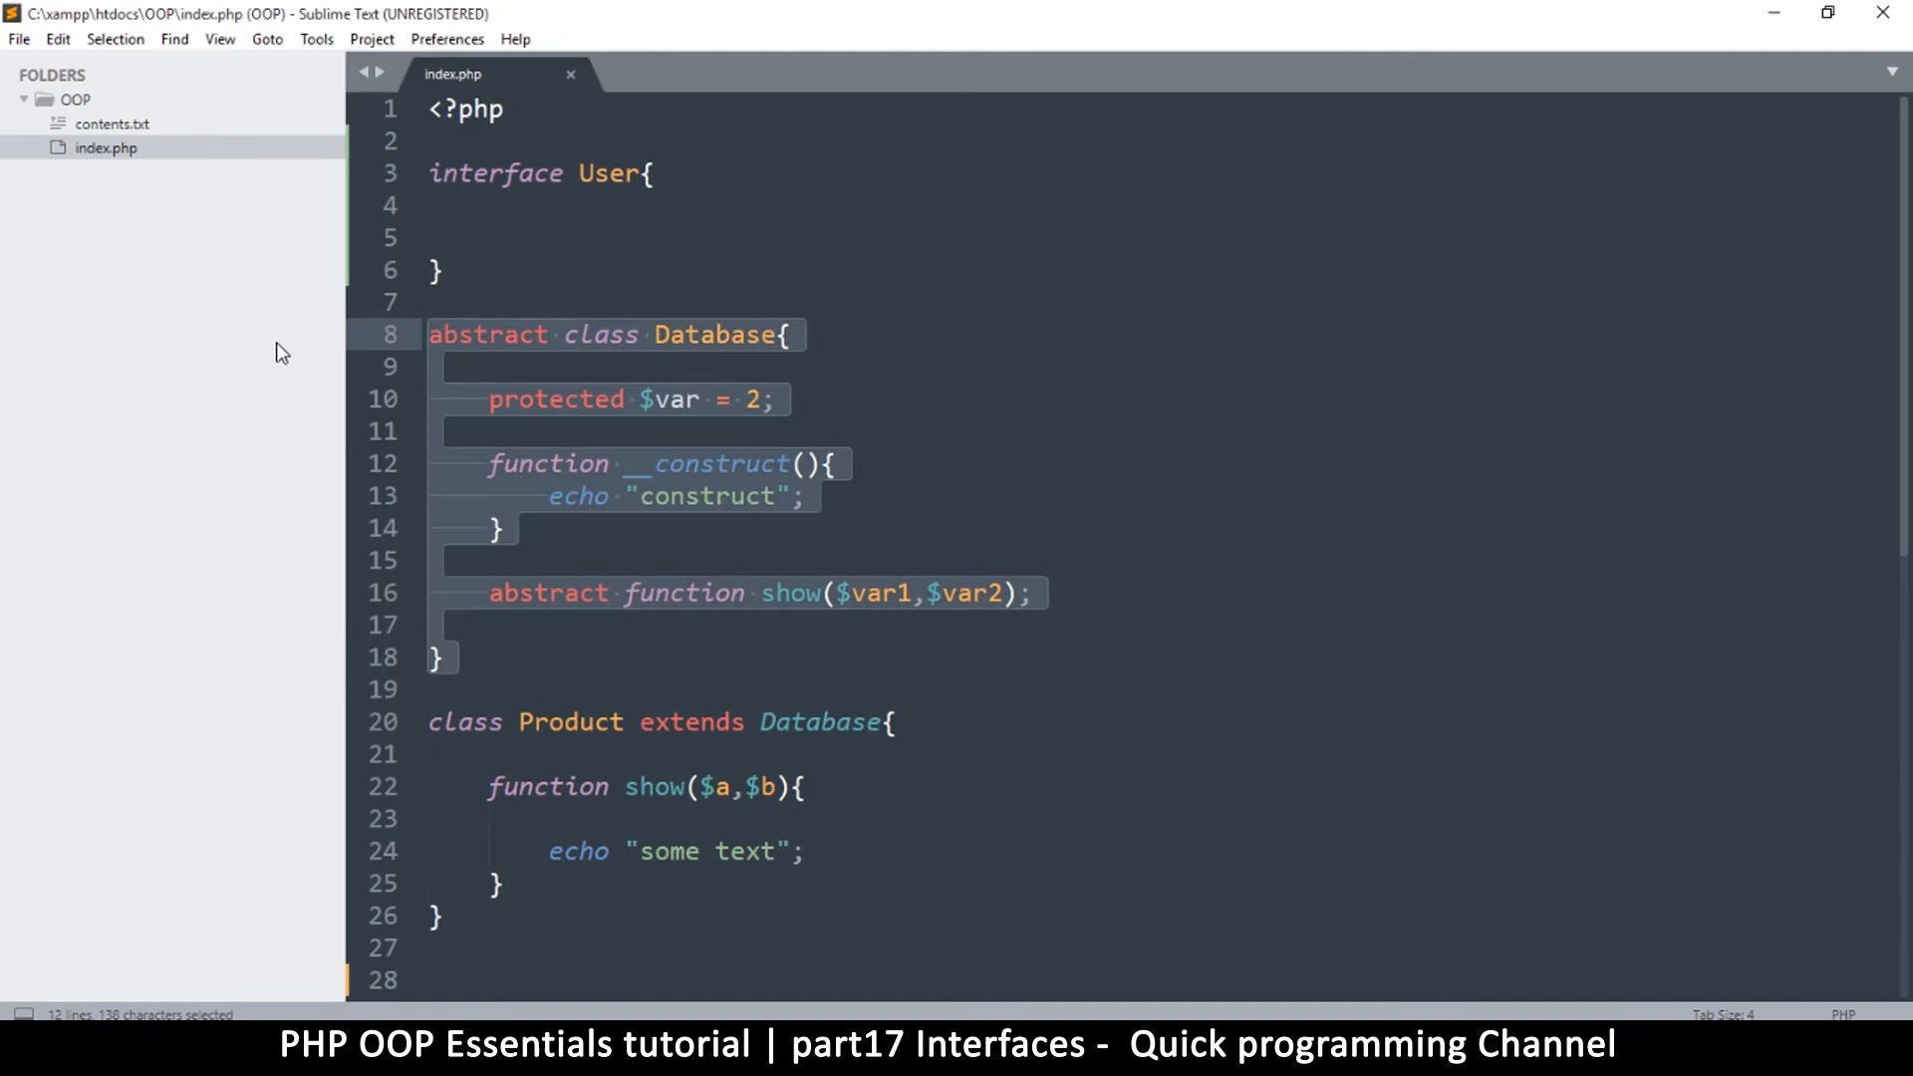
Step: Delete the abstract Database class and make the class implement User
key("delete")
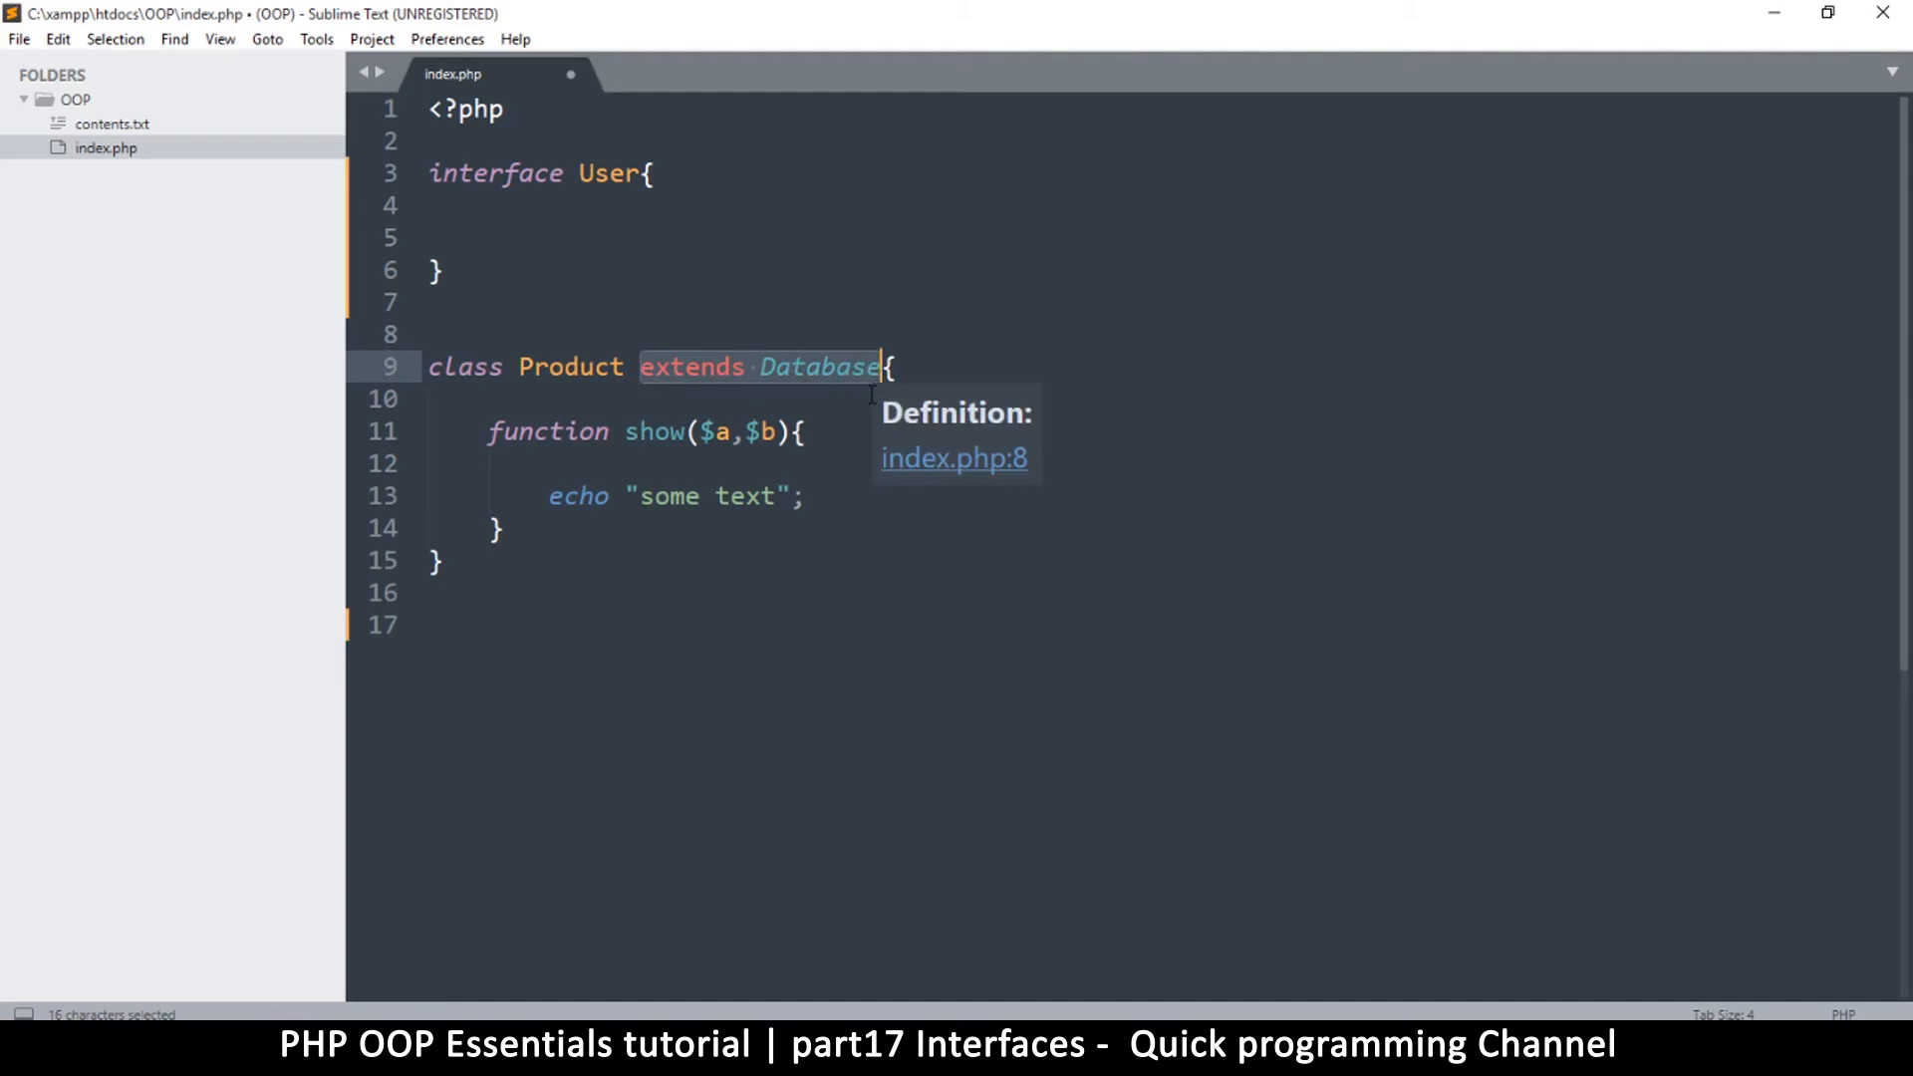
type("imp{")
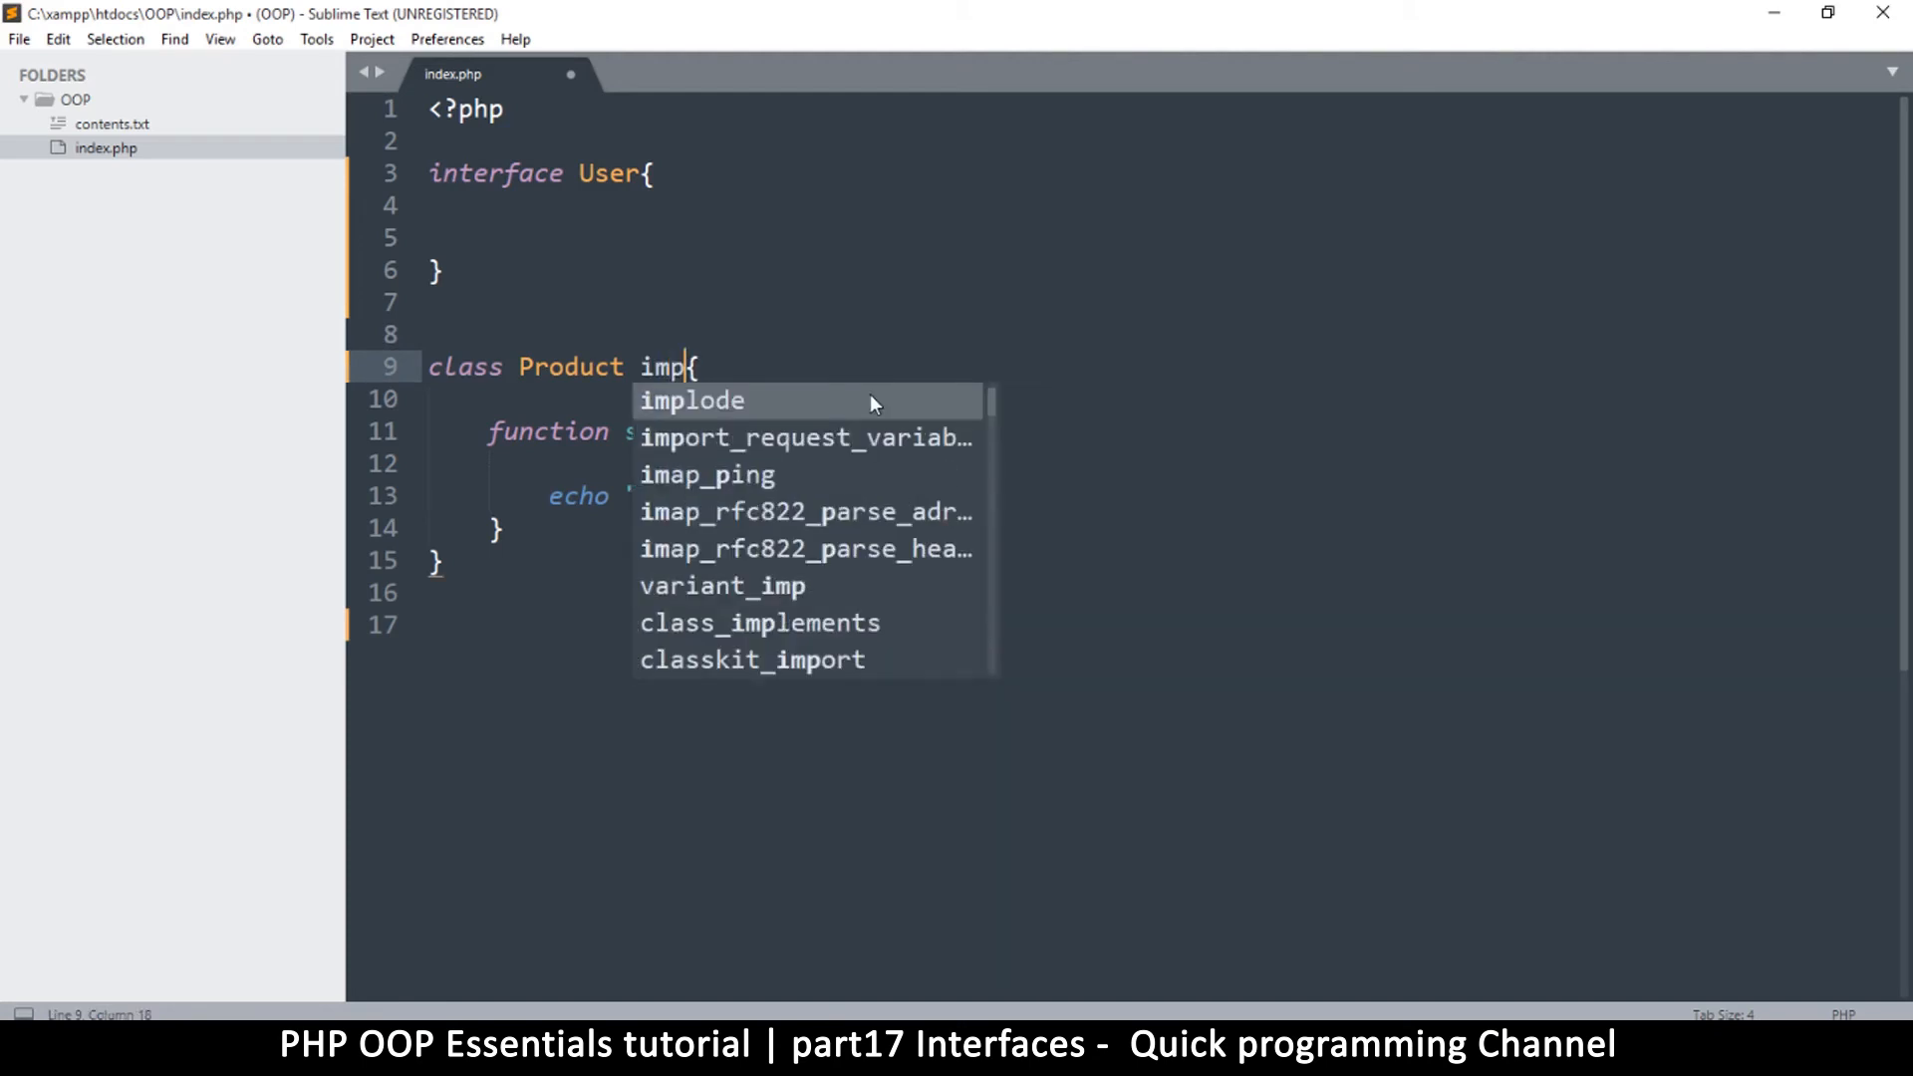
type("liments")
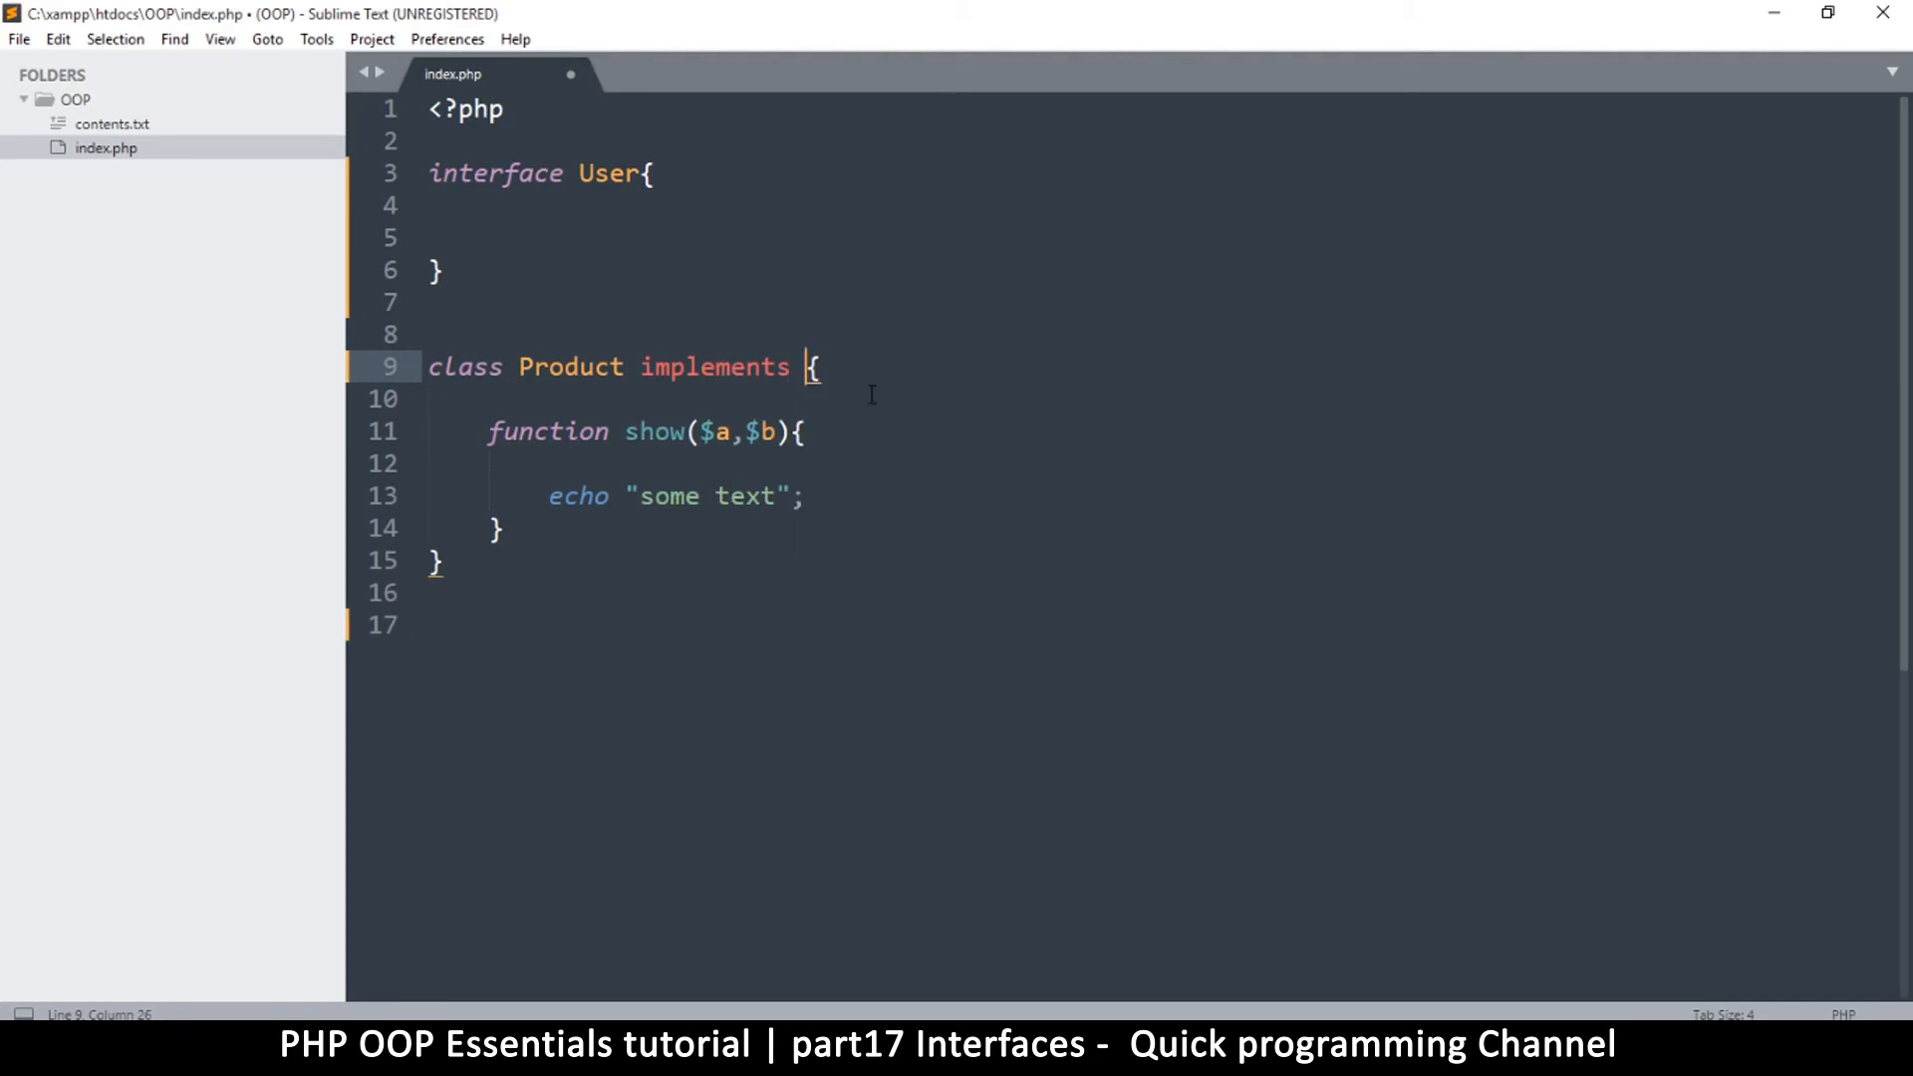
type("User")
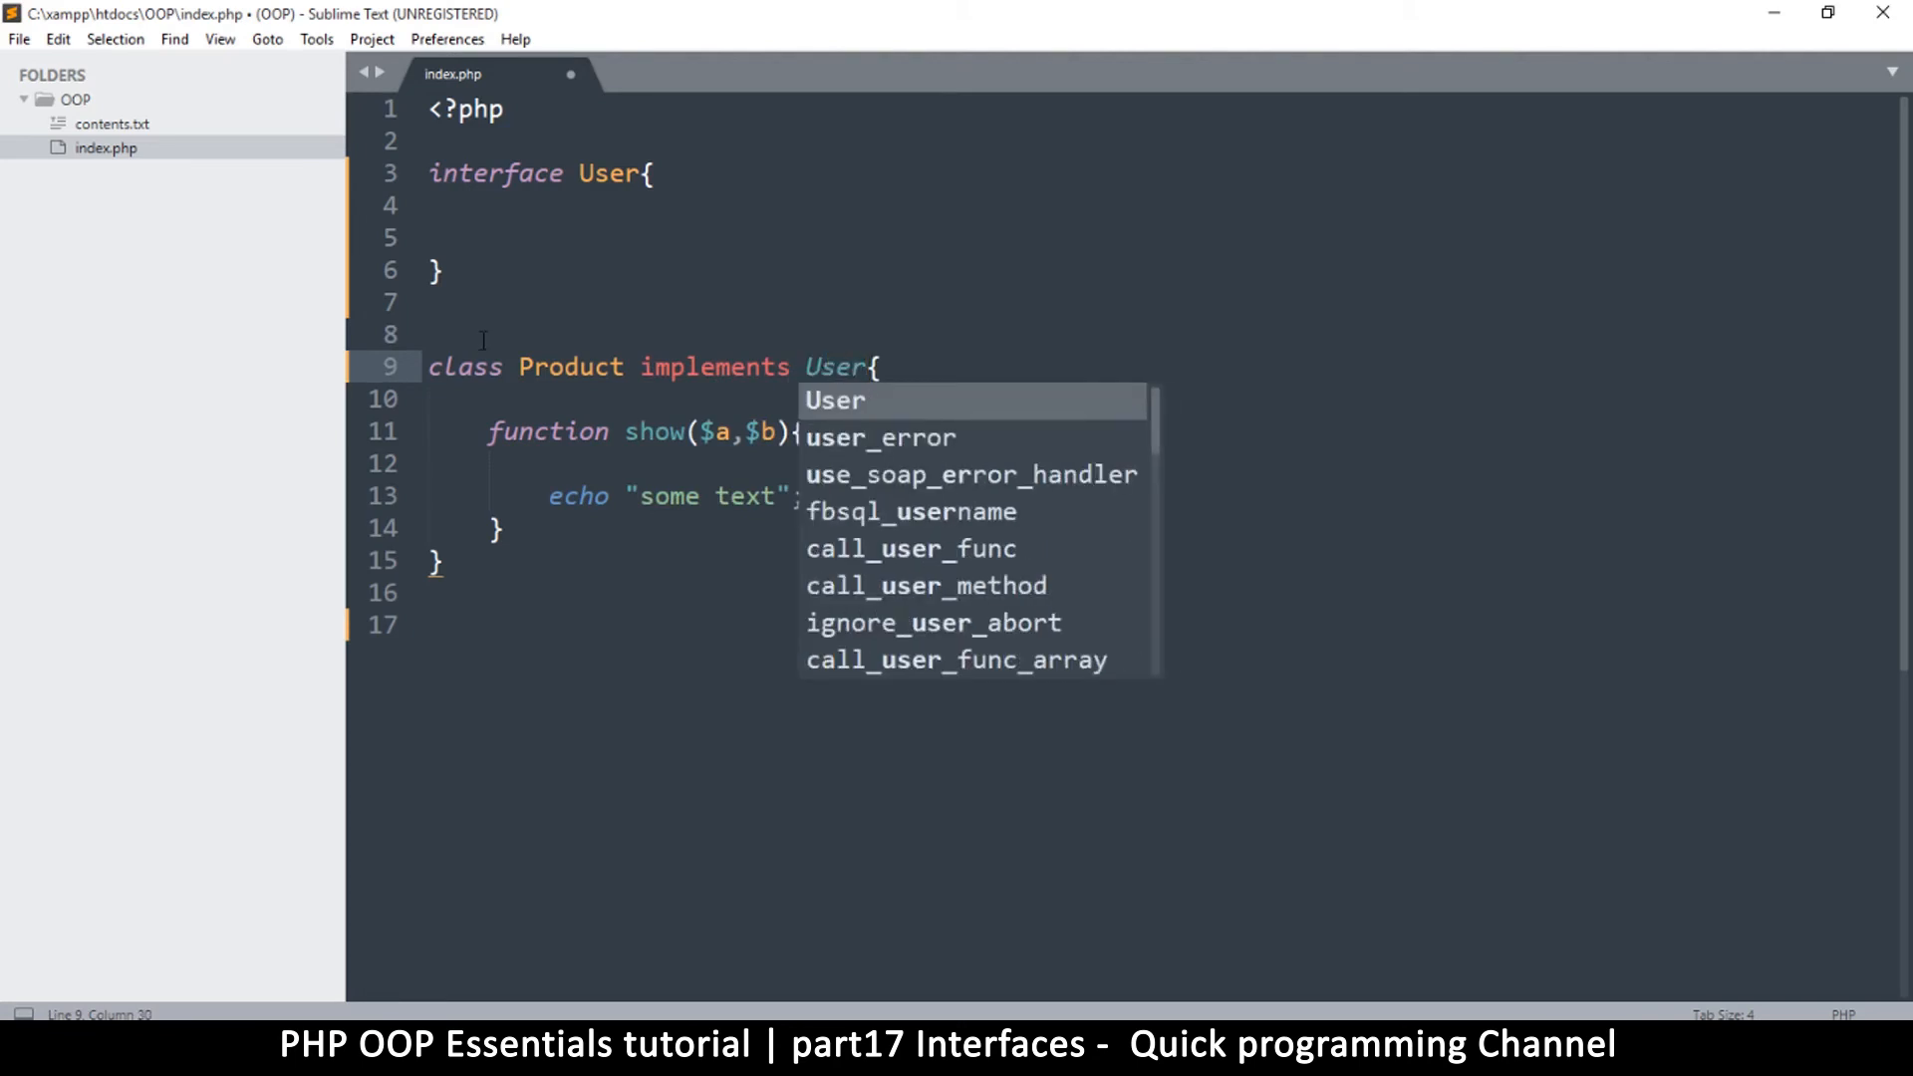
Step: Rename the class to Phone and the interface to Product, then save
double_click(569, 365)
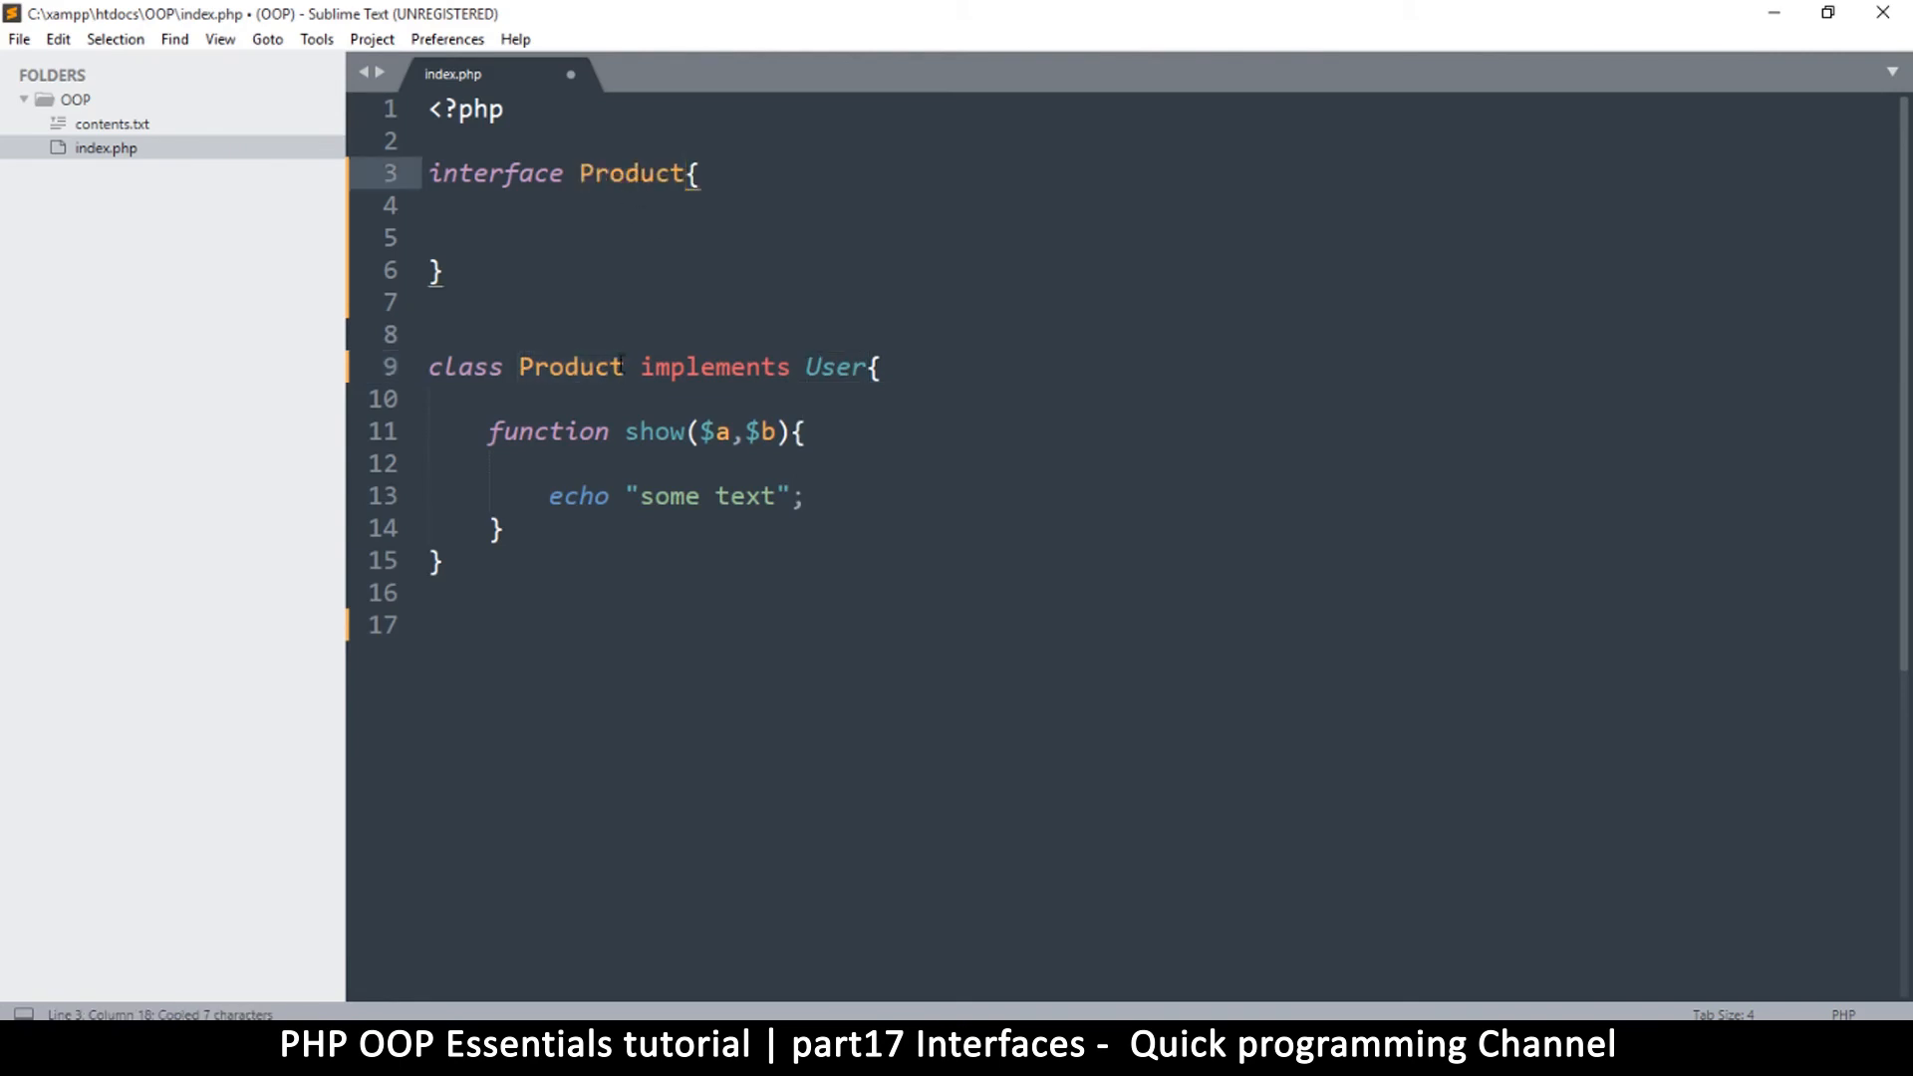
double_click(569, 366)
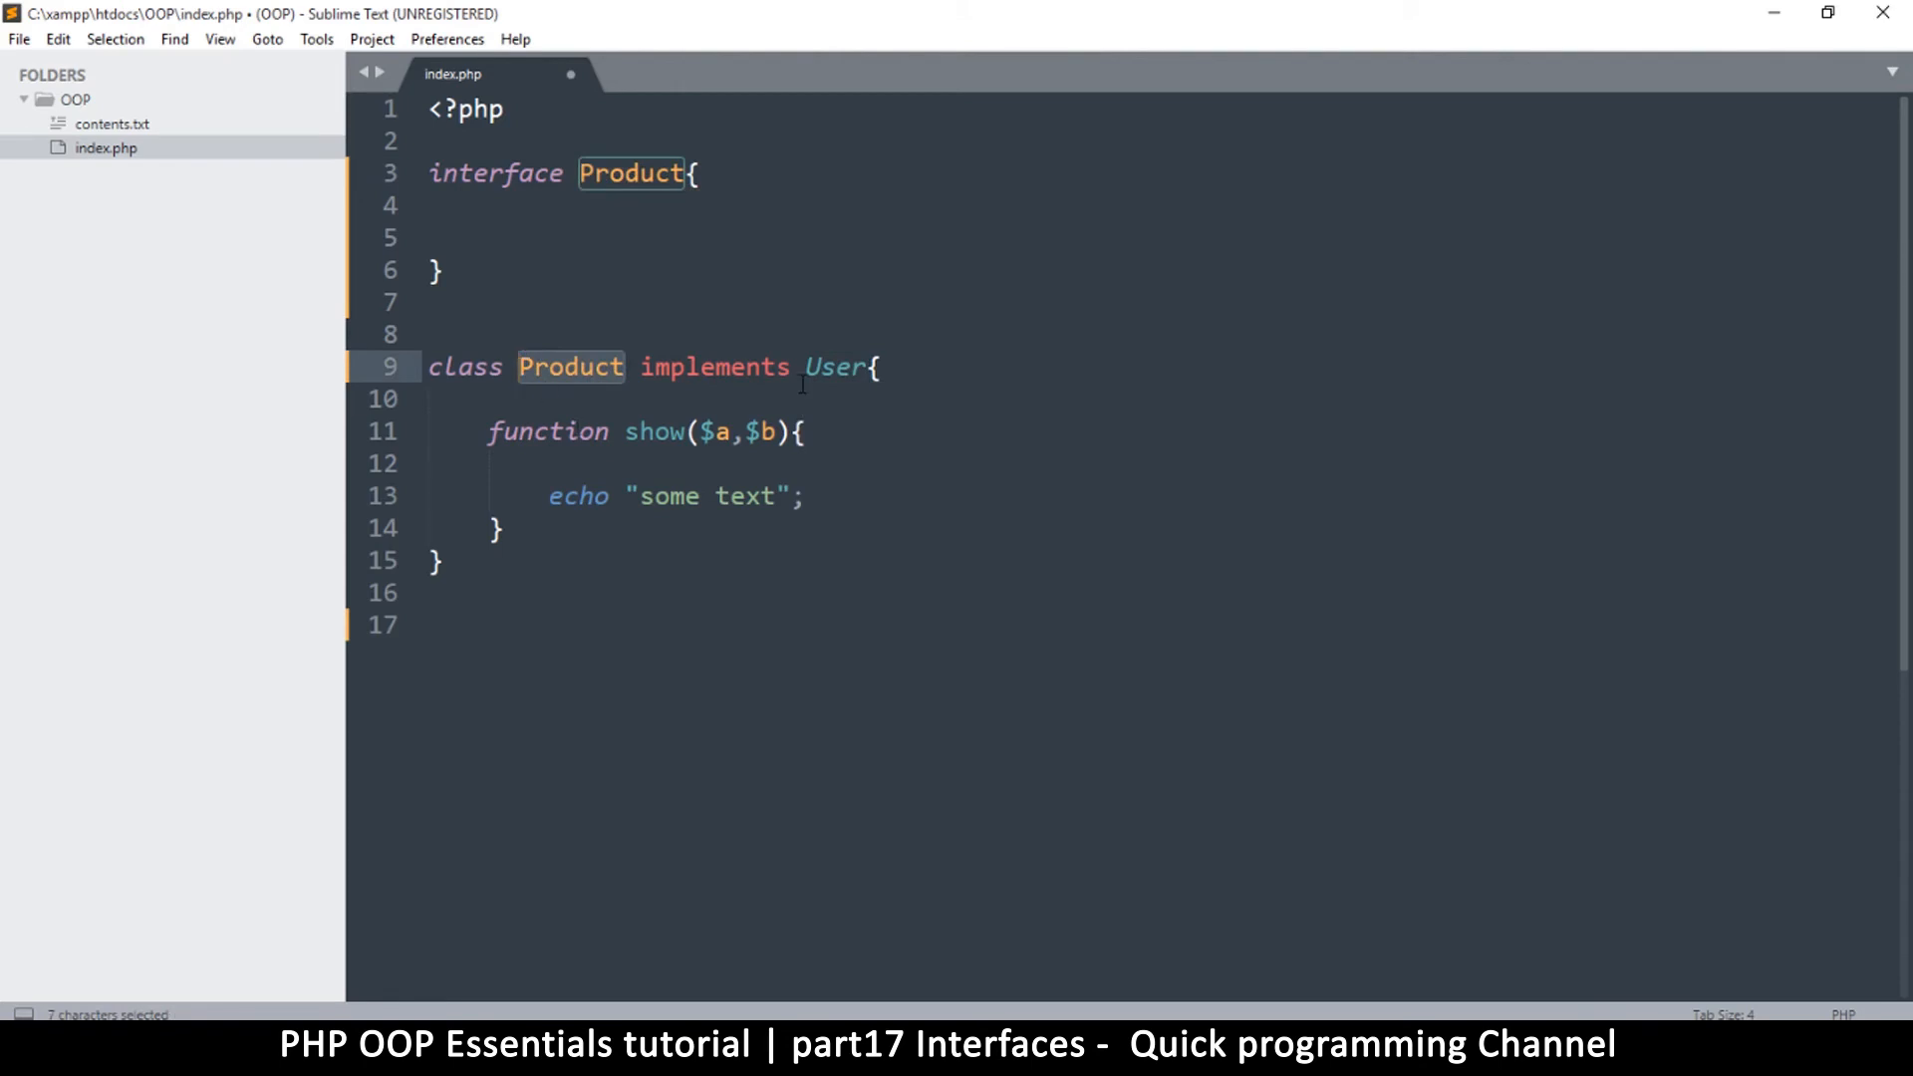
type("Phone")
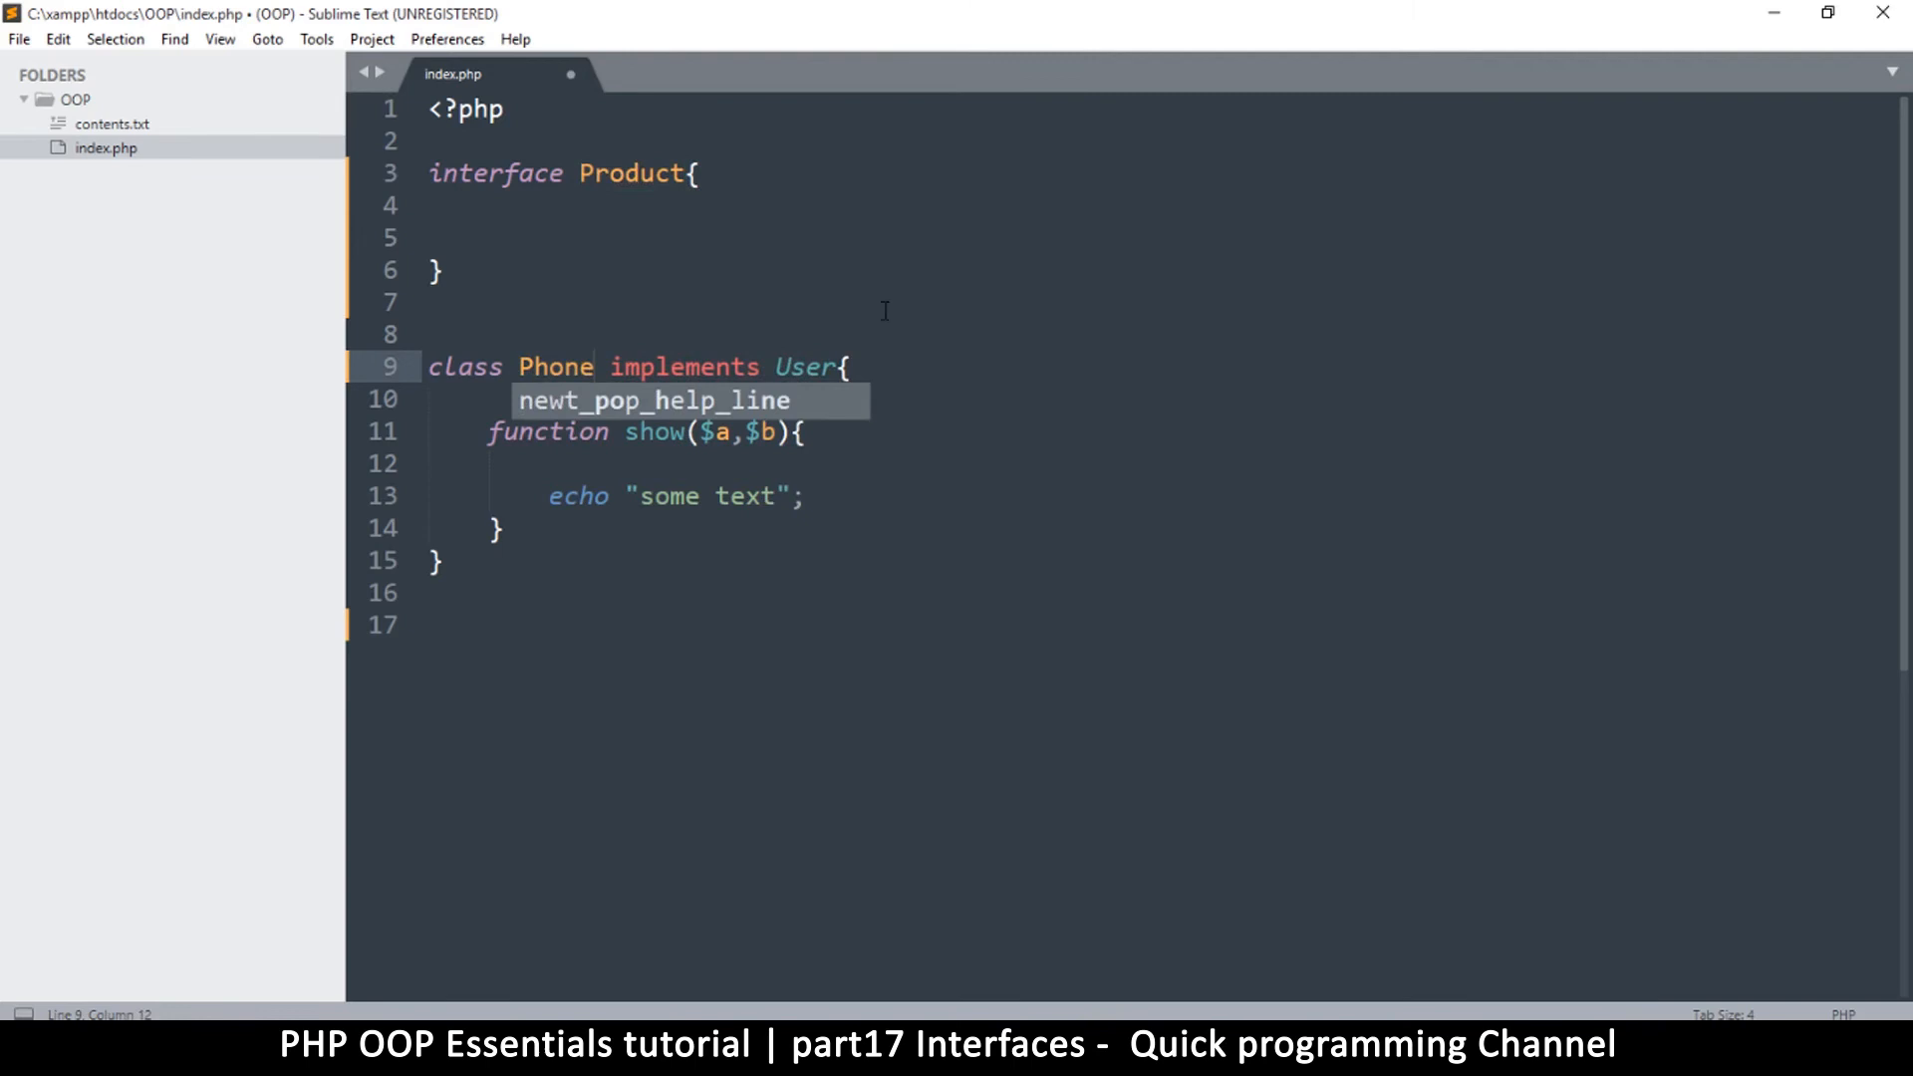
type("Product")
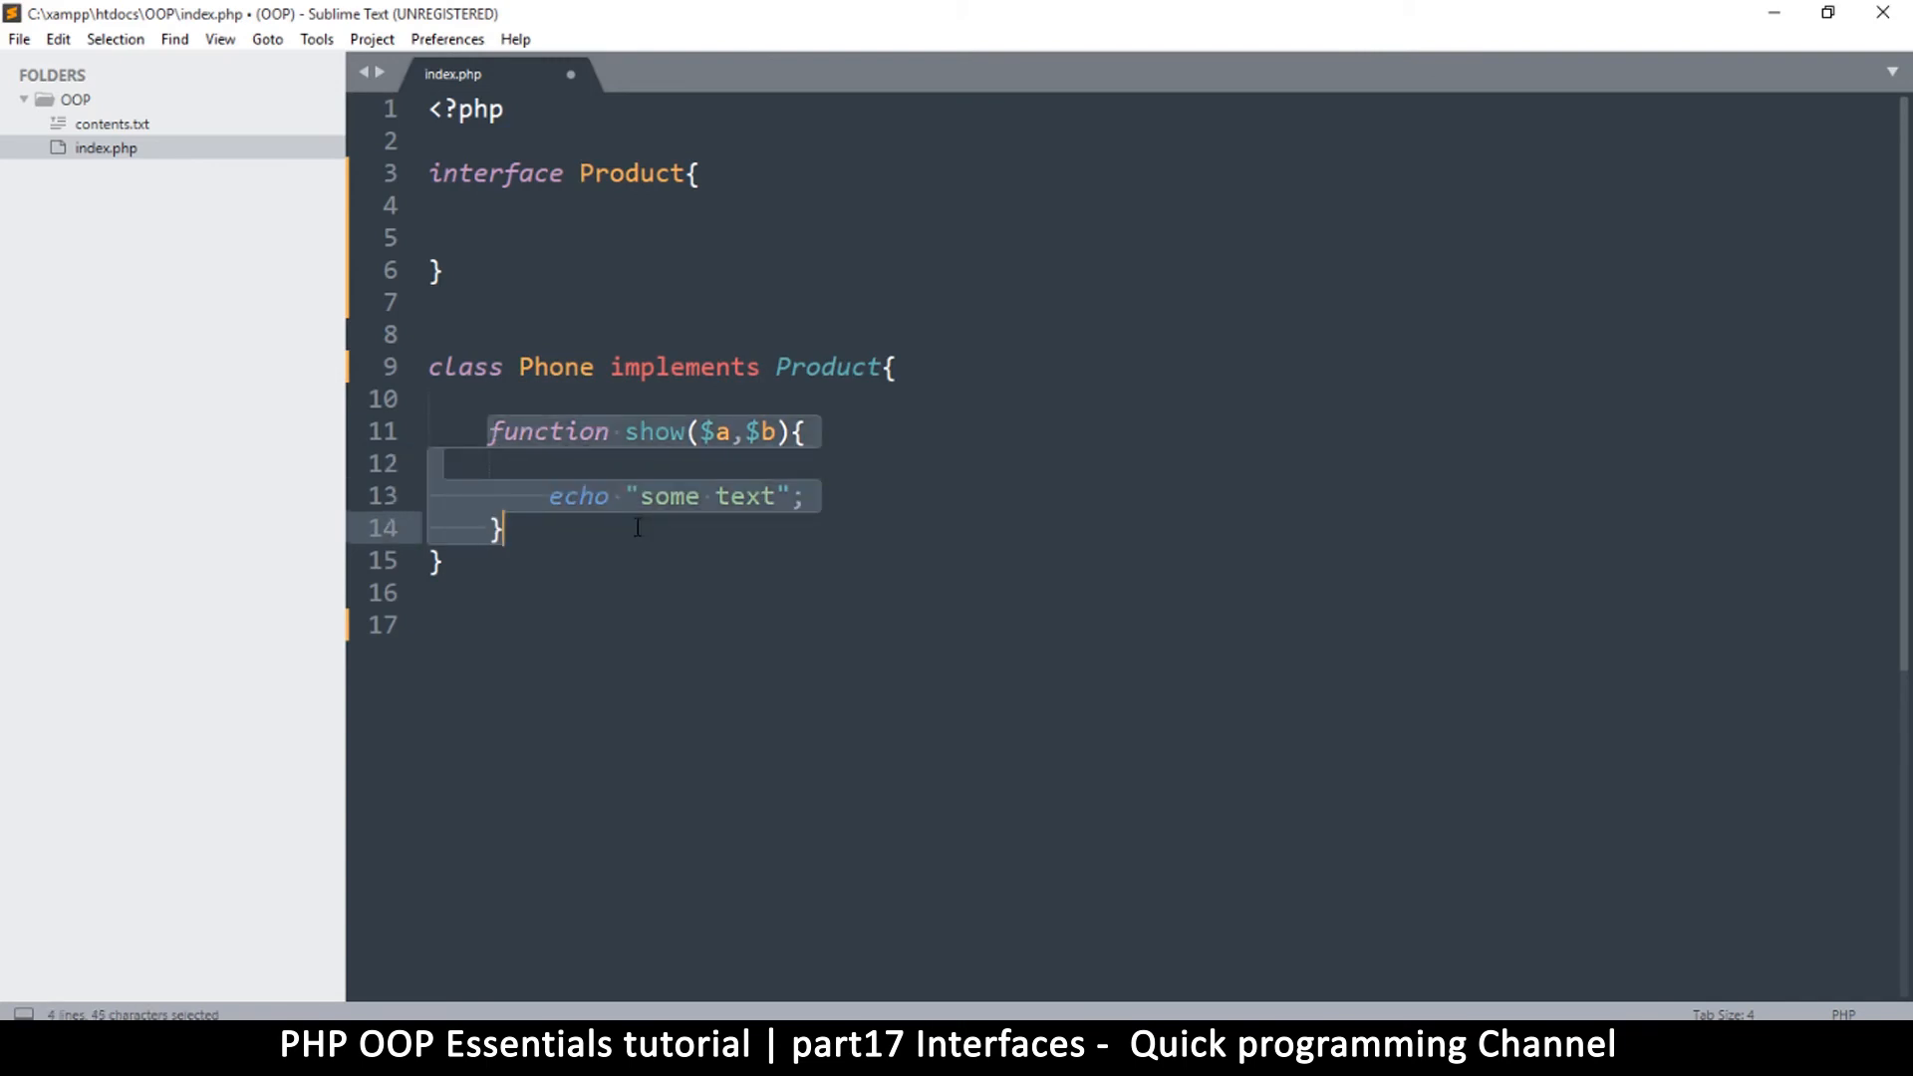
key("ctrl+s")
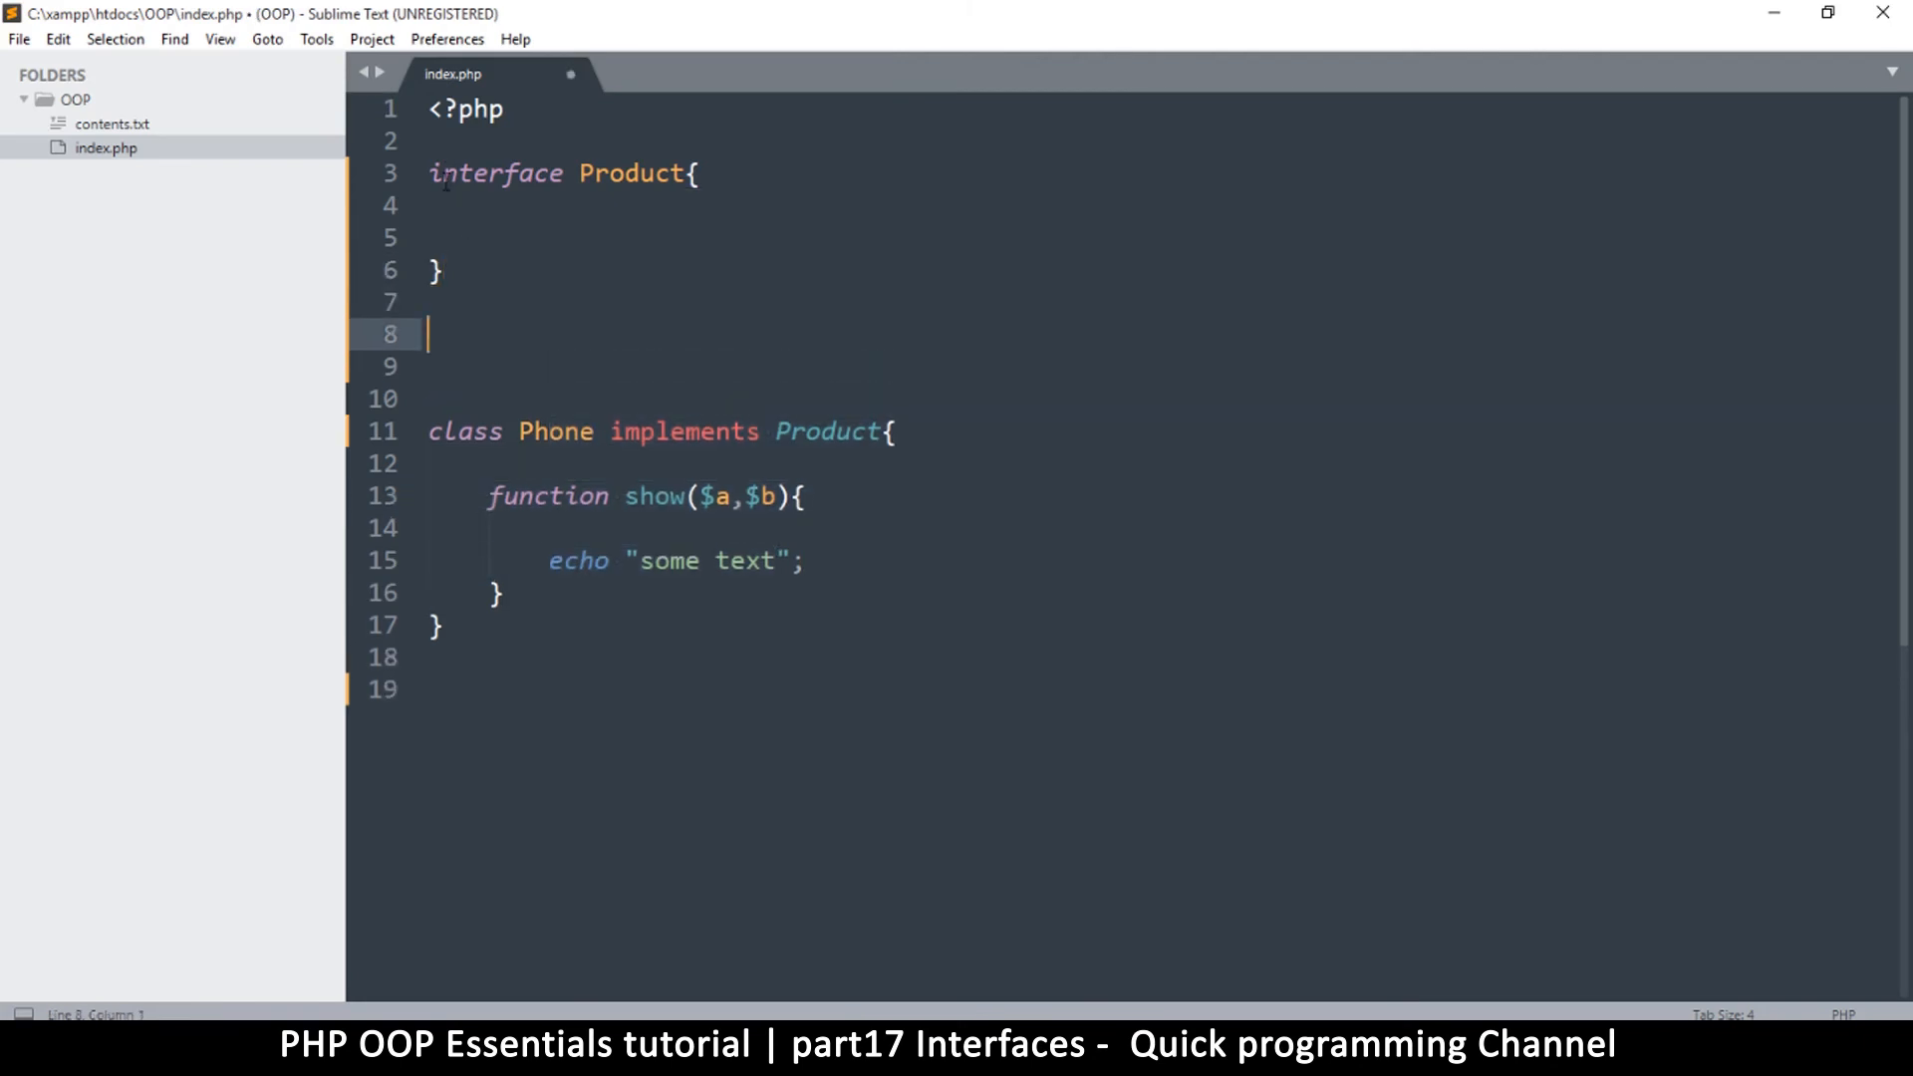
Step: Duplicate the interface block and name the new copy Database
left_click_drag(428, 172, 429, 335)
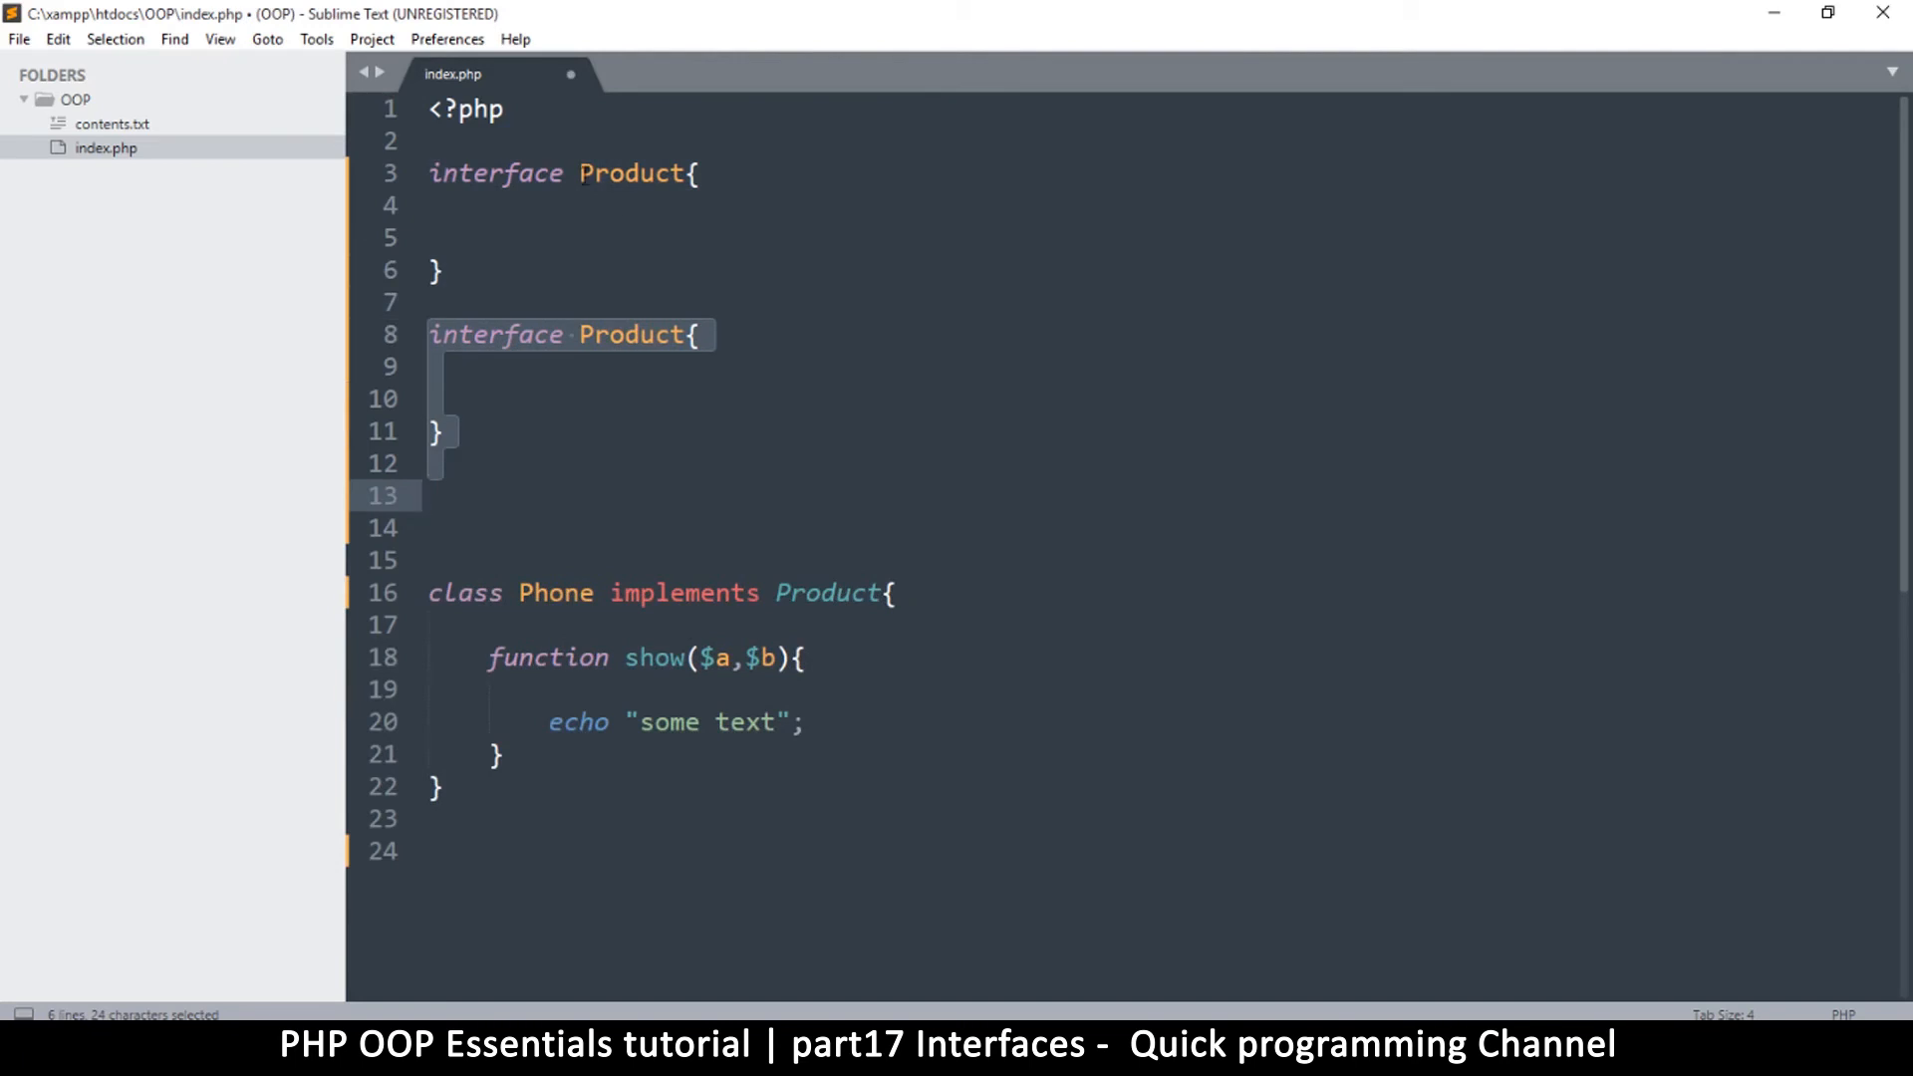
type("Da")
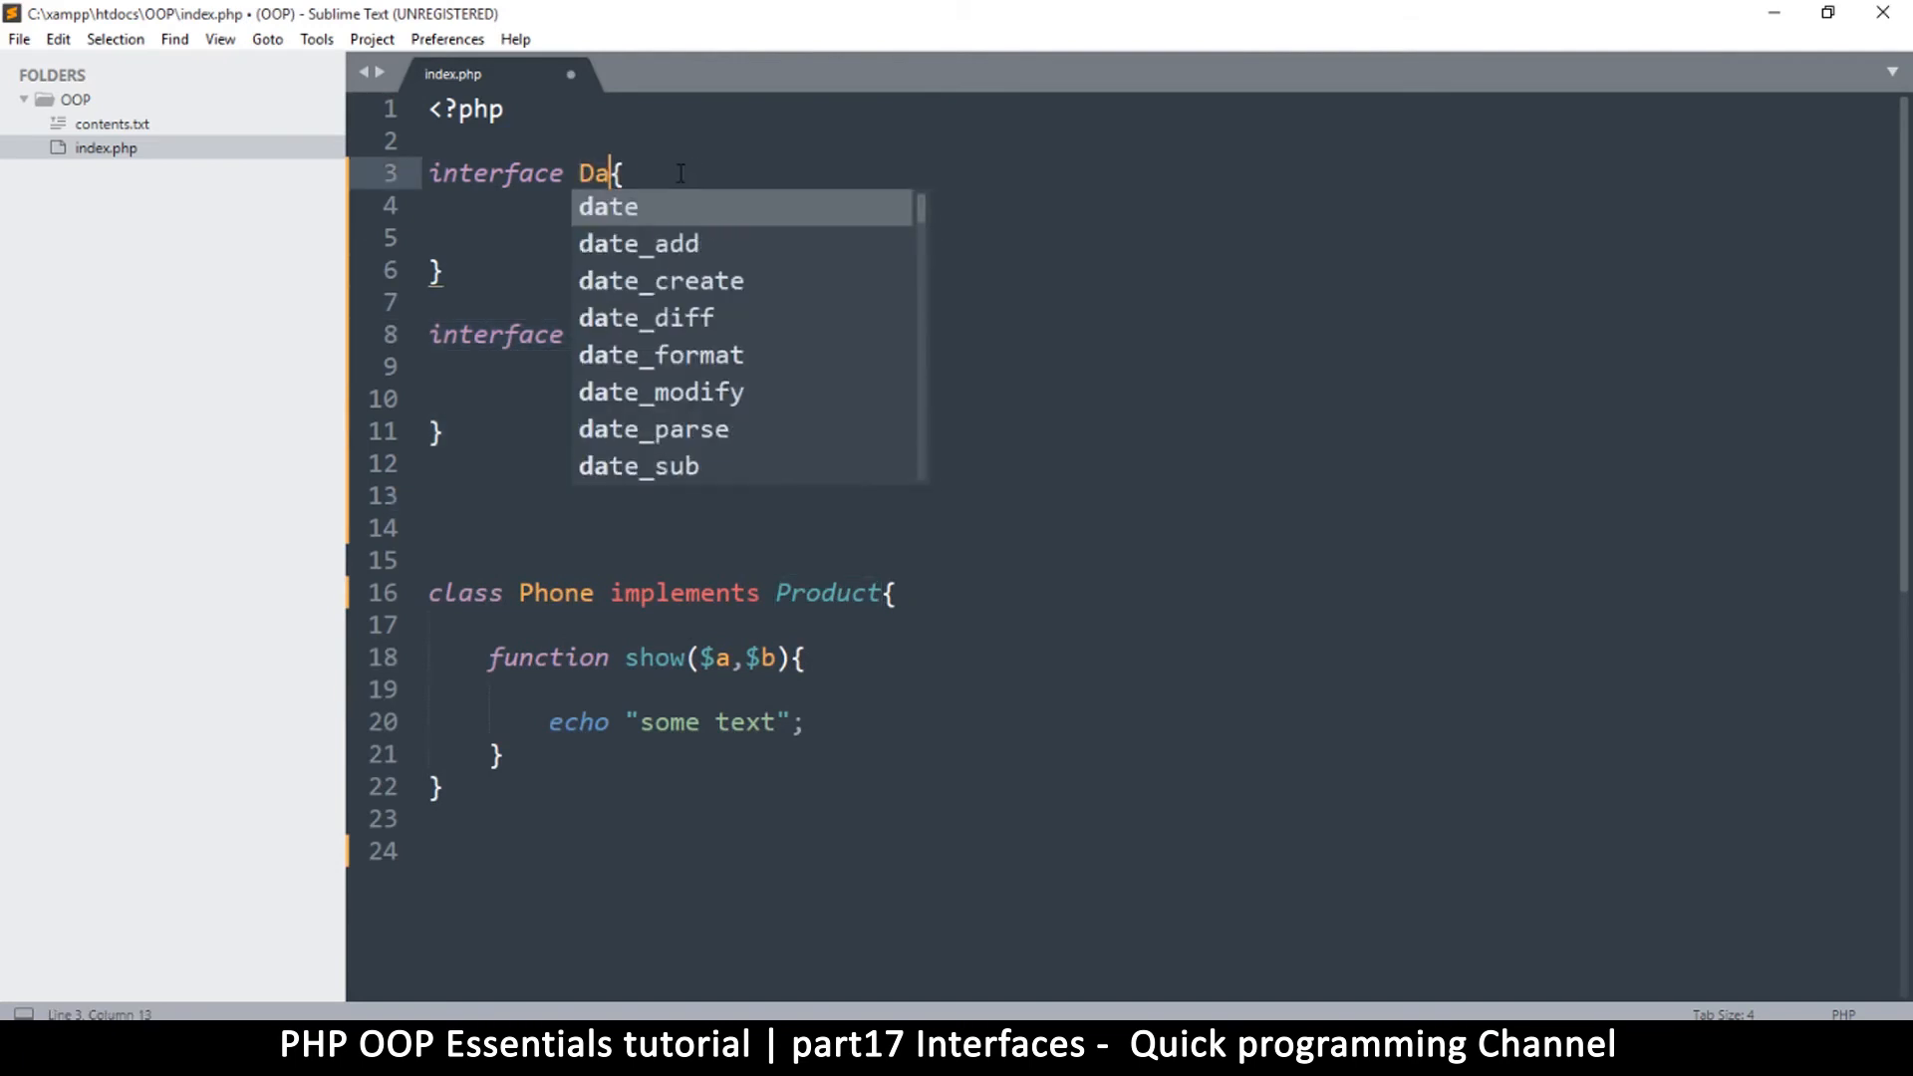
type("tabase")
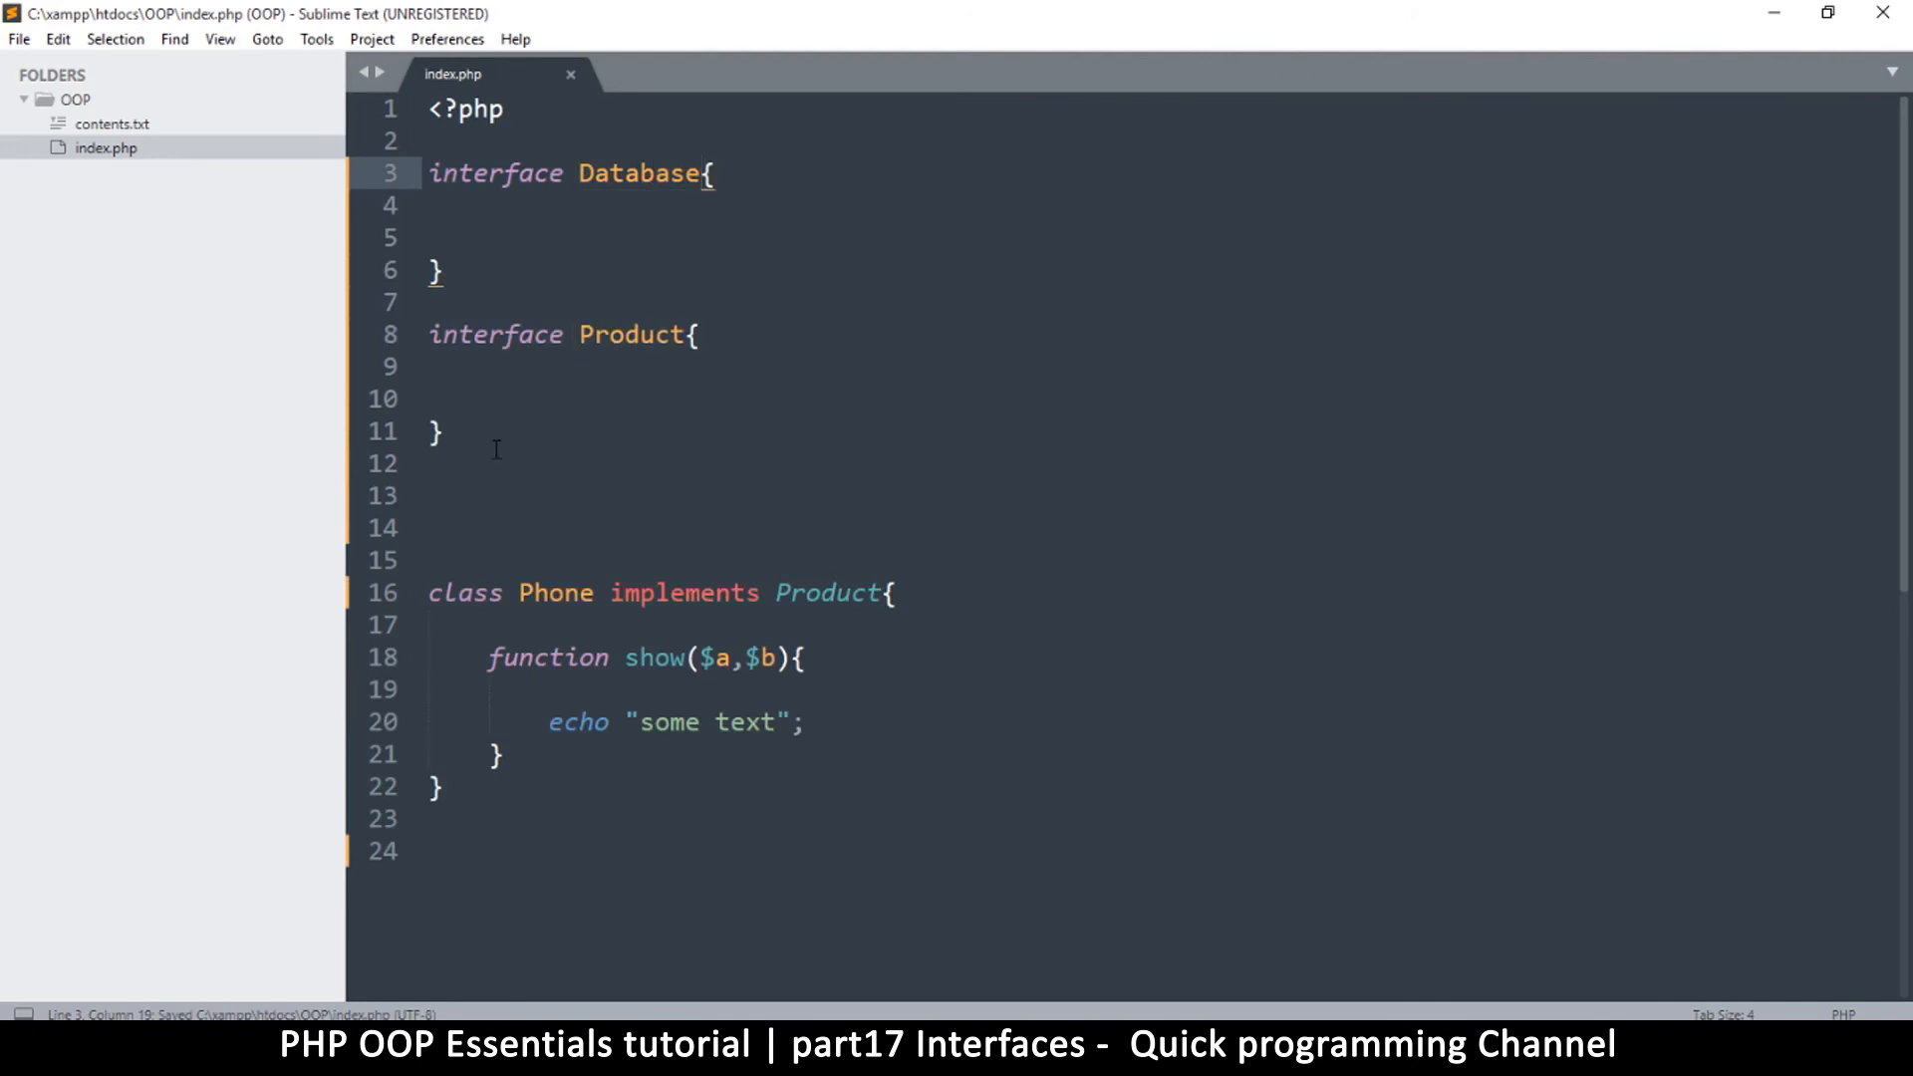
Step: Make Phone implement 'Product, Database', save, and reload the page
left_click_drag(428, 172, 445, 432)
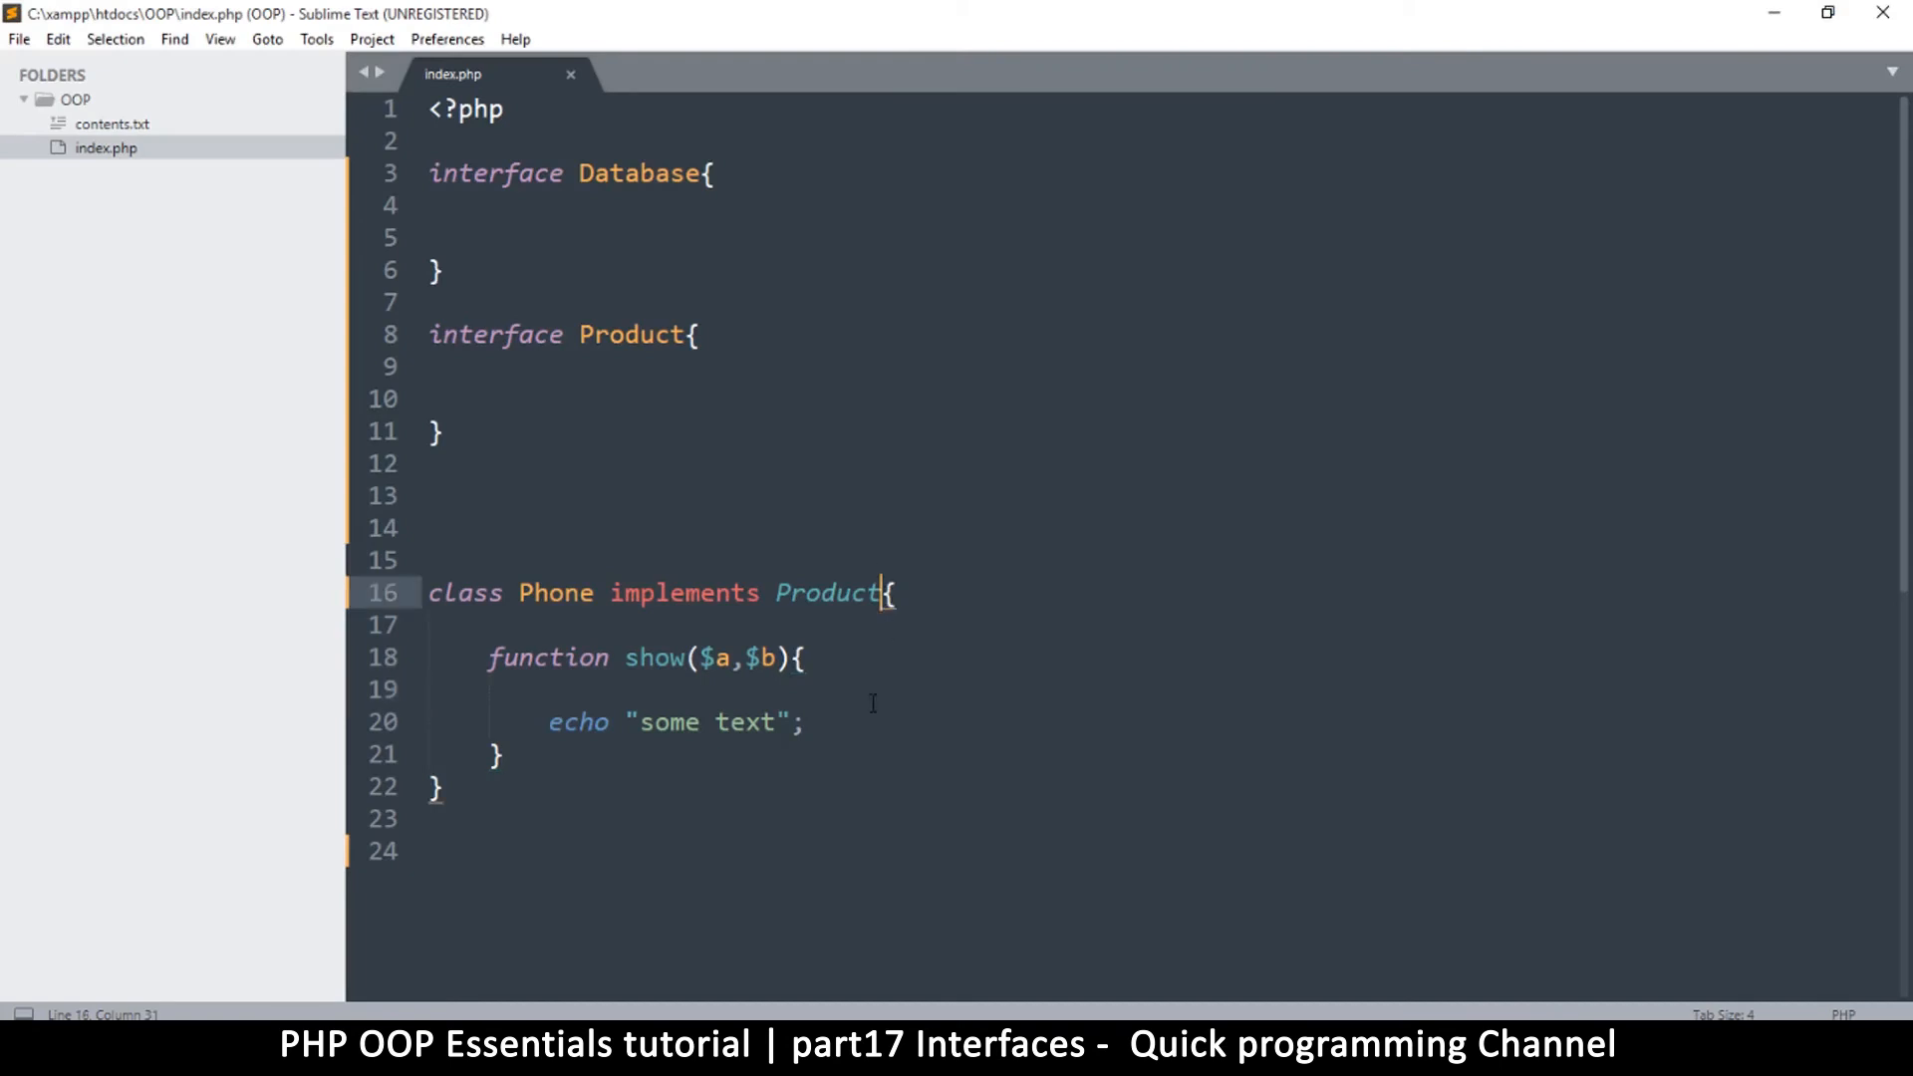
mouse_move(873, 619)
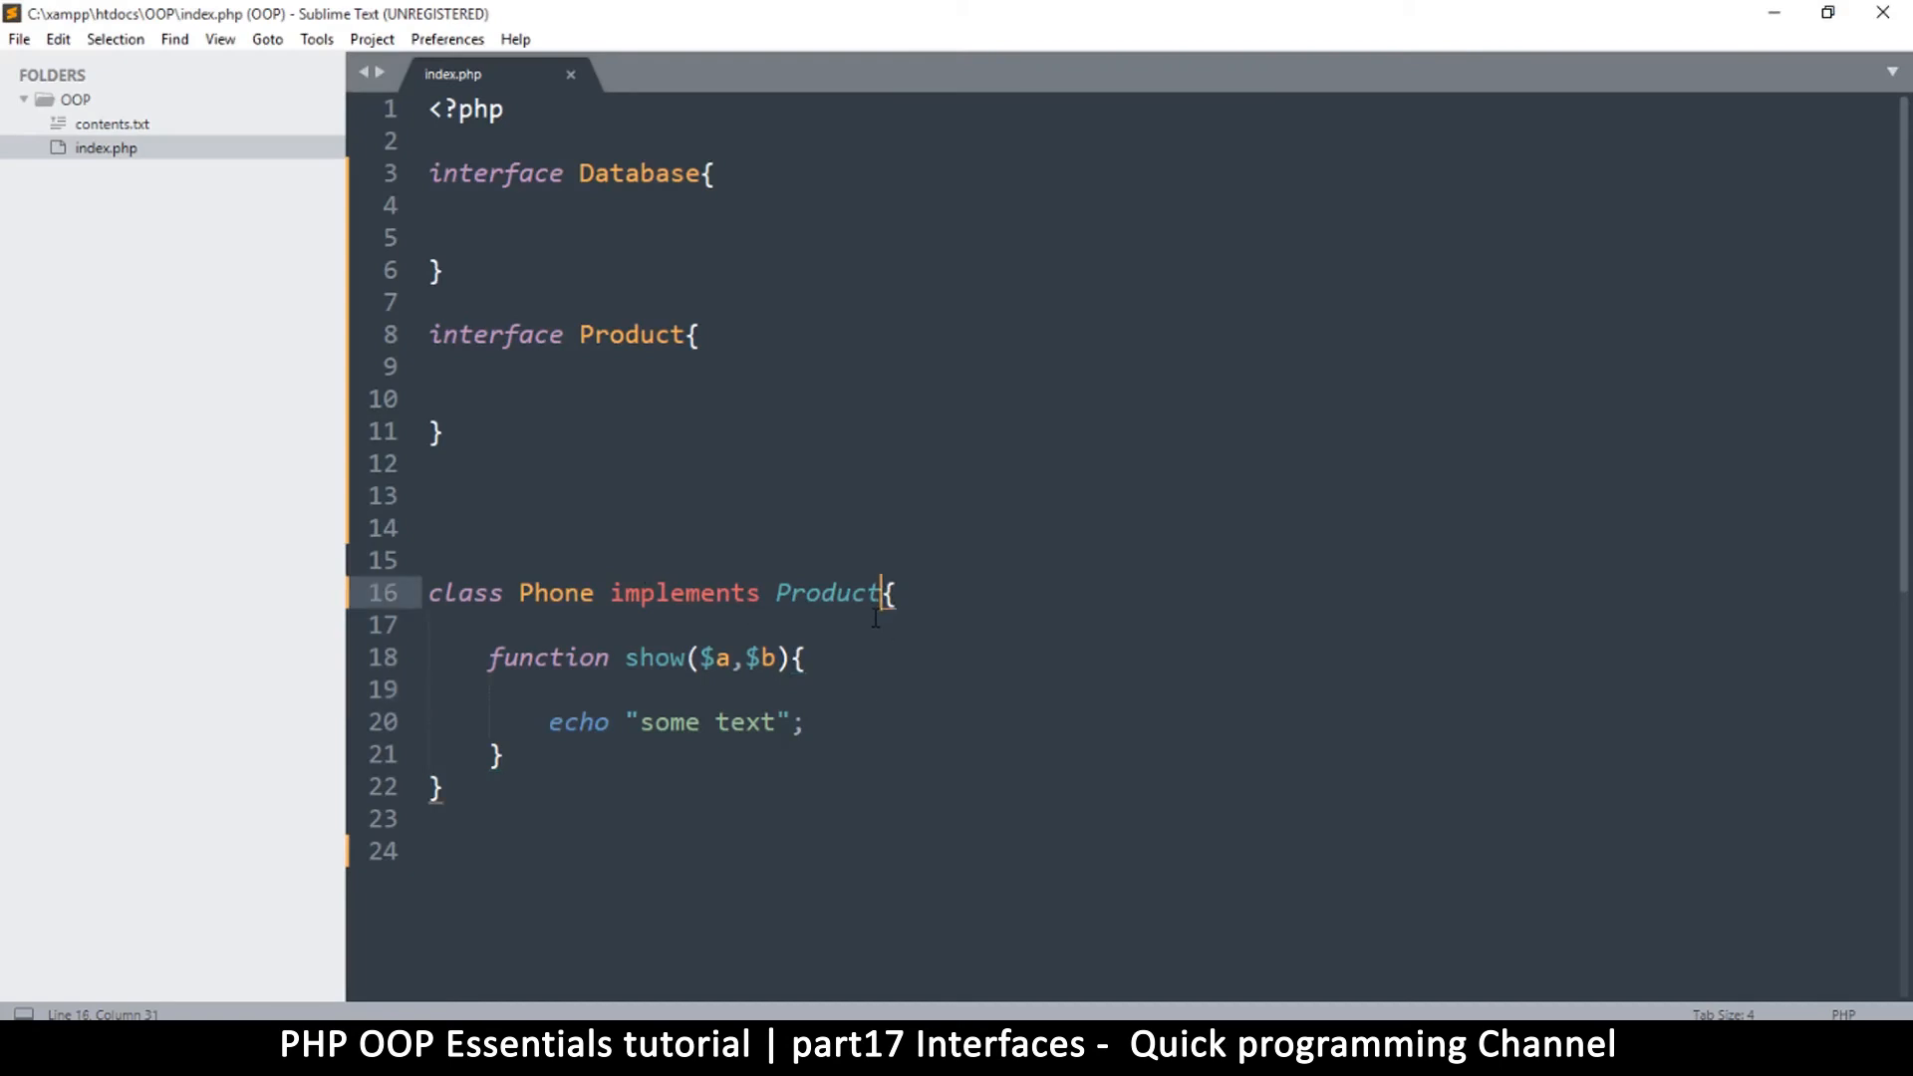
type(", d")
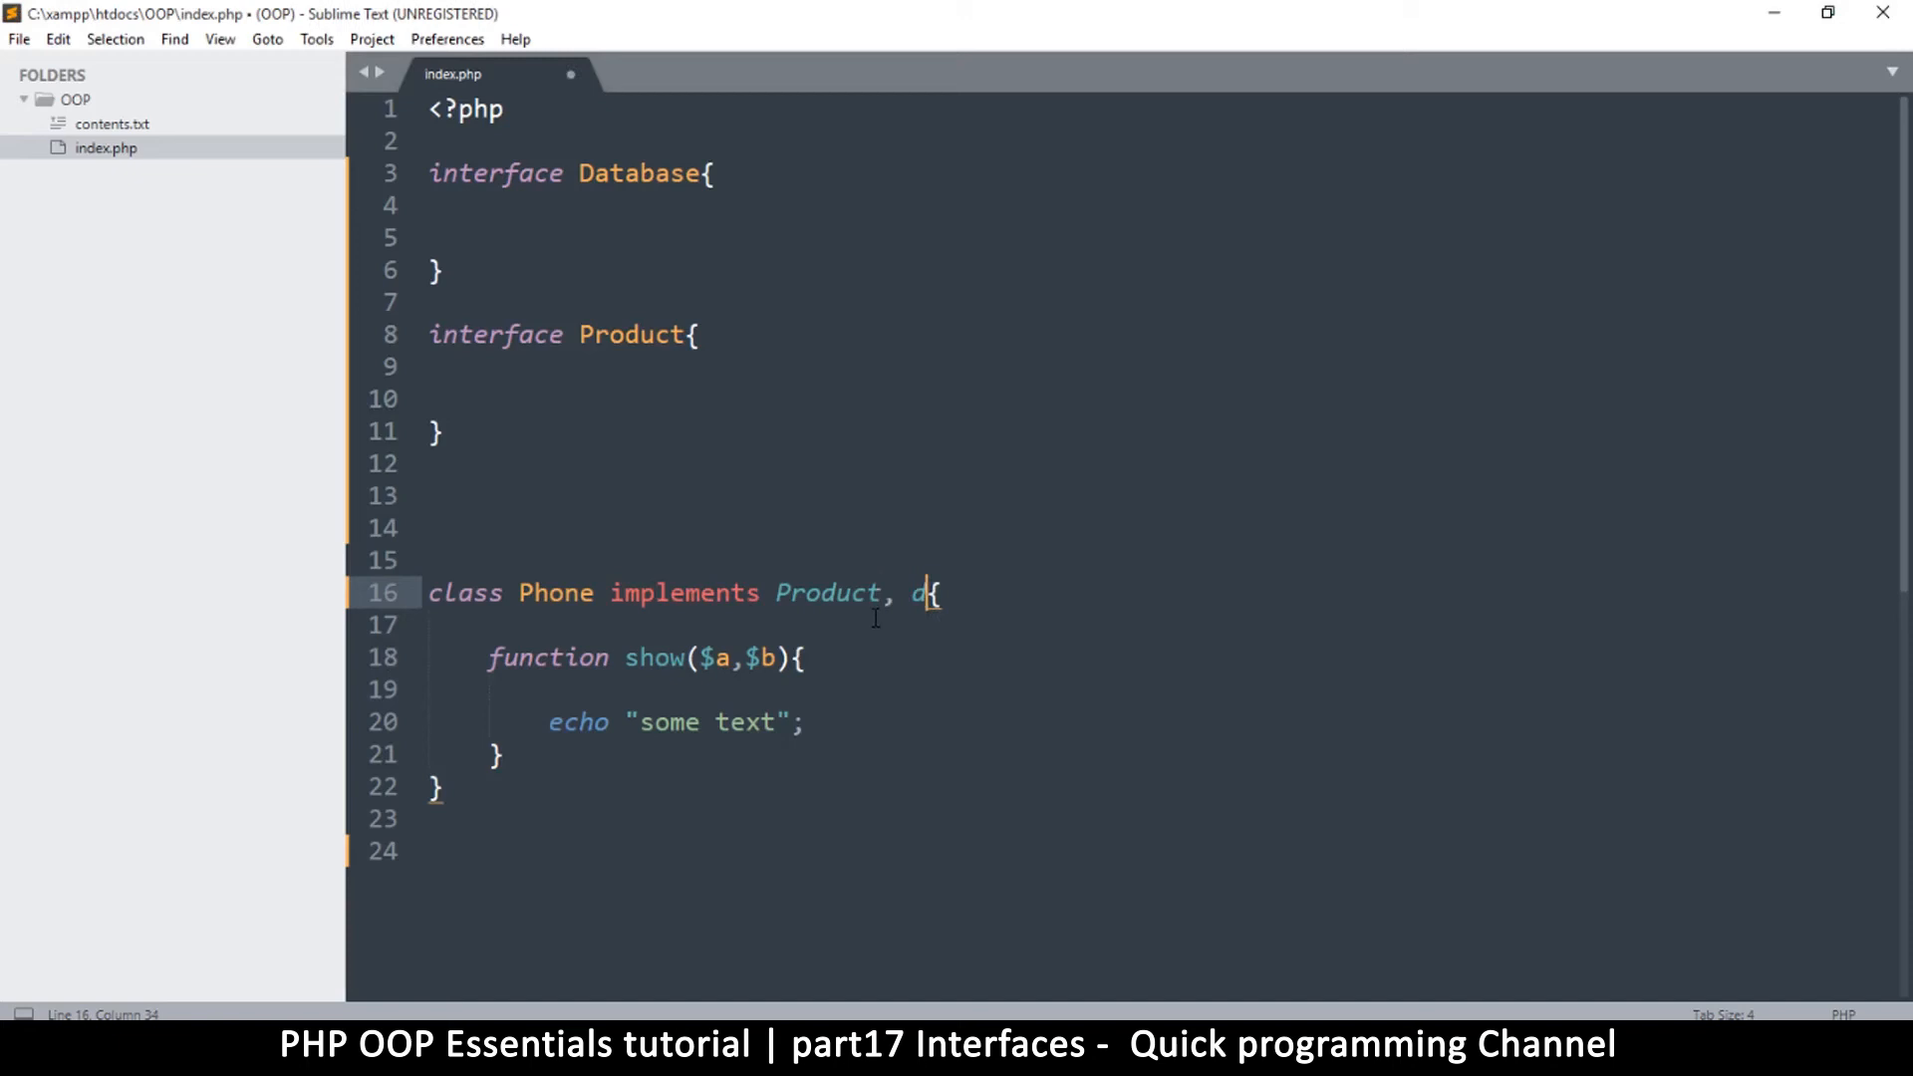
type("atabase")
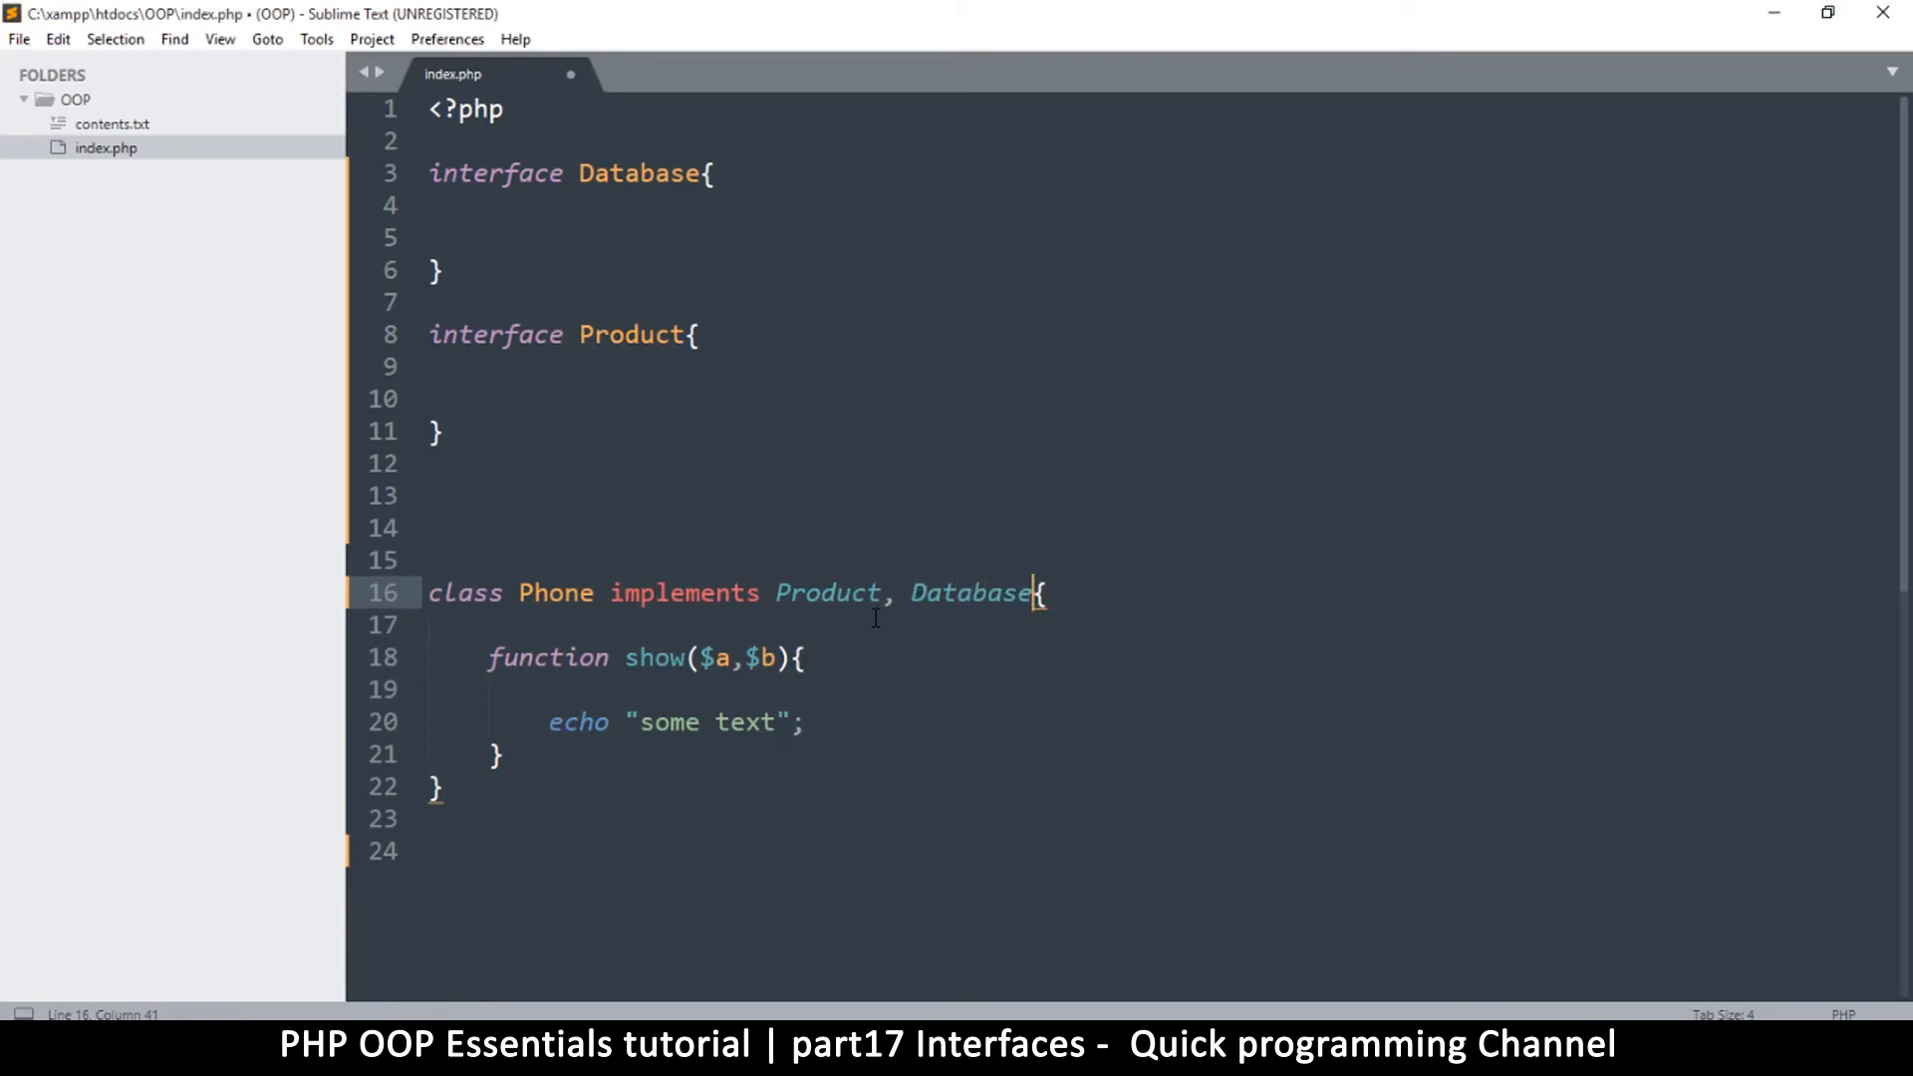
key("ctrl+s")
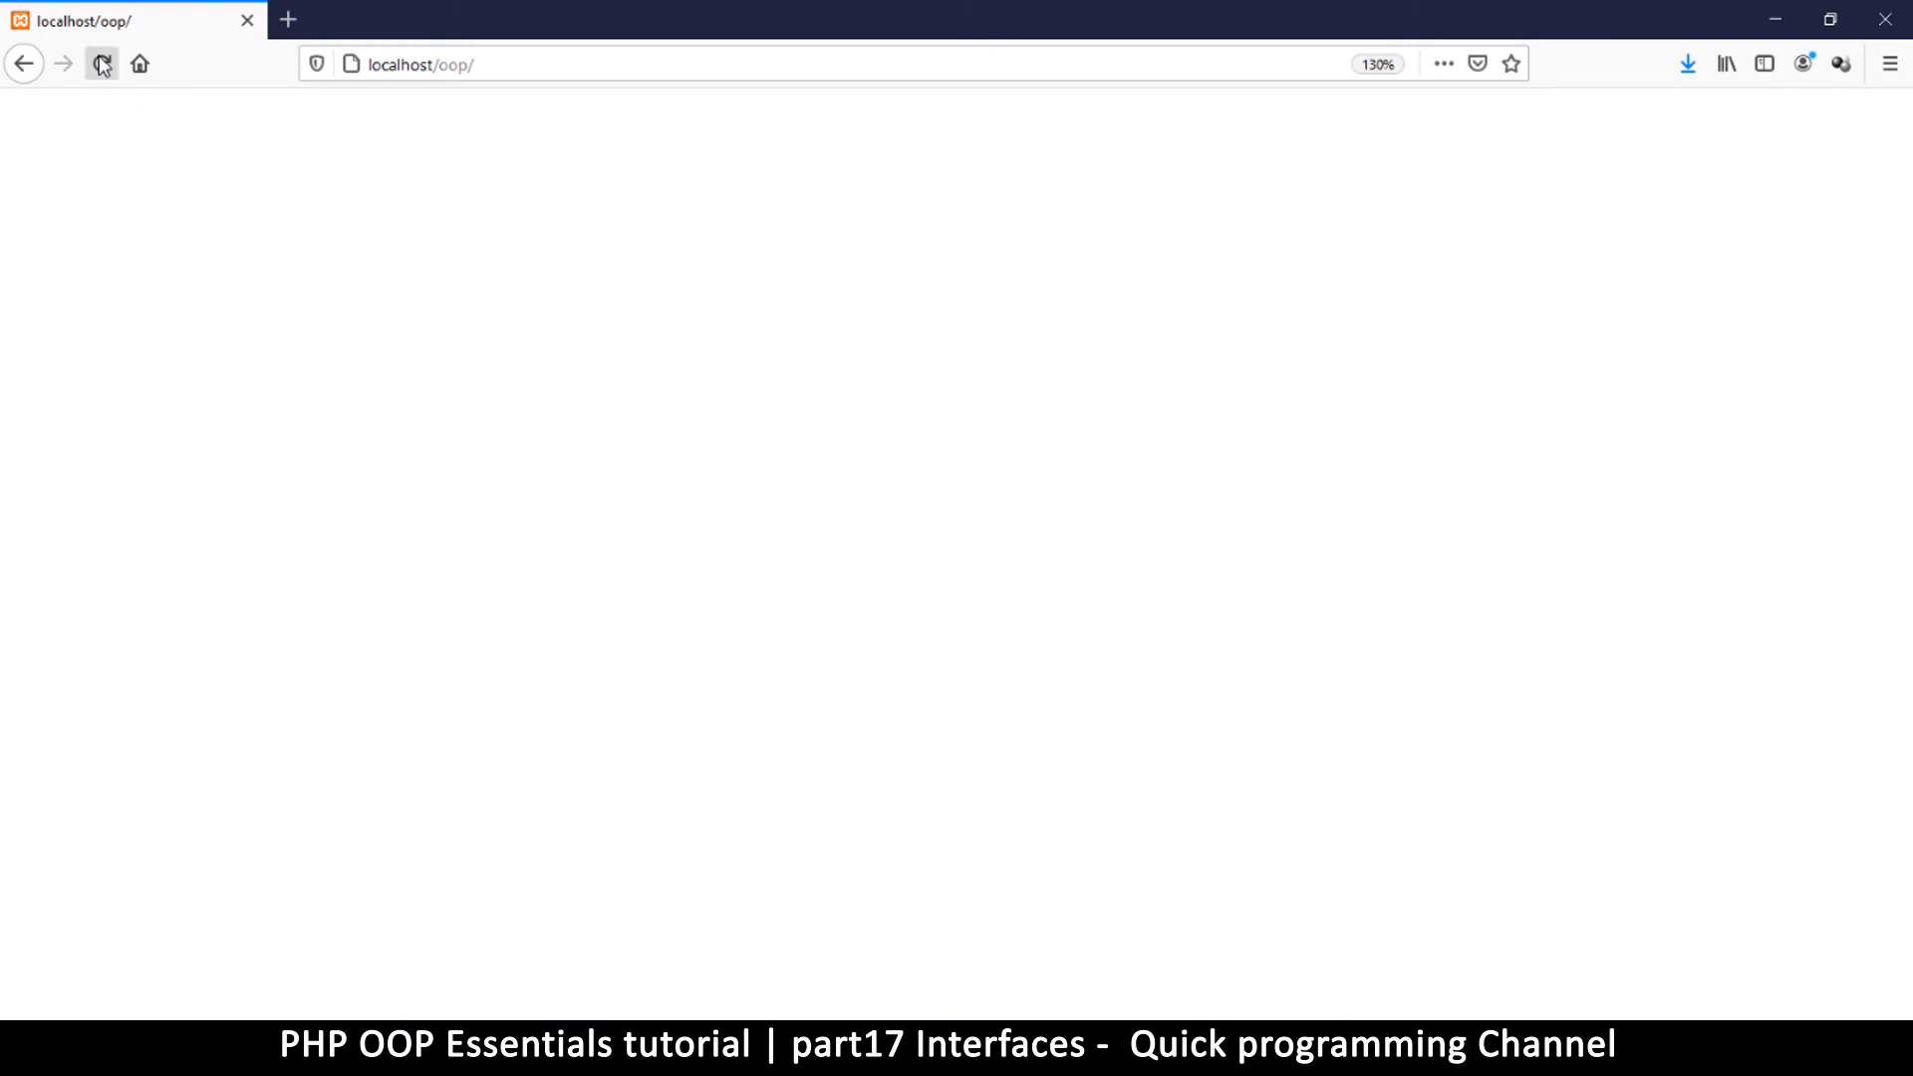
left_click(102, 64)
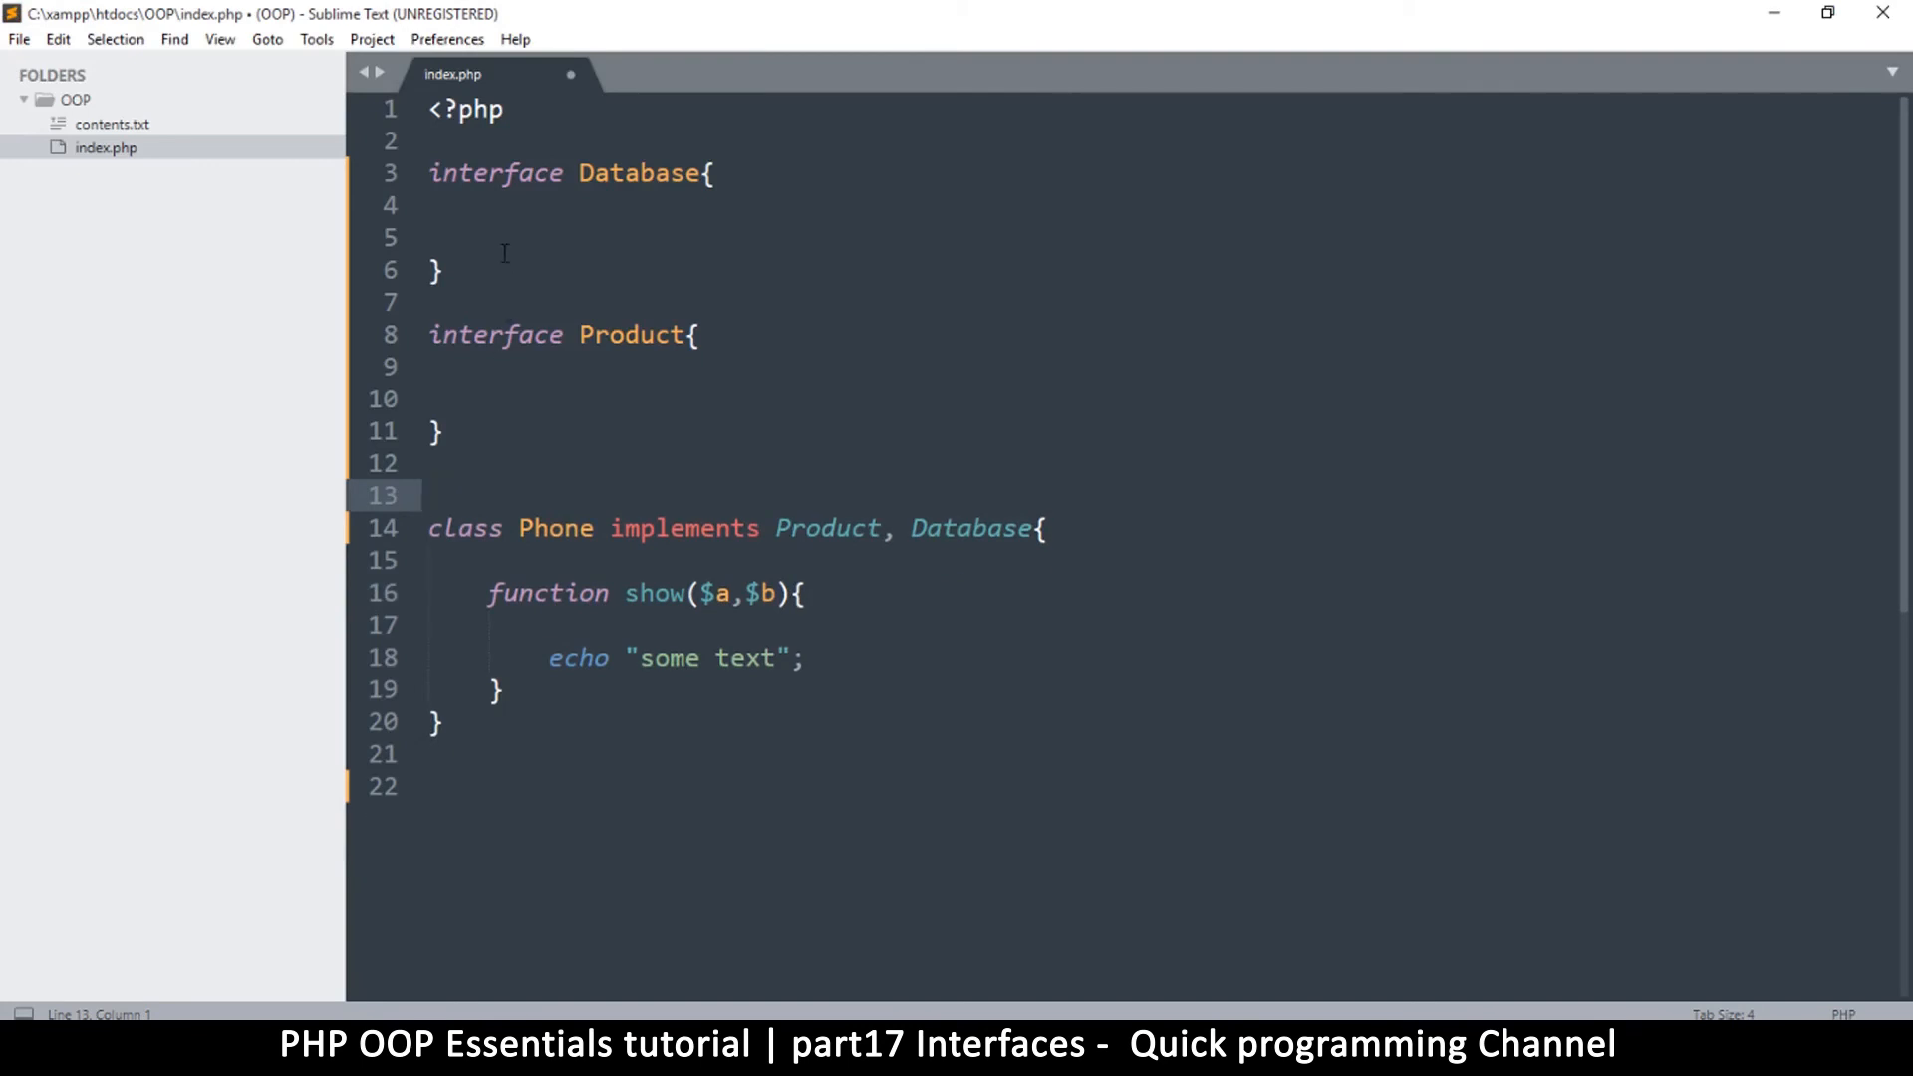
Step: Point out the interface keyword and class Phone, then place the cursor inside Database
left_click_drag(429, 173, 446, 271)
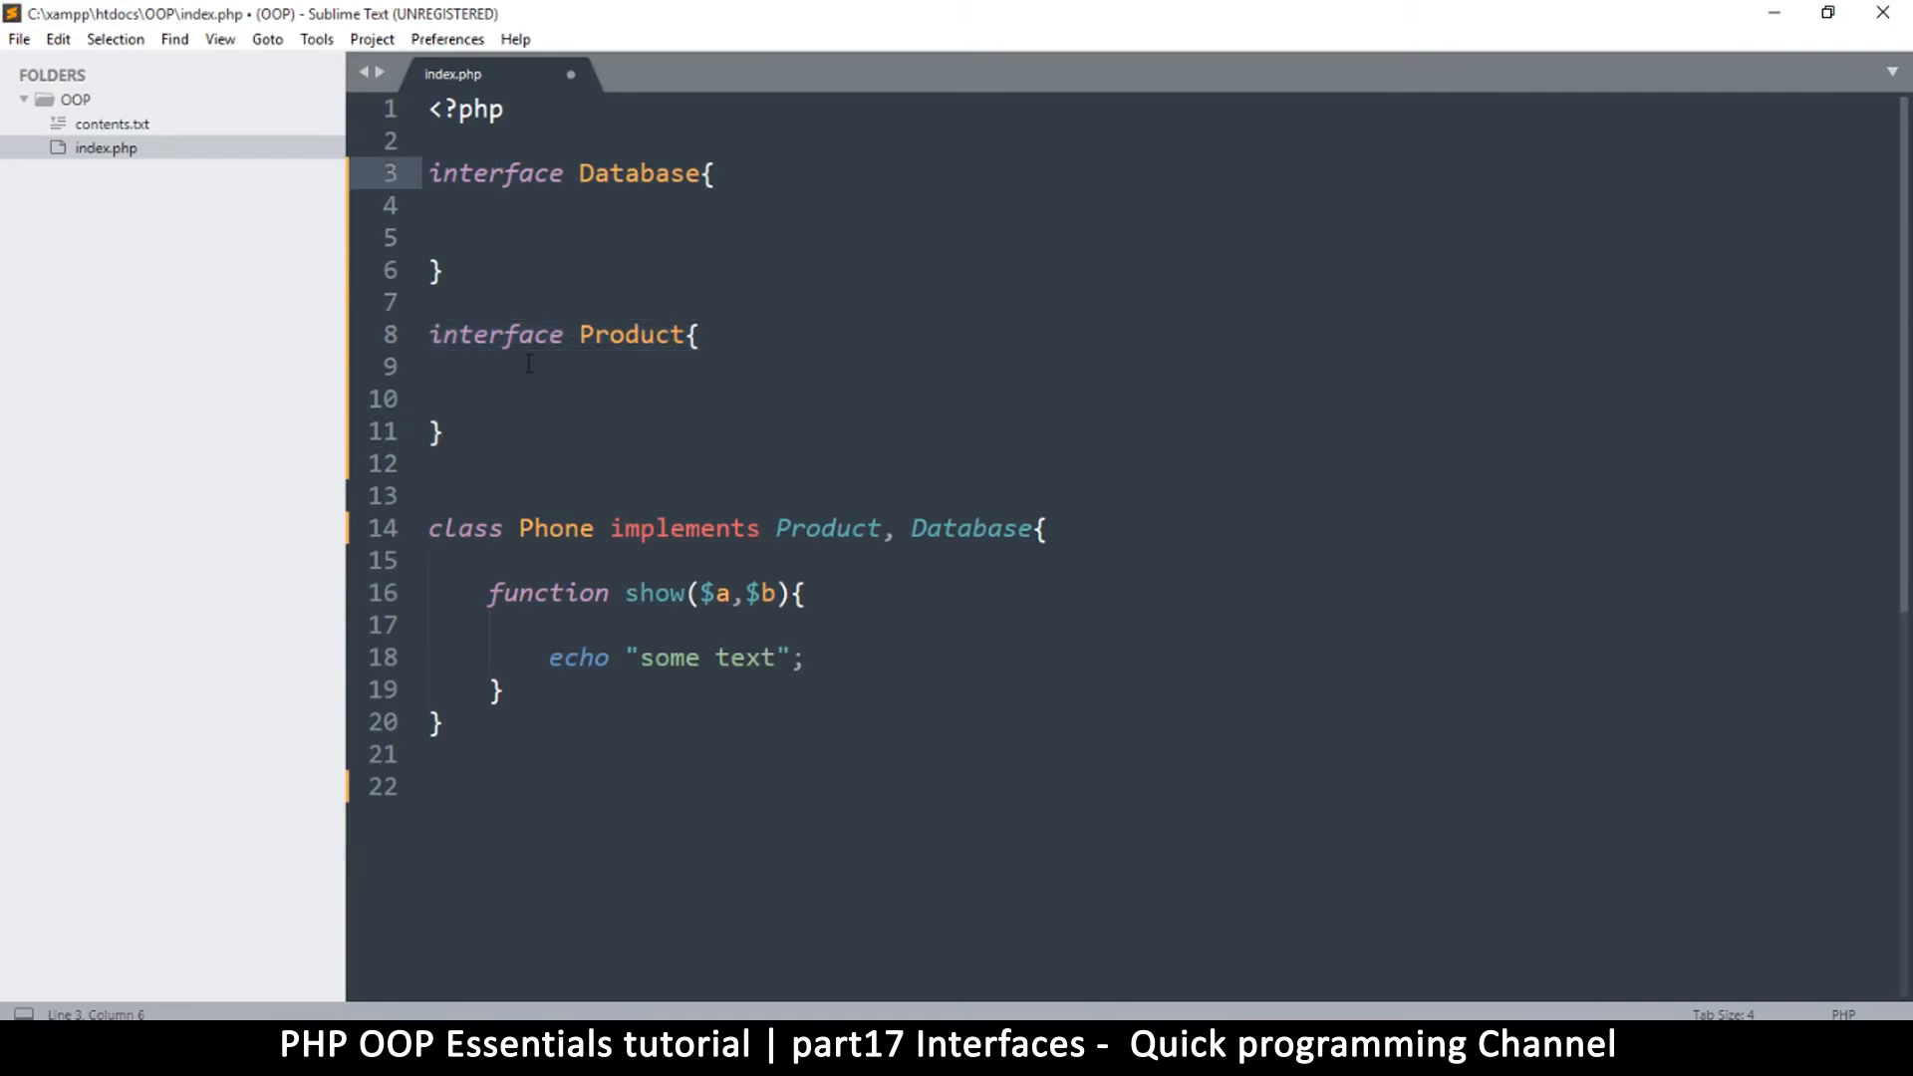
double_click(477, 335)
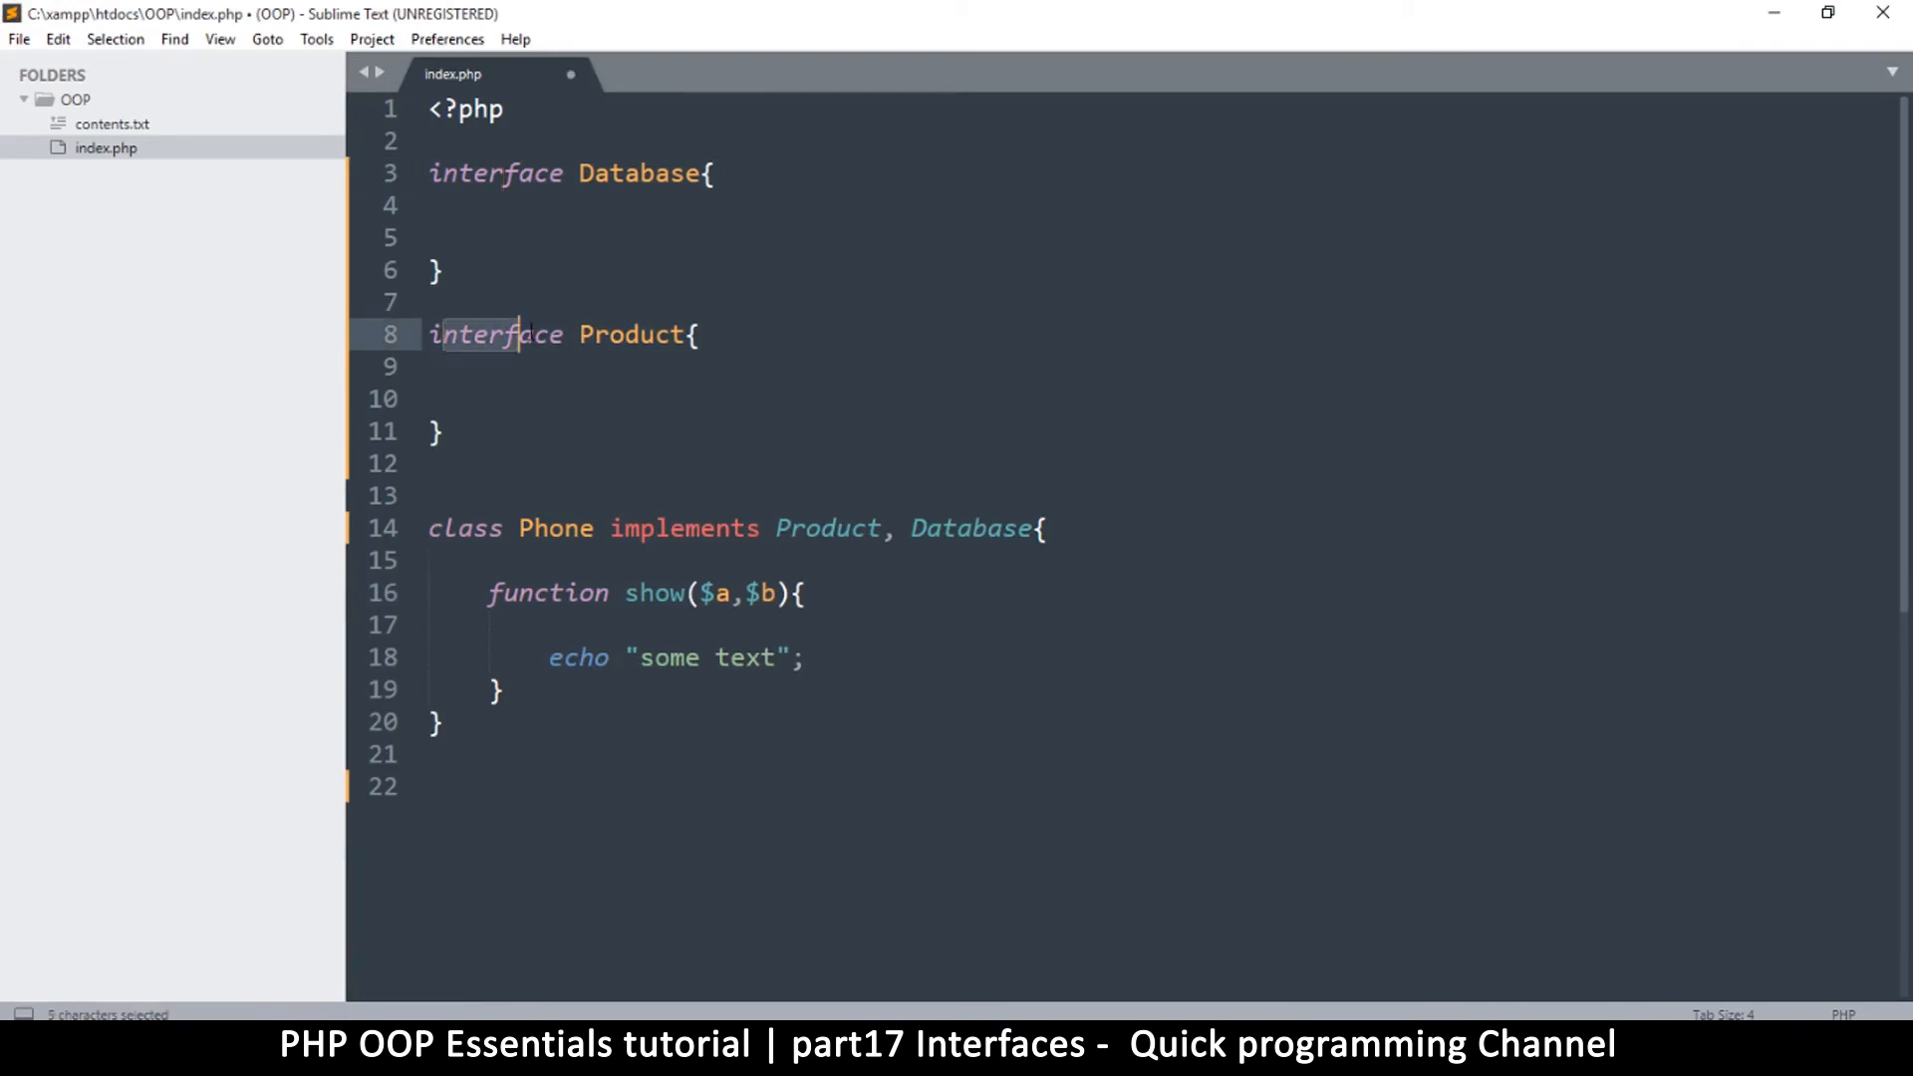
double_click(554, 527)
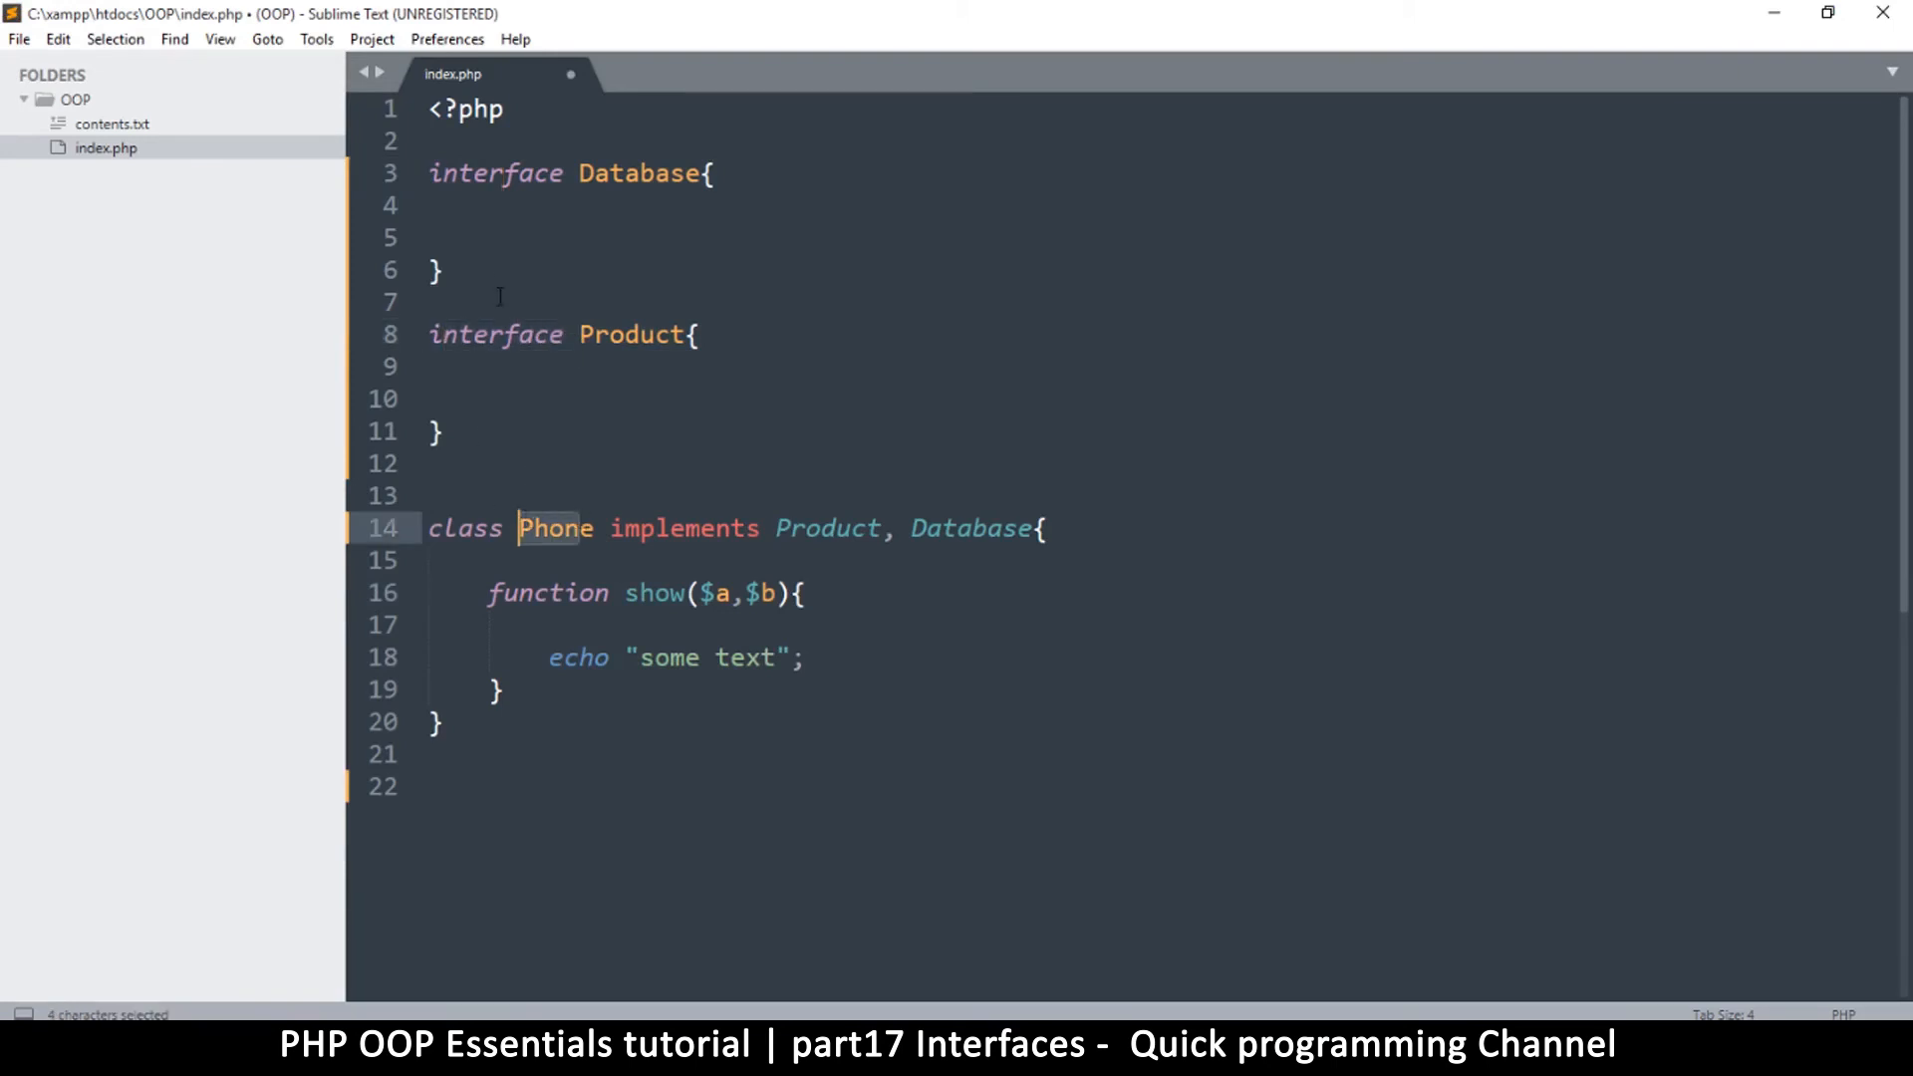
left_click(527, 237)
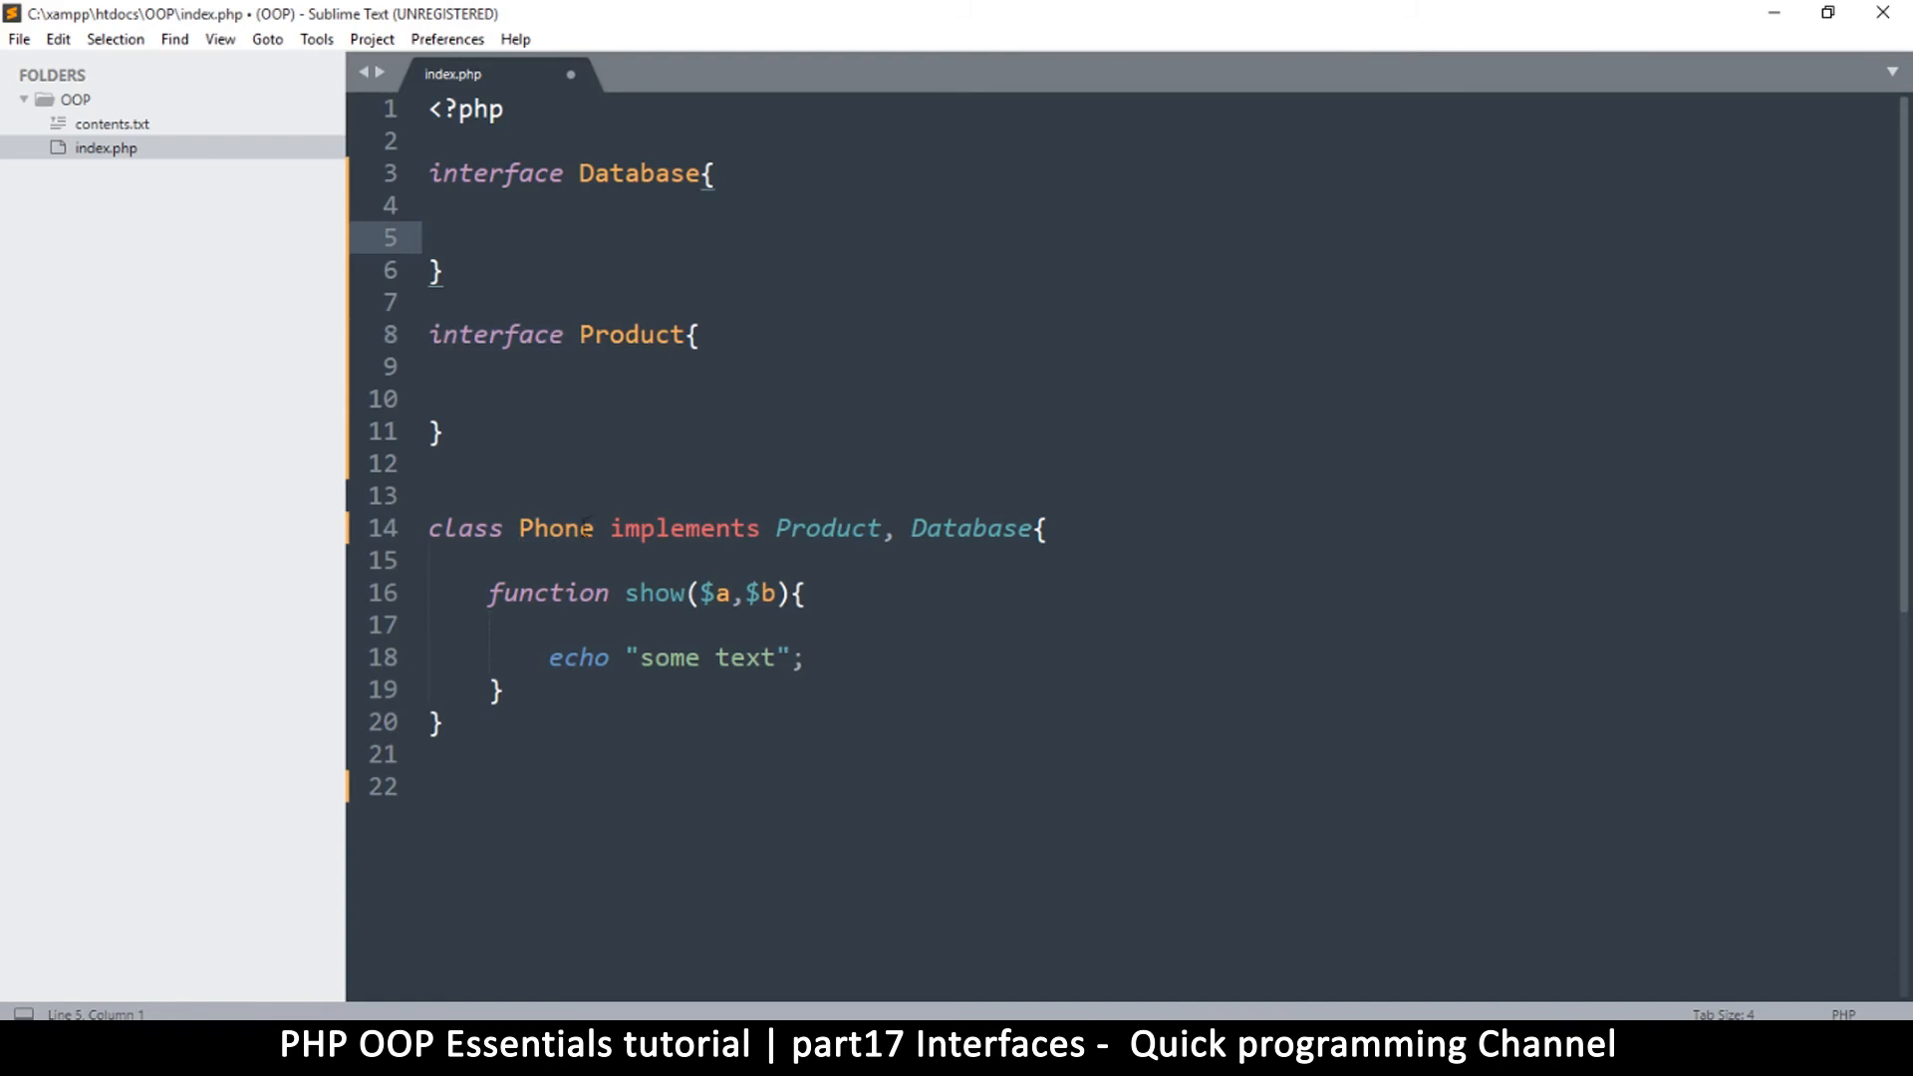
left_click_drag(487, 593, 501, 690)
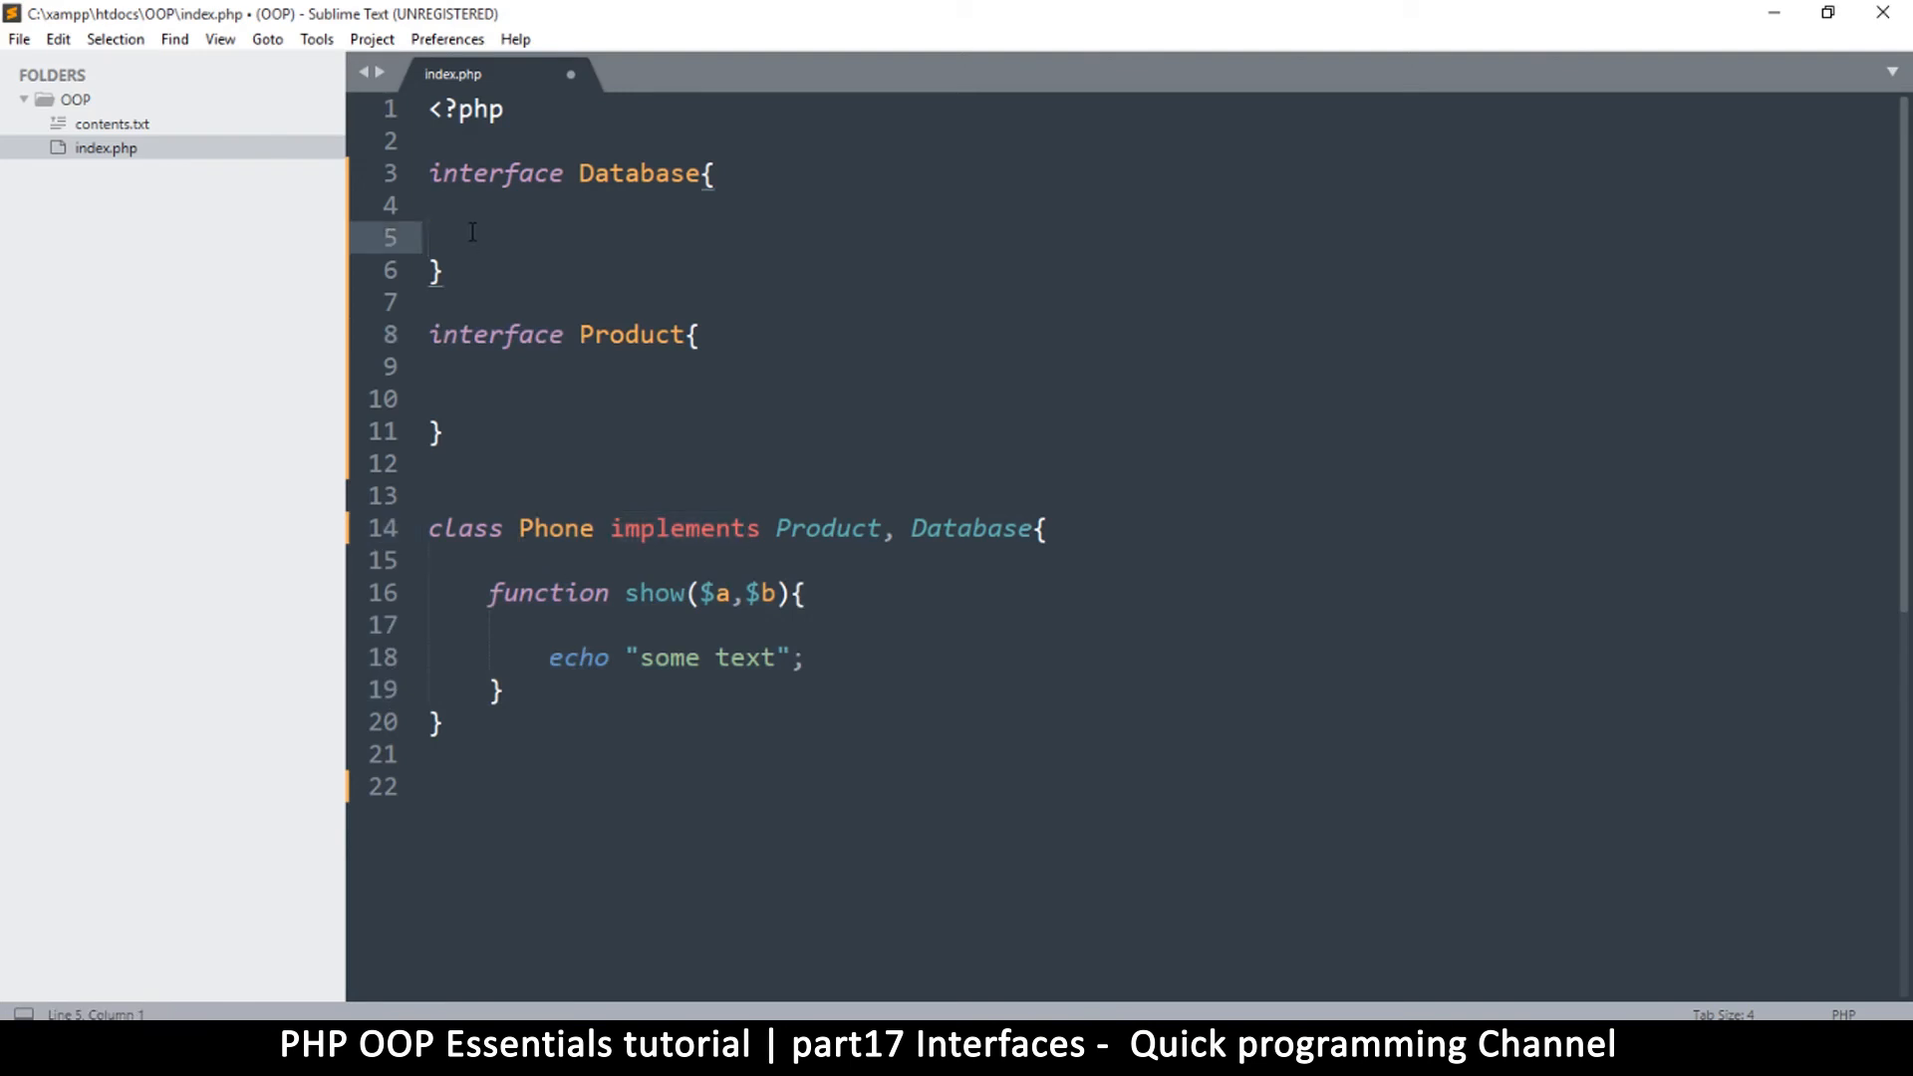
Step: Declare function show($a,$b); in Database and duplicate it as show2
type("function show(")
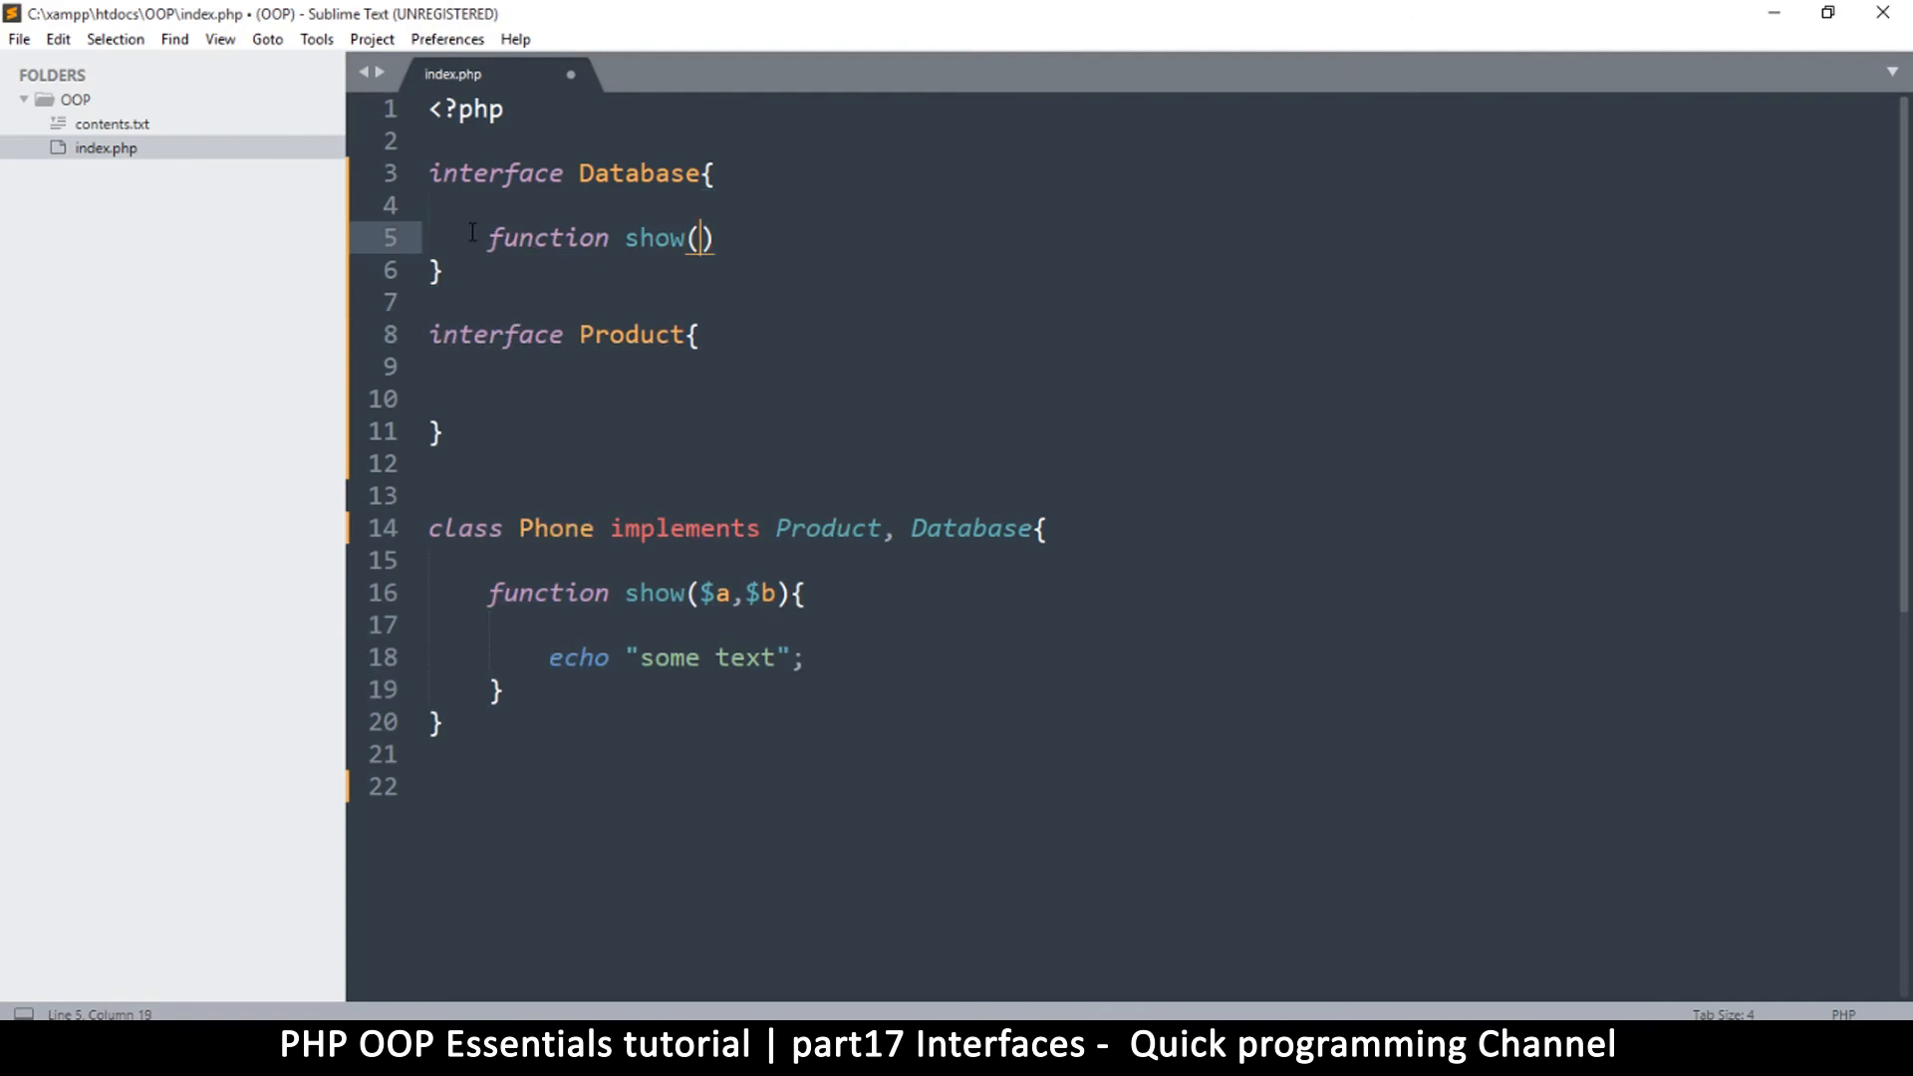
type("$a")
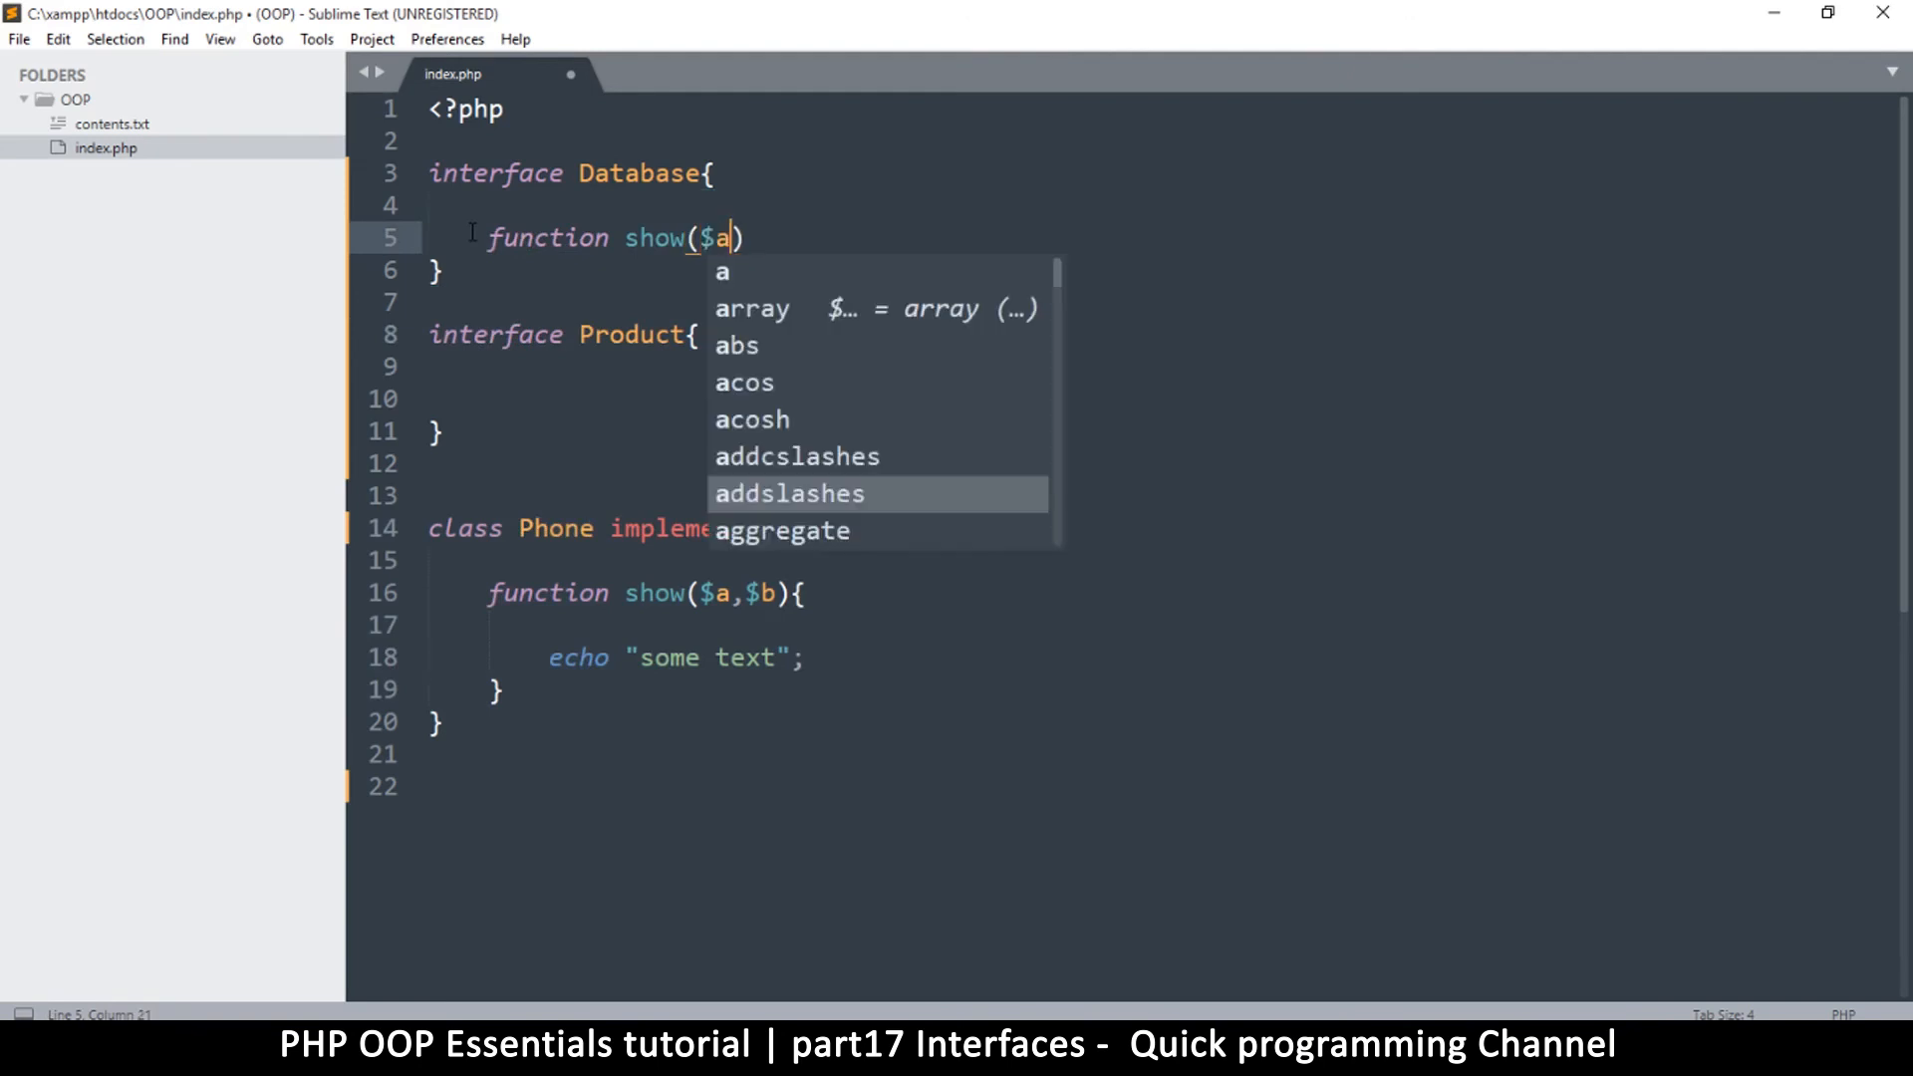
type(",$")
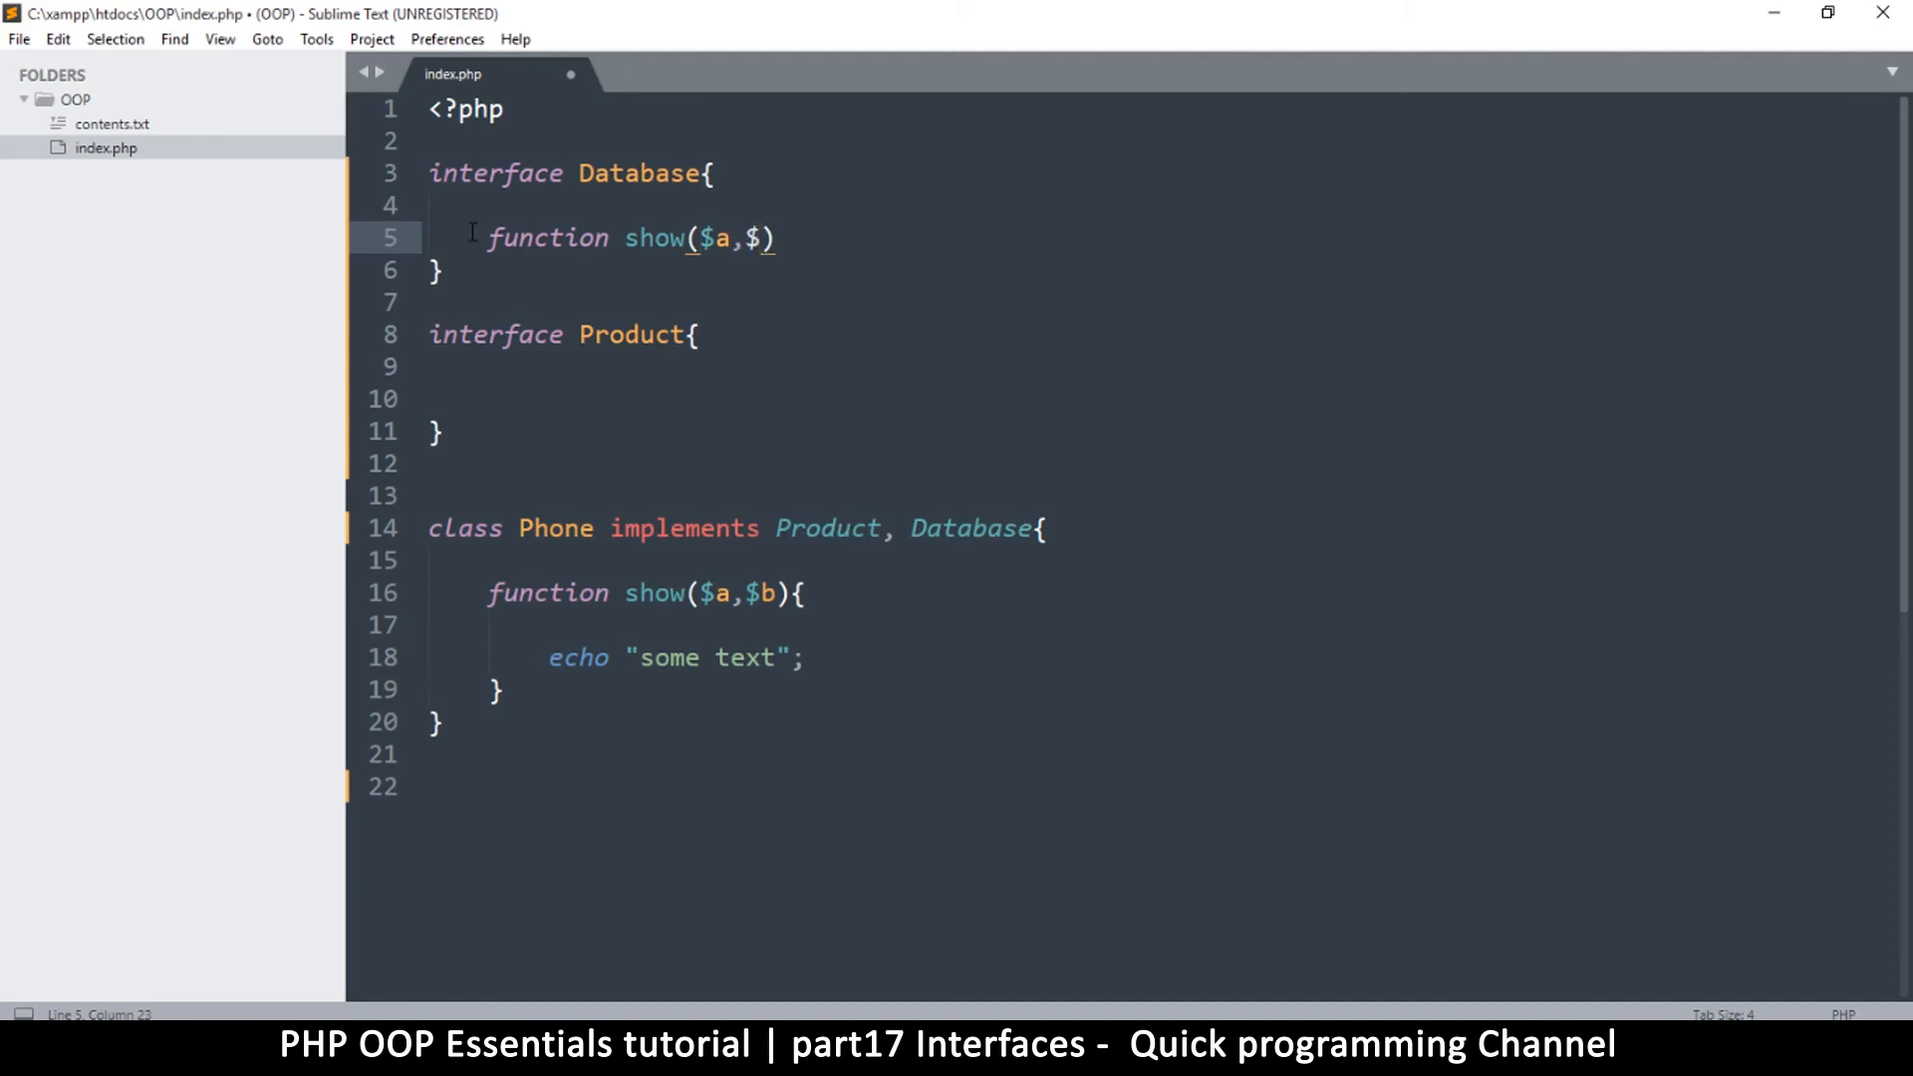
type("b;")
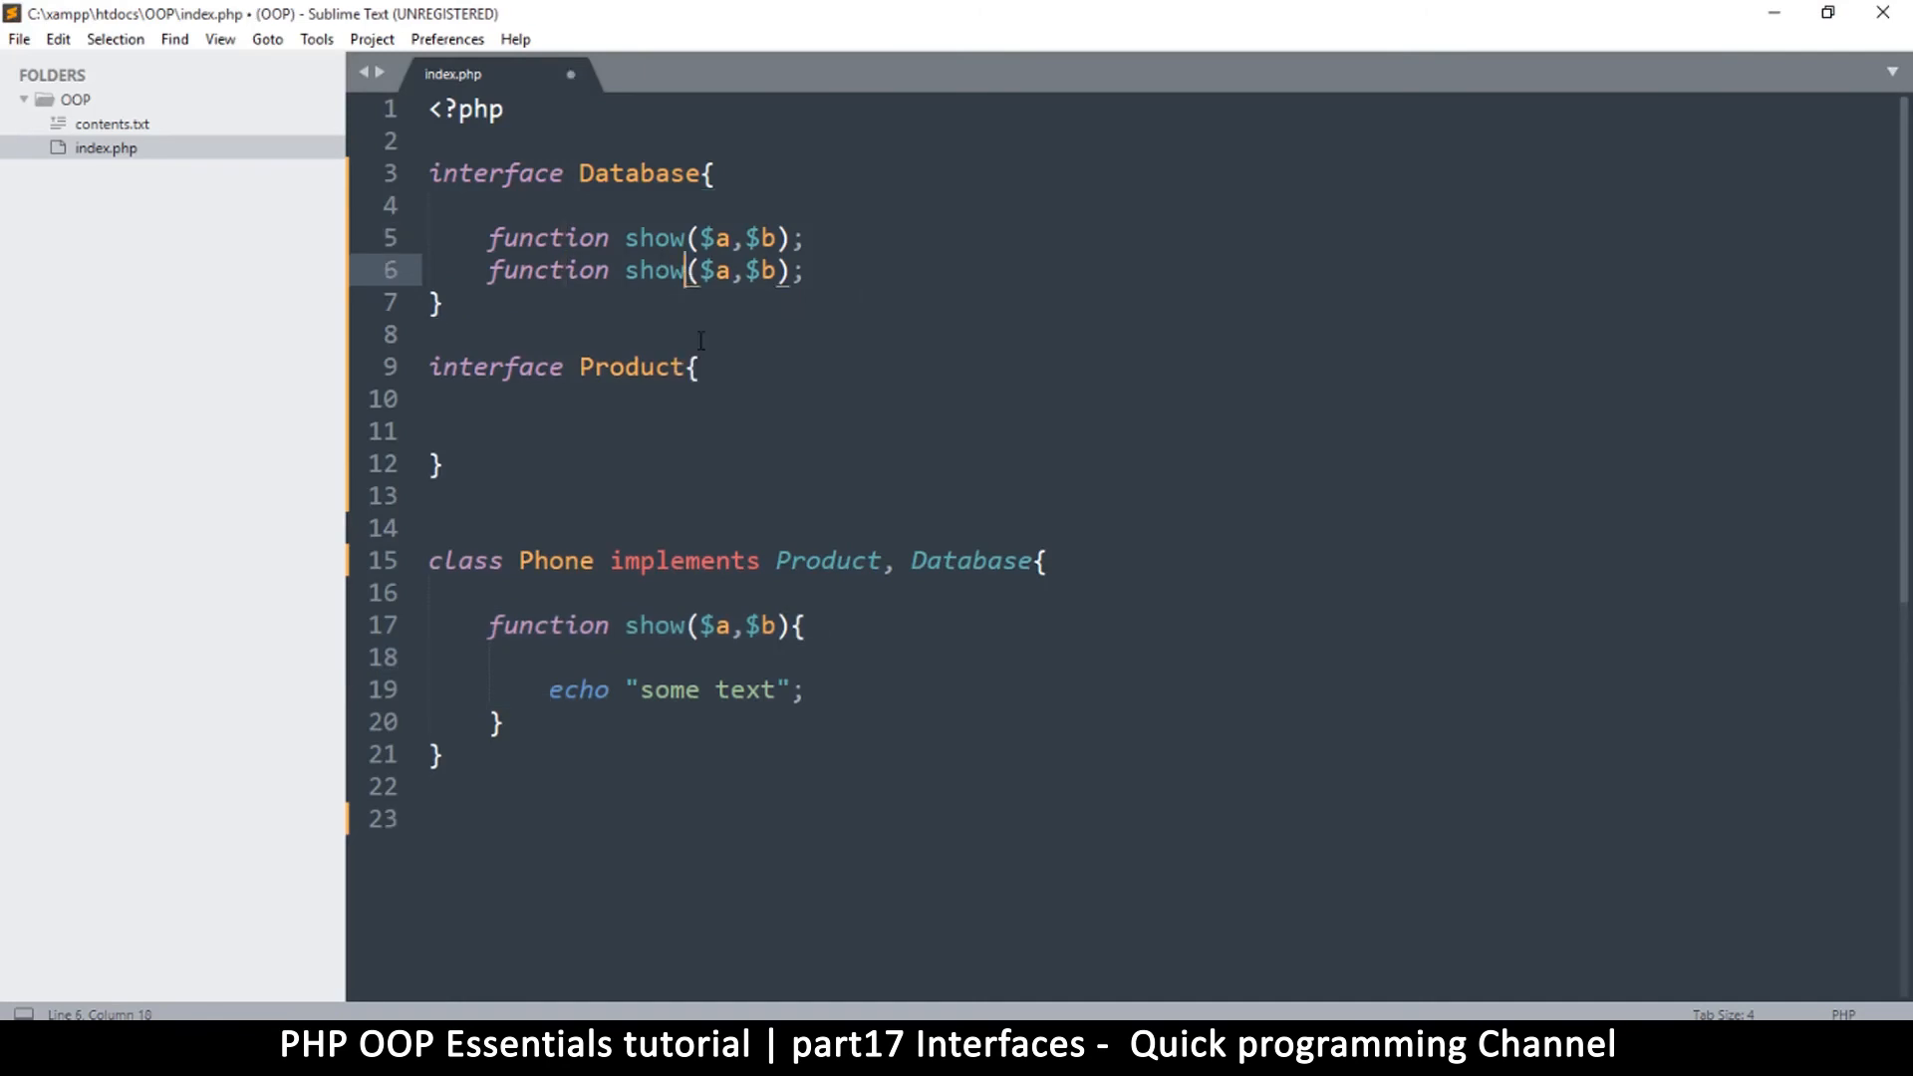
type("2")
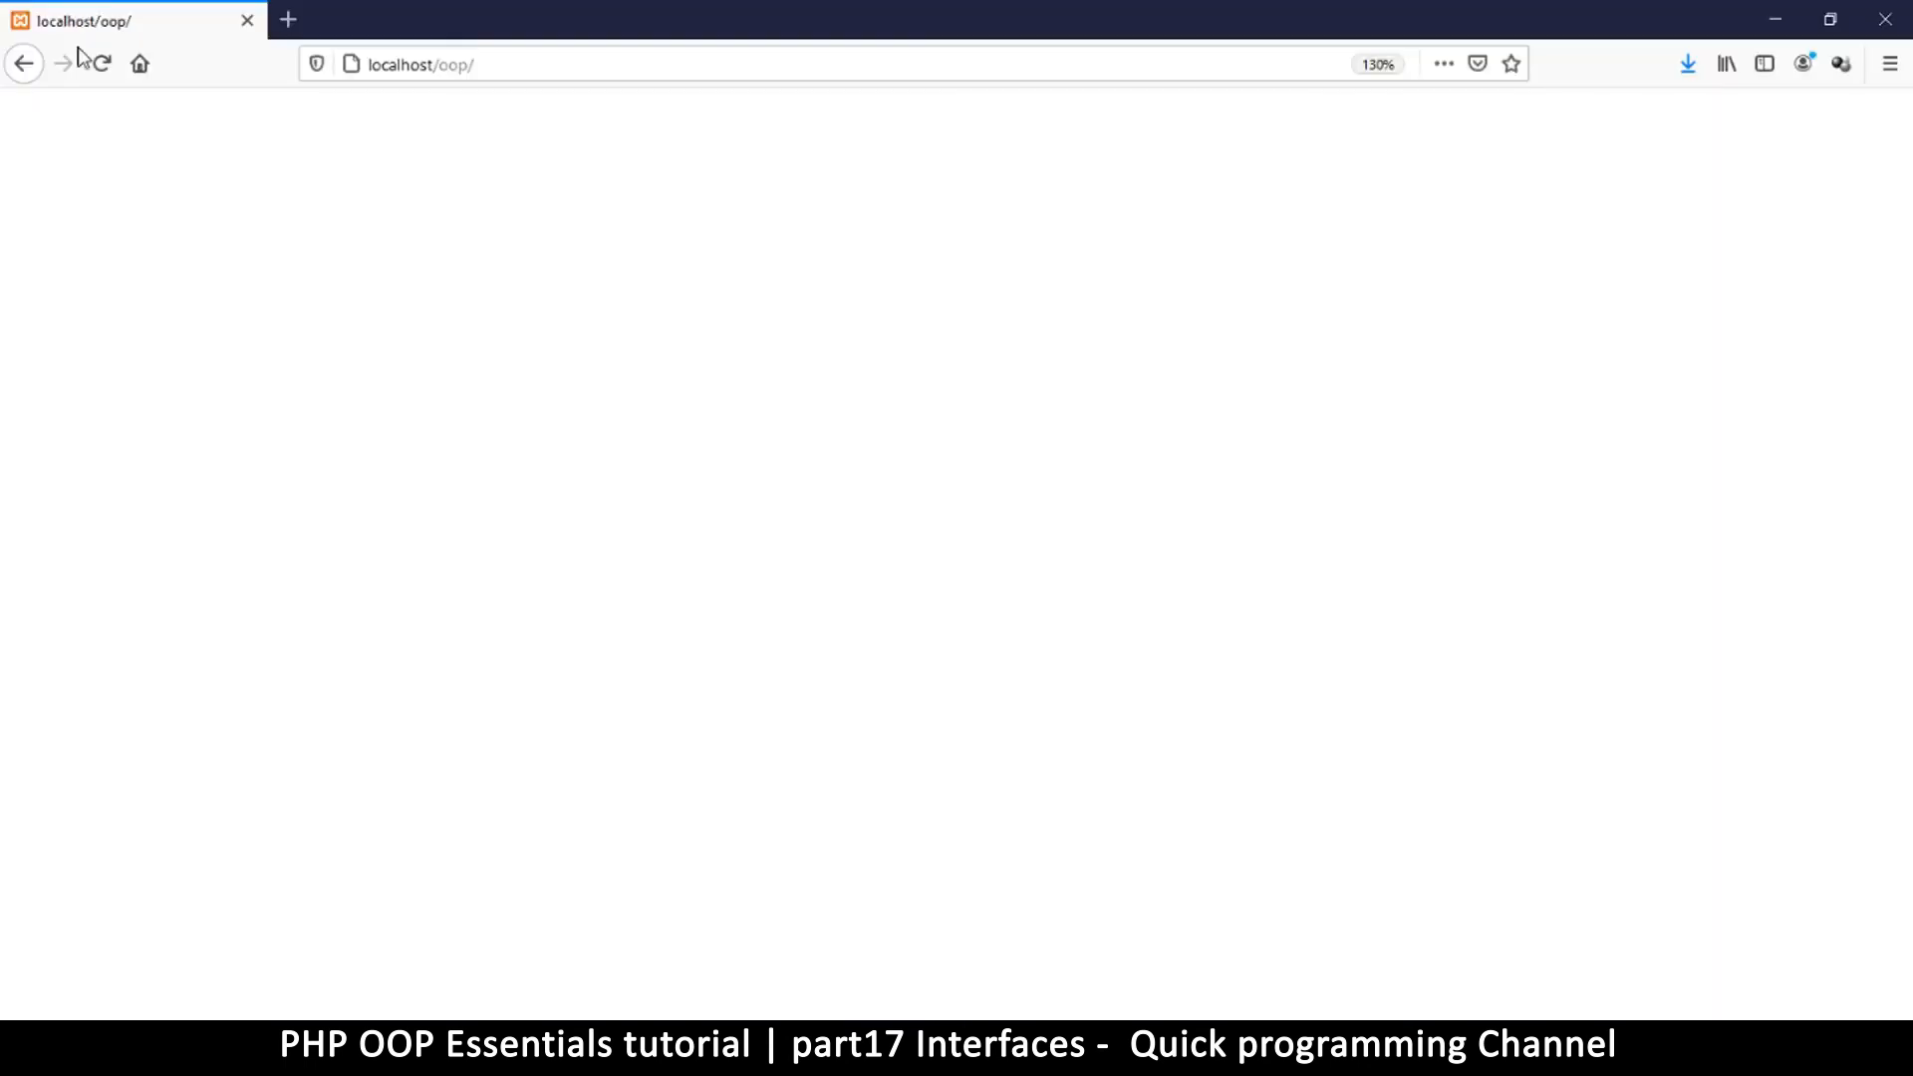
Step: Reload the page and highlight the fatal error about Database::show2
left_click(102, 63)
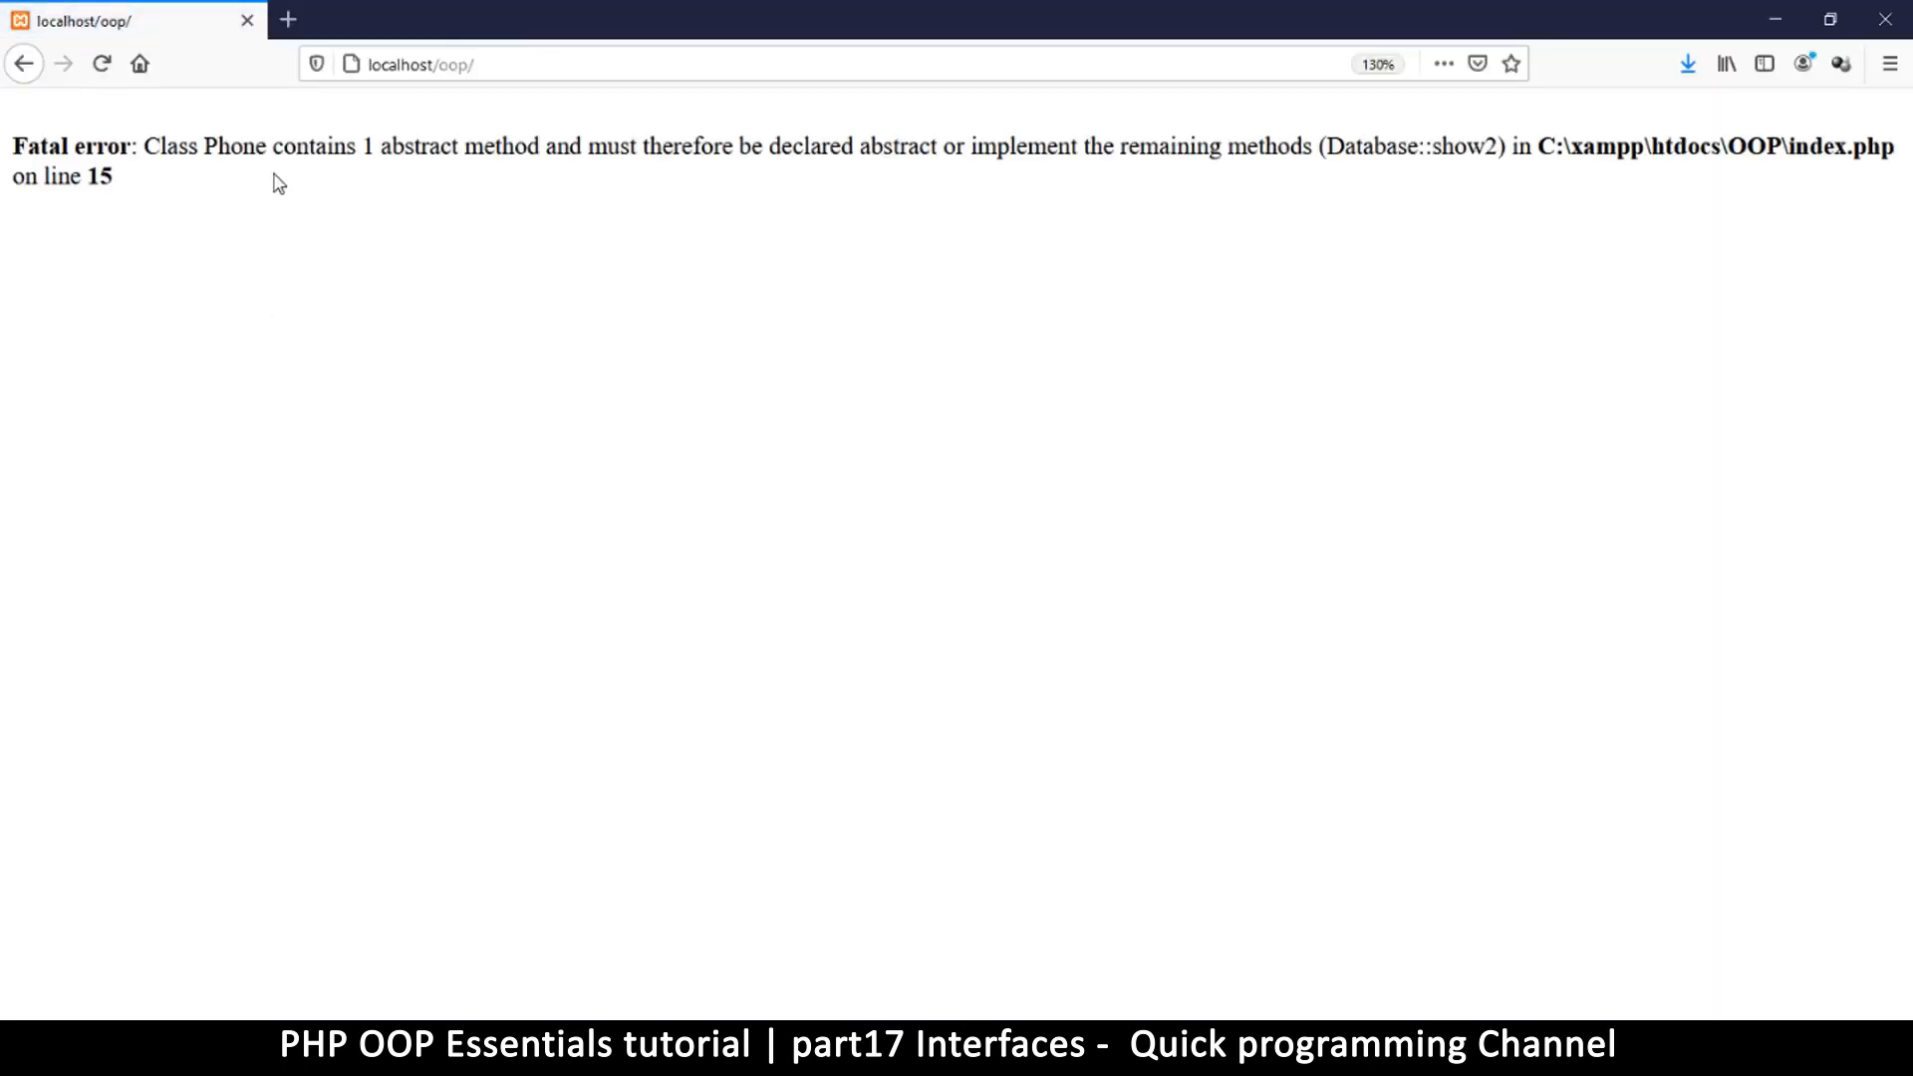
left_click_drag(163, 145, 376, 146)
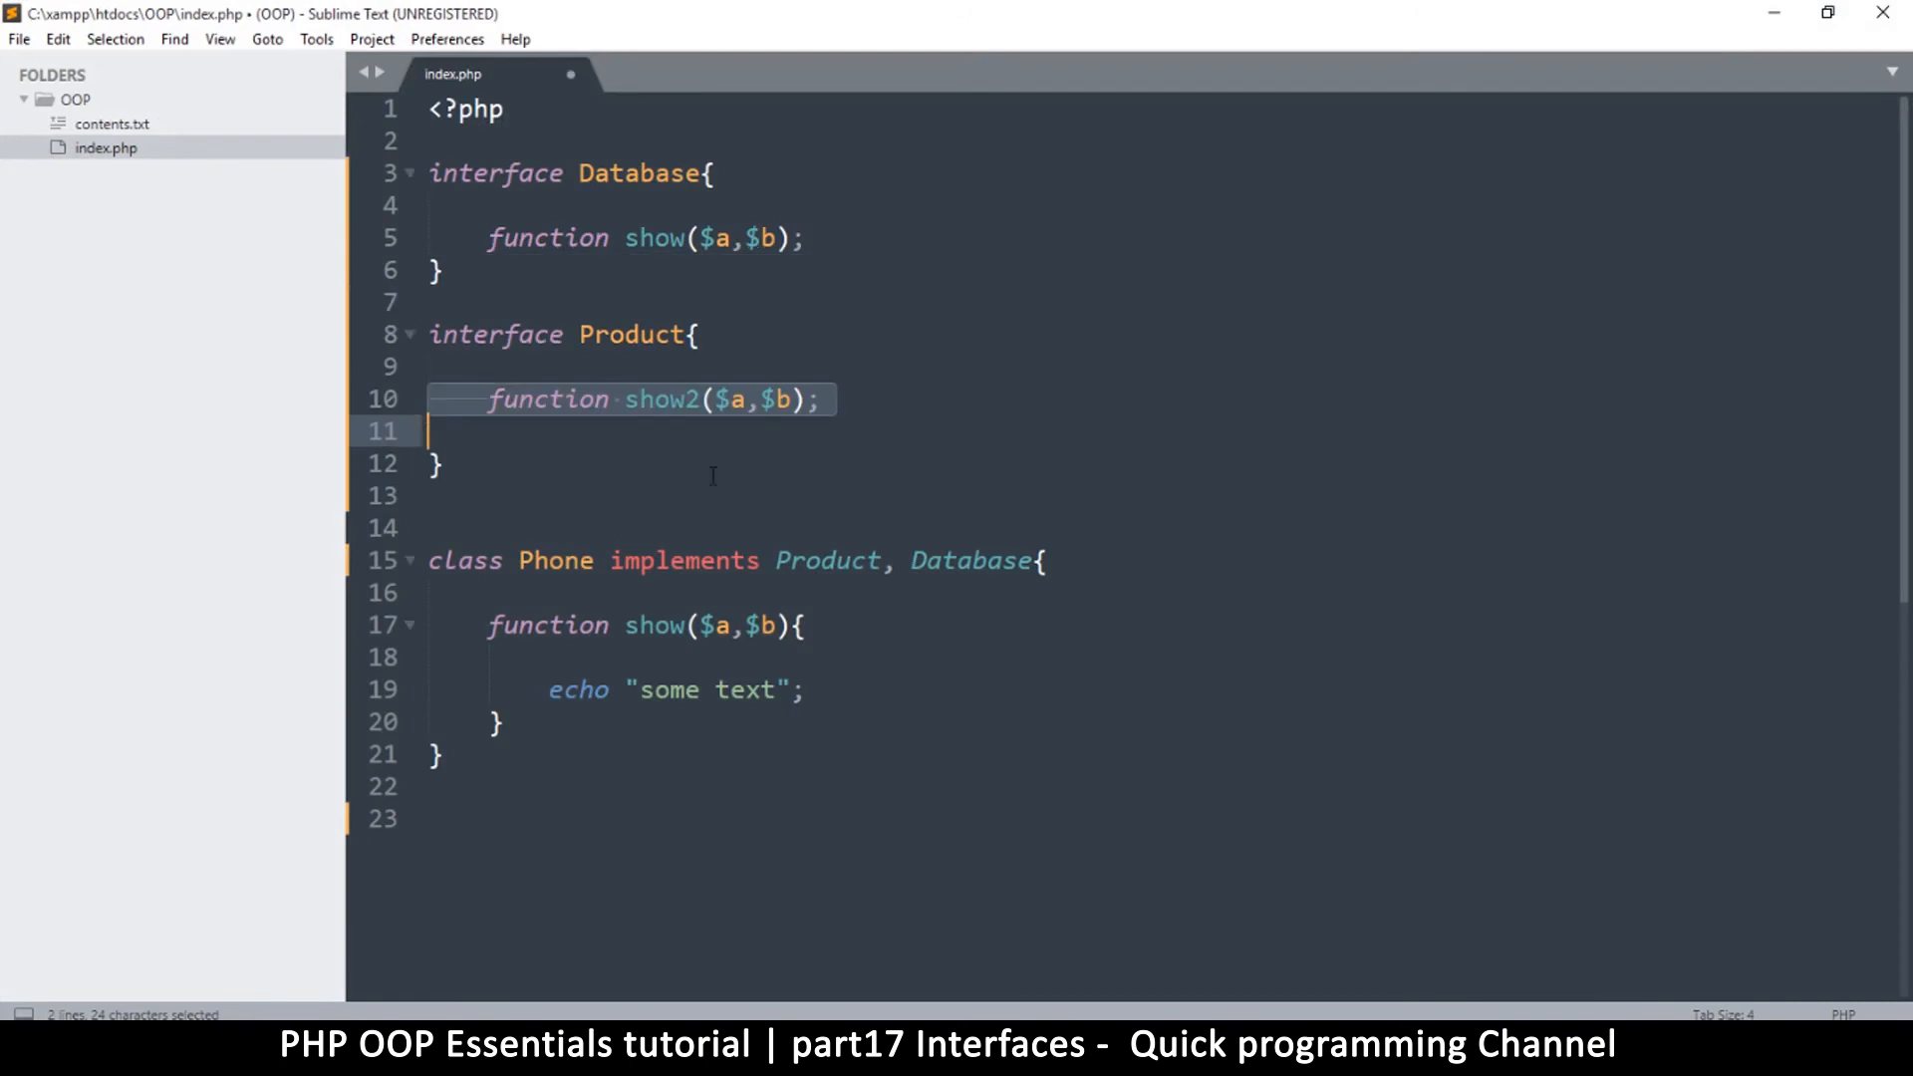
Step: Save index.php and reload the page to rerun it
key("ctrl+s")
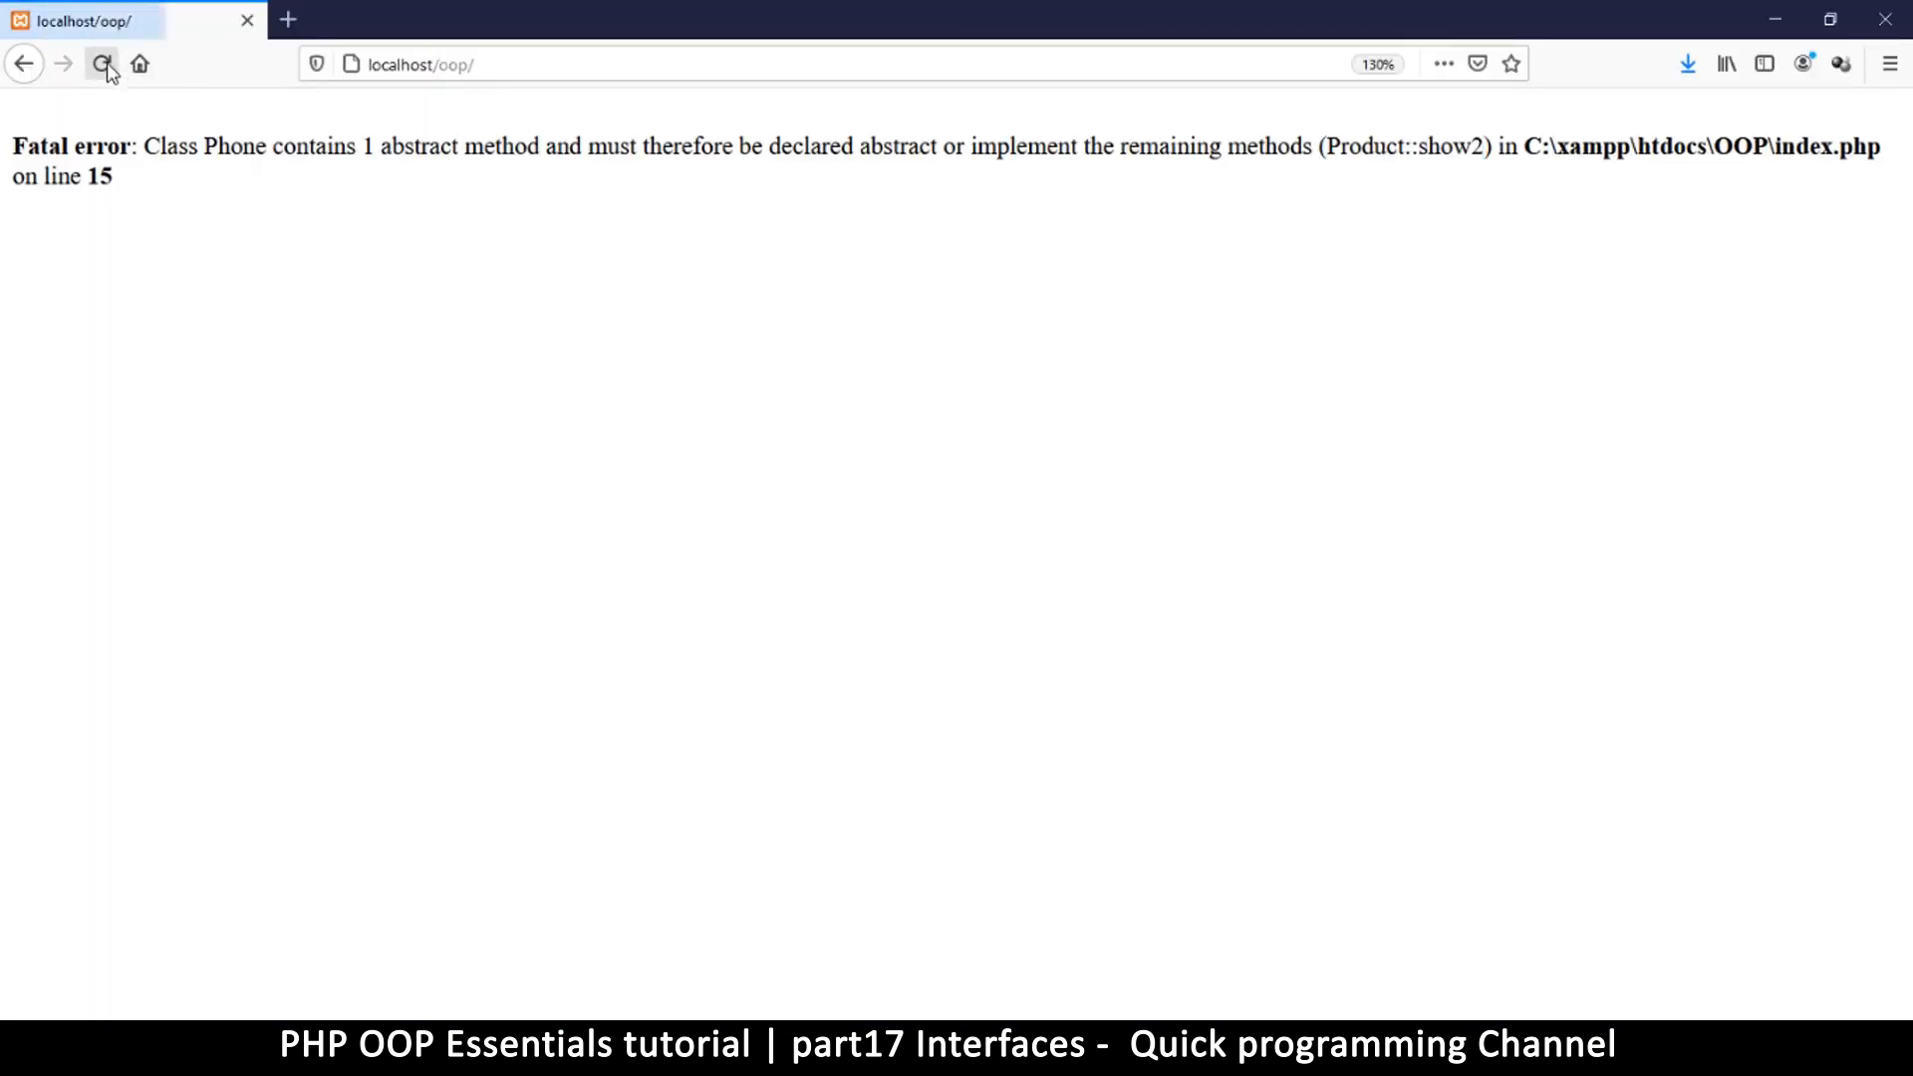
left_click(103, 63)
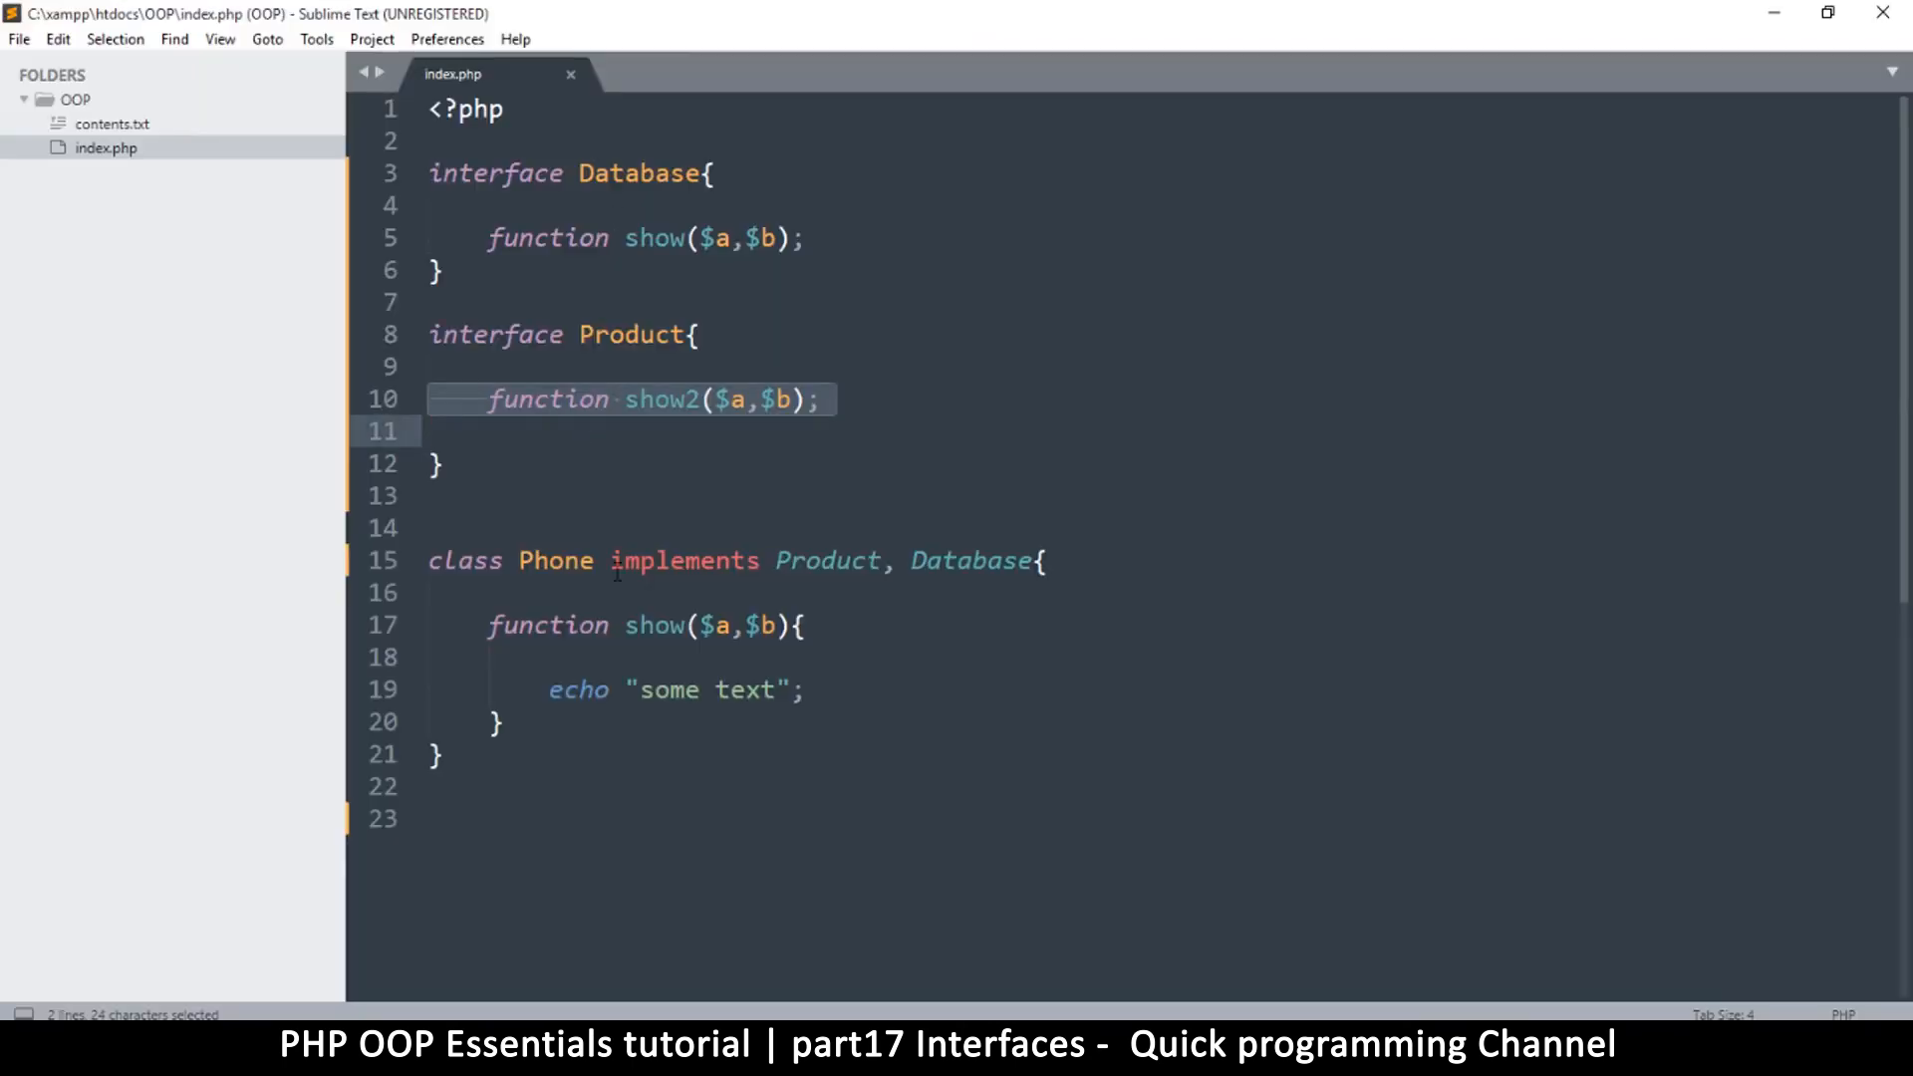
Step: Add a show2($a,$b) method to Phone echoing 'some text', based on show
double_click(685, 560)
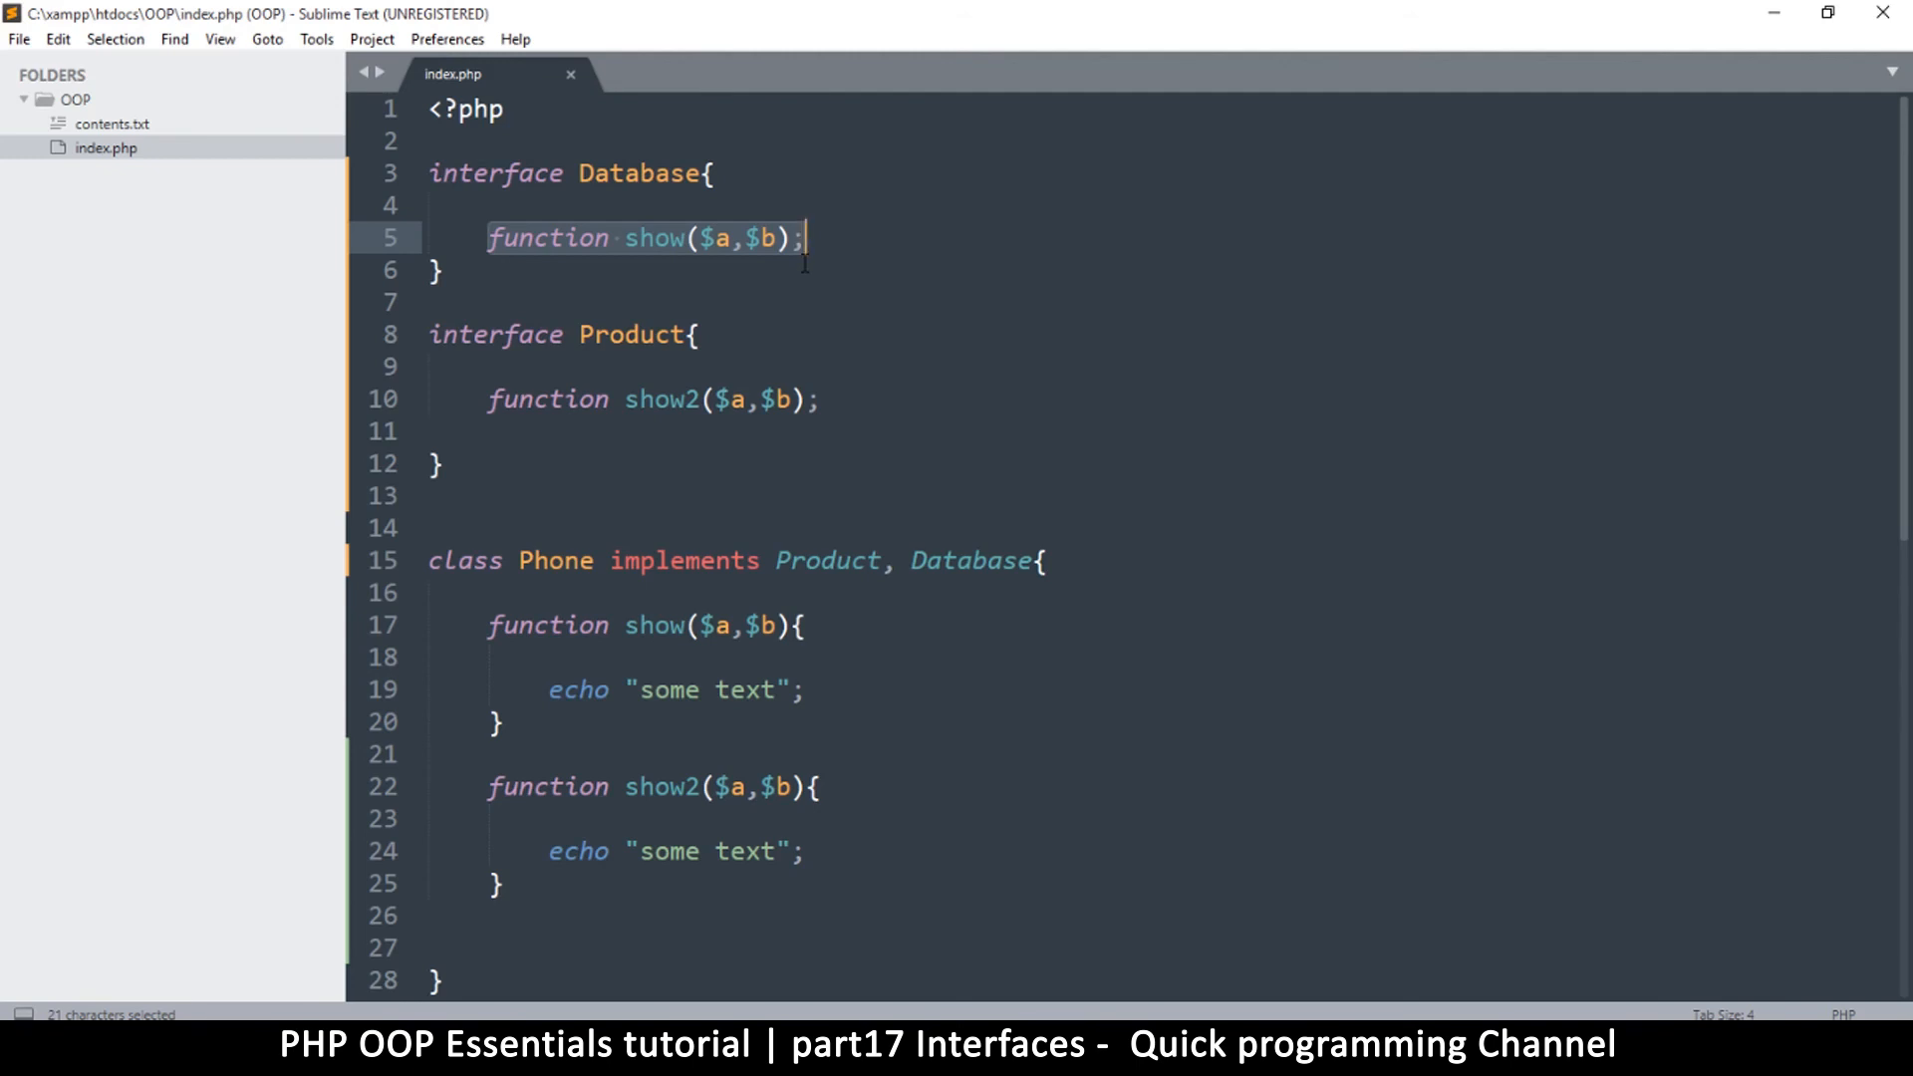
Step: Declare read(), write() and update() in Database, then select Product in Phone's interface list
type("function")
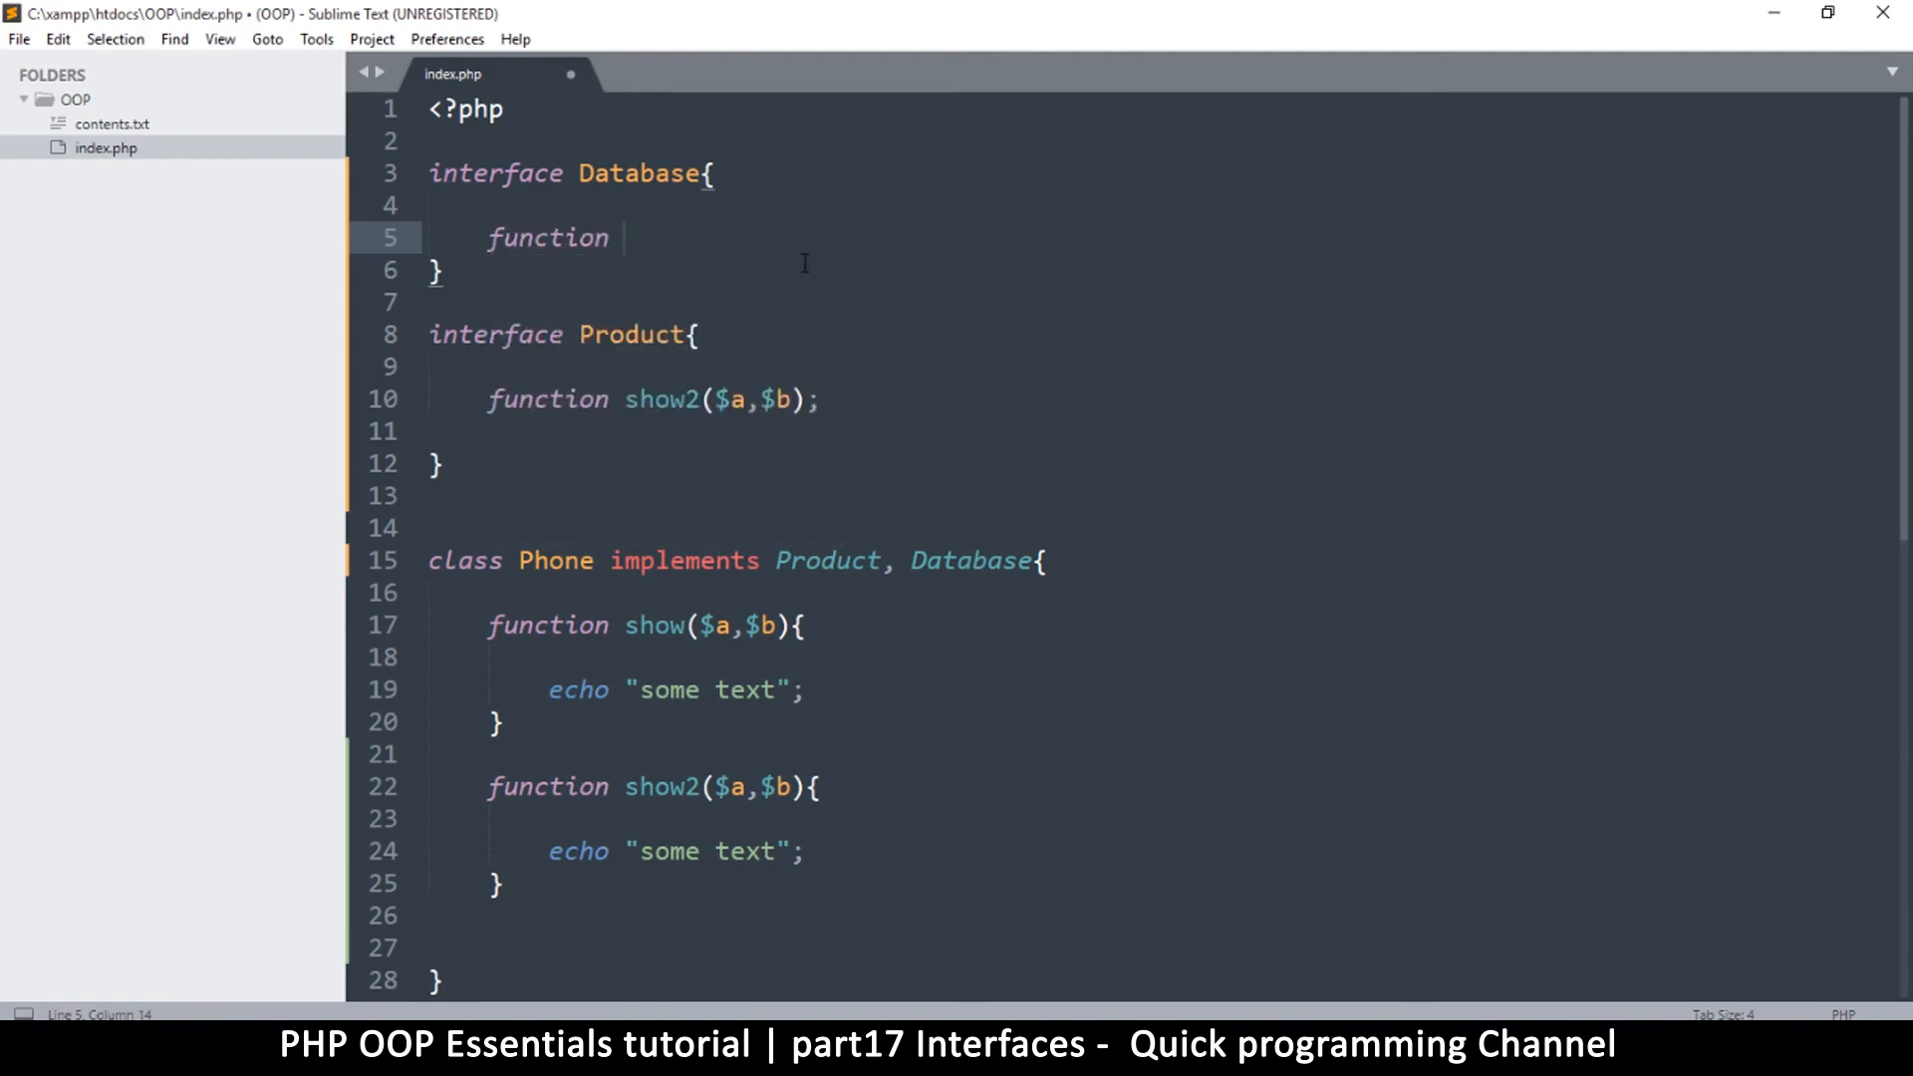
type("re")
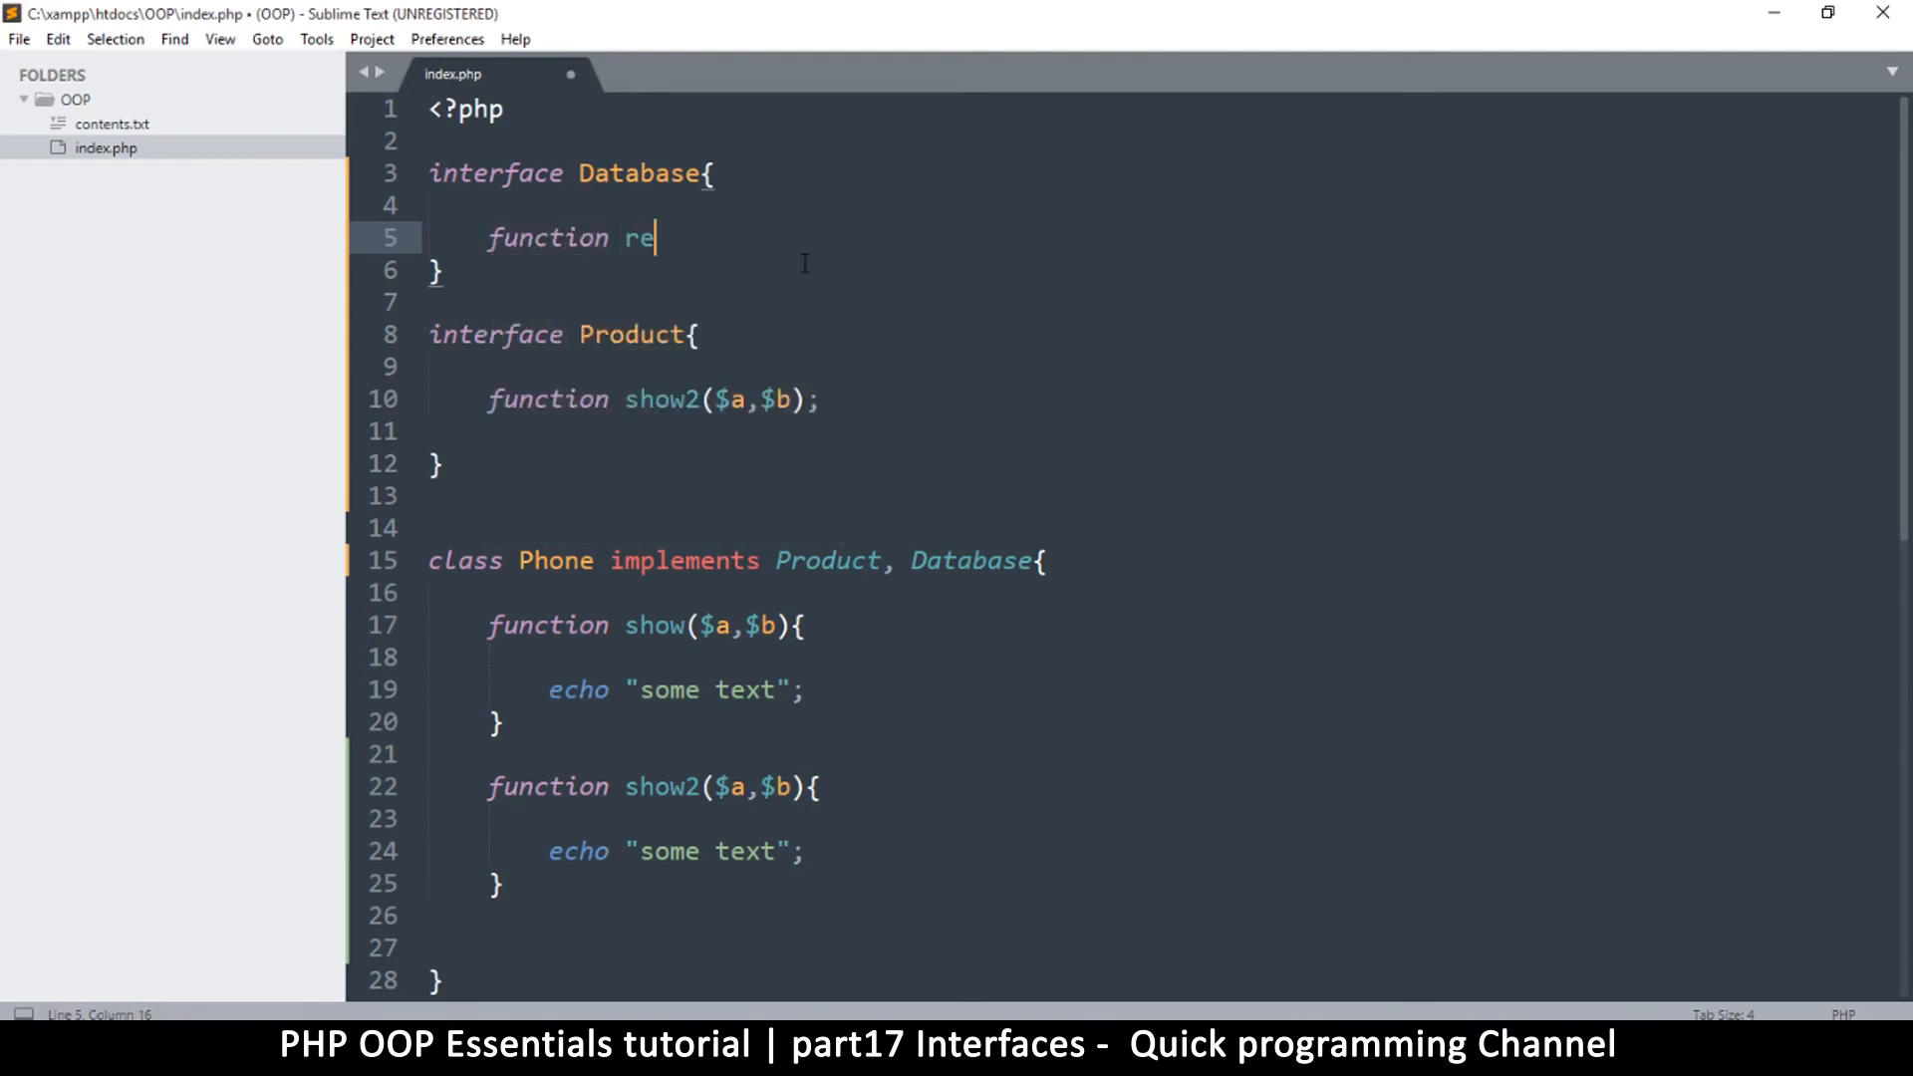
type("ad();")
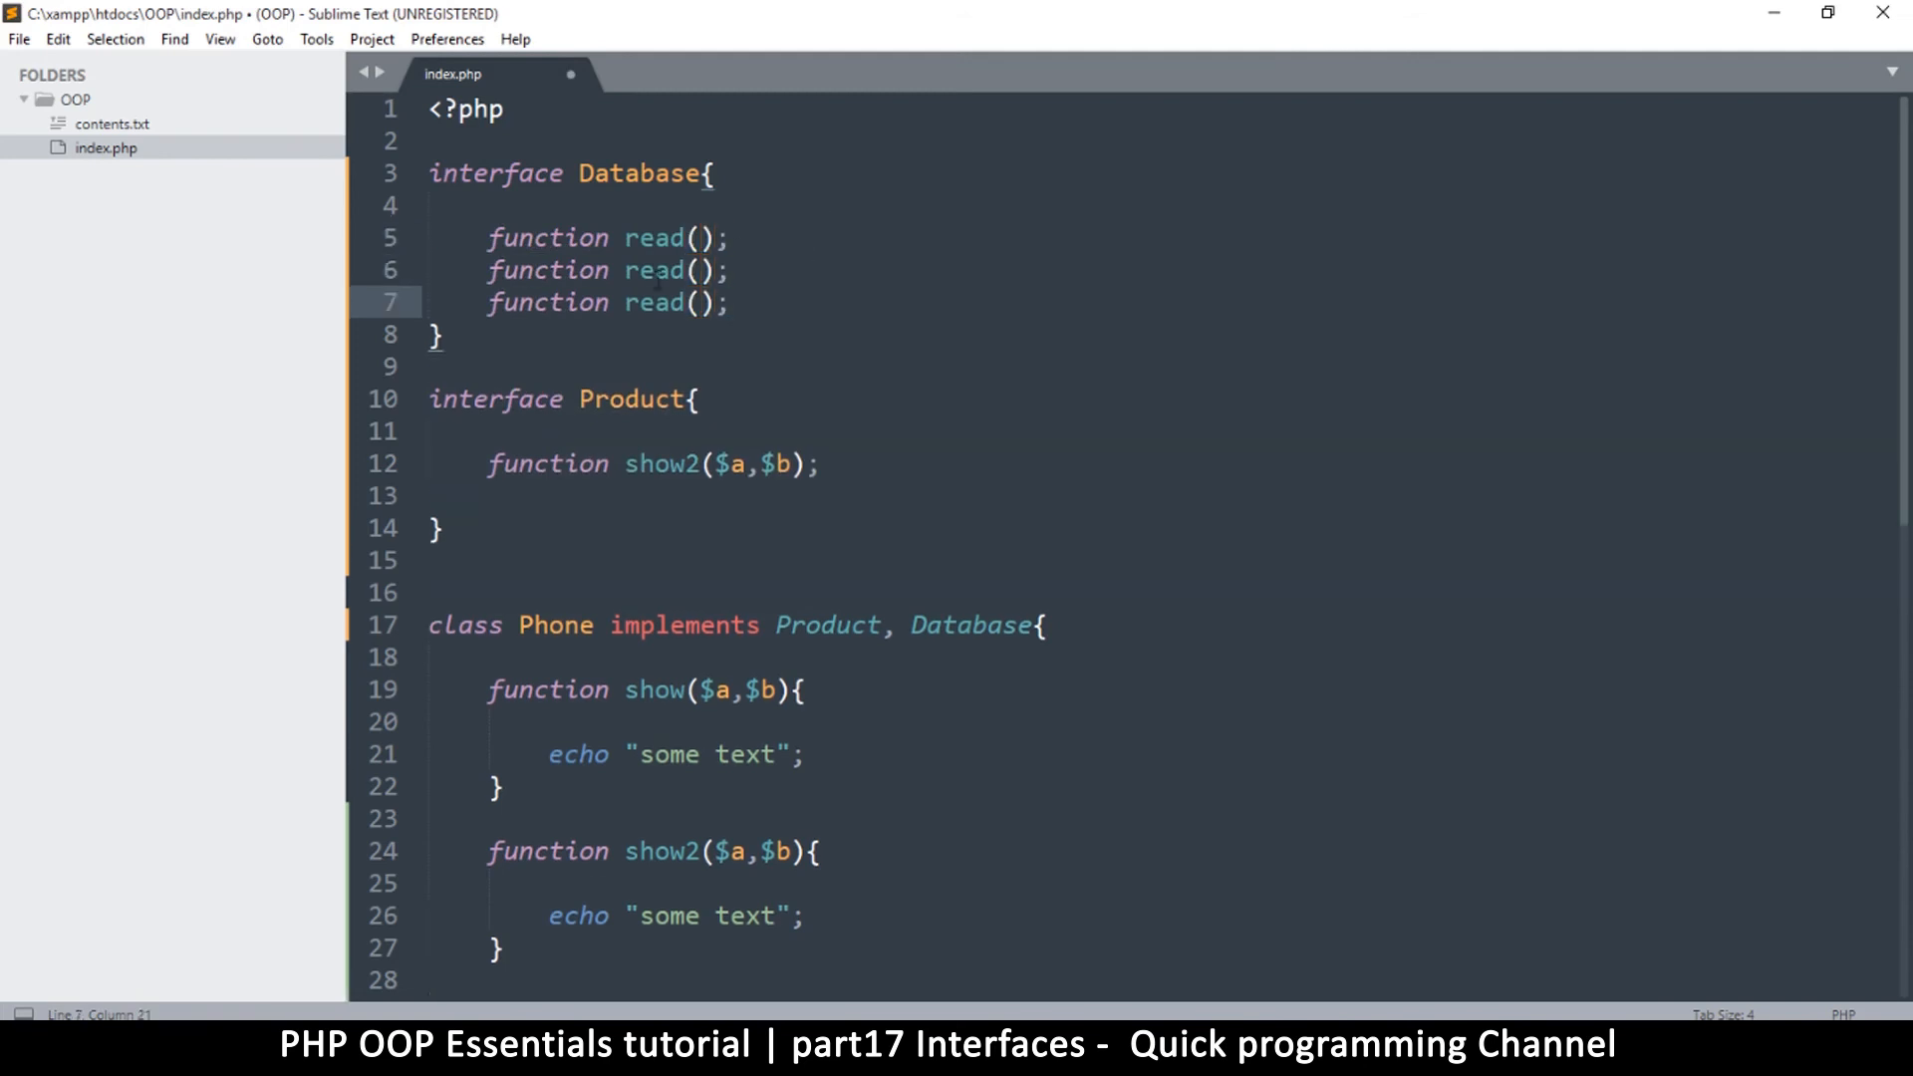
double_click(654, 270)
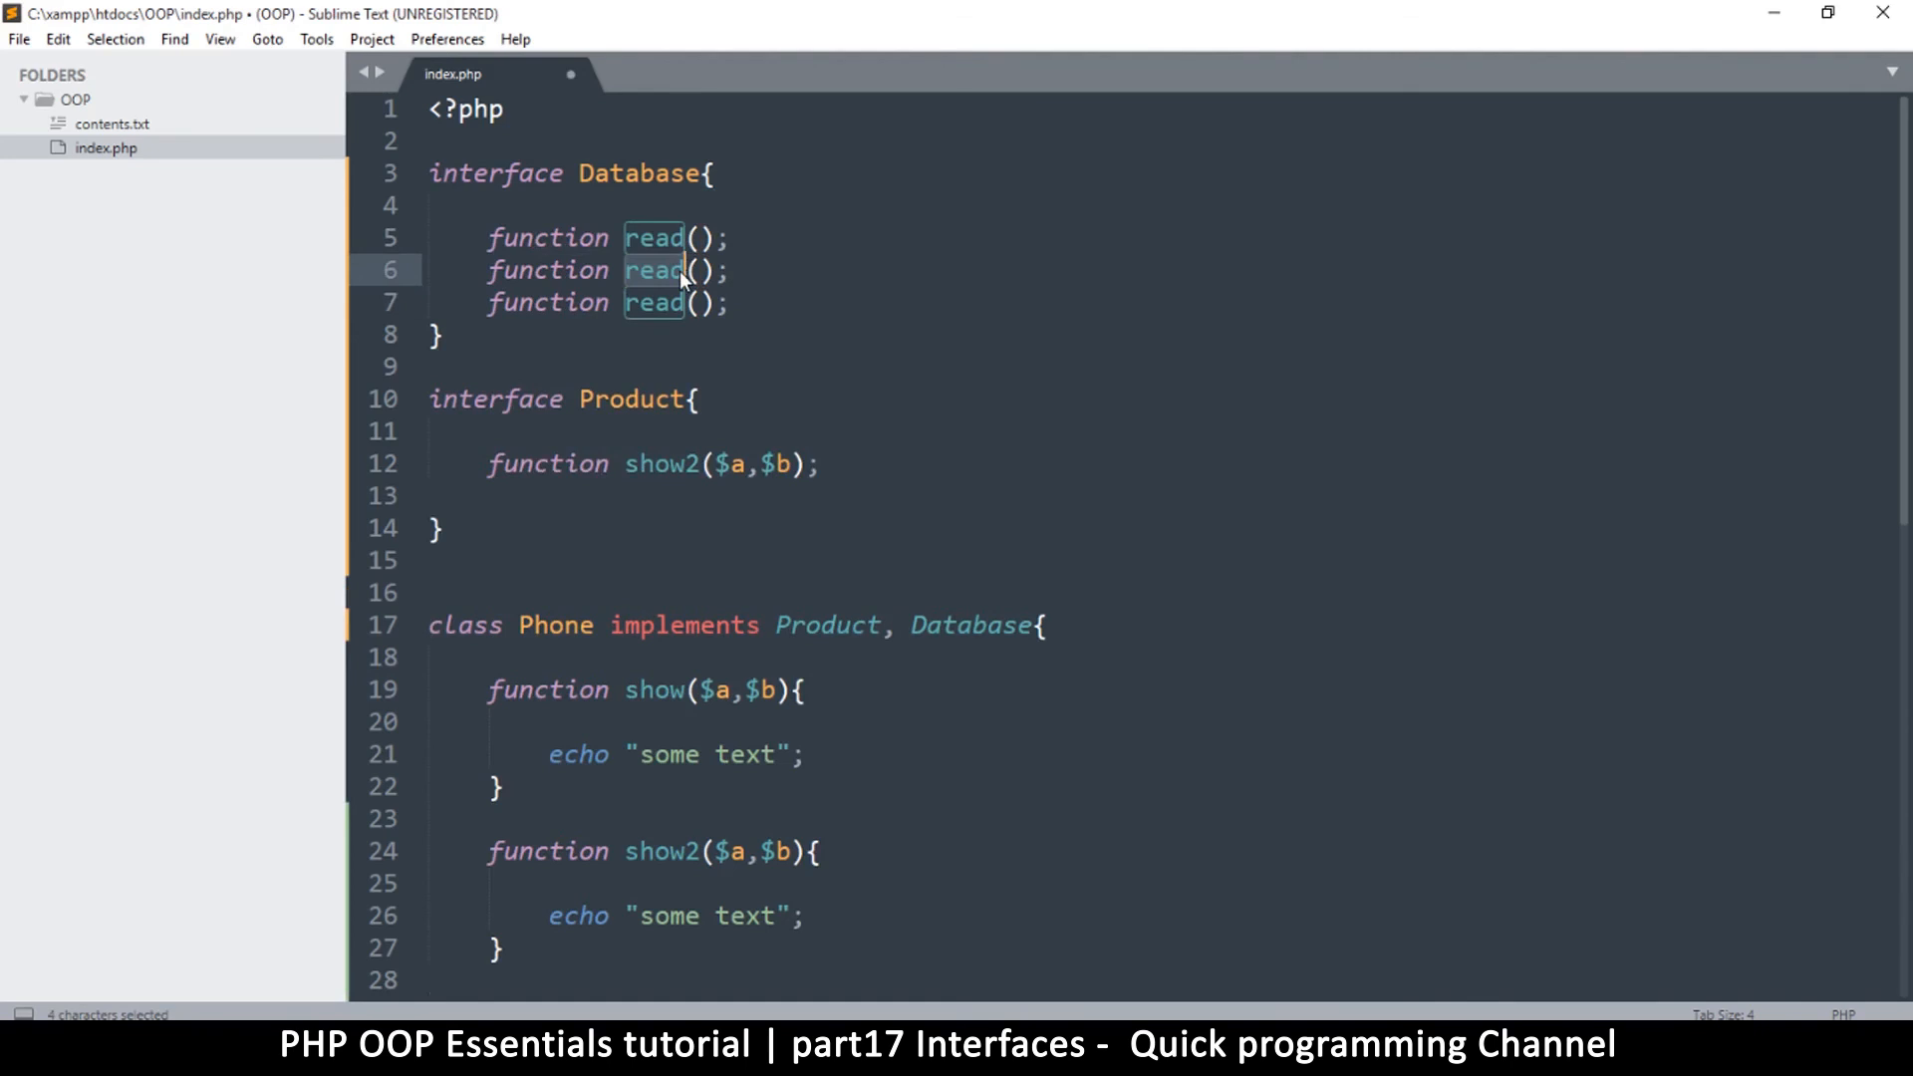
type("write")
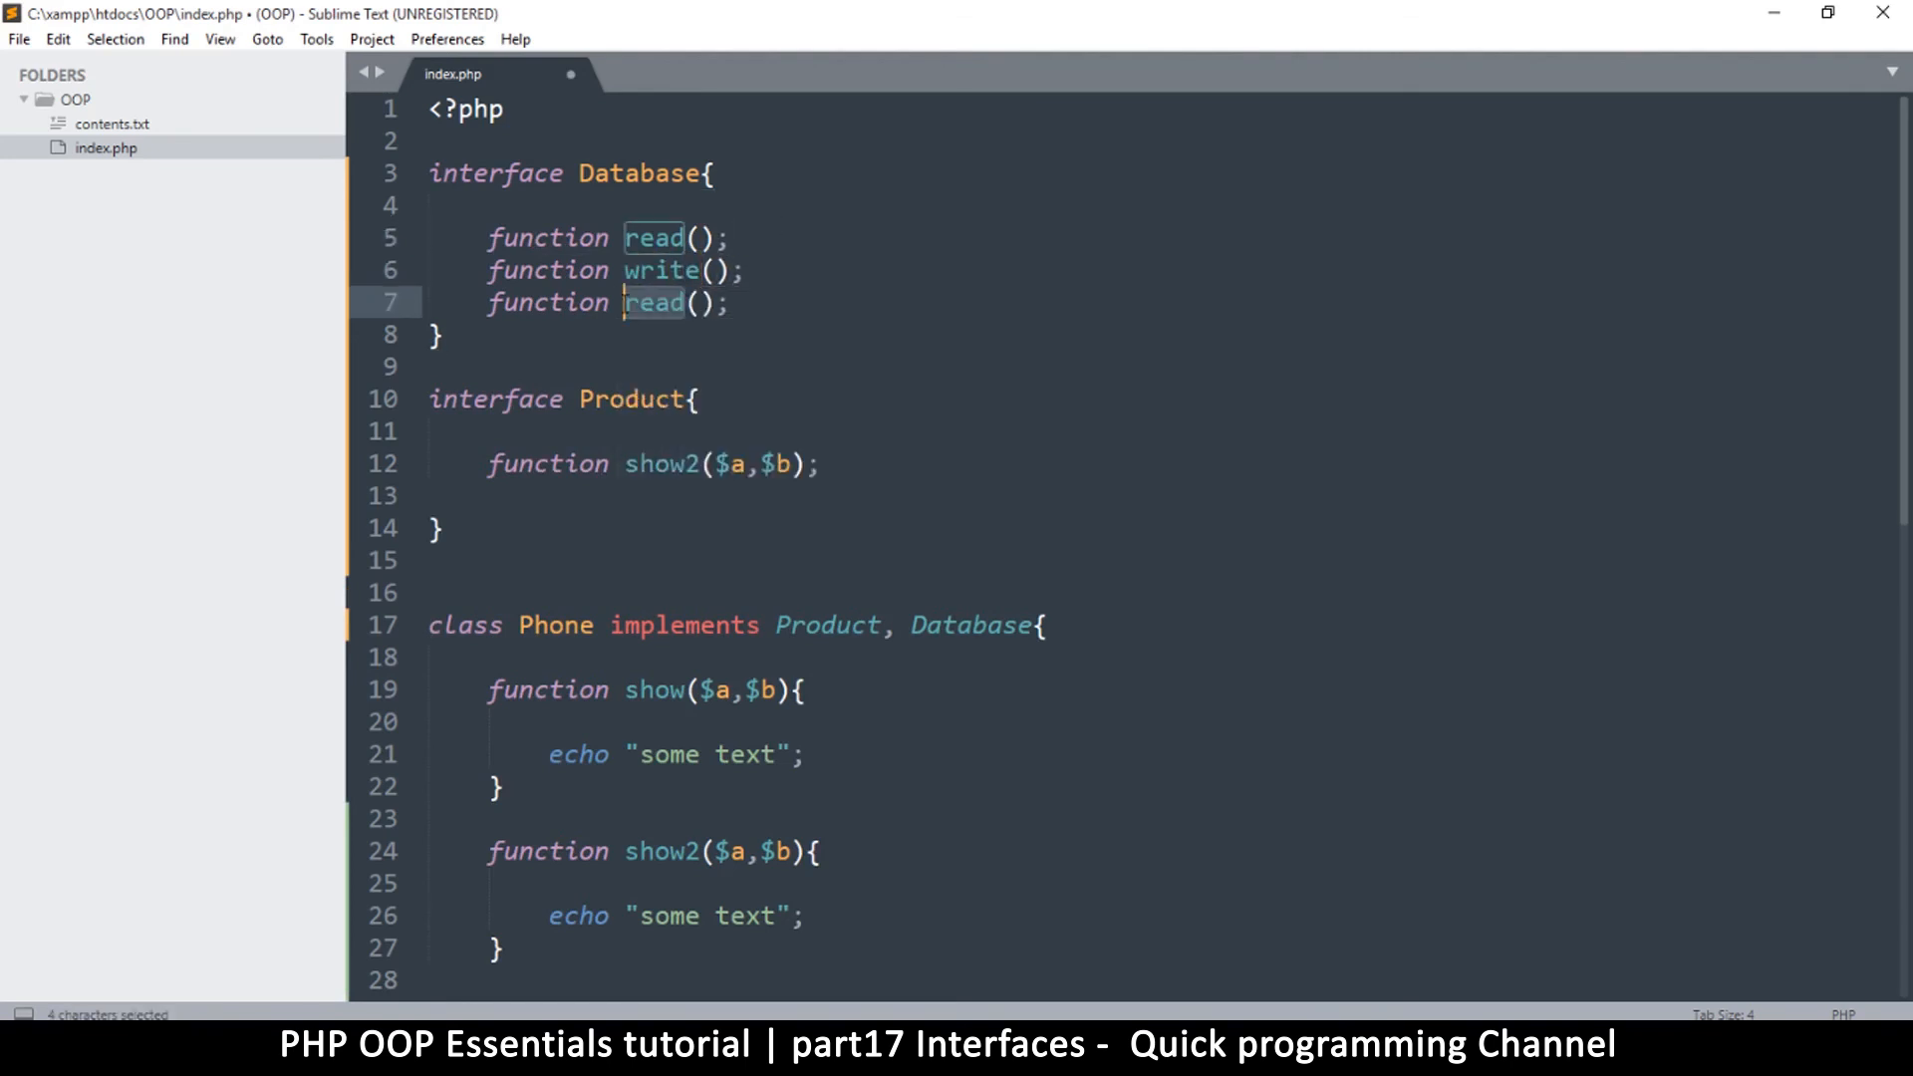
type("update")
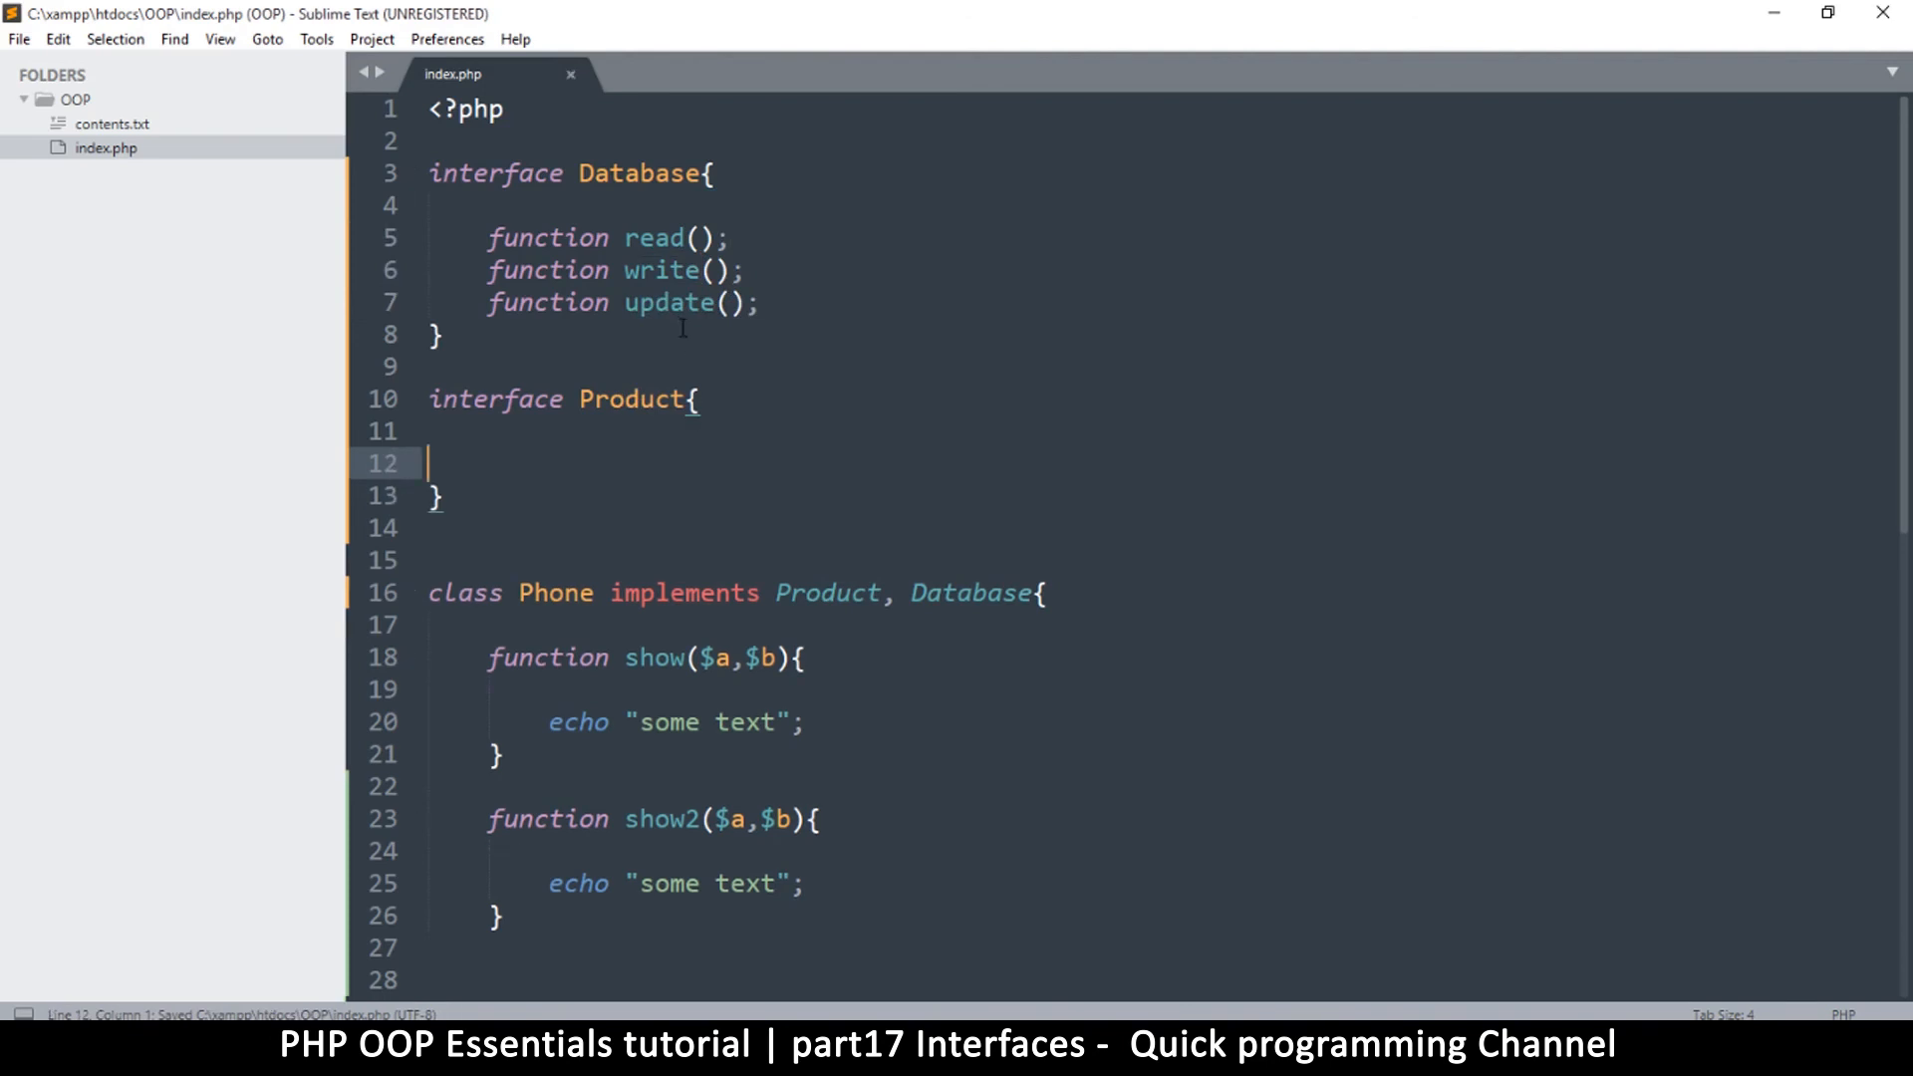
mouse_move(781, 305)
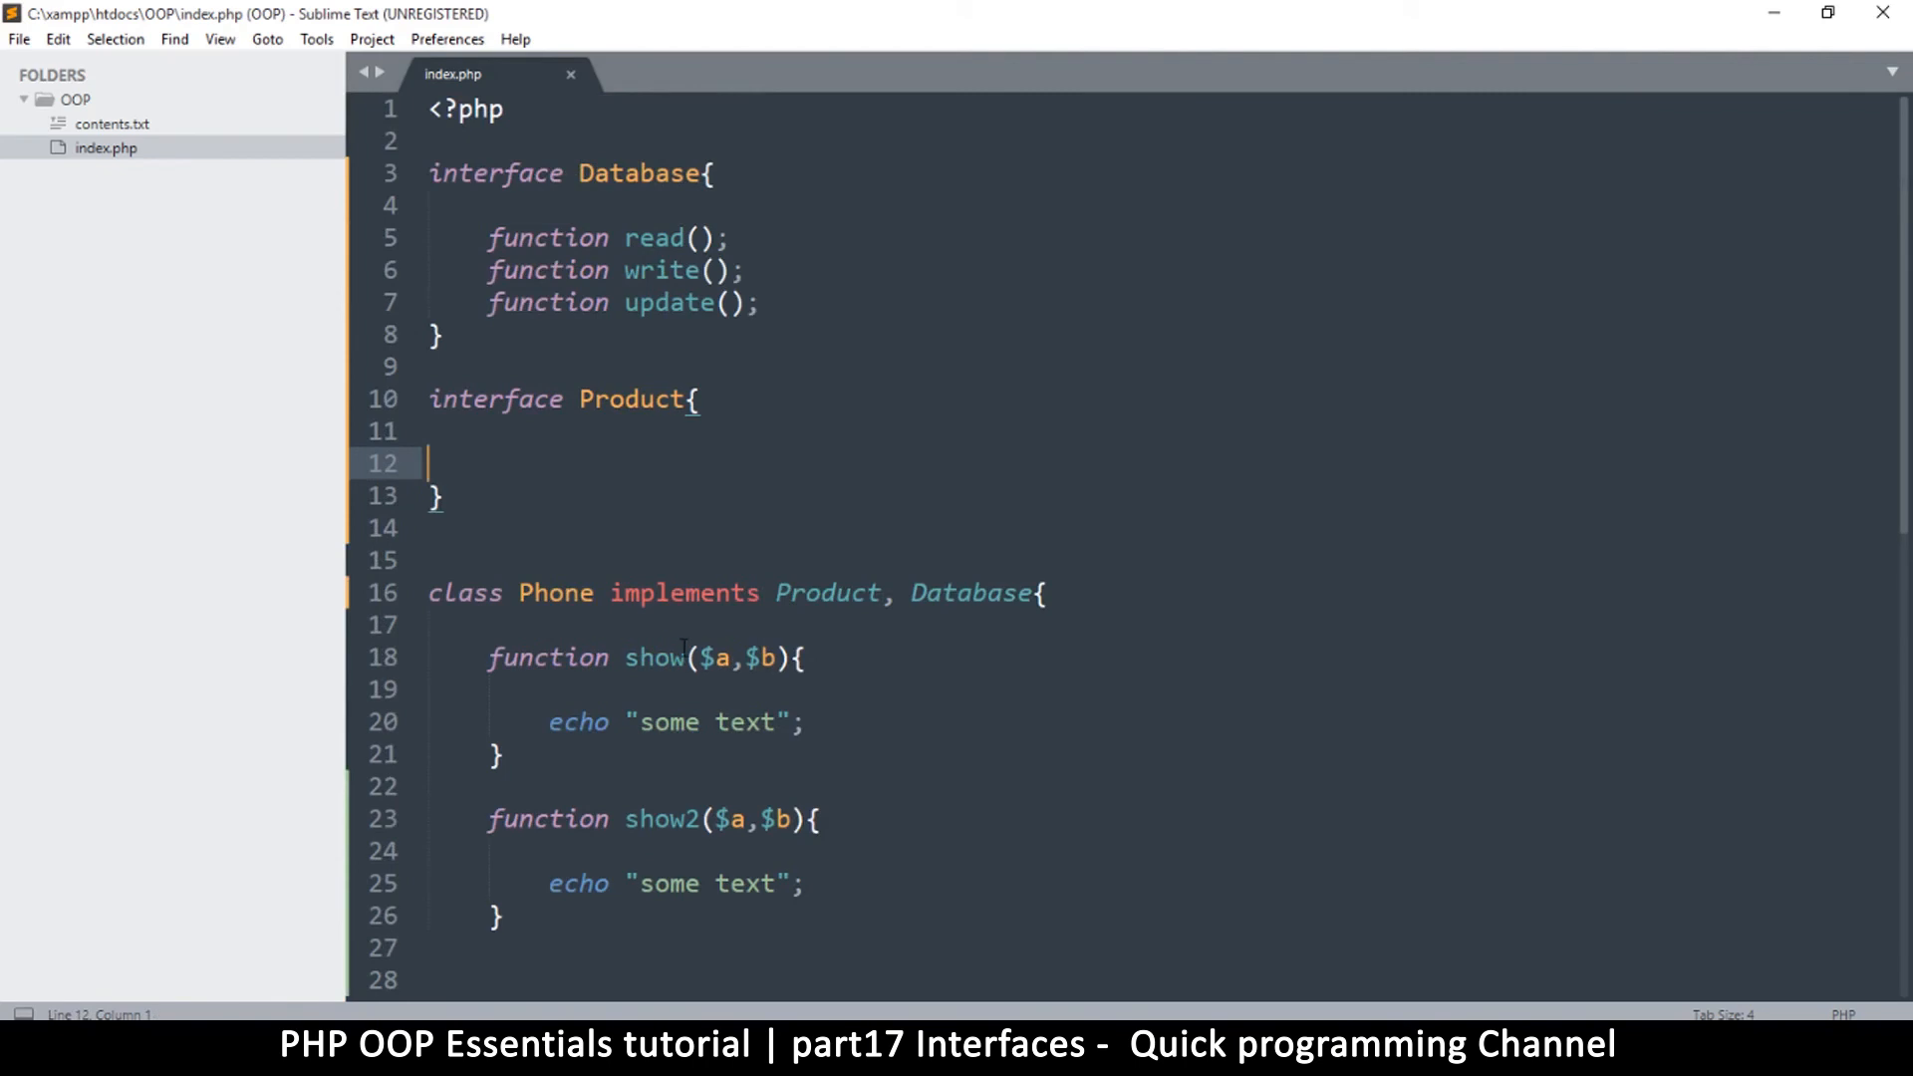
double_click(656, 657)
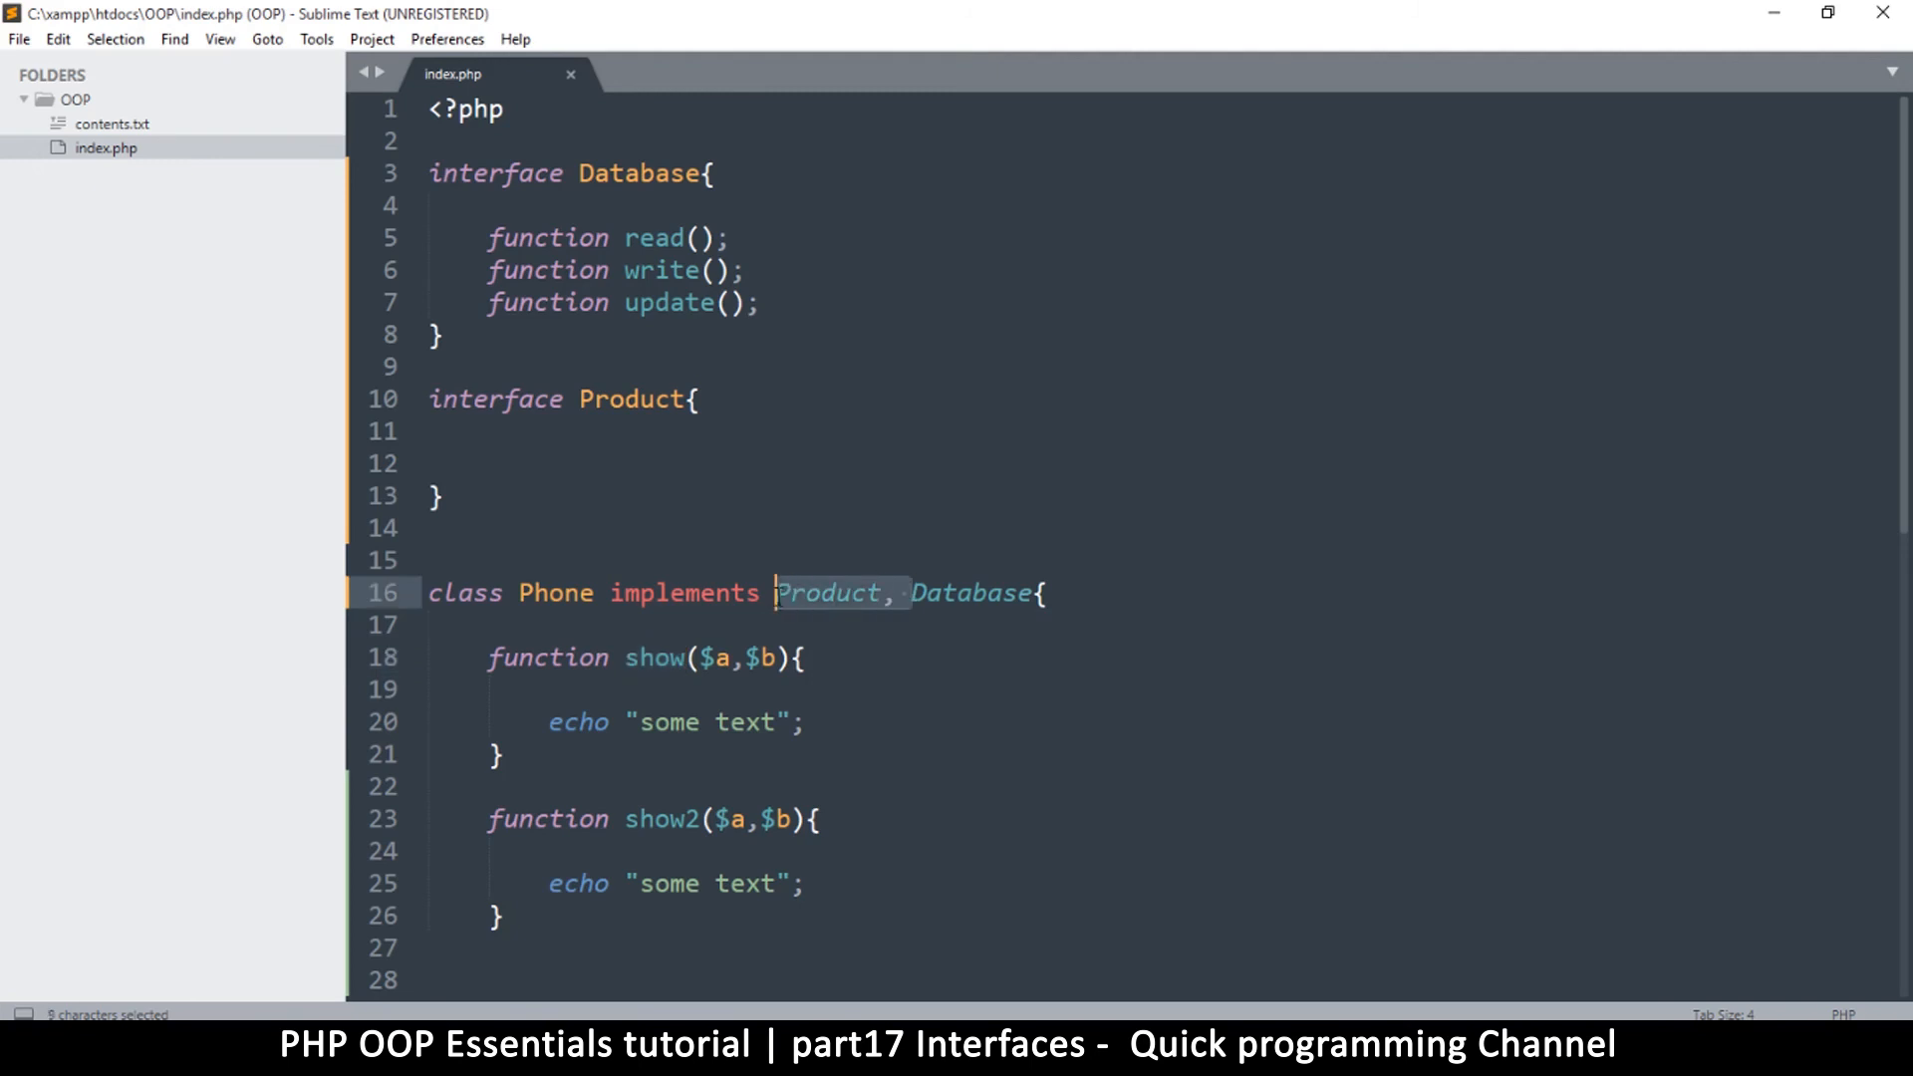
Step: Drop Product from Phone's implements list and replace show/show2 with read, write, update
key("Delete")
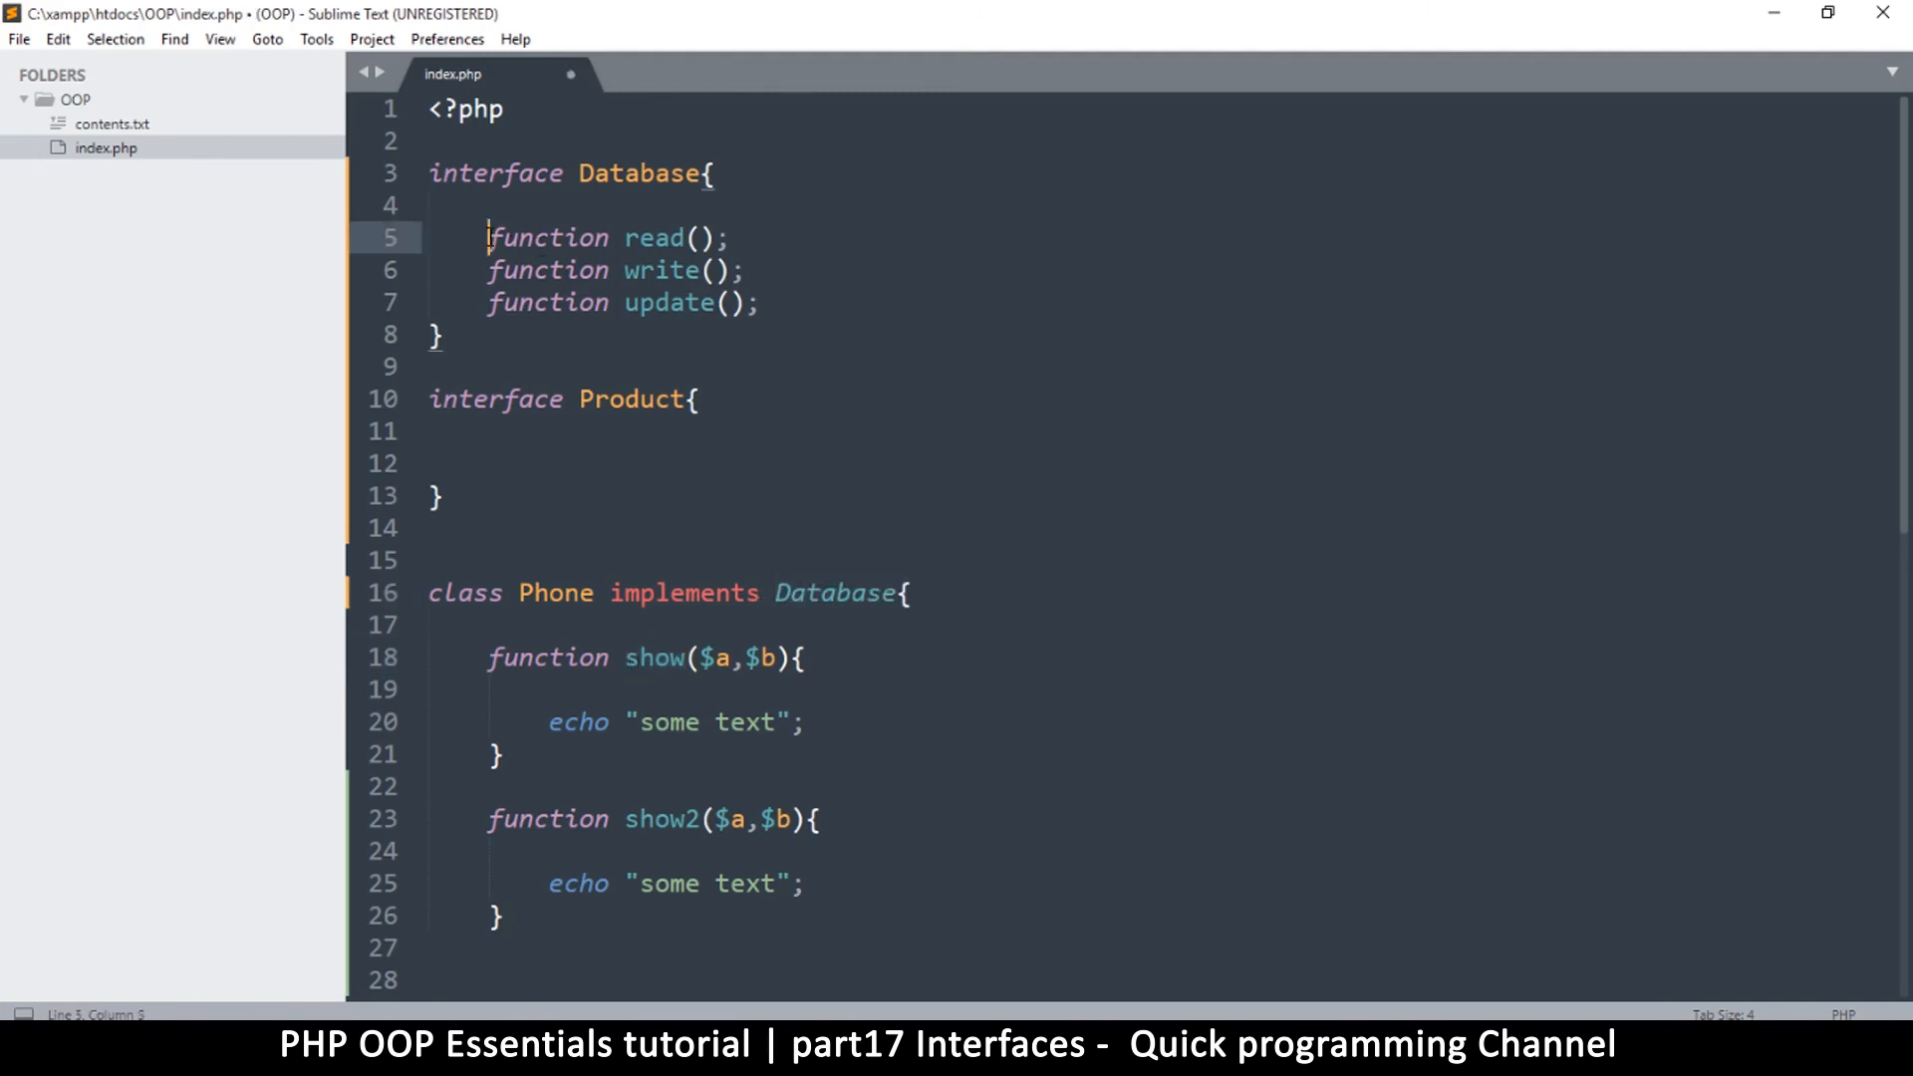
left_click_drag(487, 237, 762, 303)
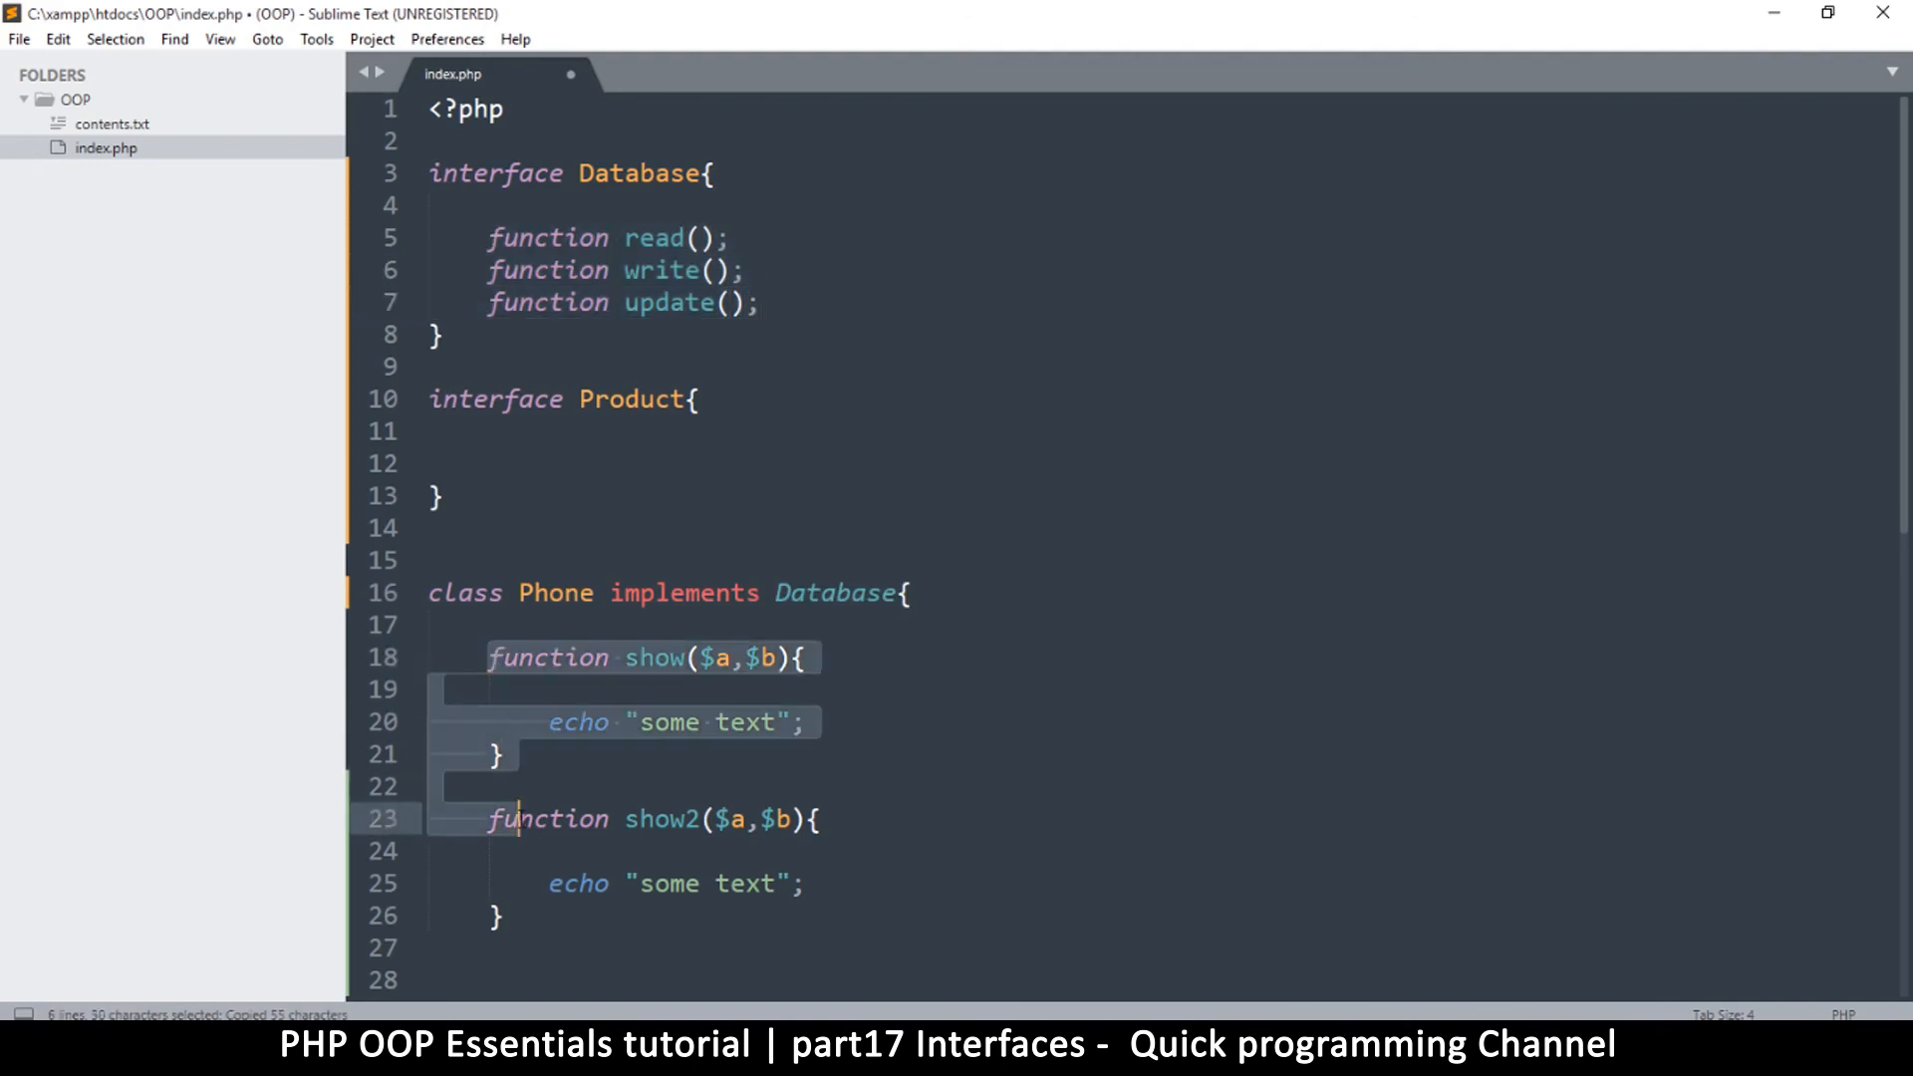
type("function read();")
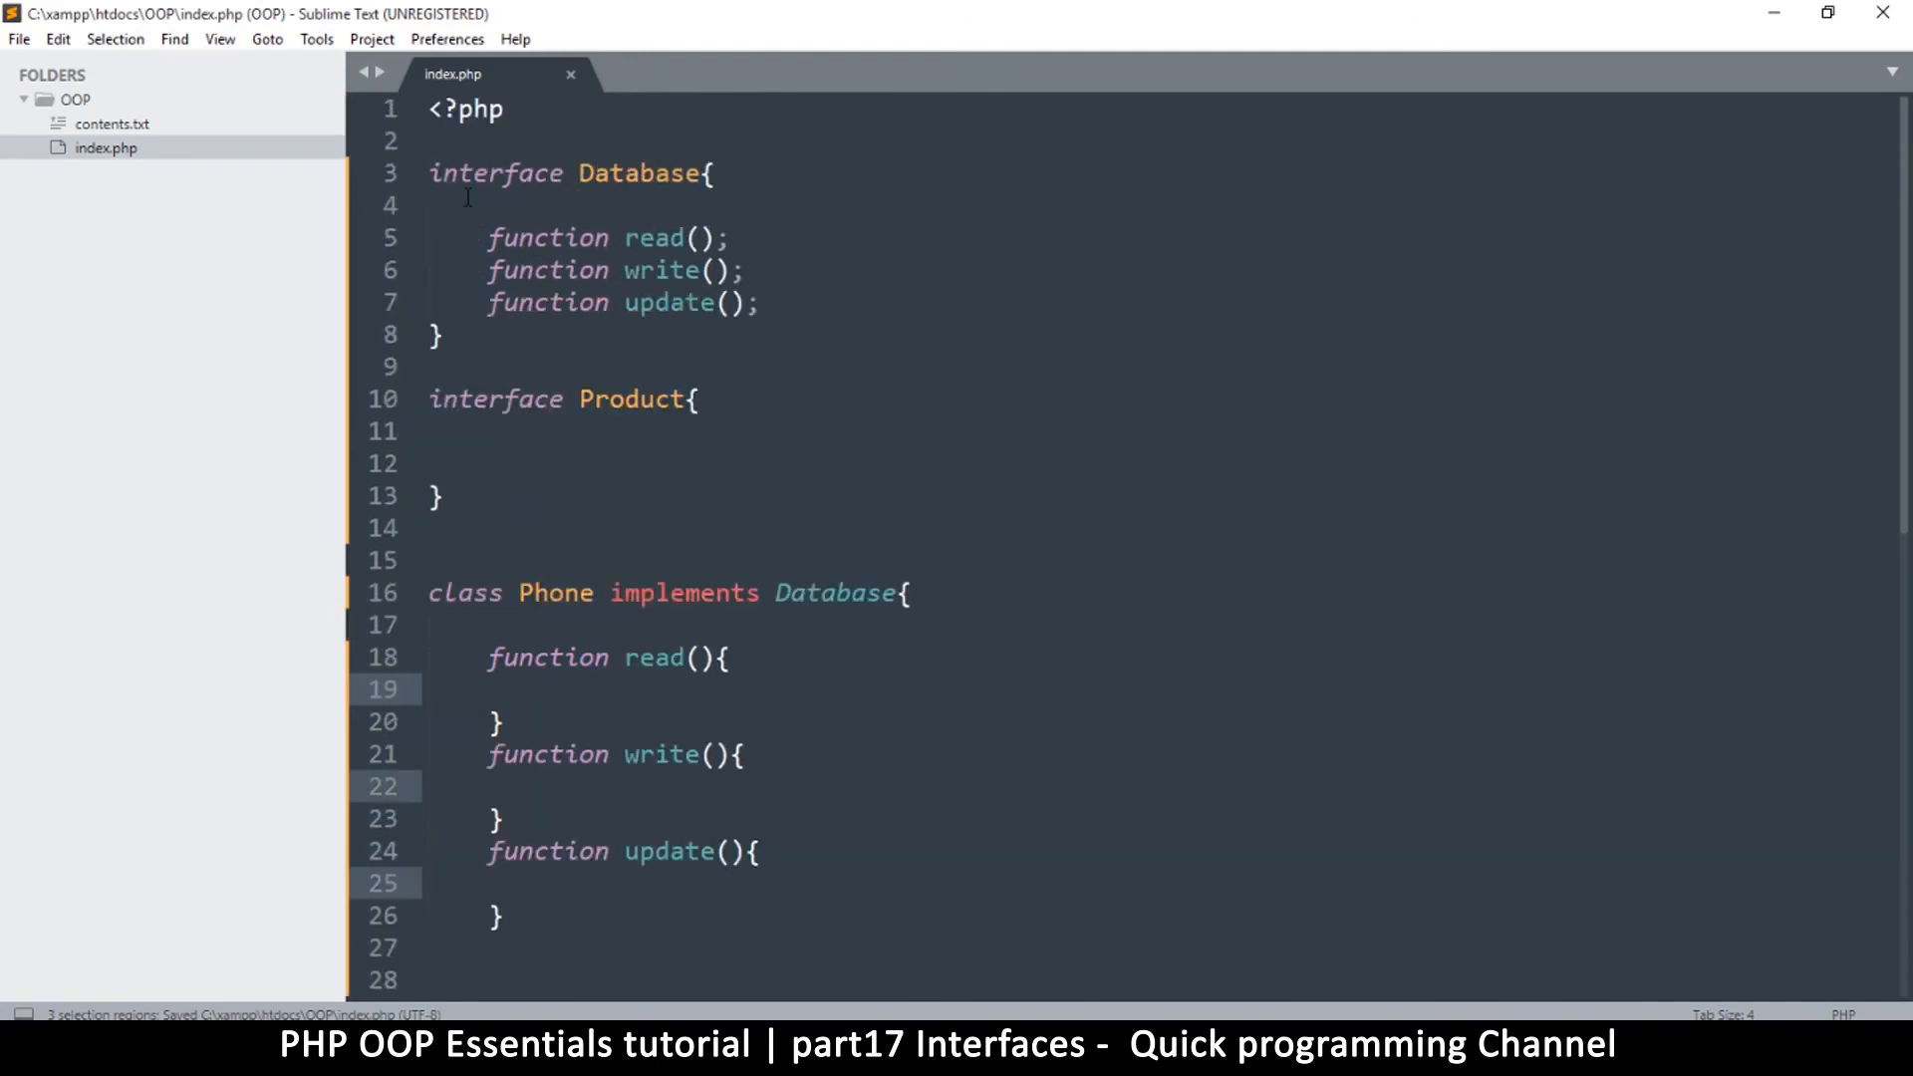
scroll("down", 3)
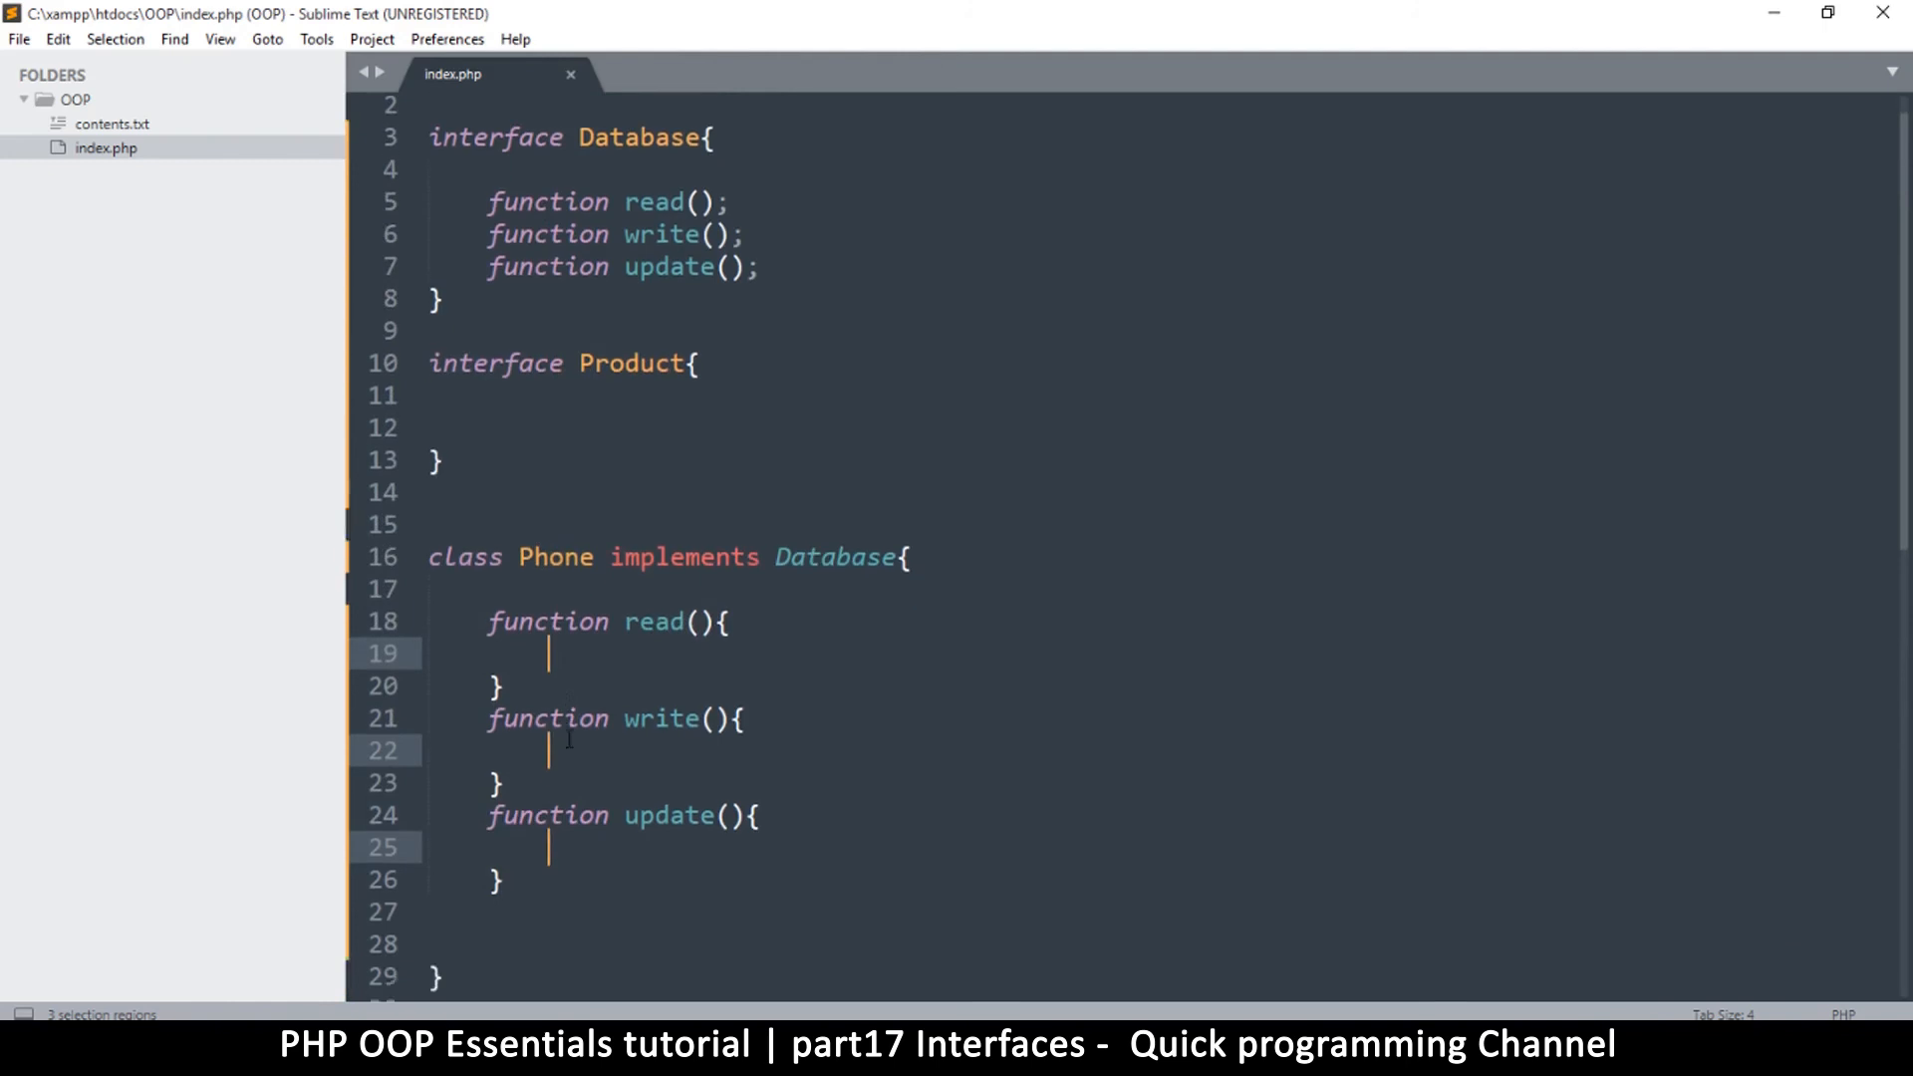
scroll("down", 3)
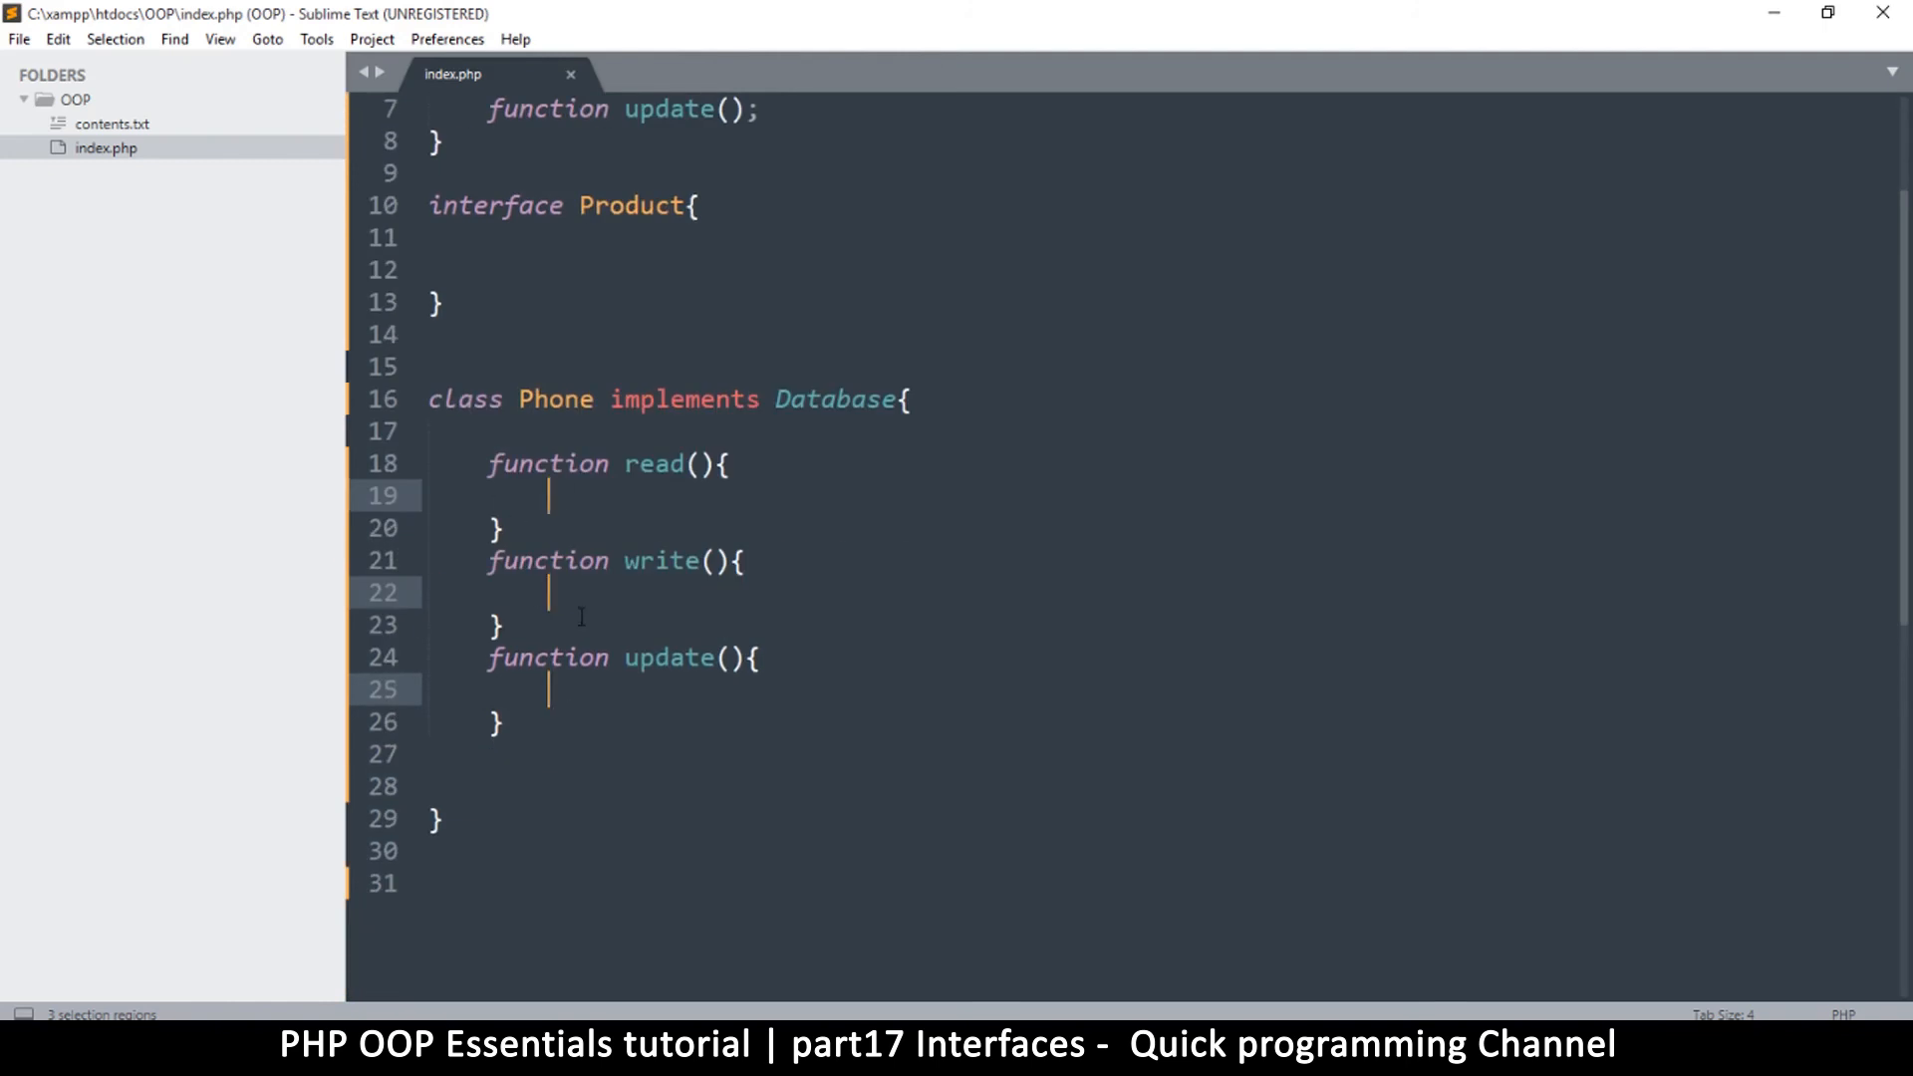
Step: Put a //code comment in each method body and save index.php
type("/")
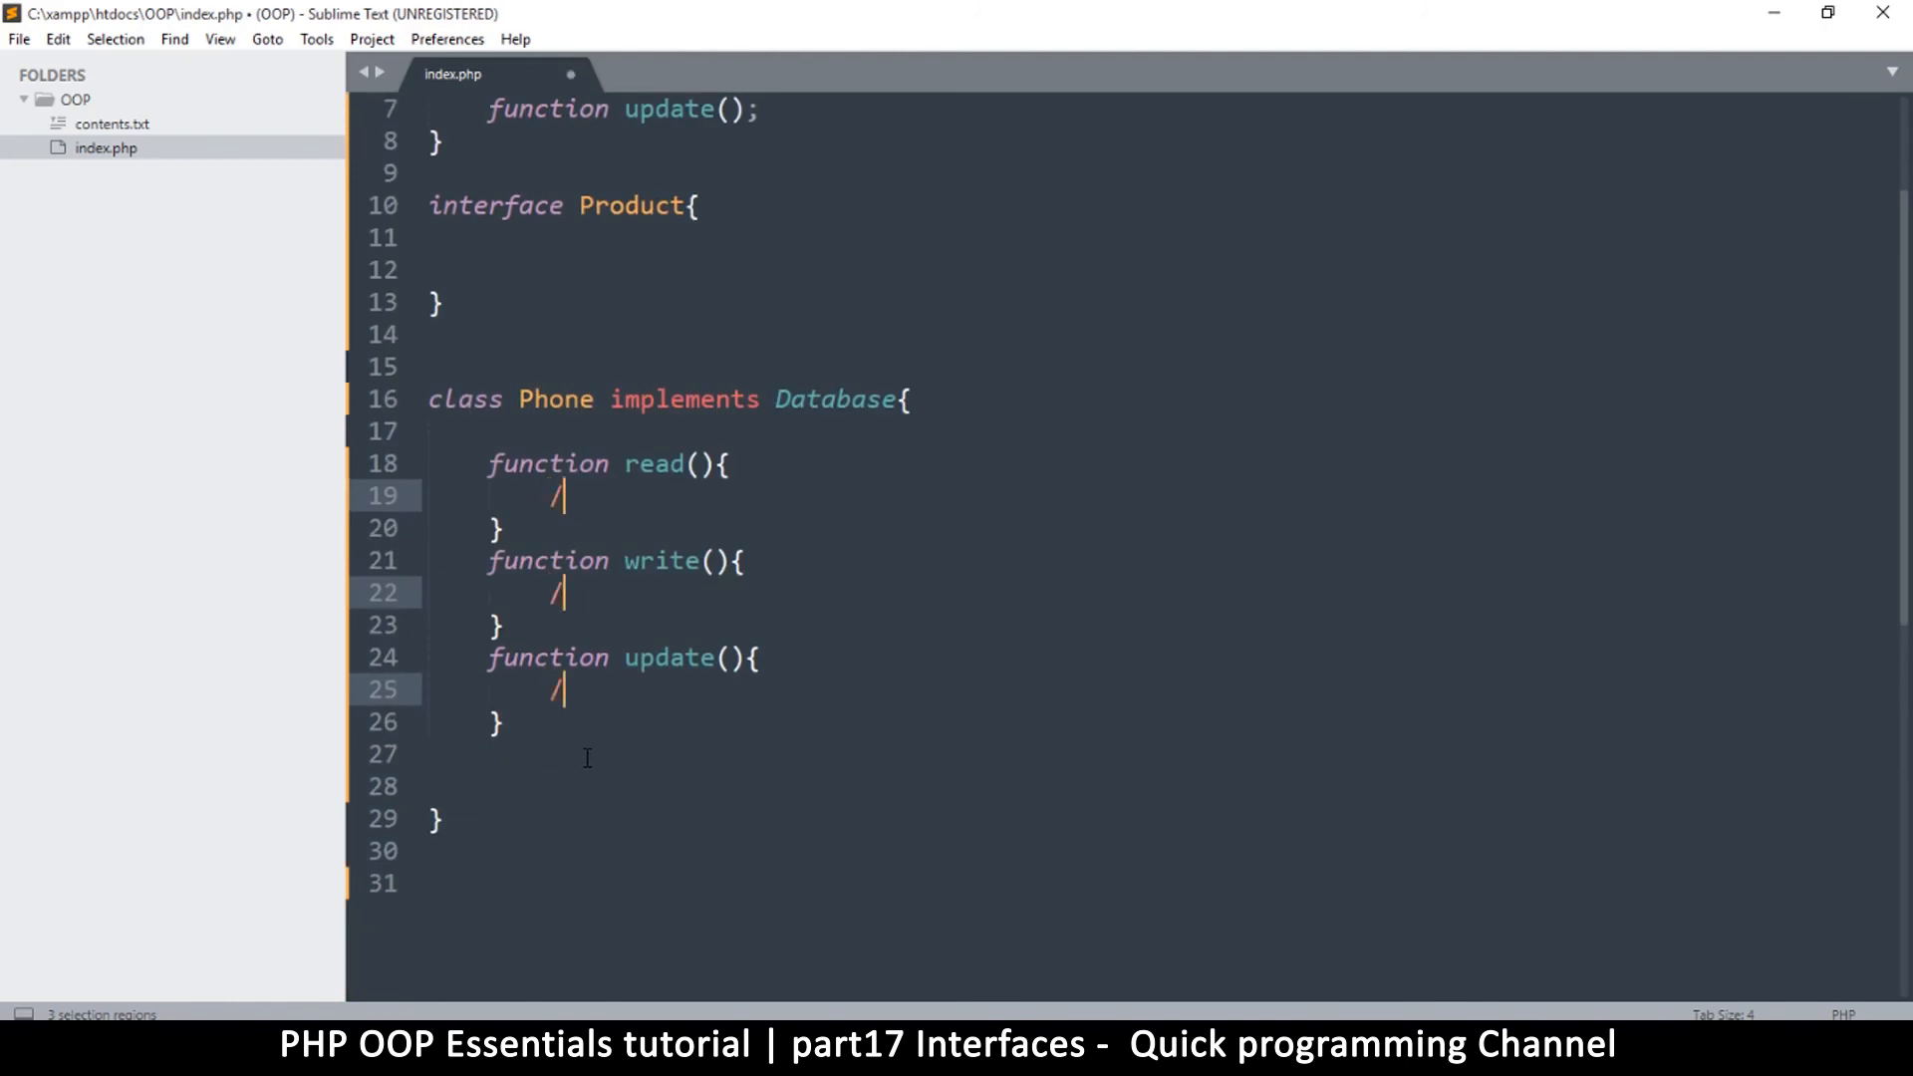
type("/code")
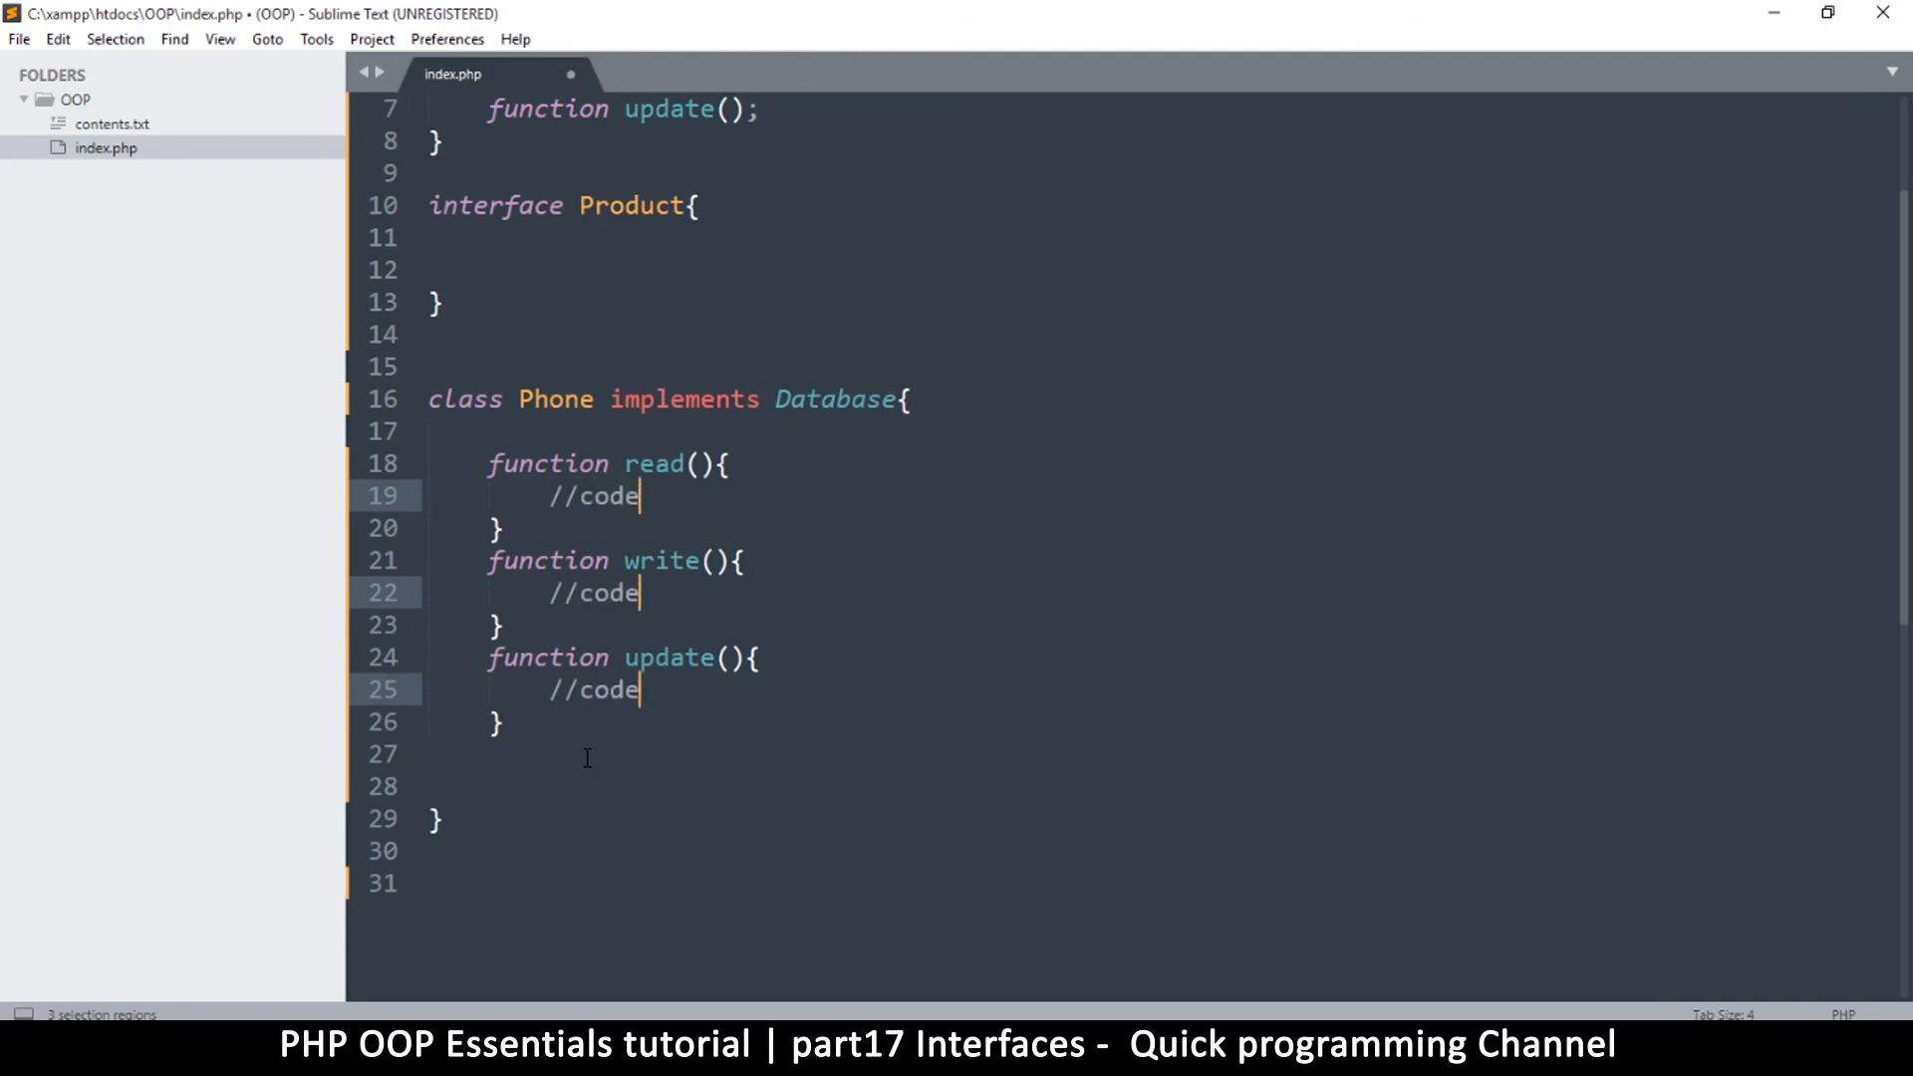
key("ctrl+s")
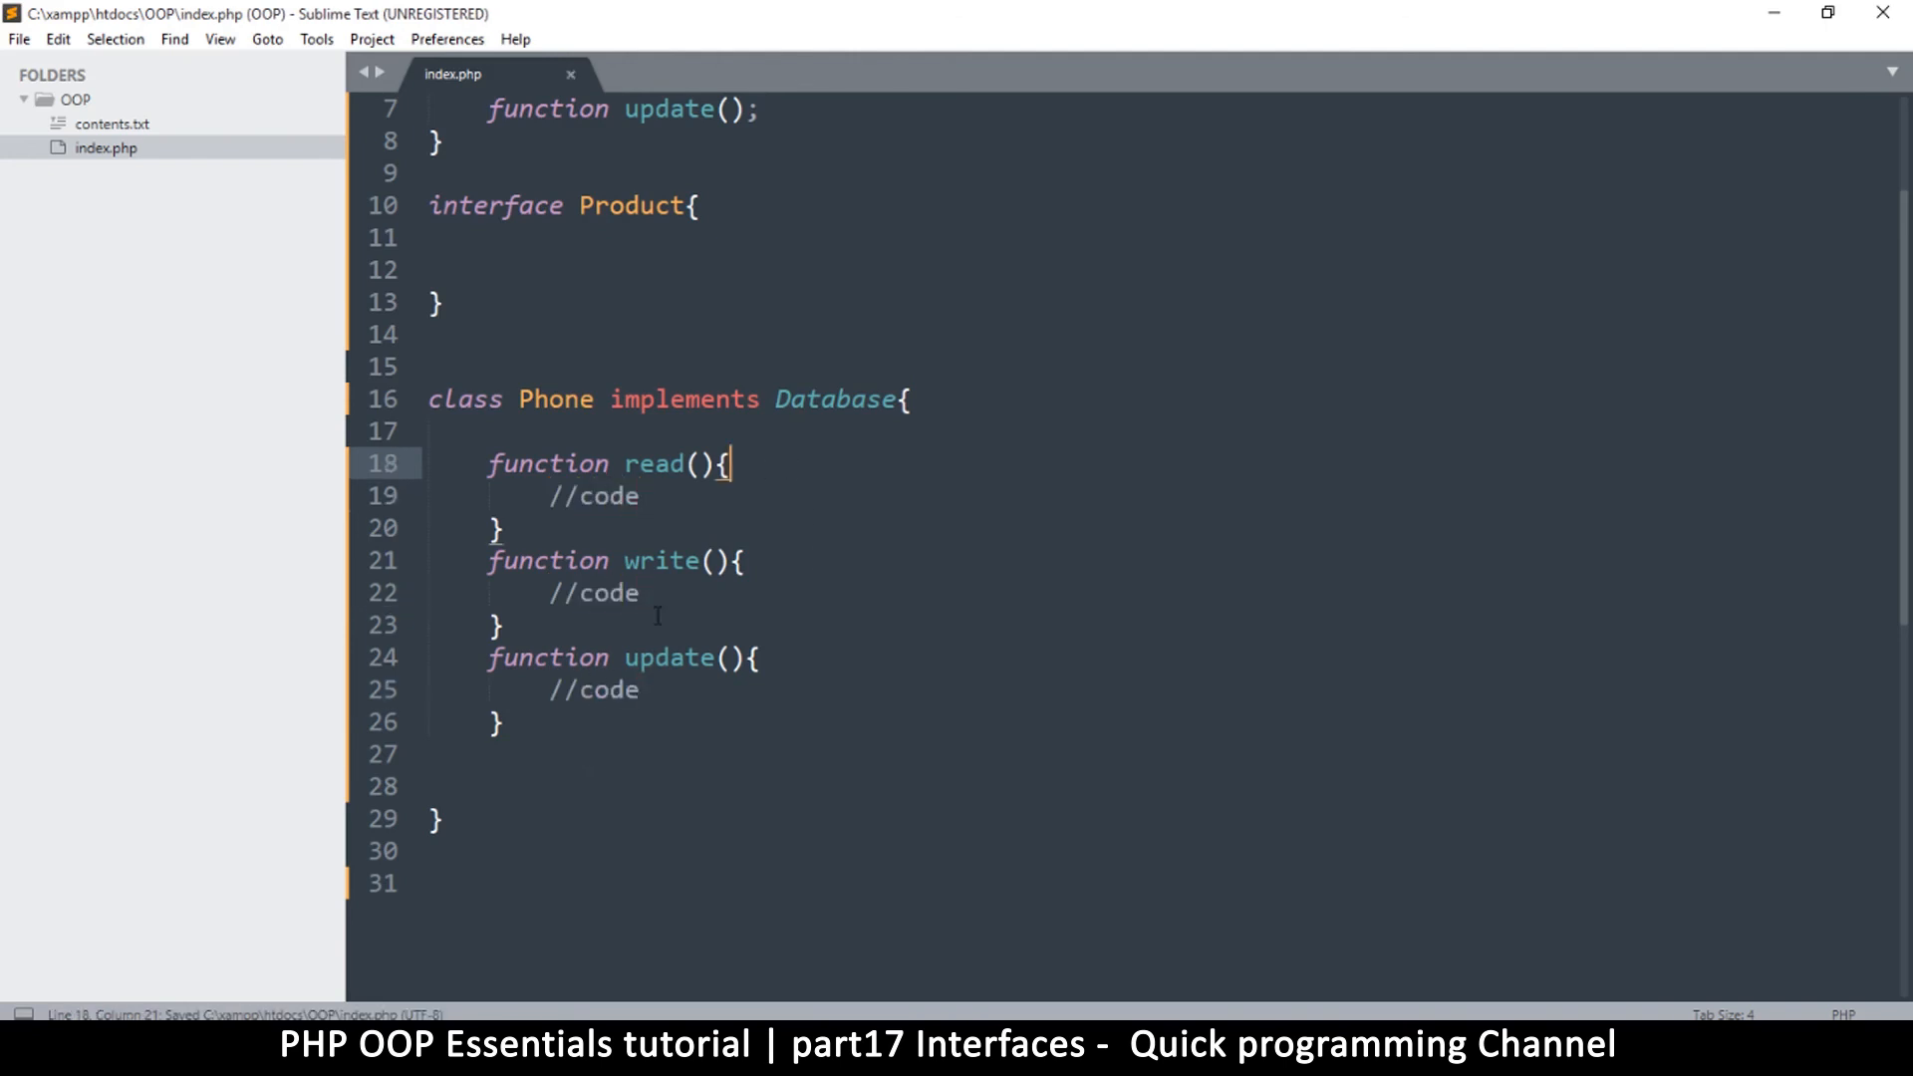
double_click(594, 495)
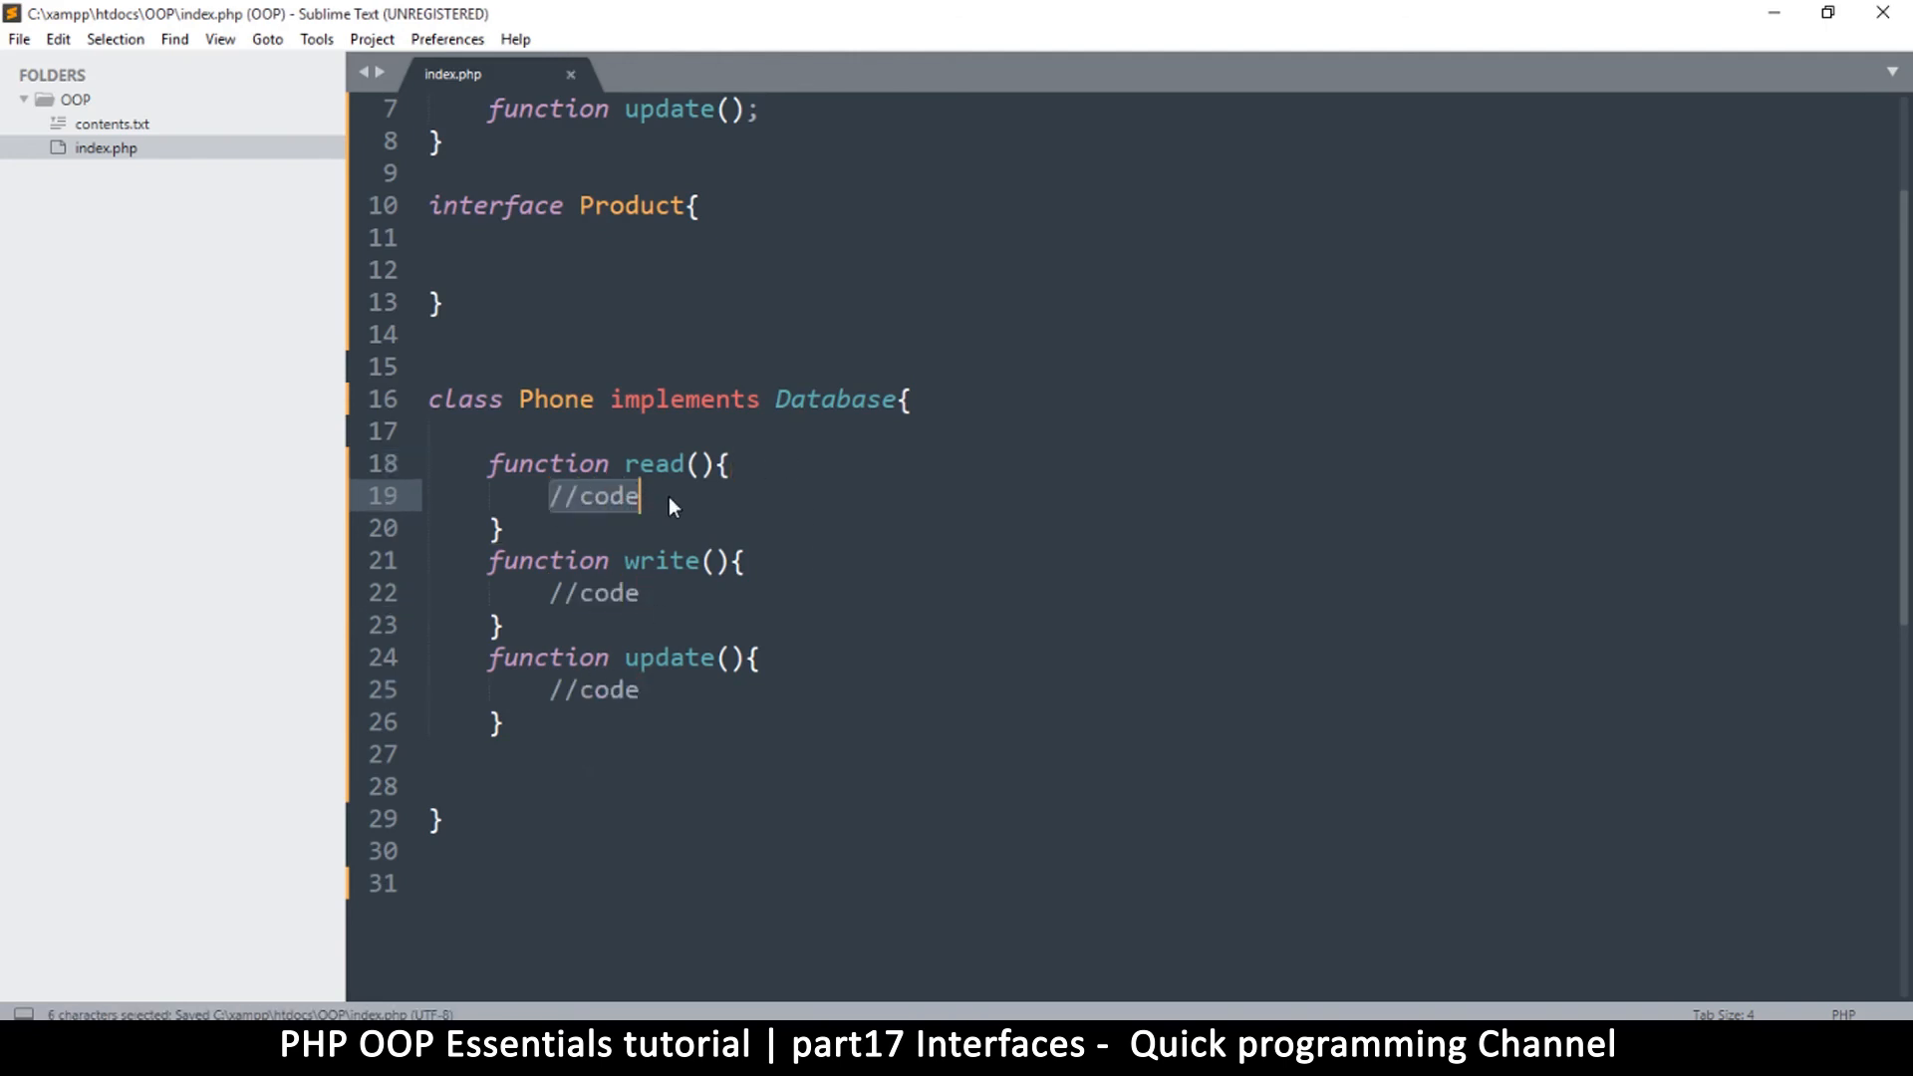
Step: Add a foreach snippet under read's comment, looping over $rows as $key => $row
key("enter")
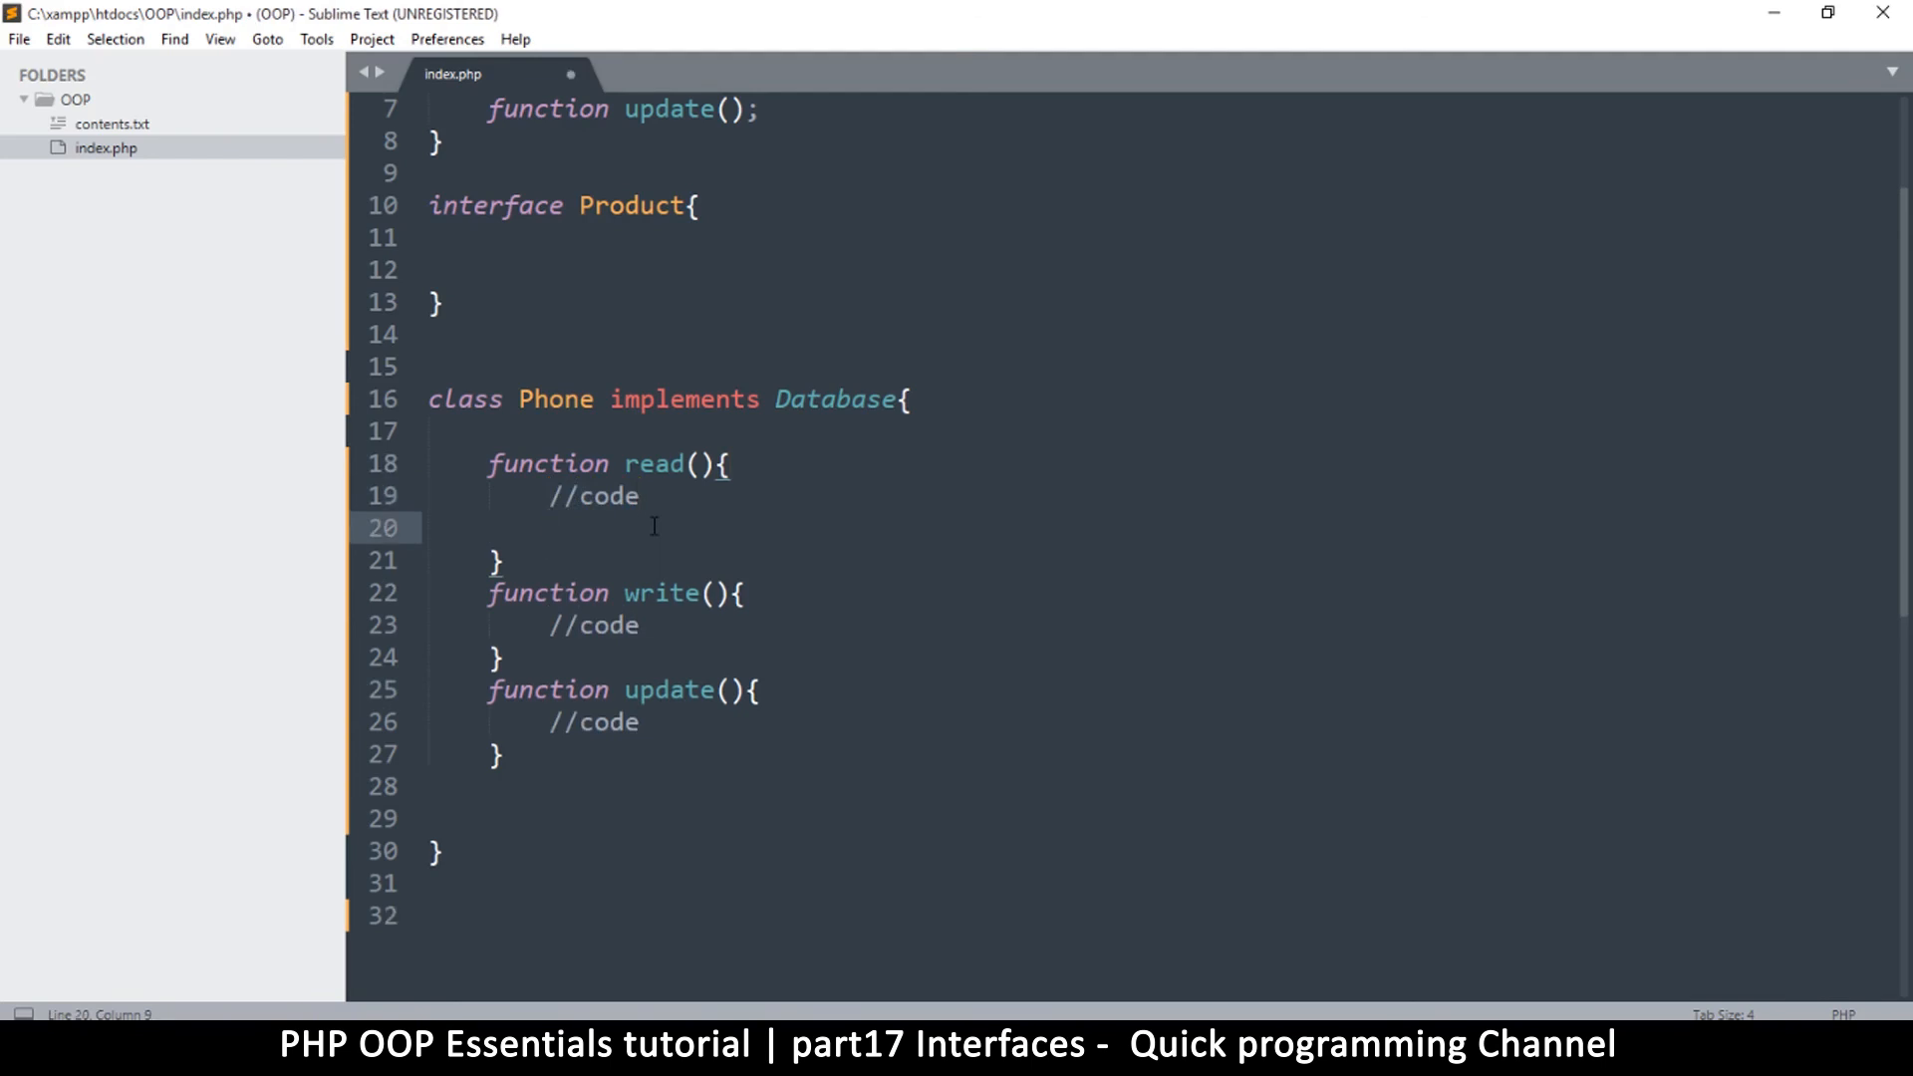
type("forre")
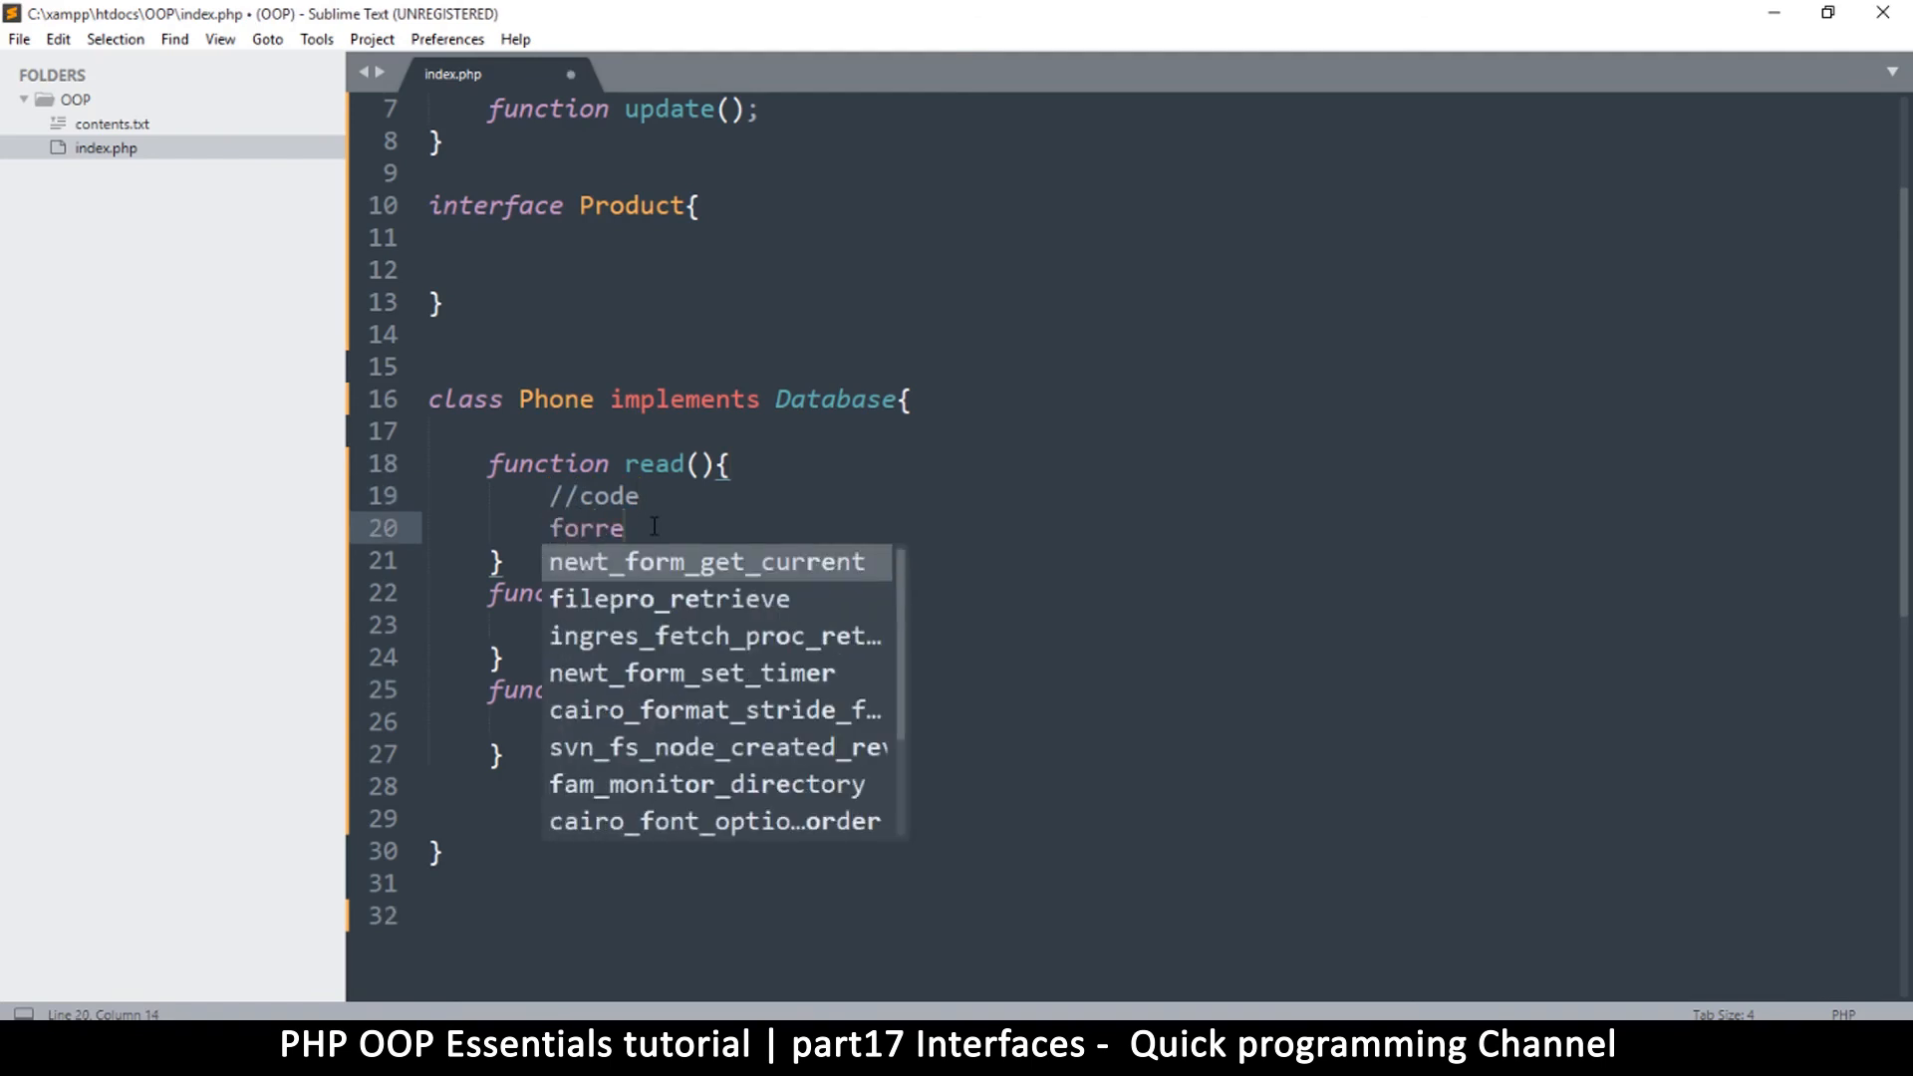
key("BackSpace")
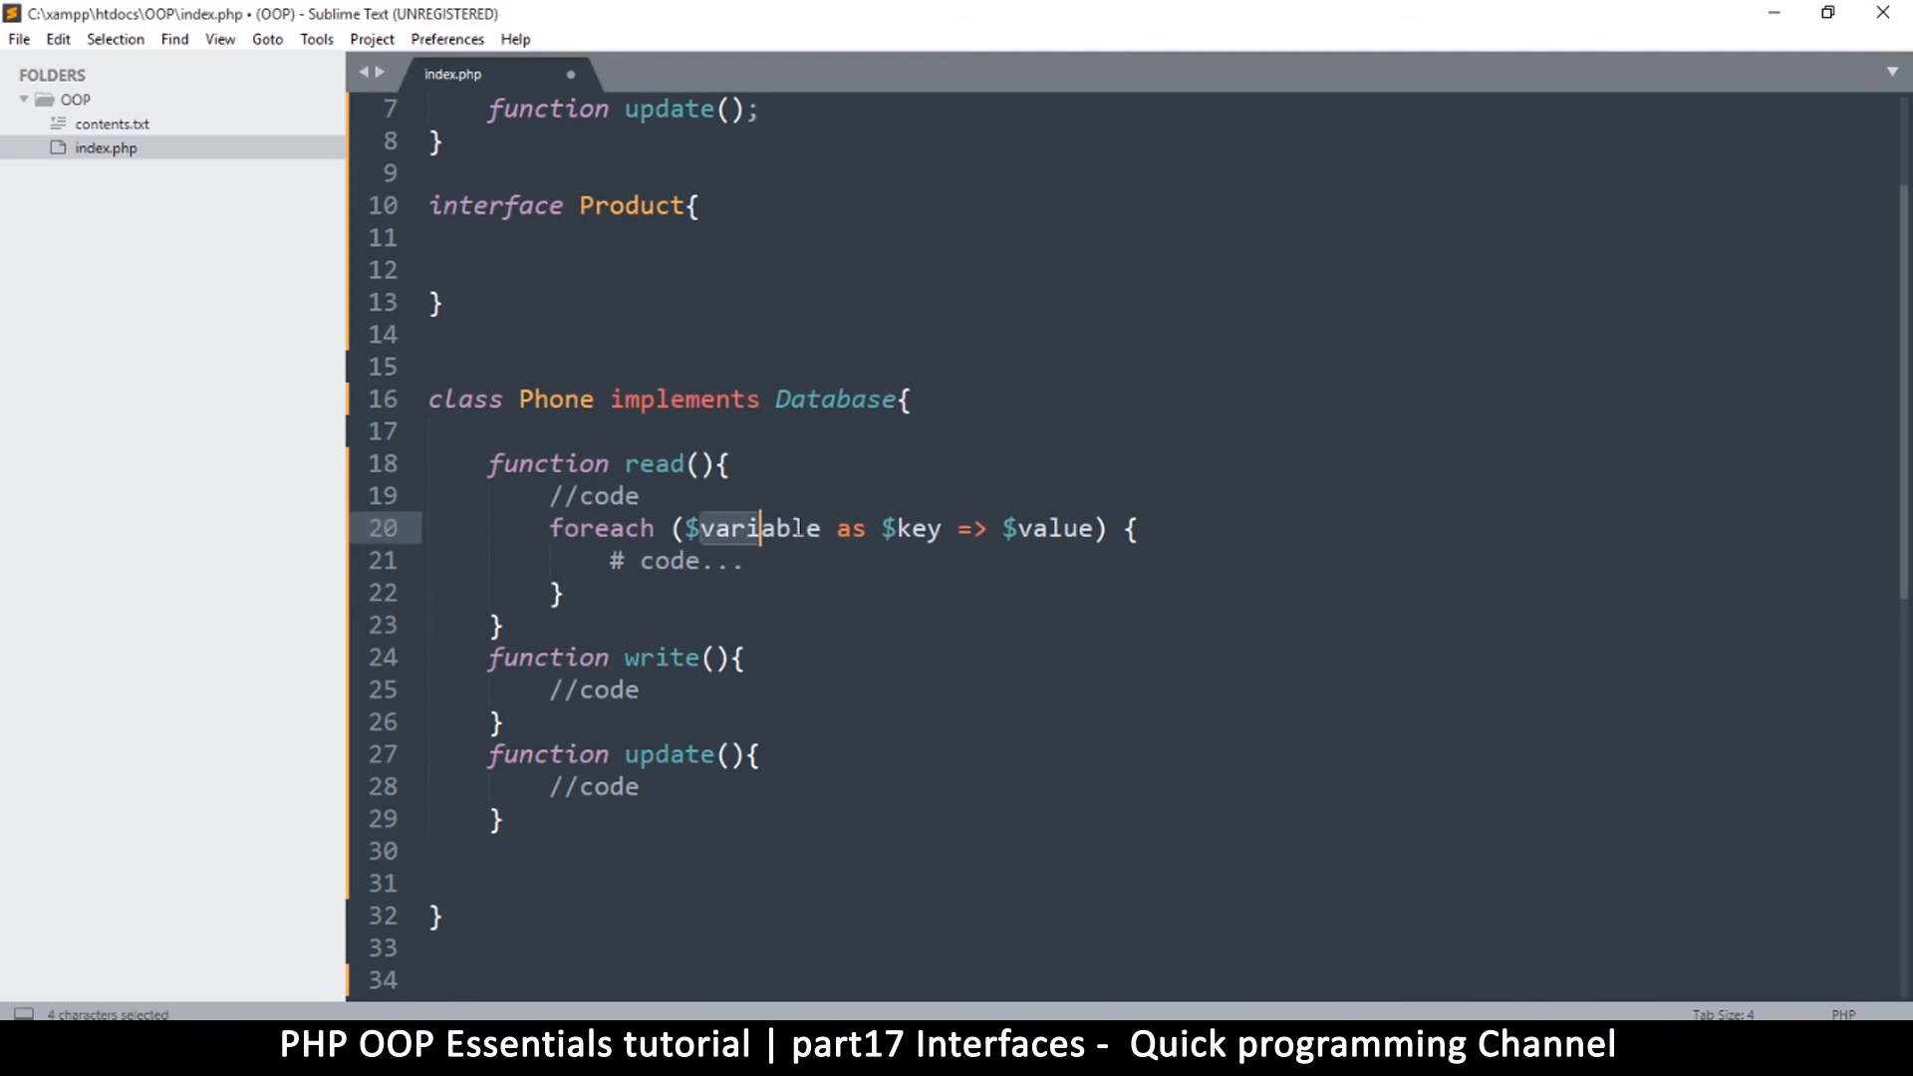
type("rows")
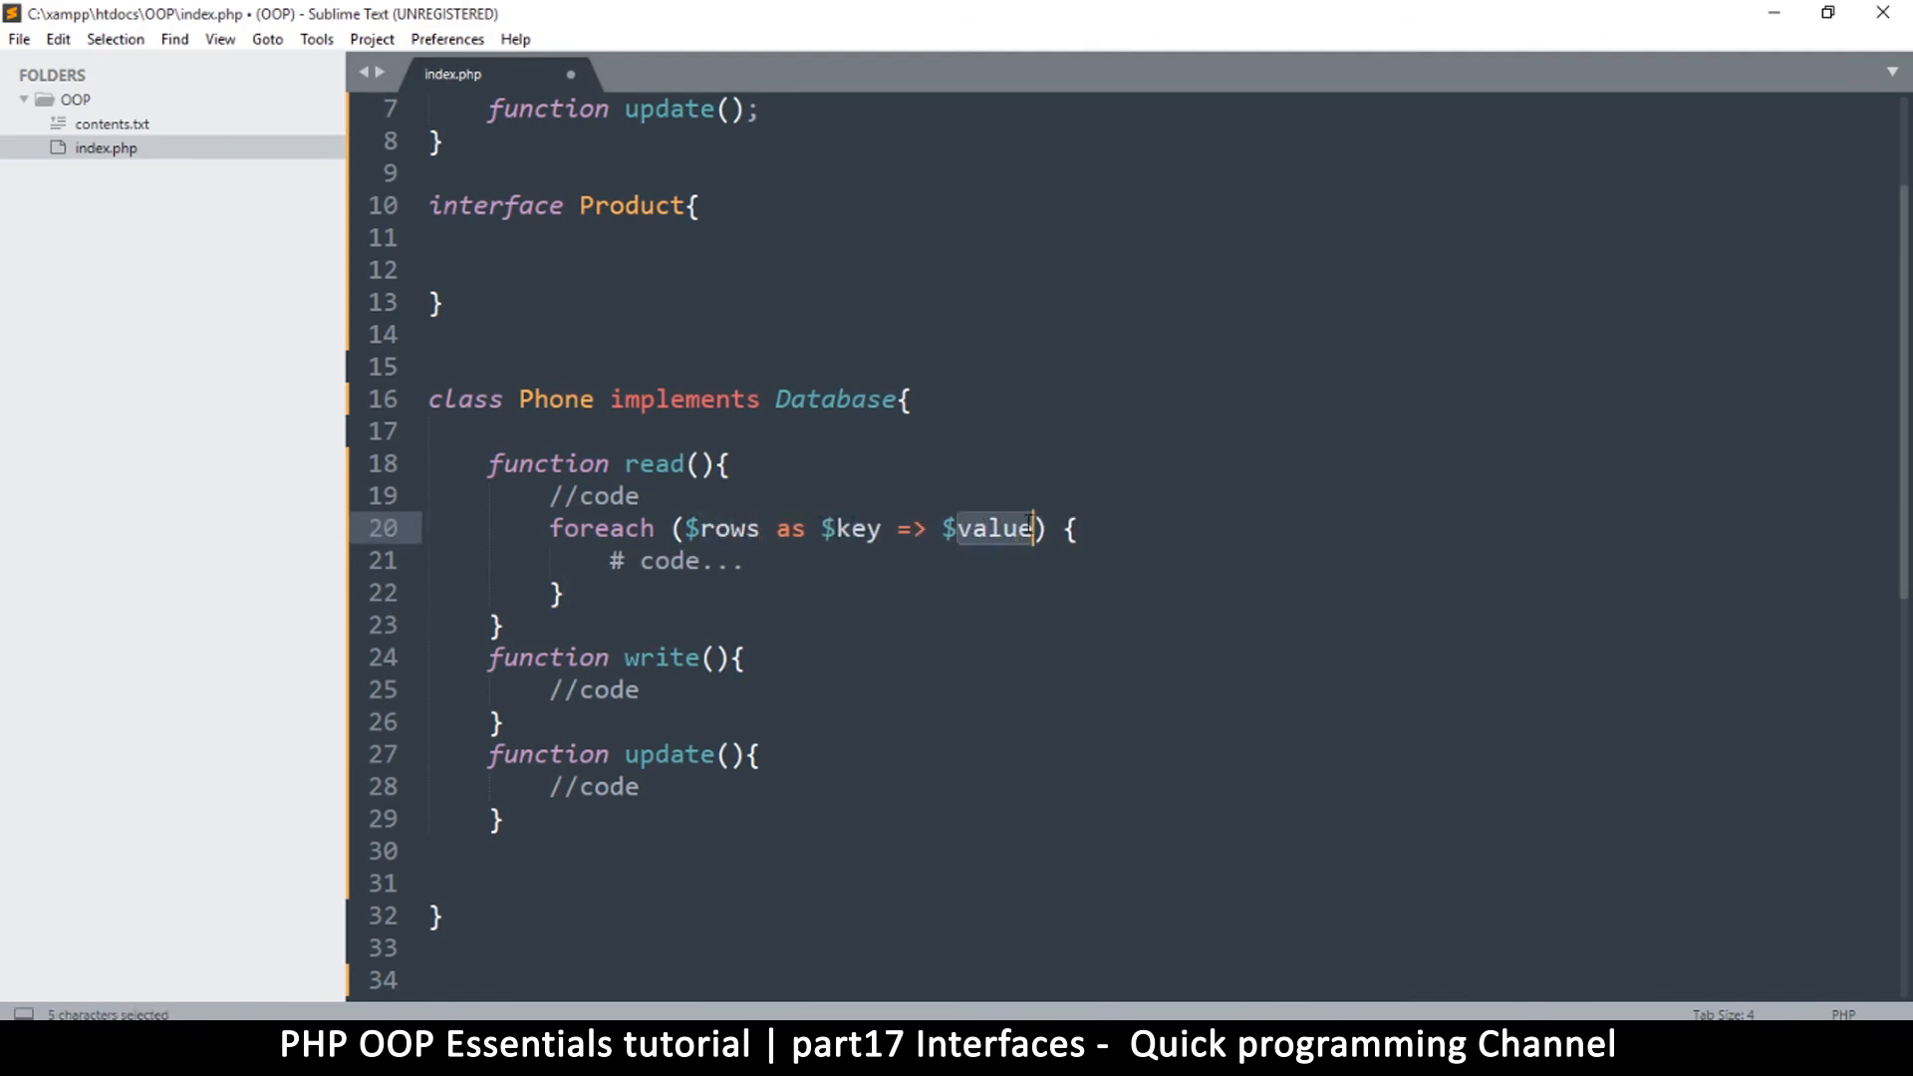
type("$row")
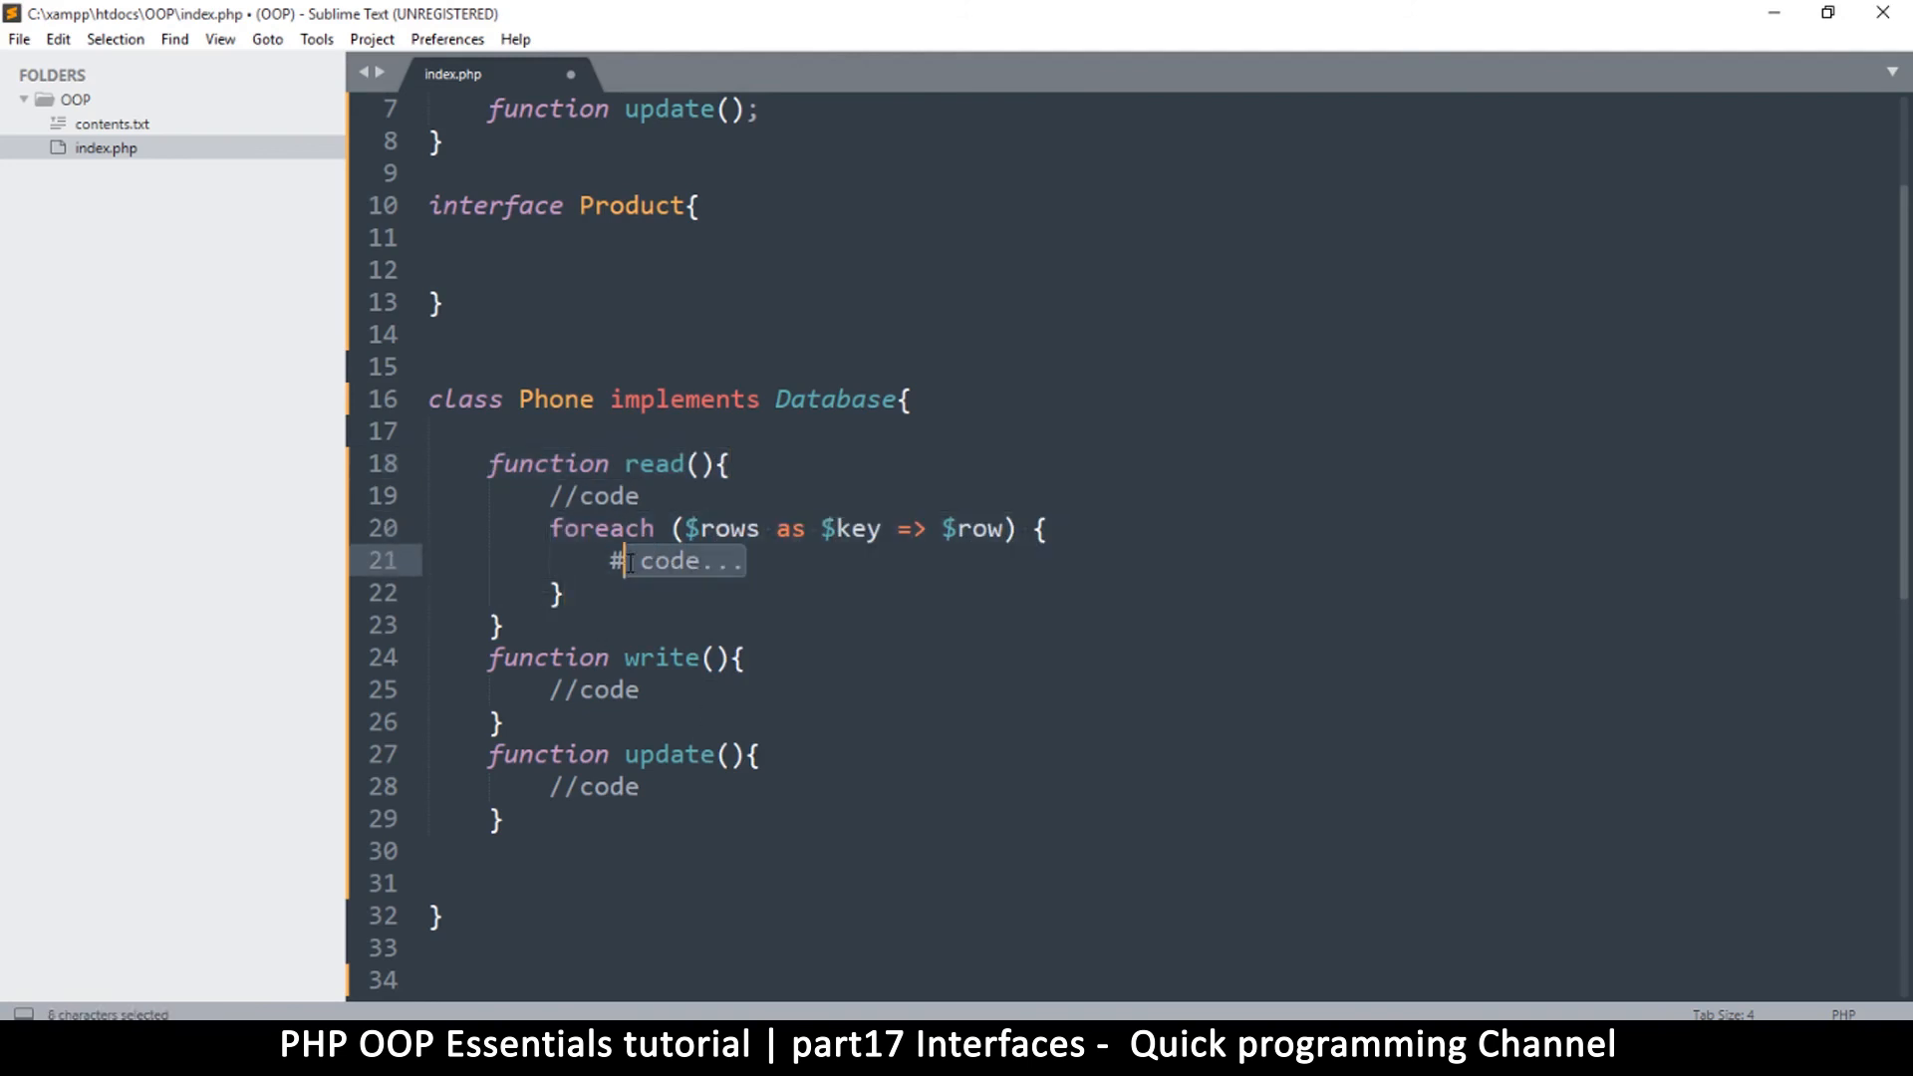
left_click(582, 528)
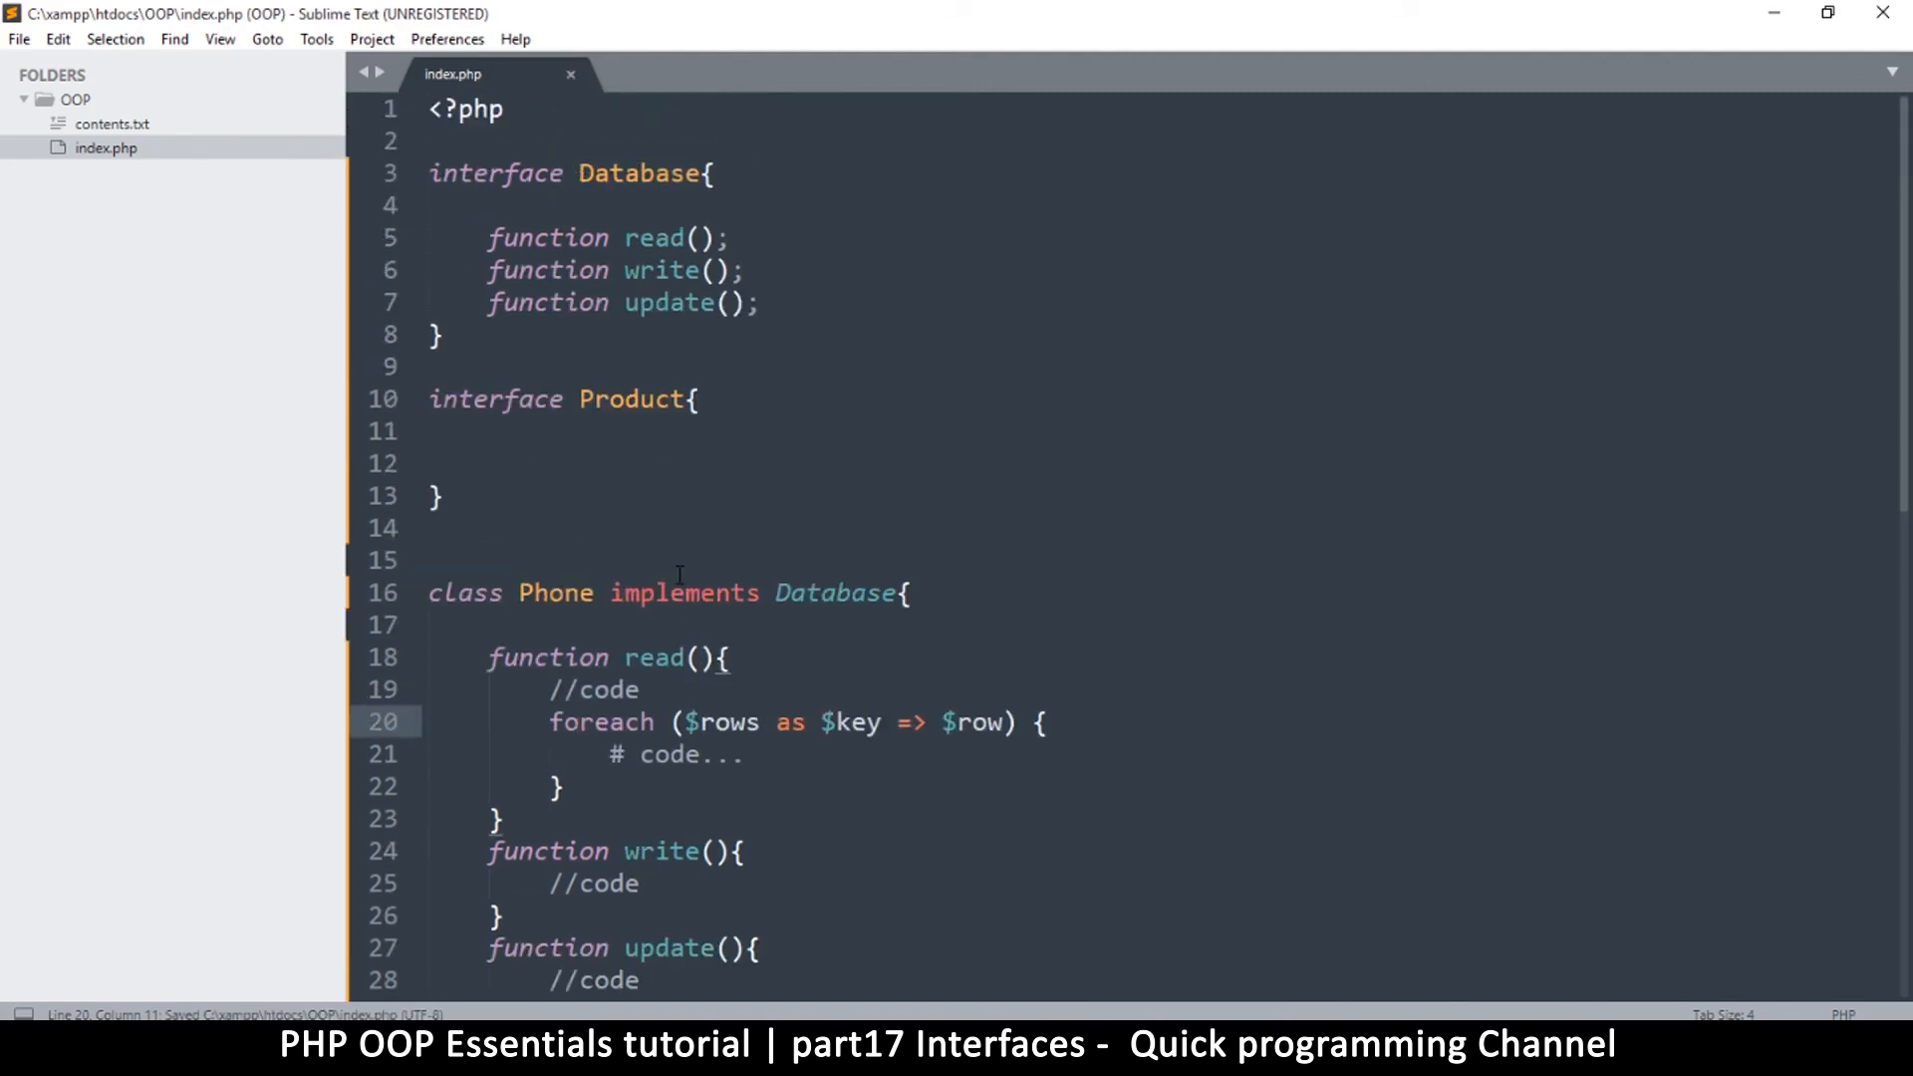
left_click_drag(598, 656, 727, 754)
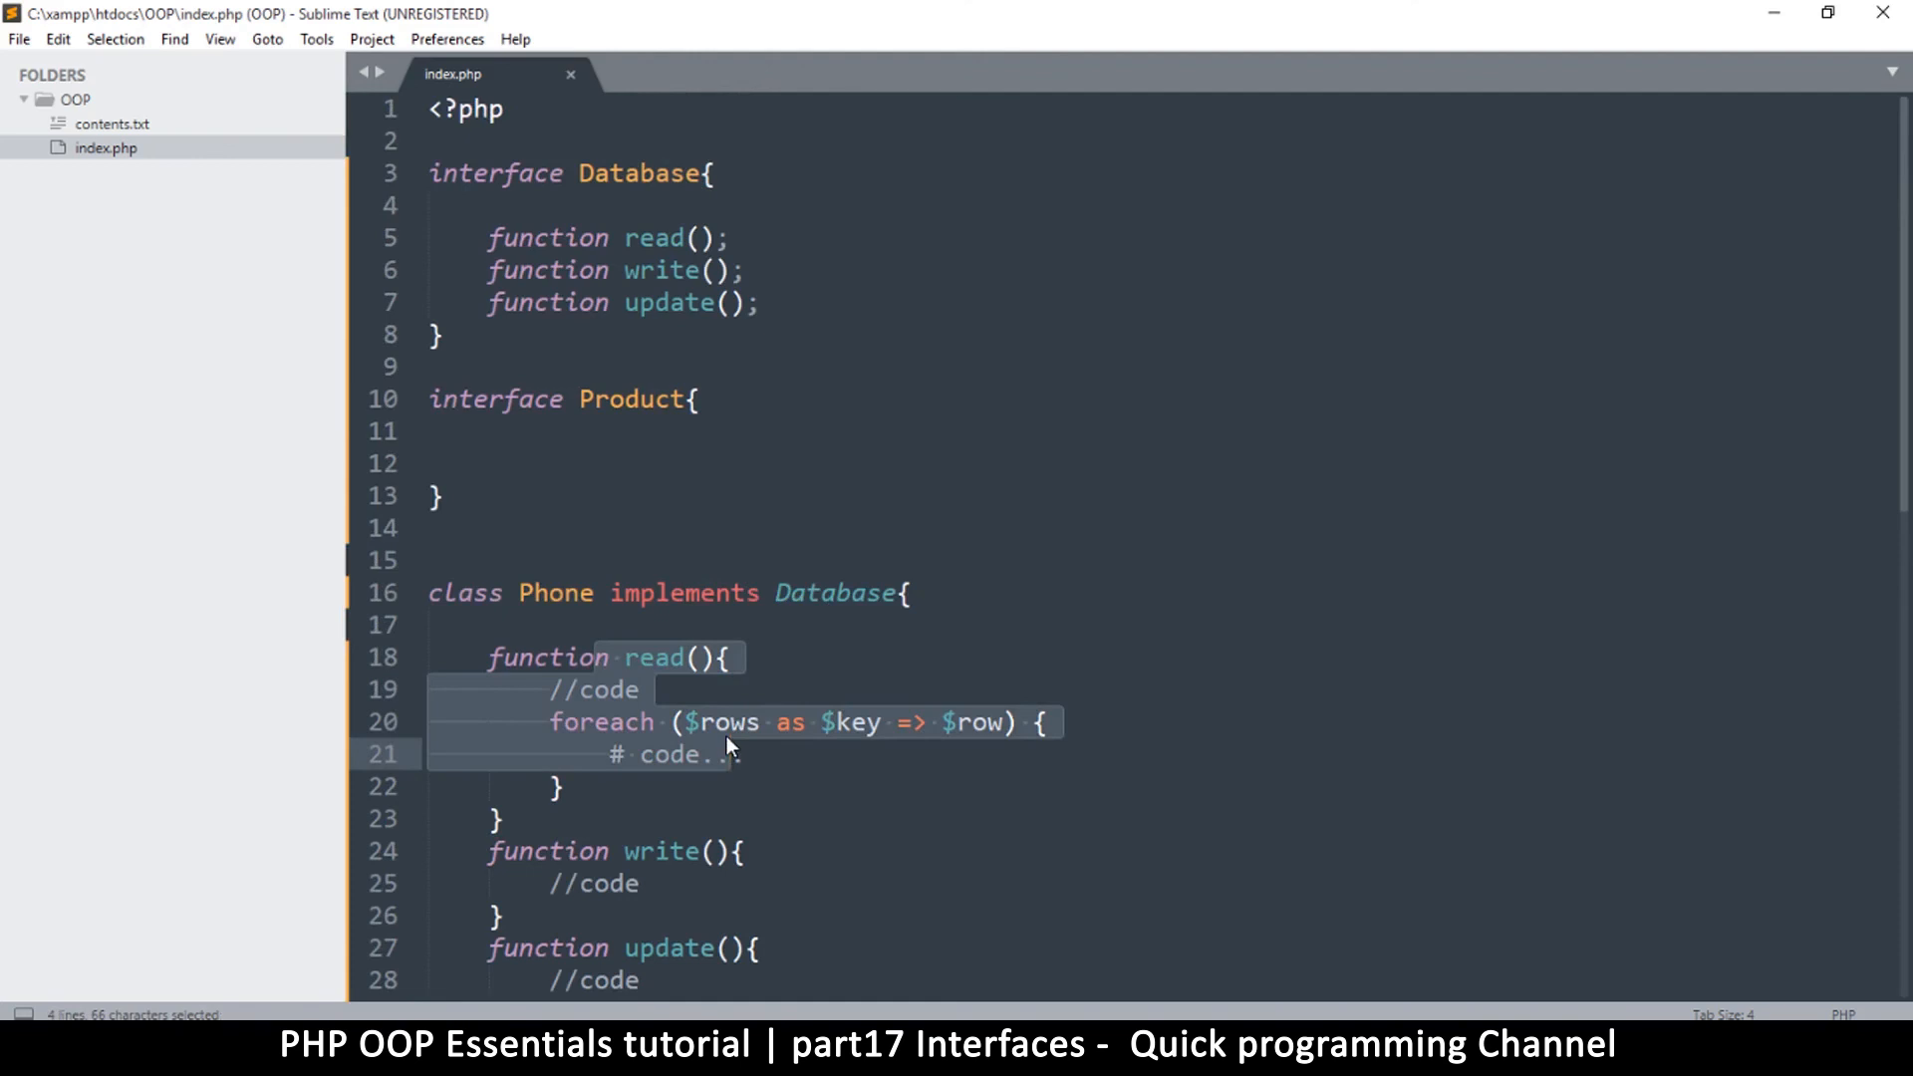
mouse_move(722, 749)
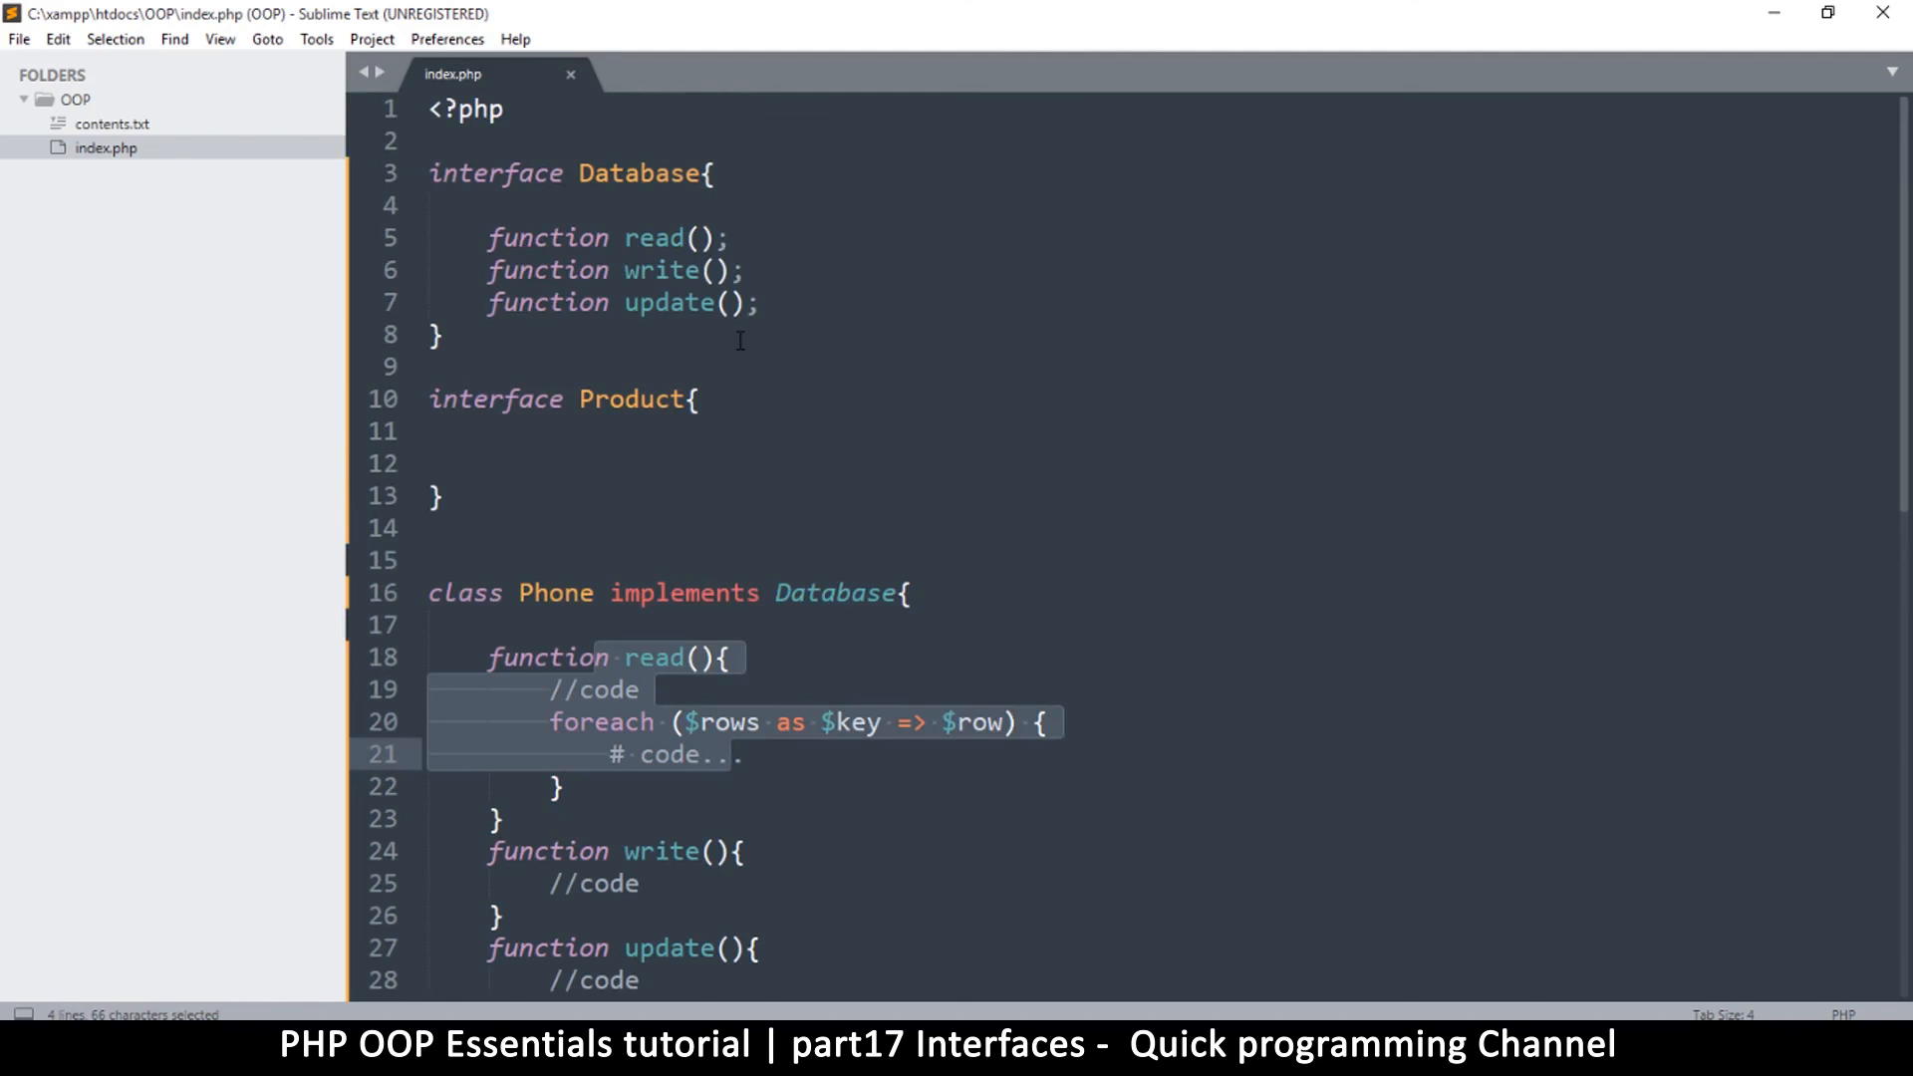
left_click(700, 398)
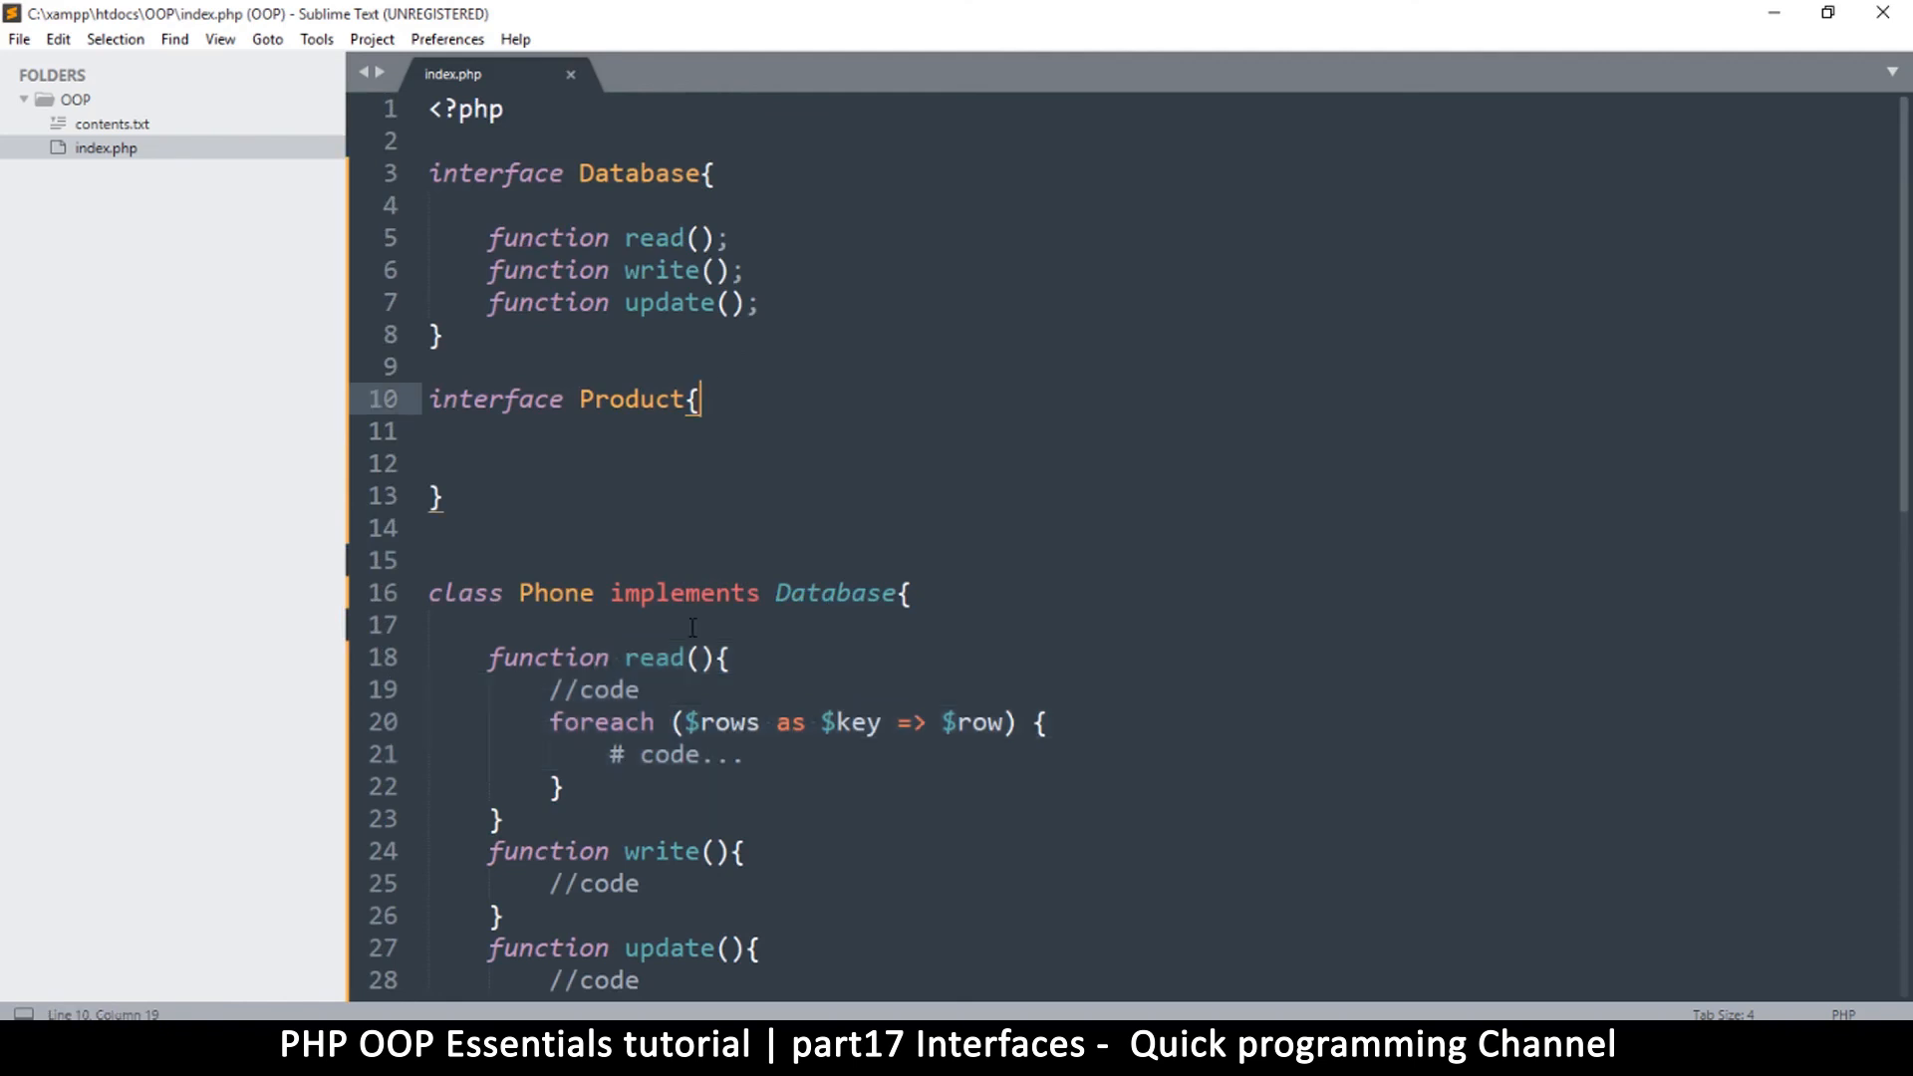
left_click_drag(485, 657, 733, 850)
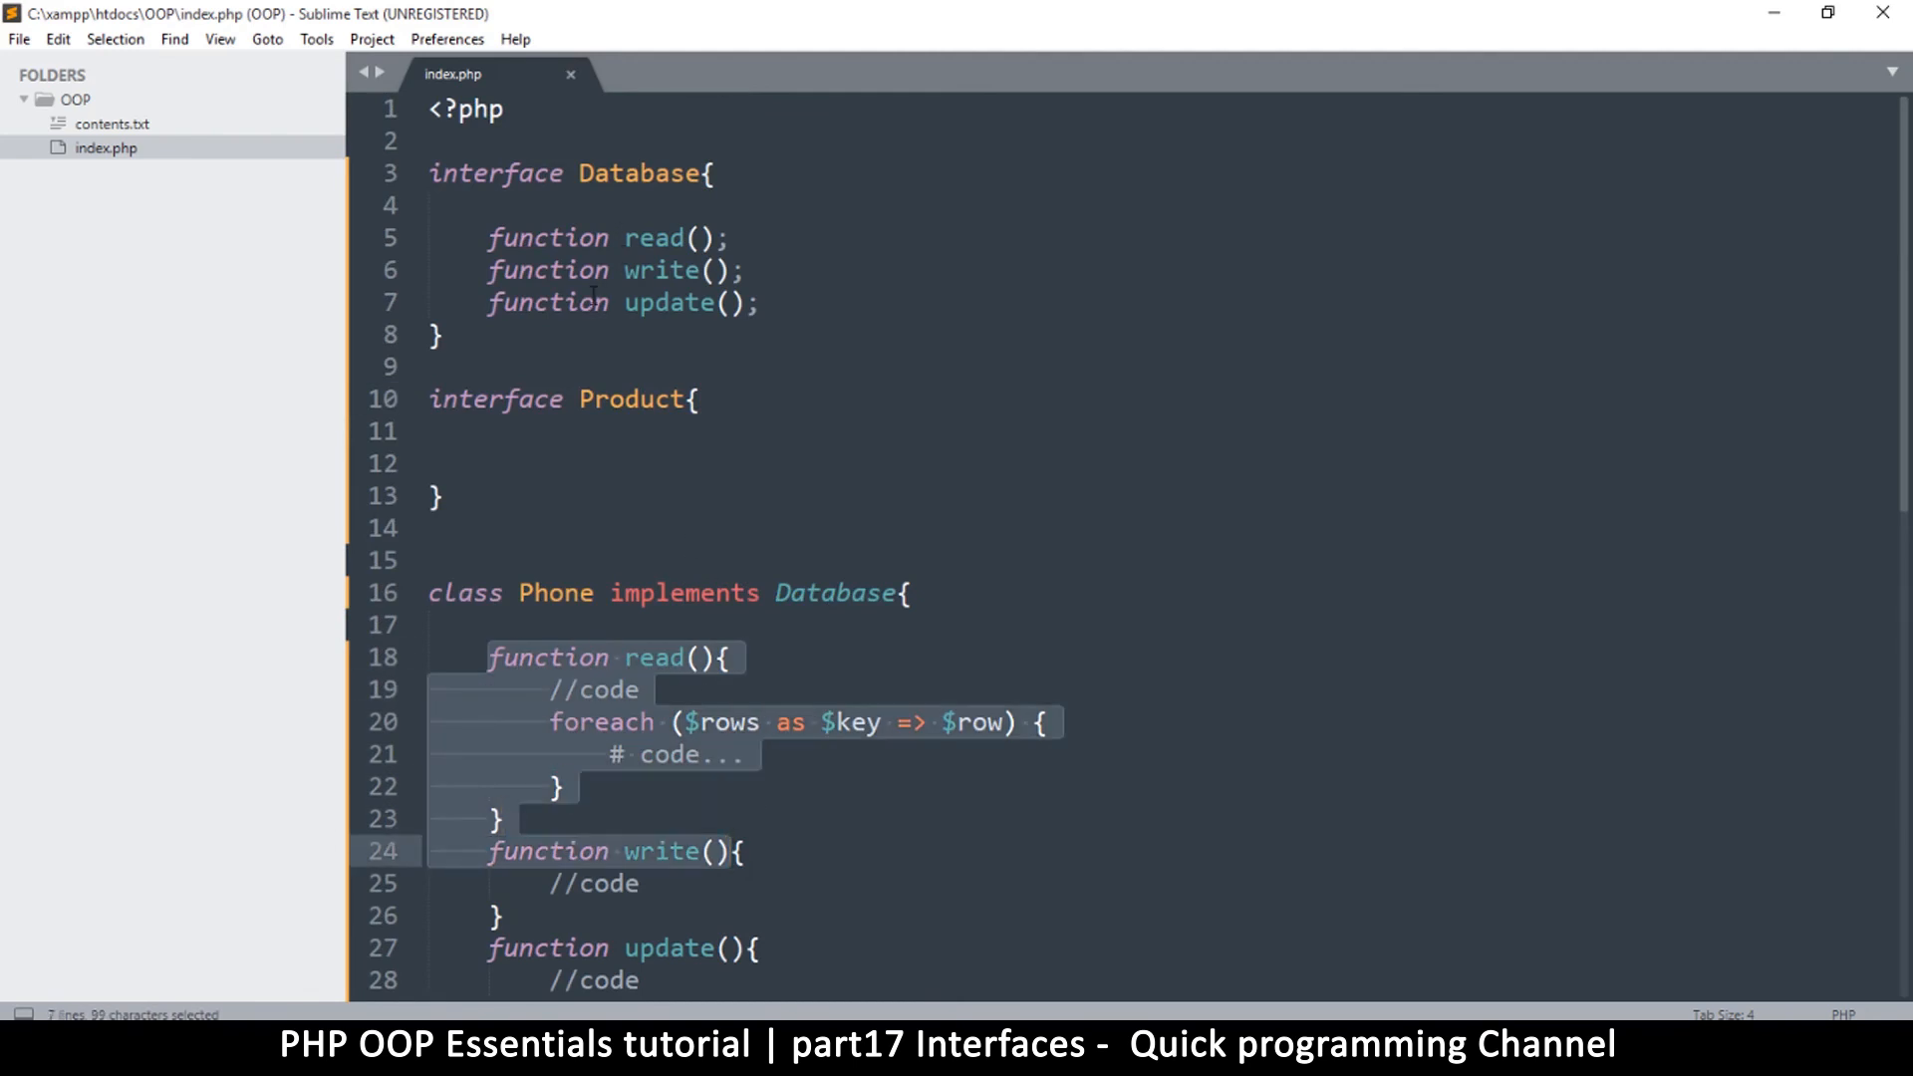
mouse_move(631, 715)
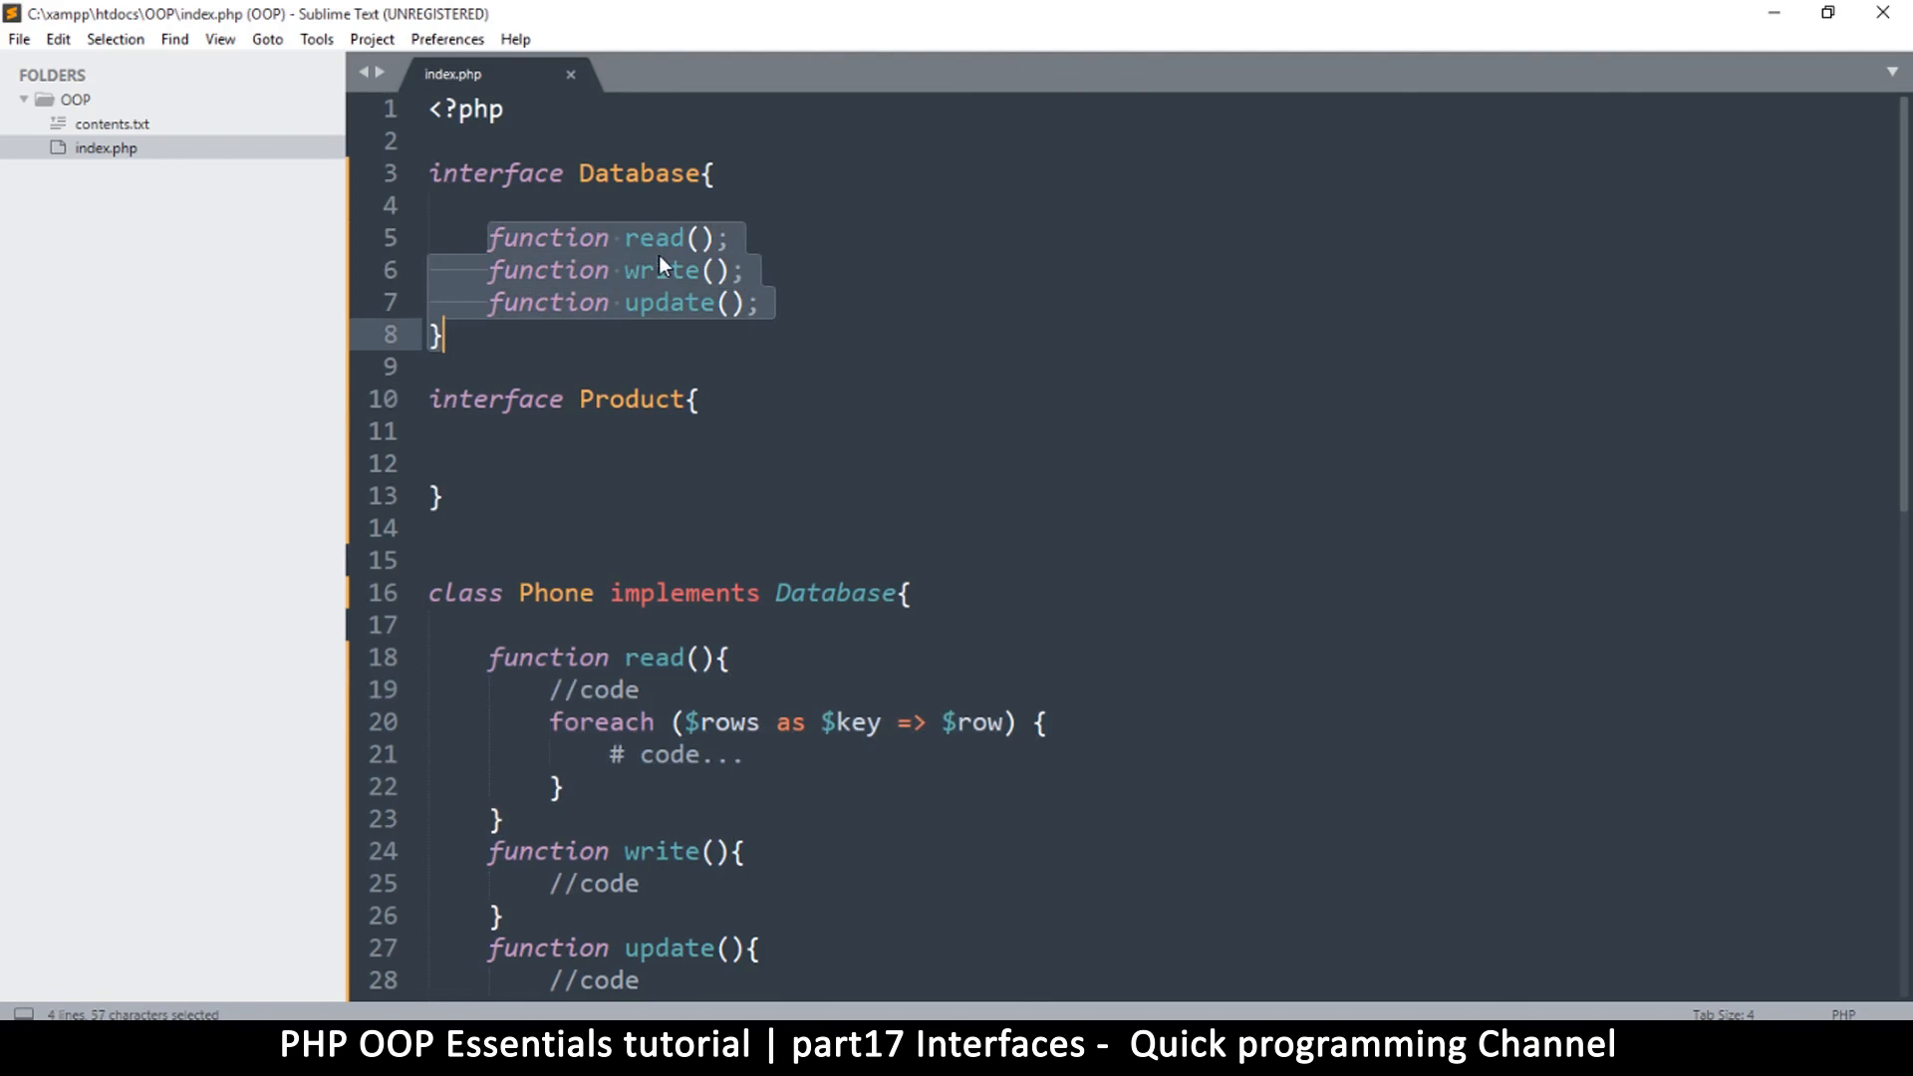
left_click(717, 270)
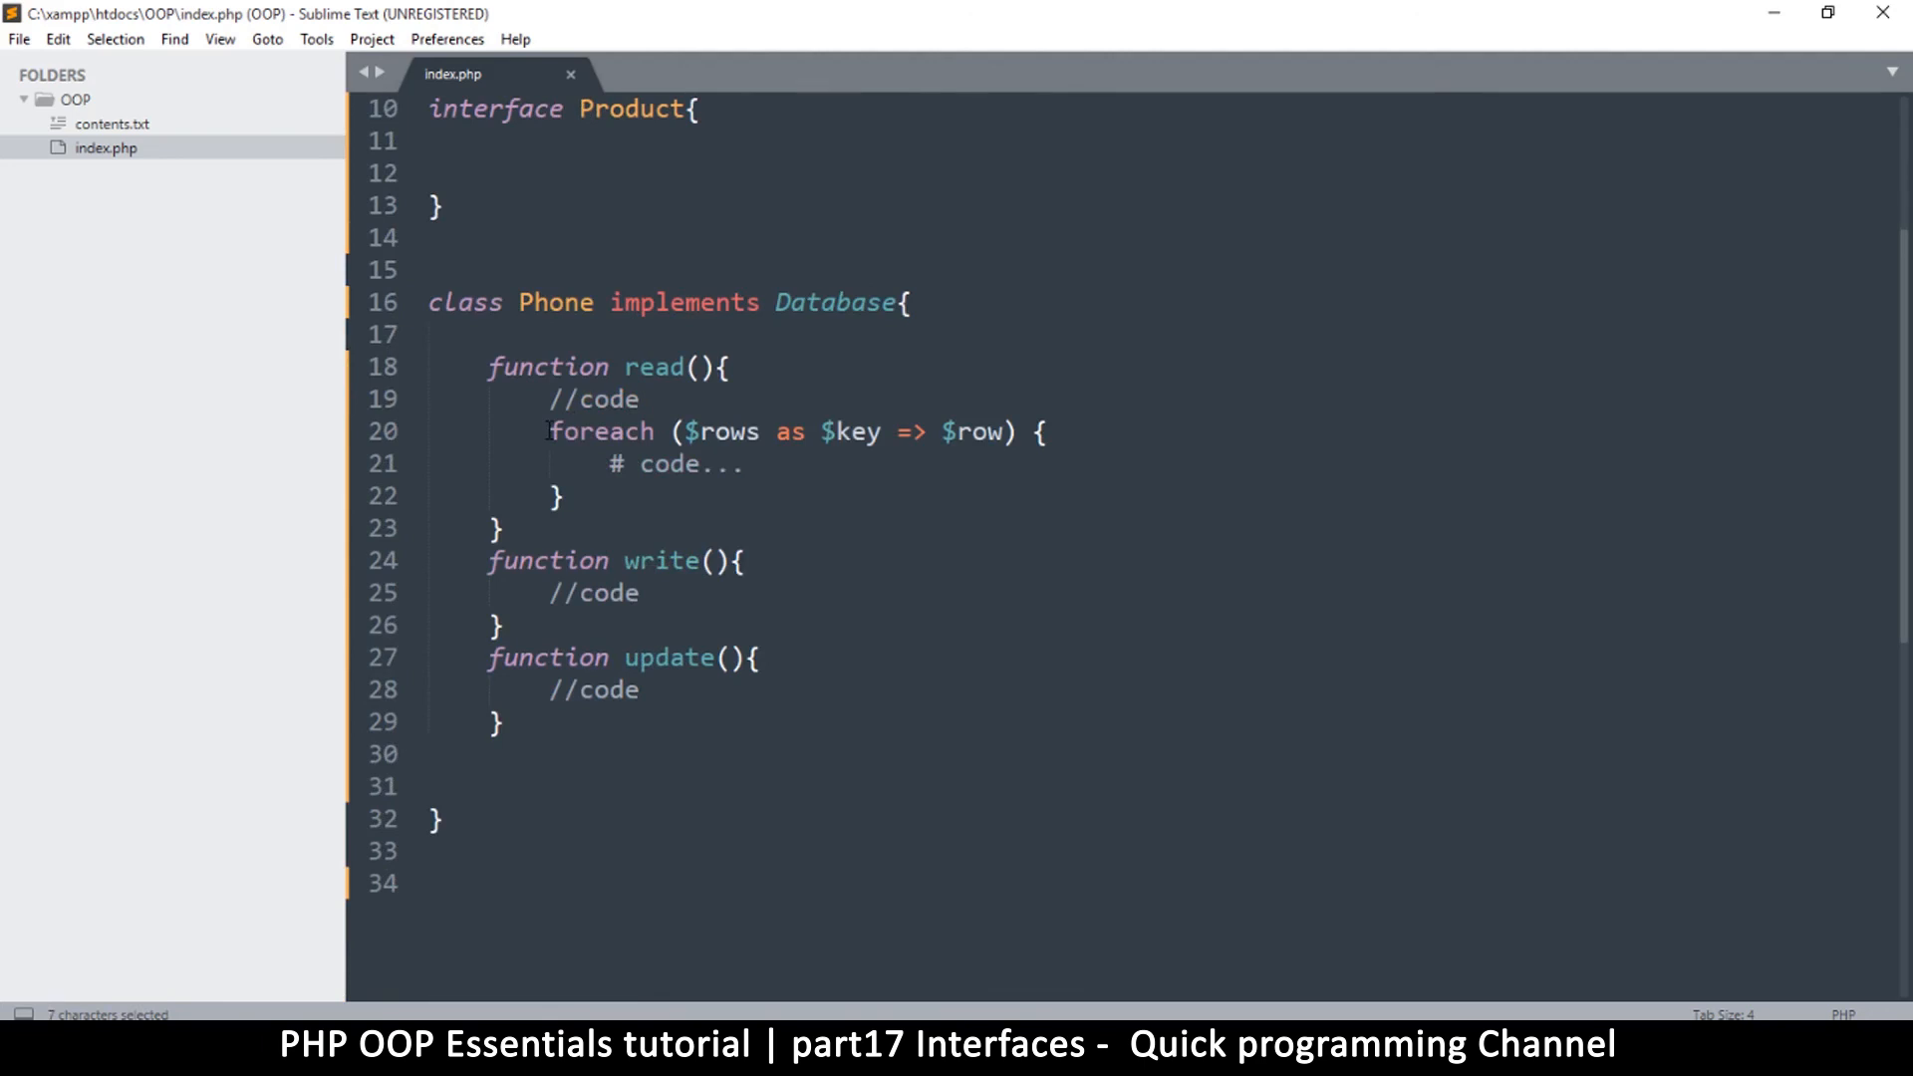
left_click(550, 430)
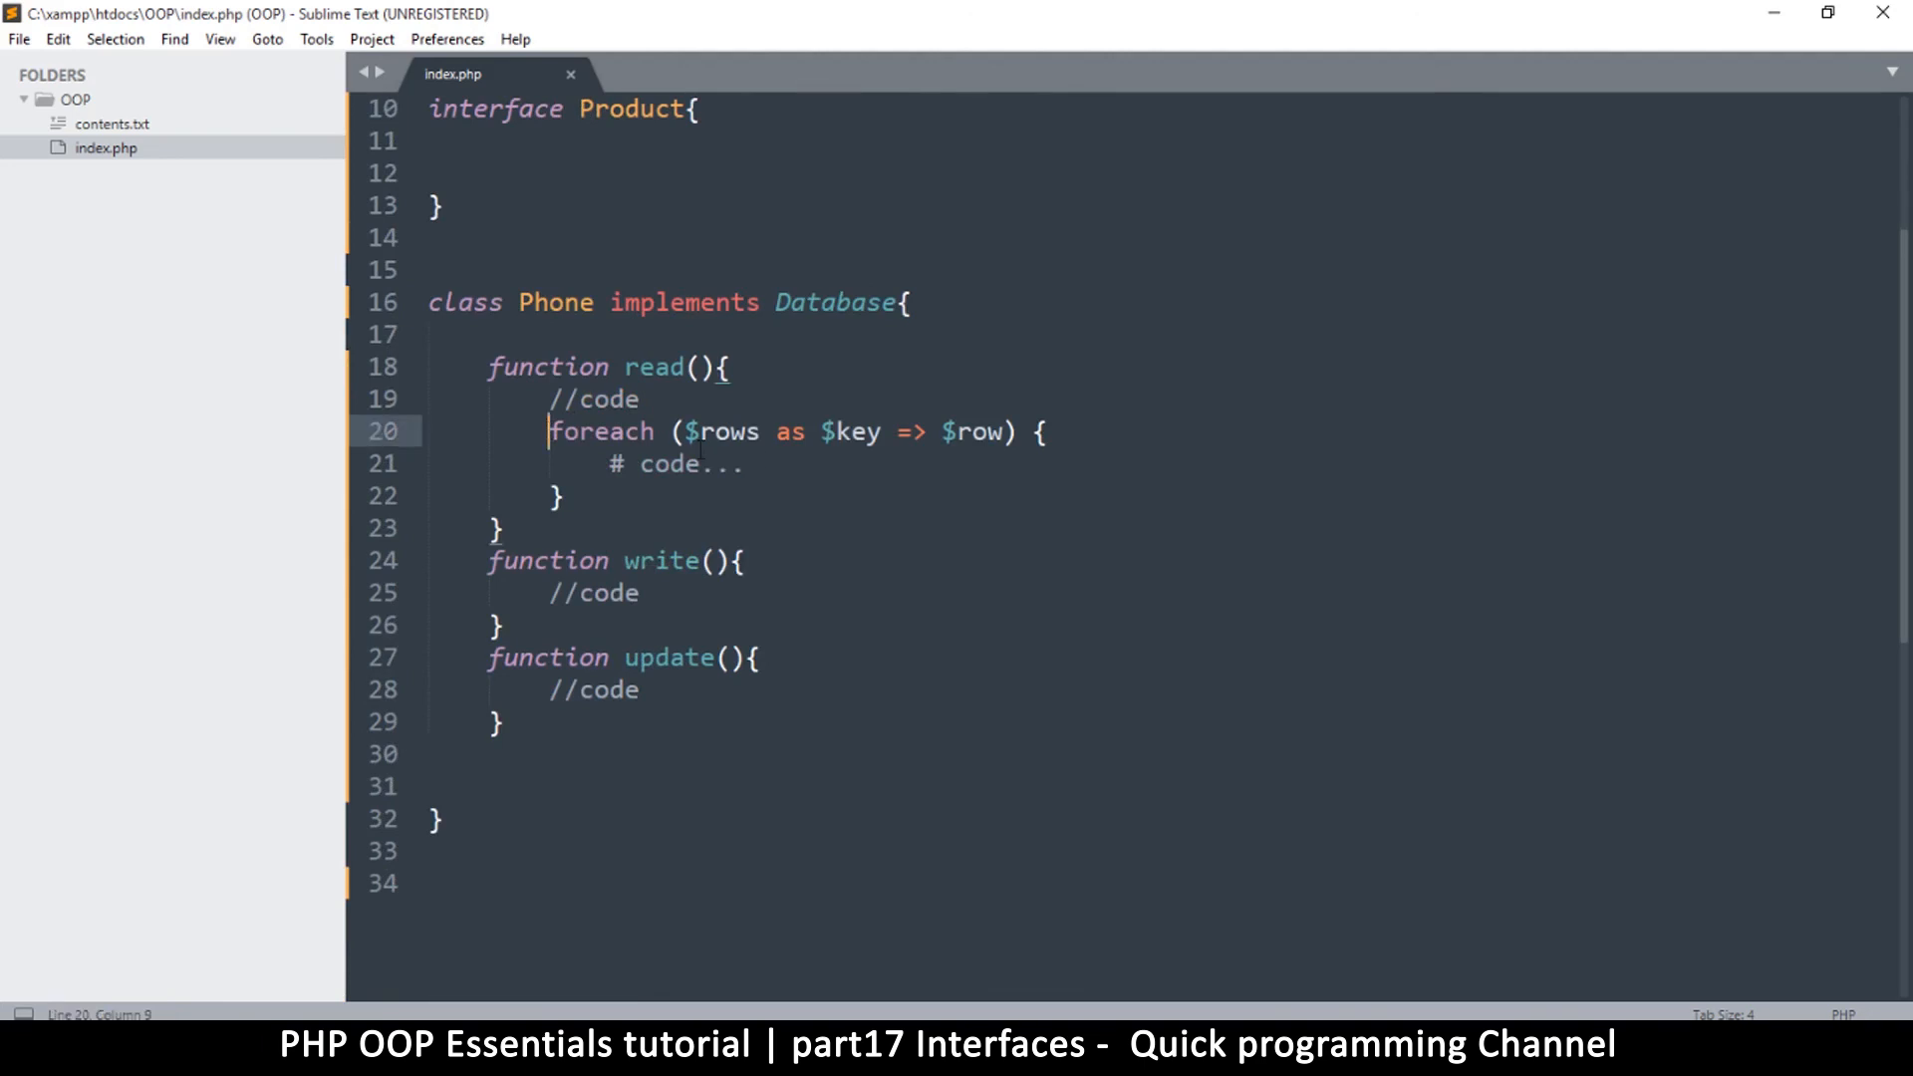
left_click_drag(548, 430, 717, 463)
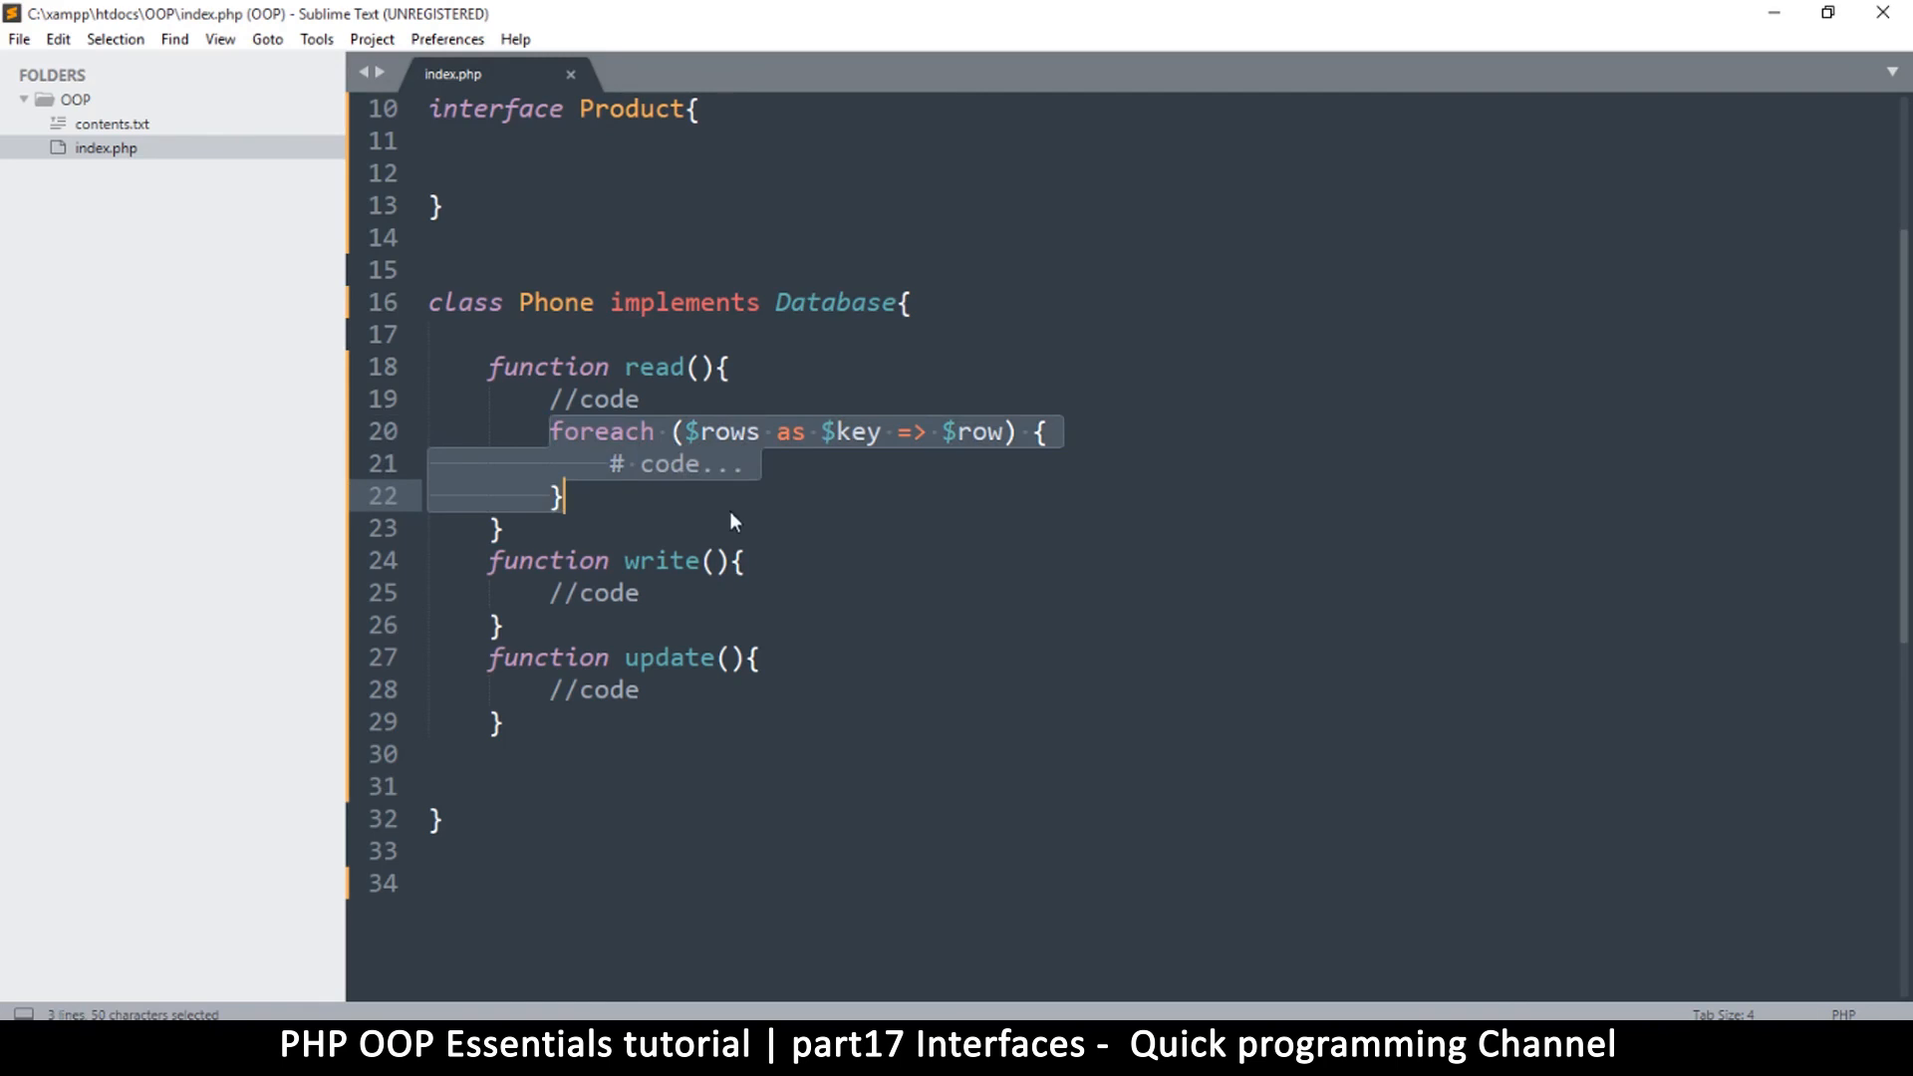
Step: Replace the selected foreach block in read with 'return $rows;'
type("return")
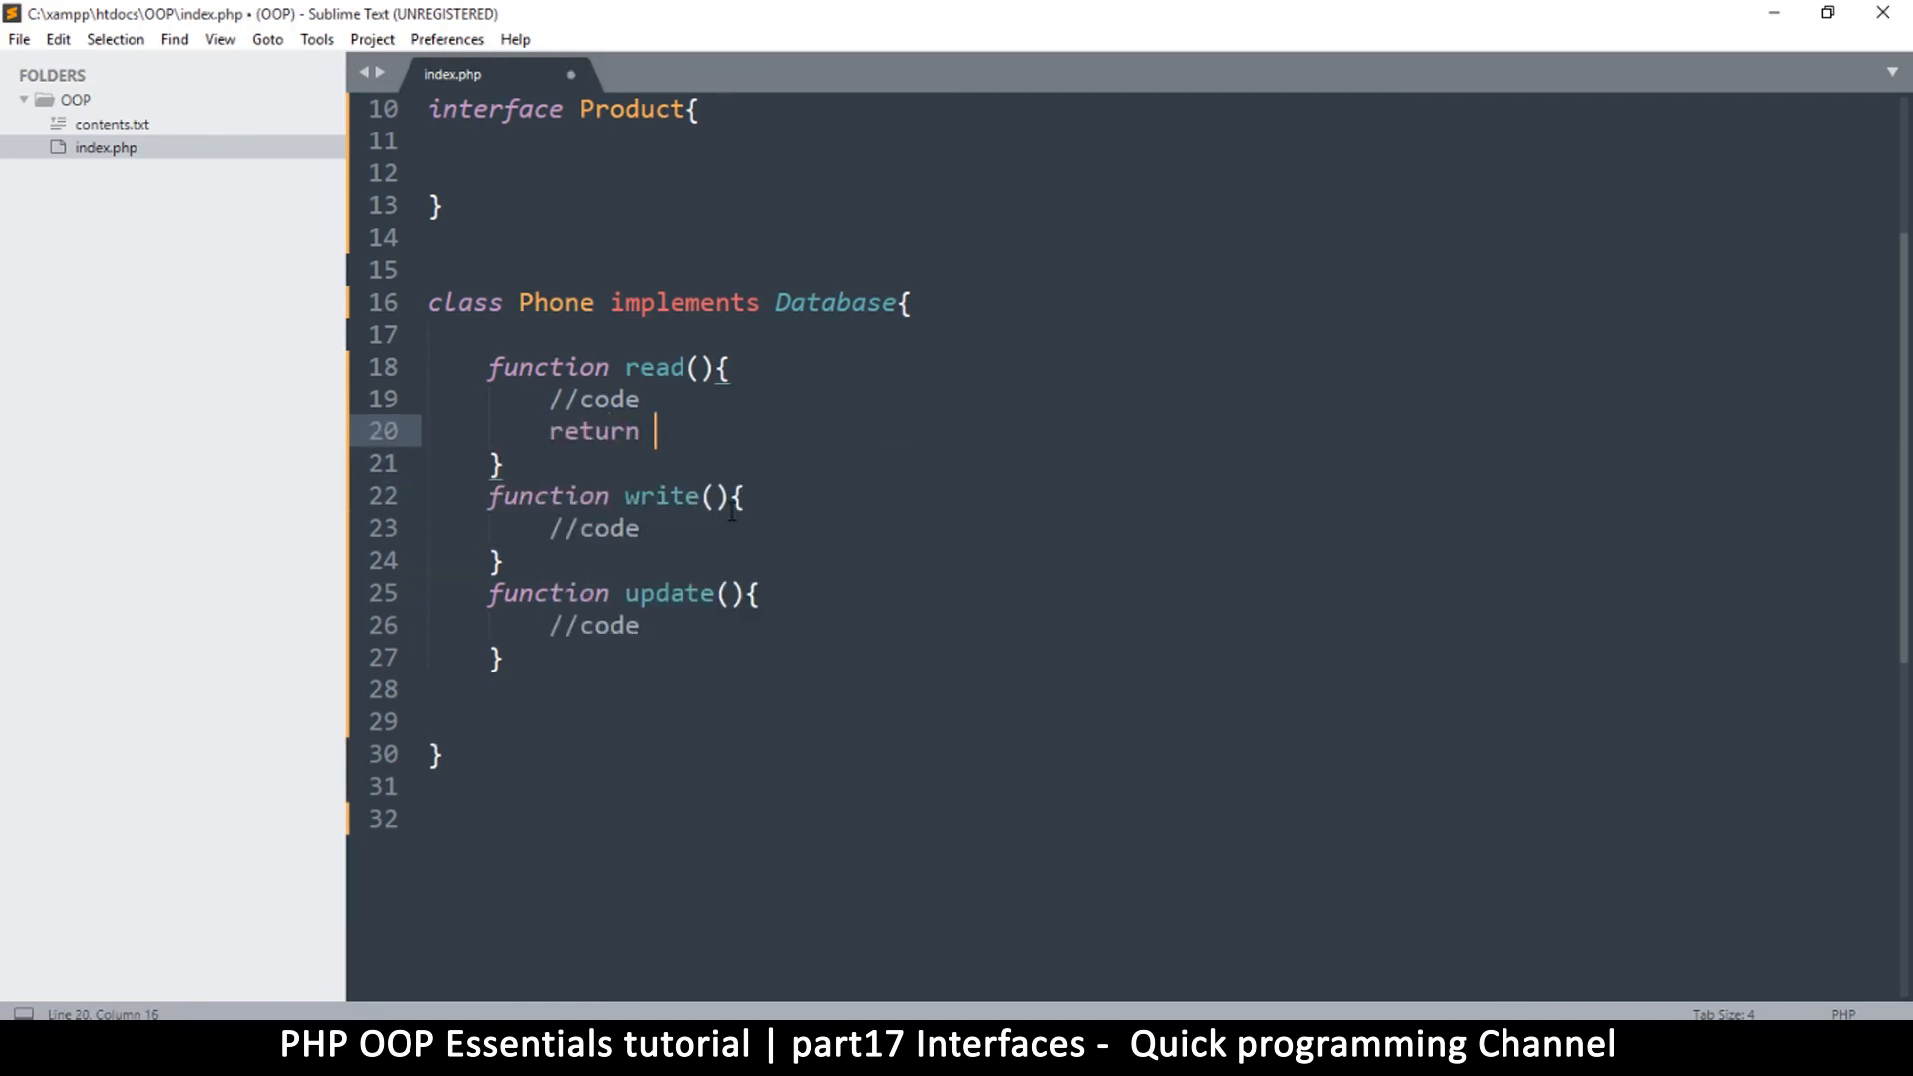
type("$rows")
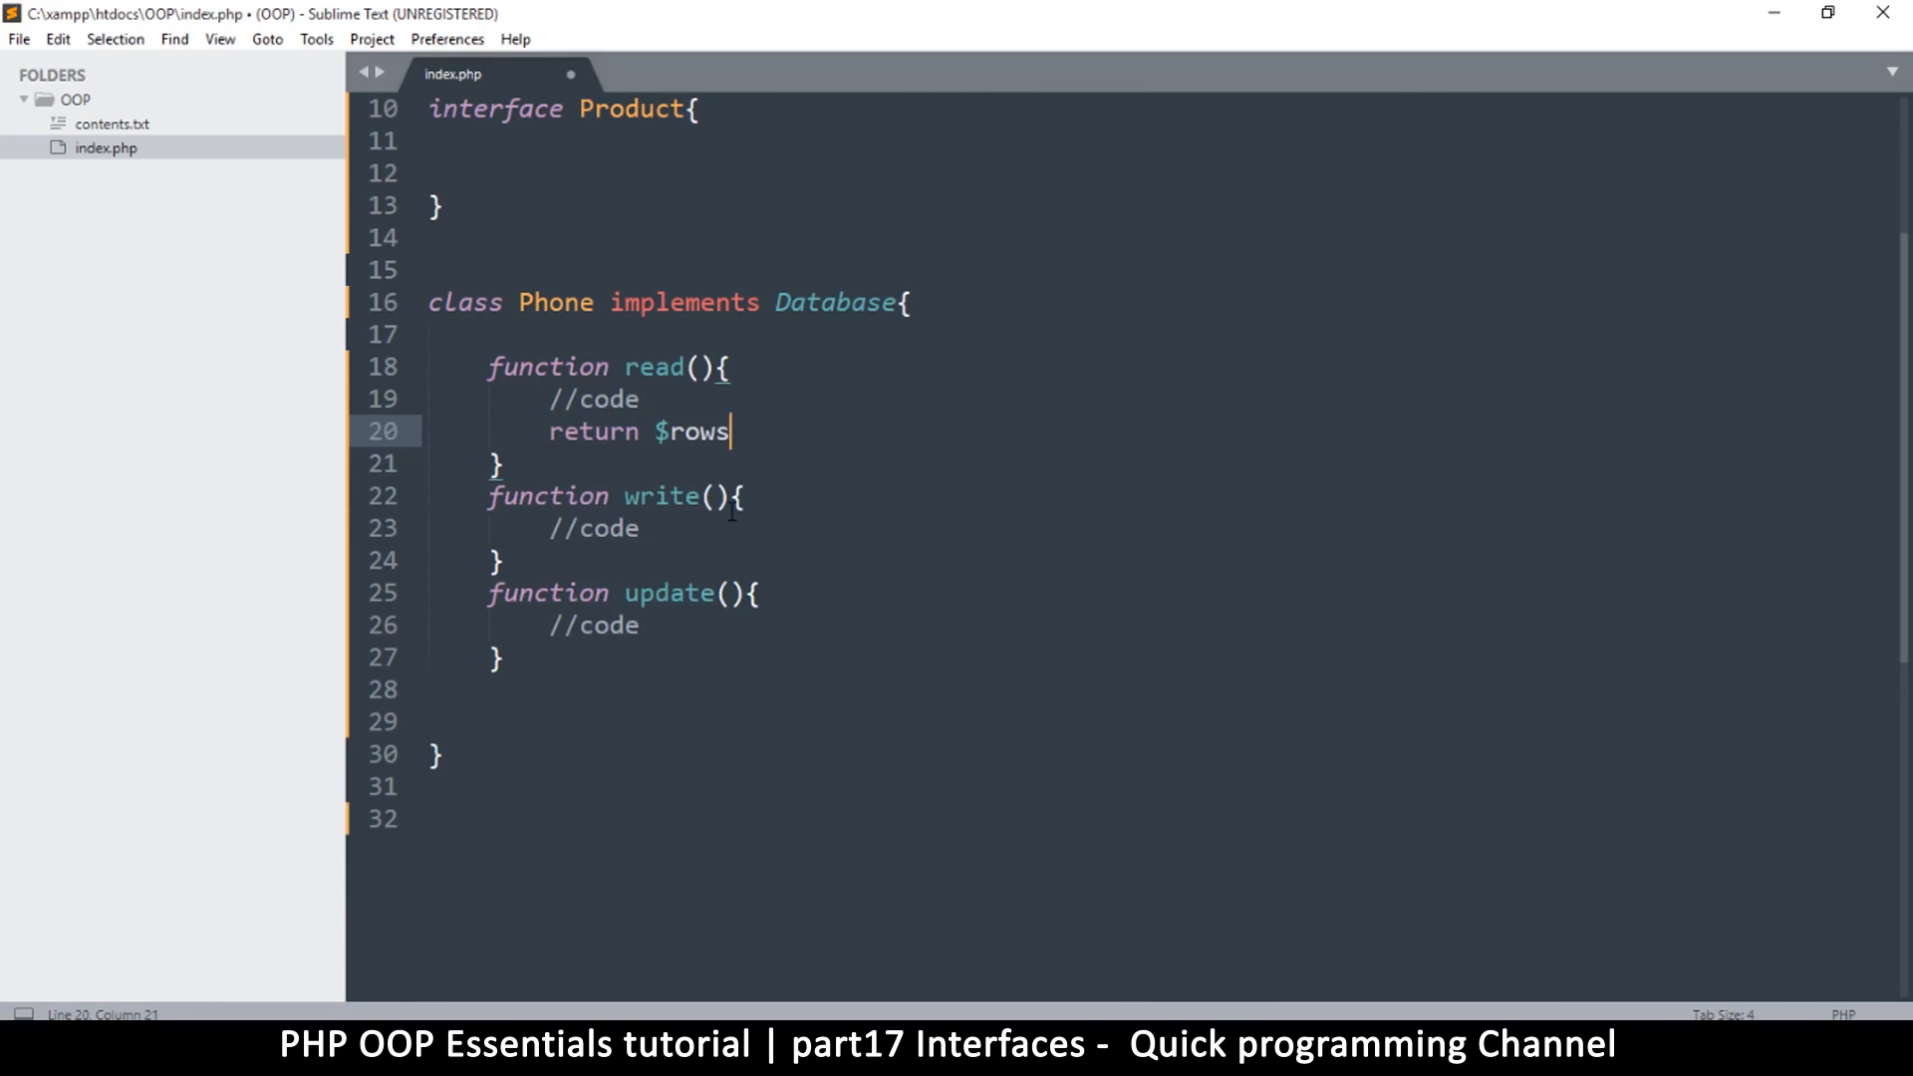
type(";")
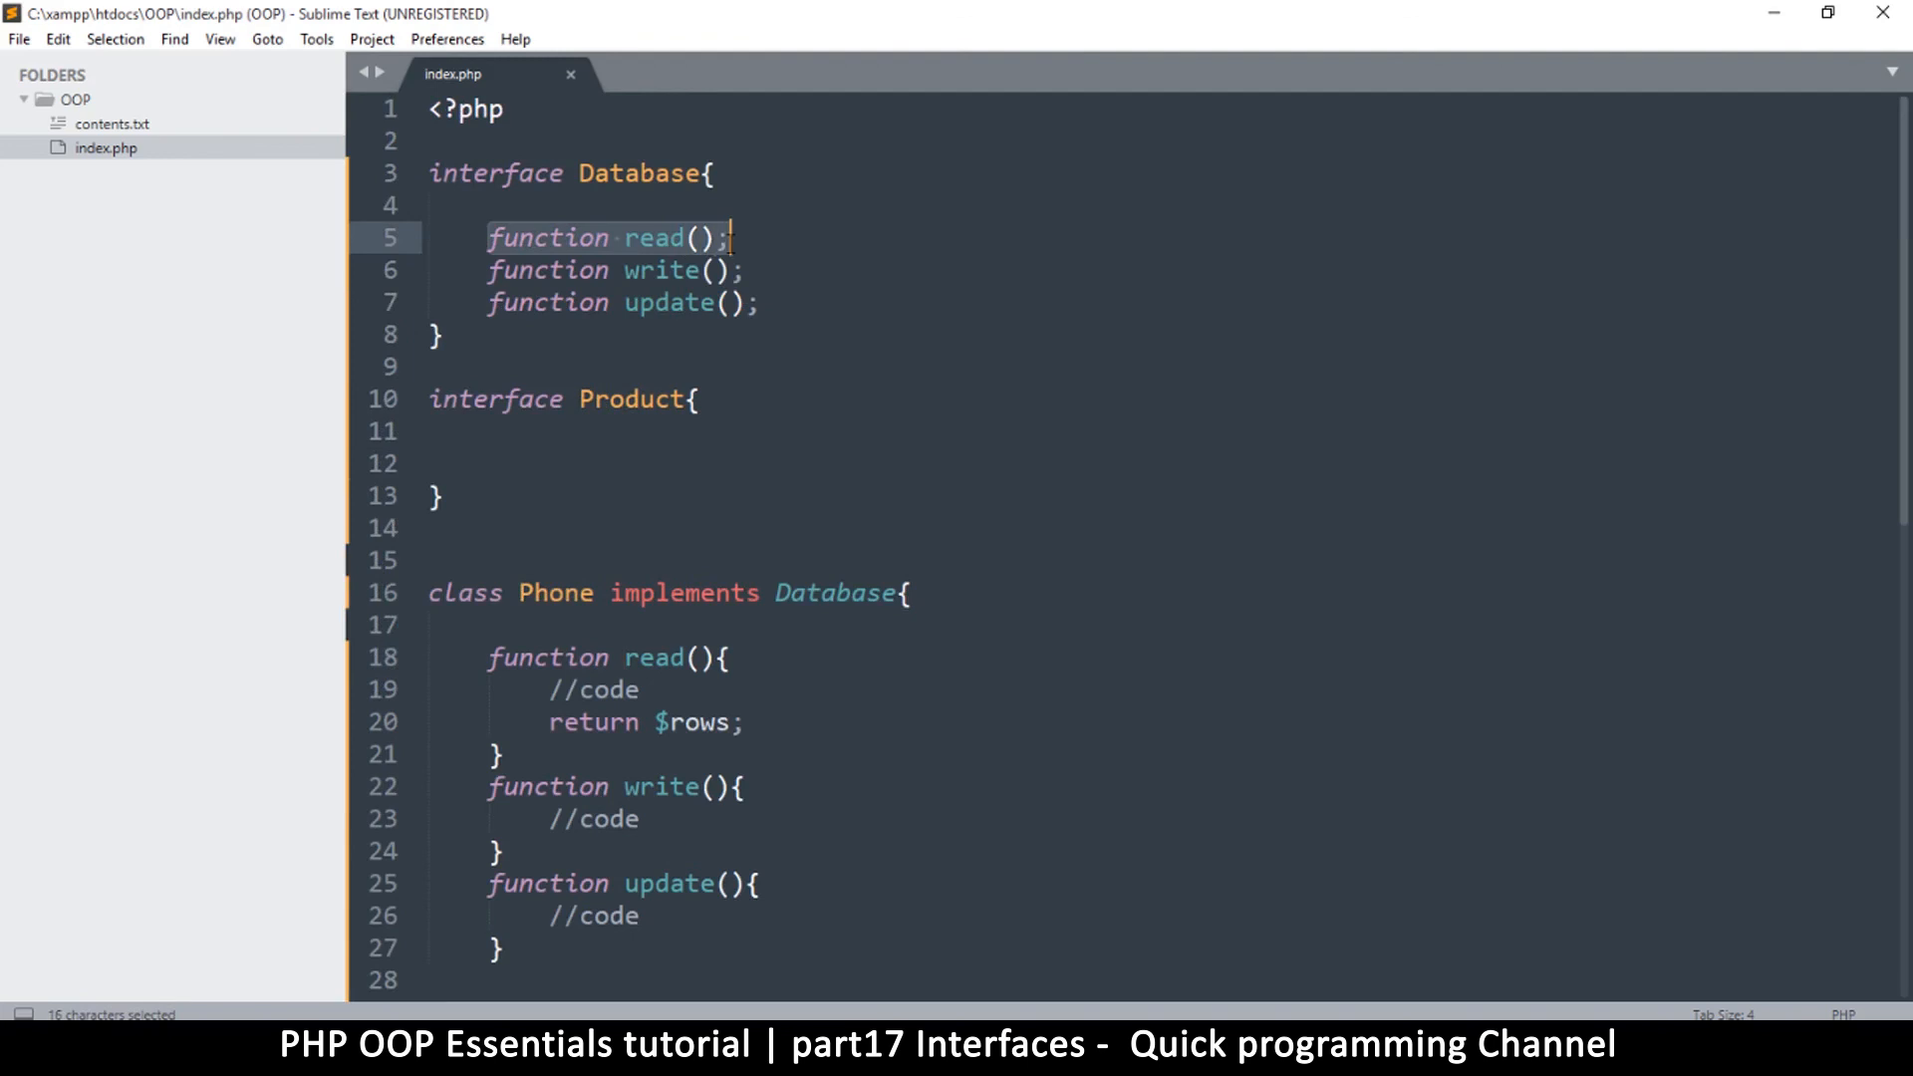
scroll("down", 3)
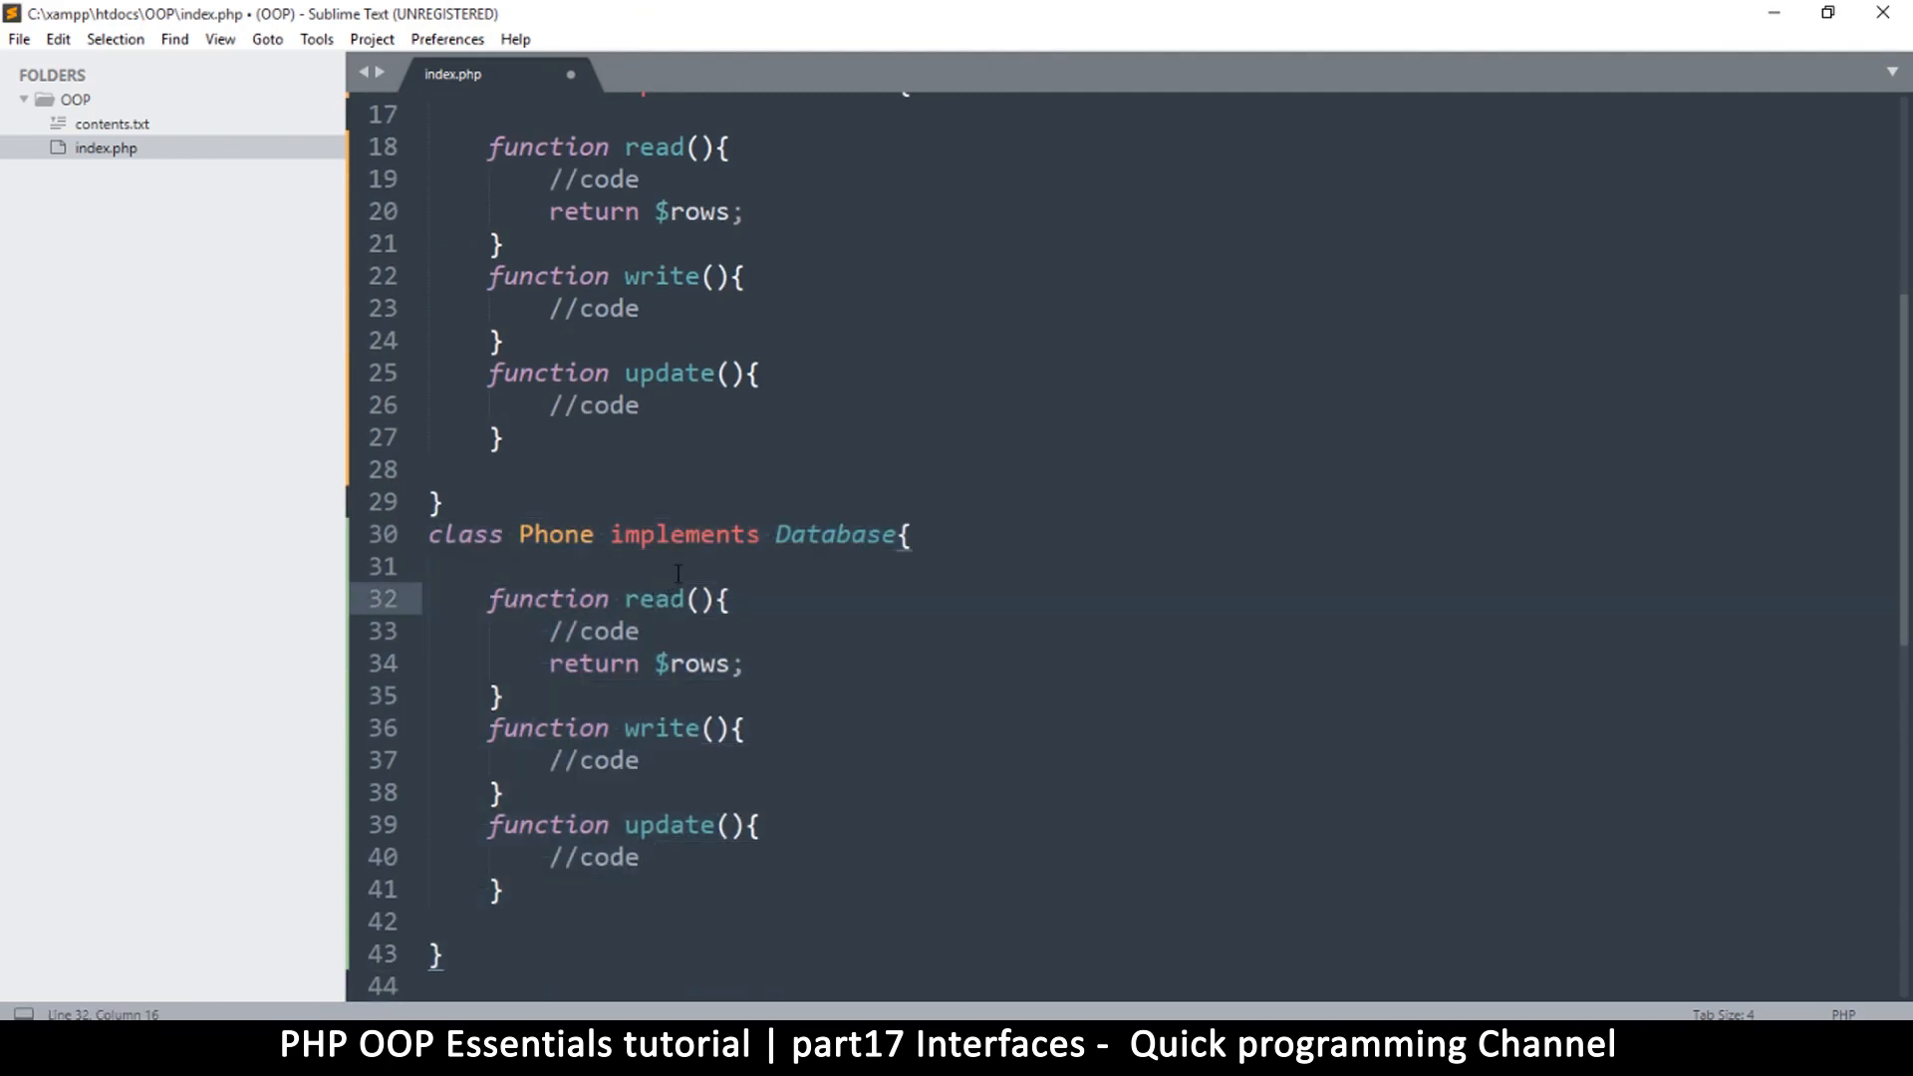
Step: Append '_oracle' to the copied class name so it reads Phone_oracle
double_click(835, 535)
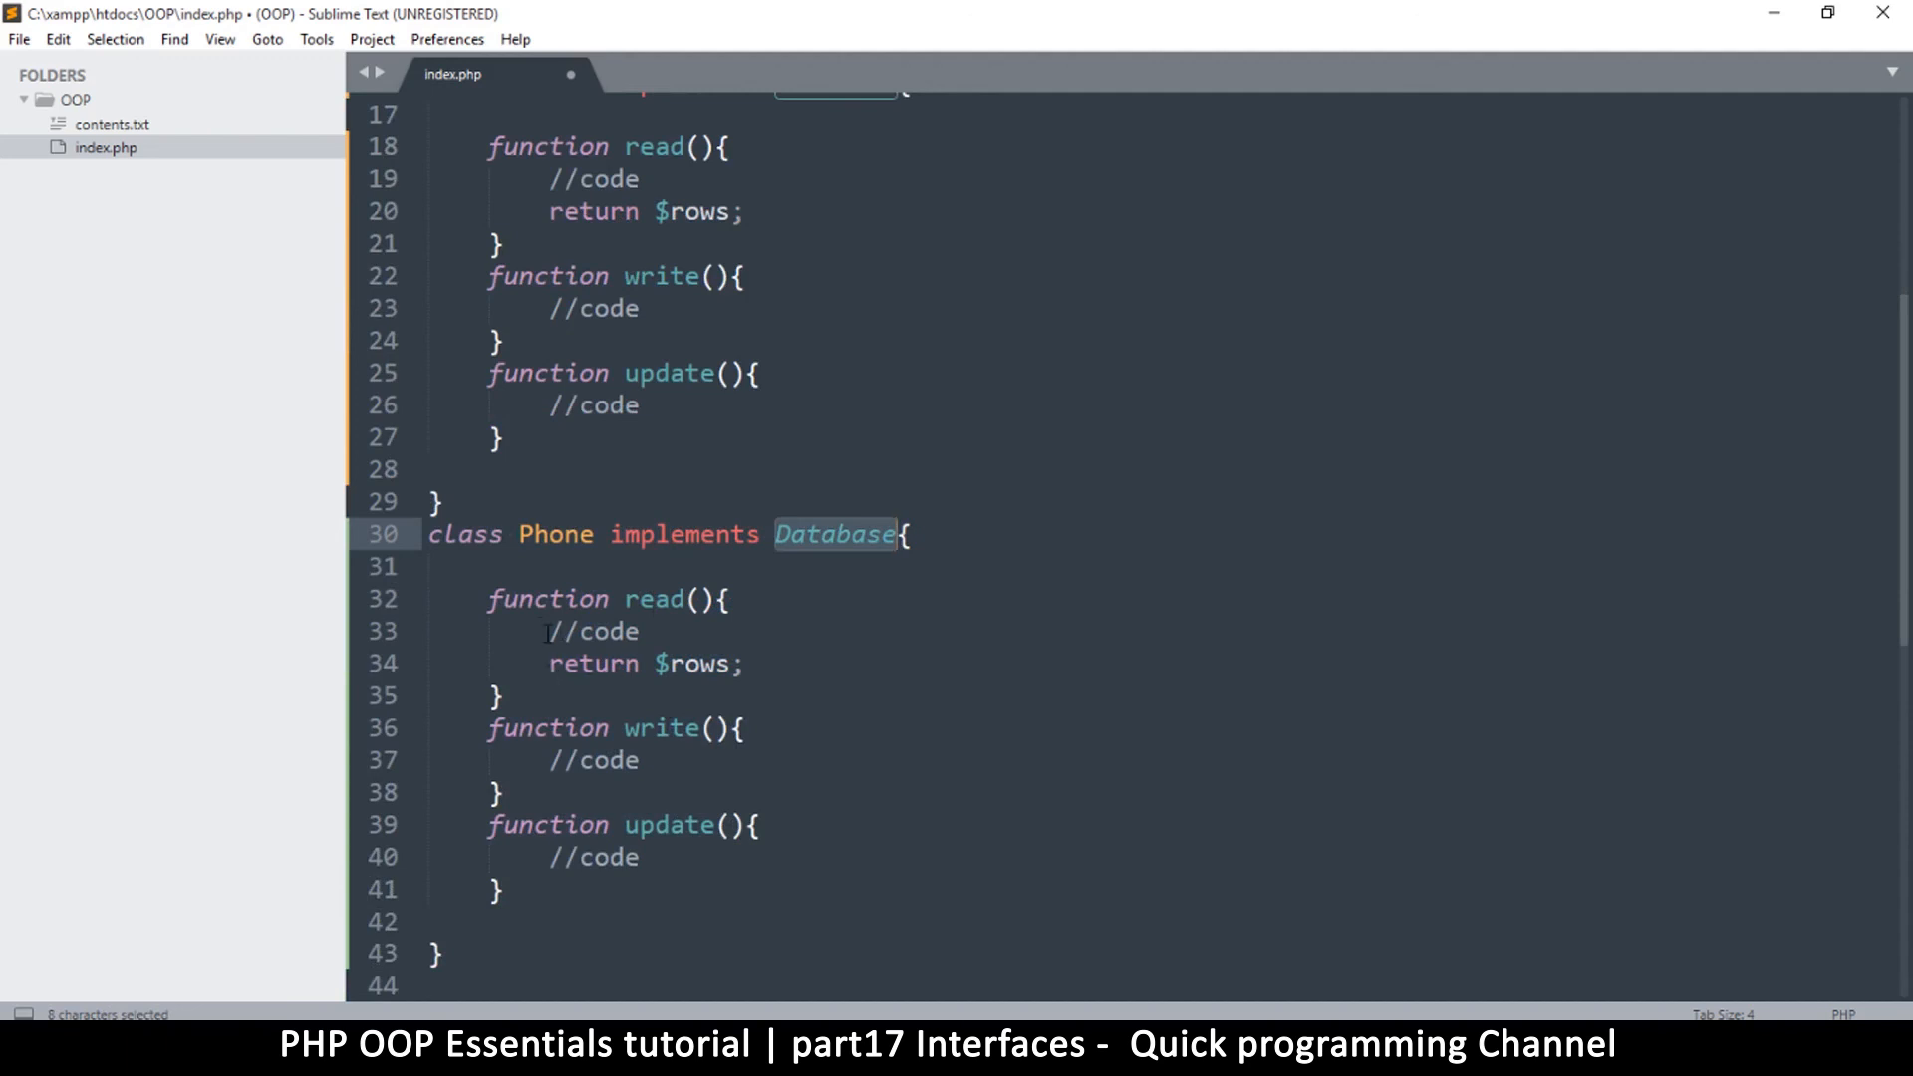
left_click(607, 664)
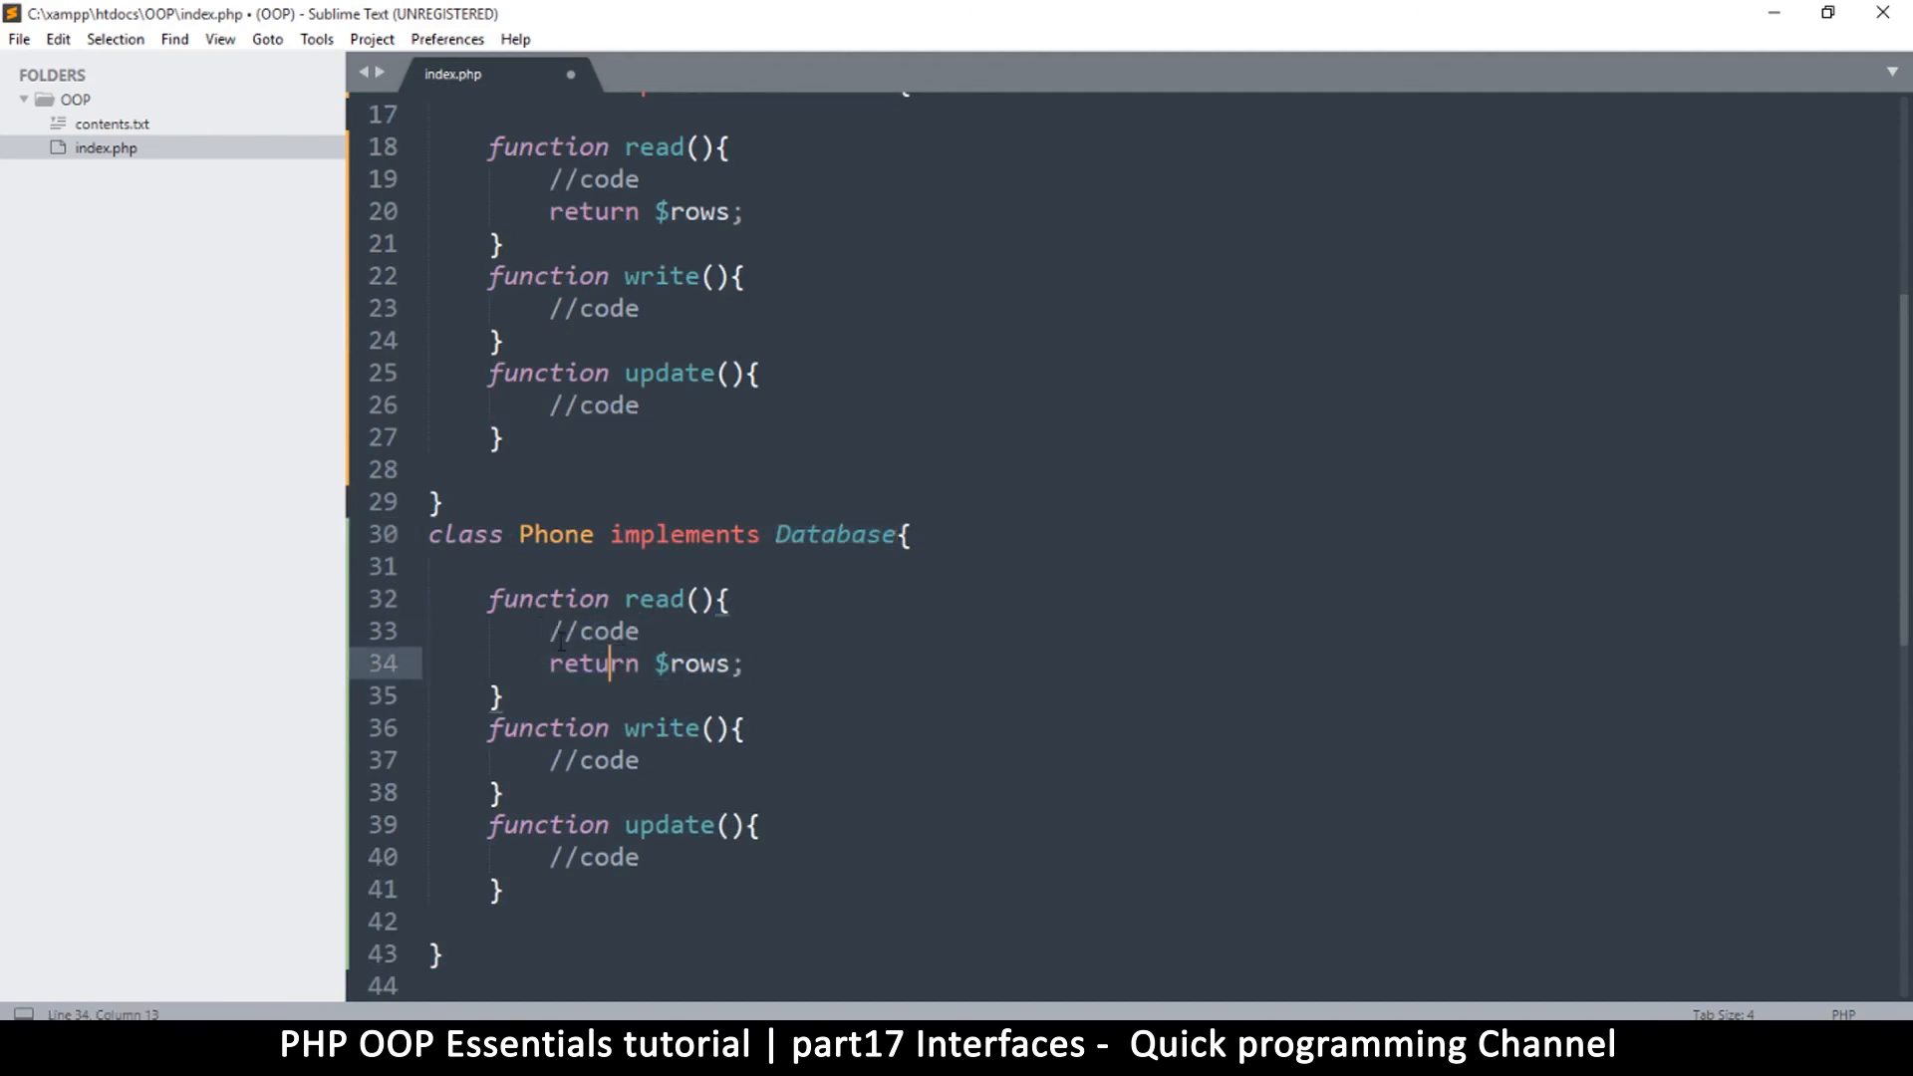
left_click(597, 534)
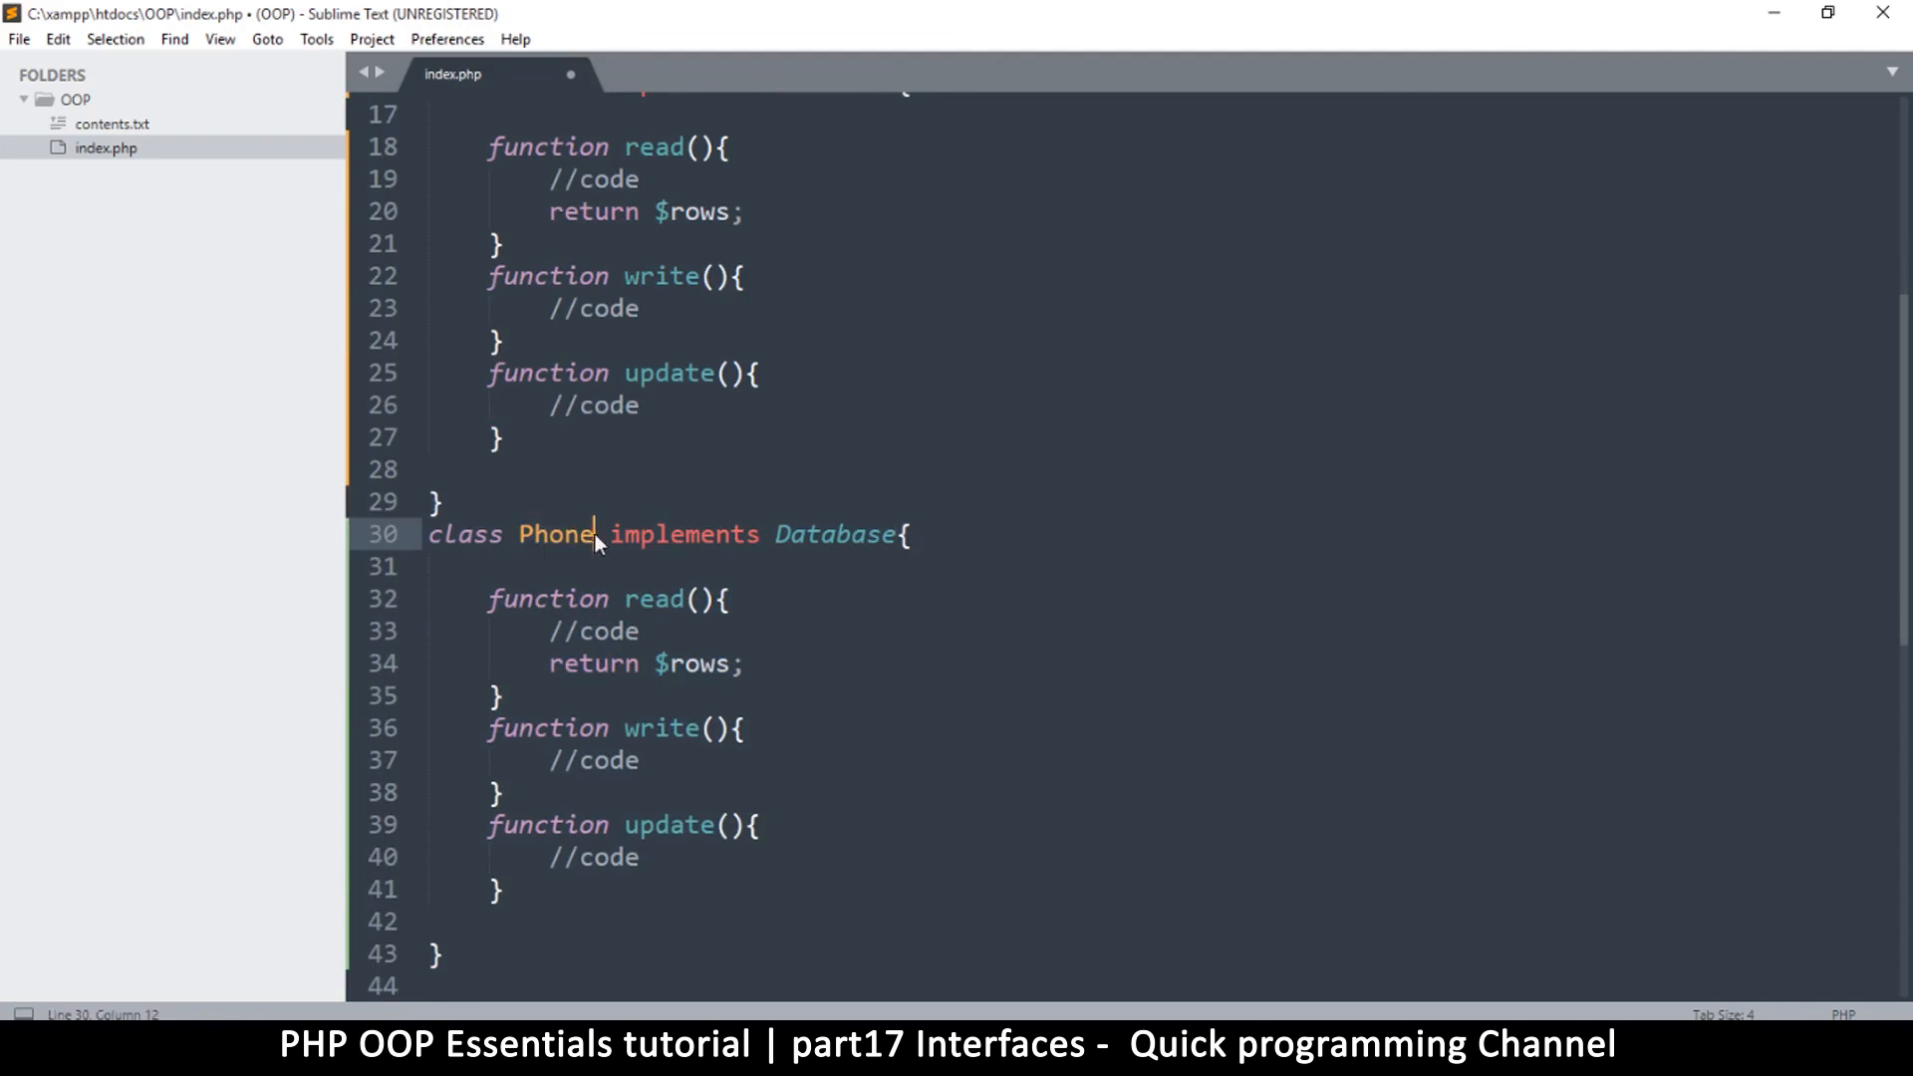
type("_or")
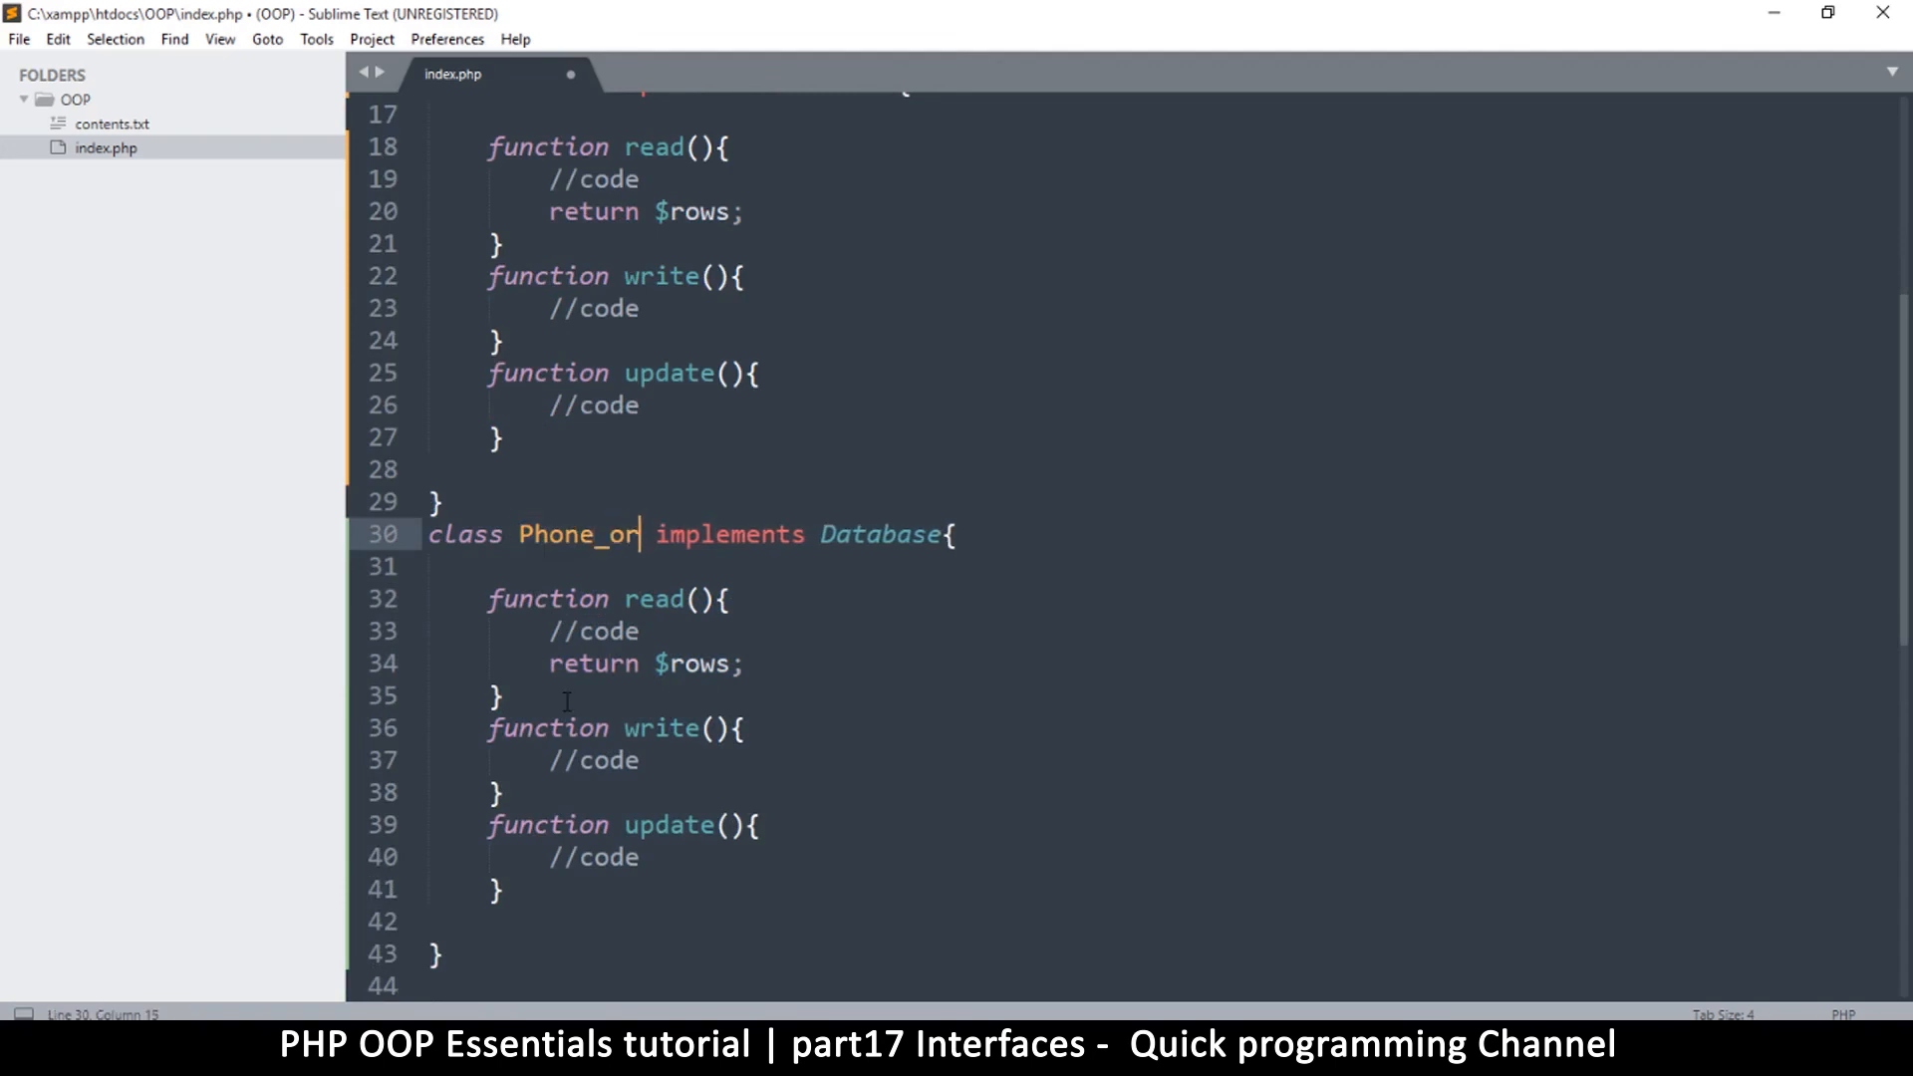
type("acle")
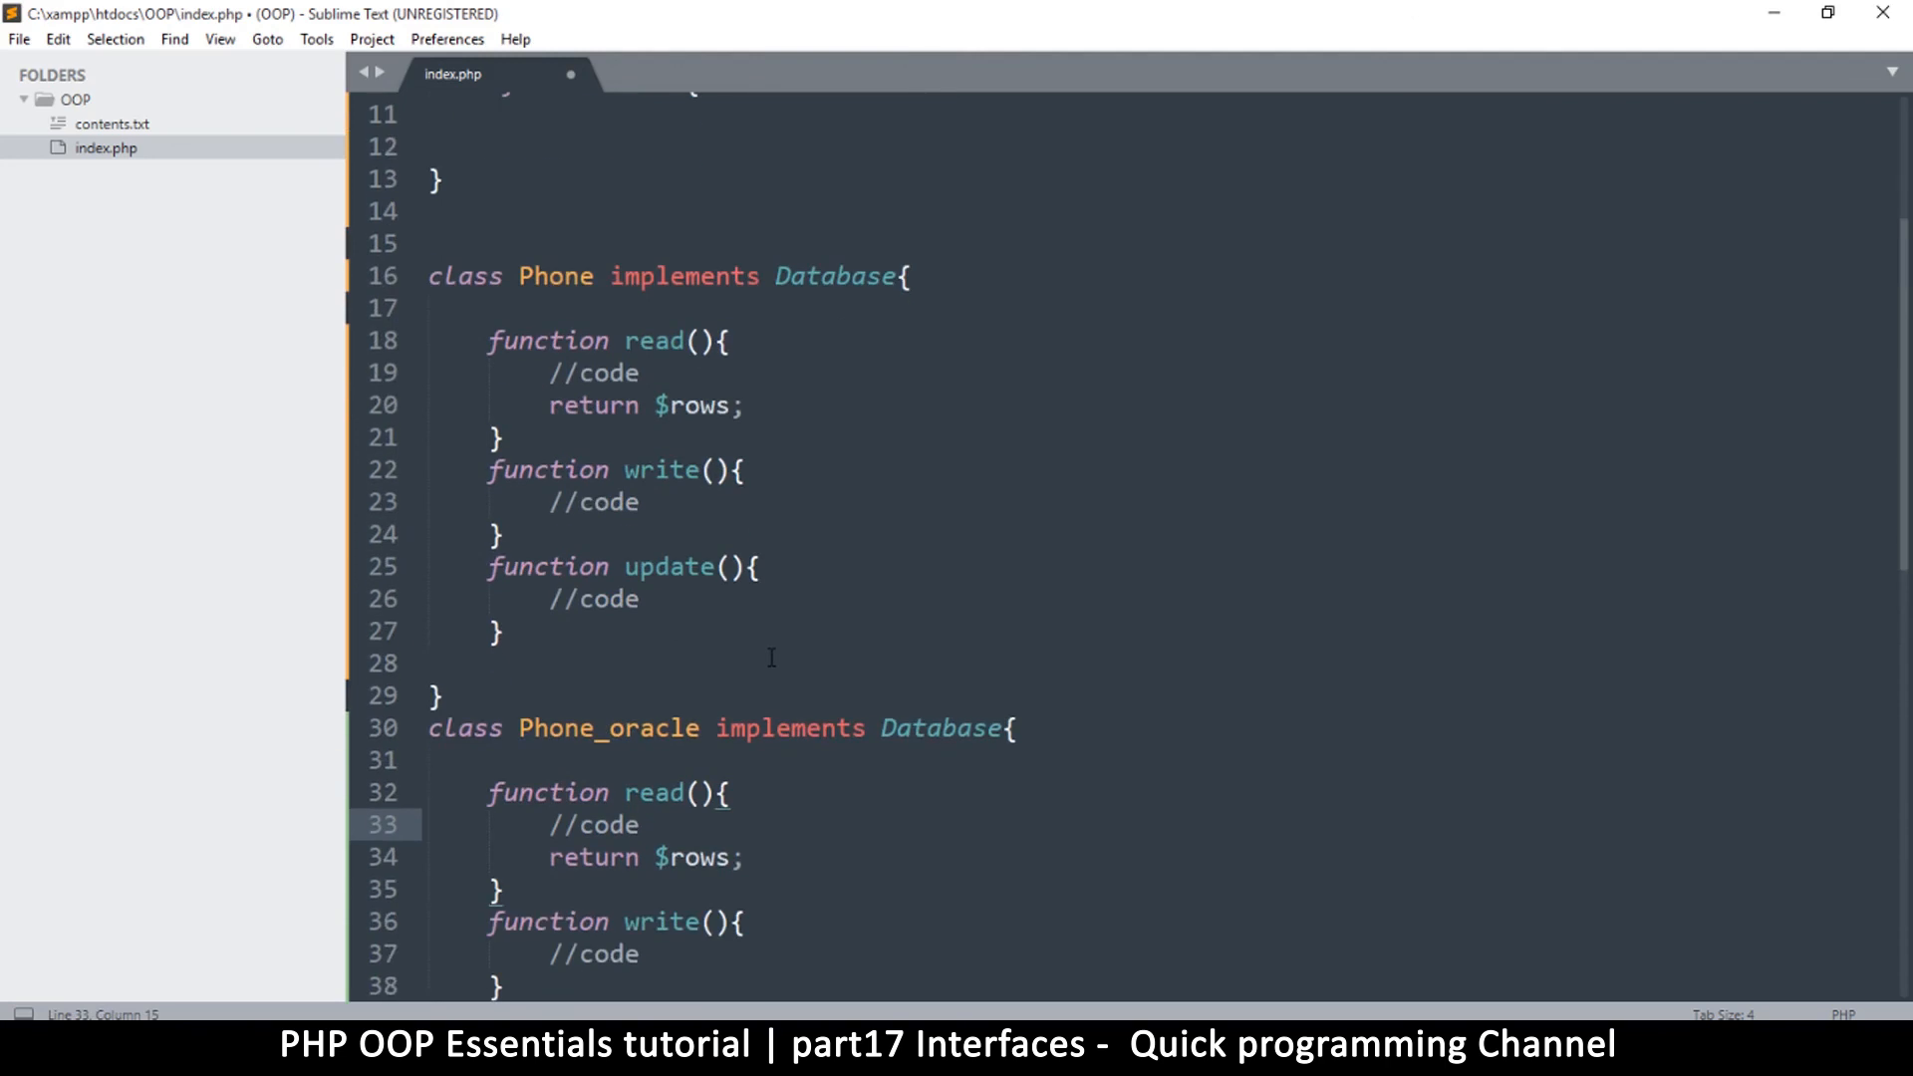
mouse_move(521, 367)
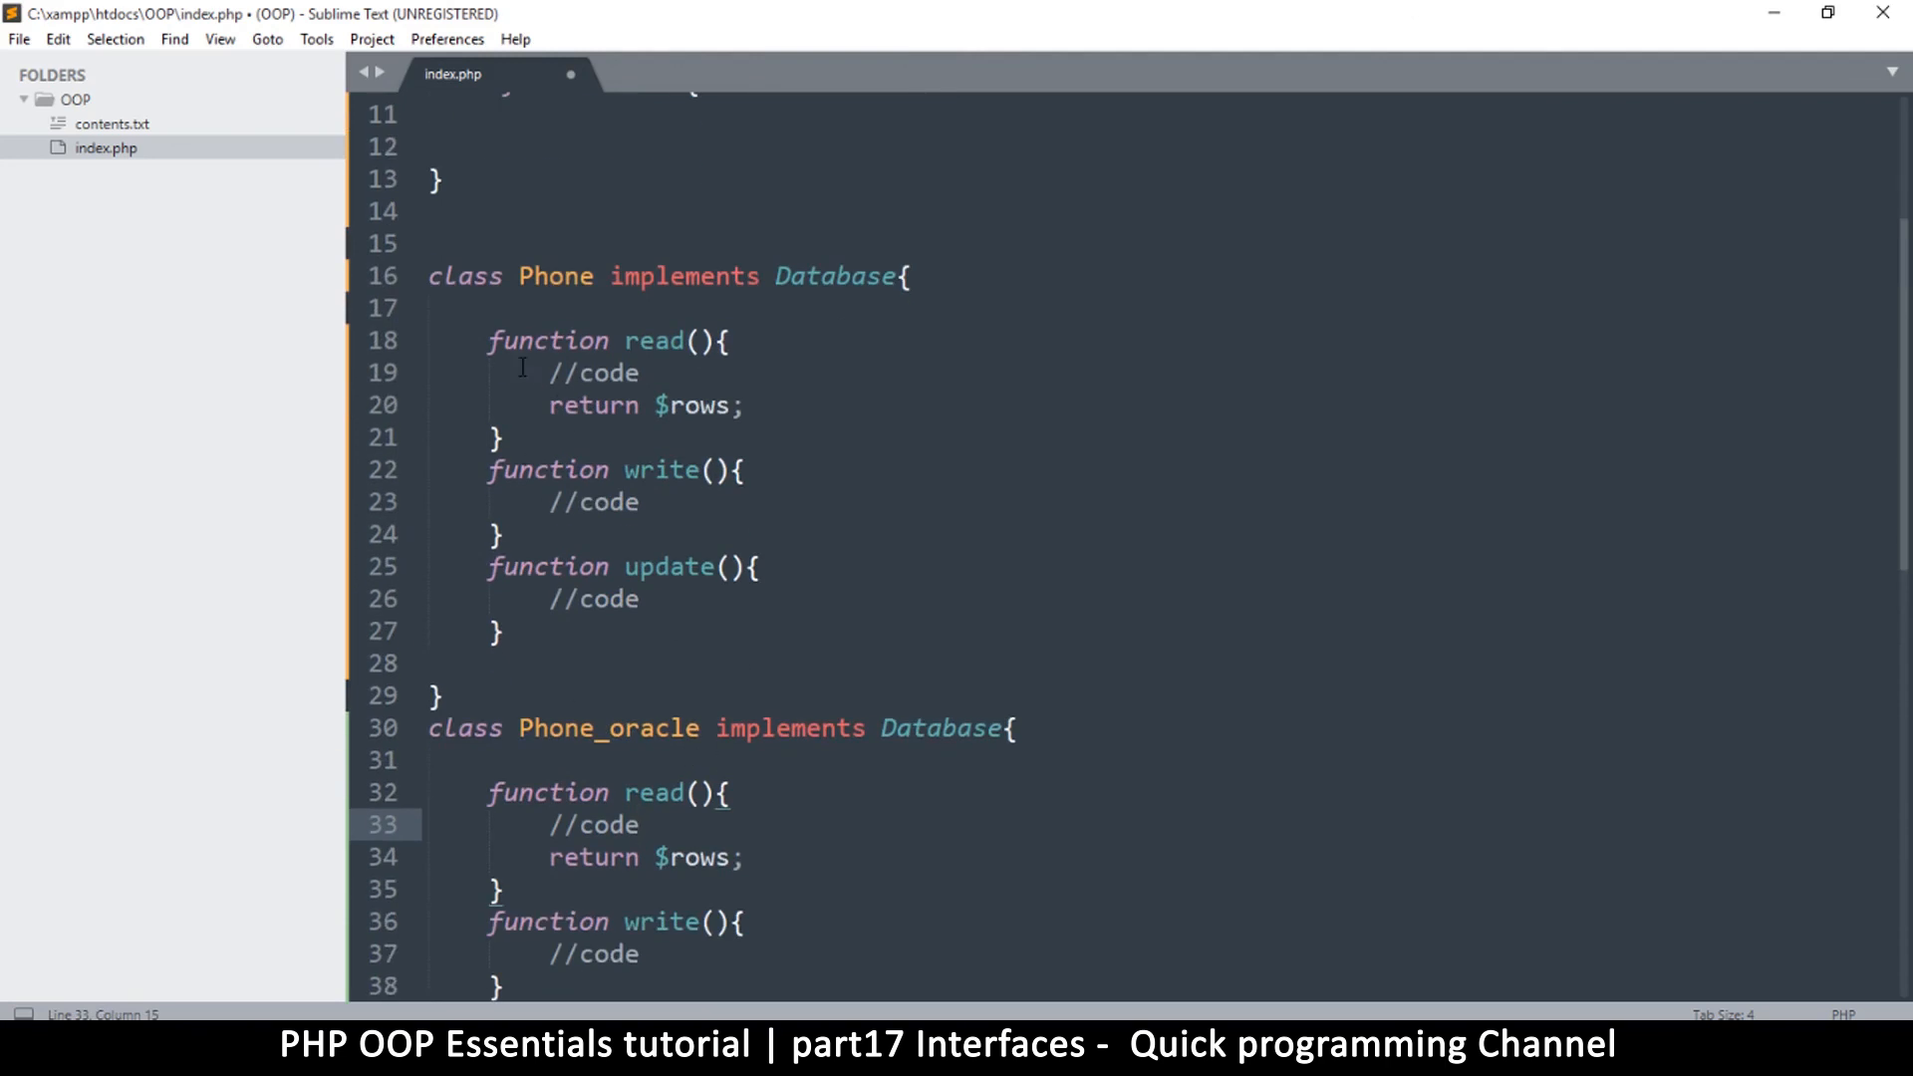
left_click_drag(487, 339, 504, 437)
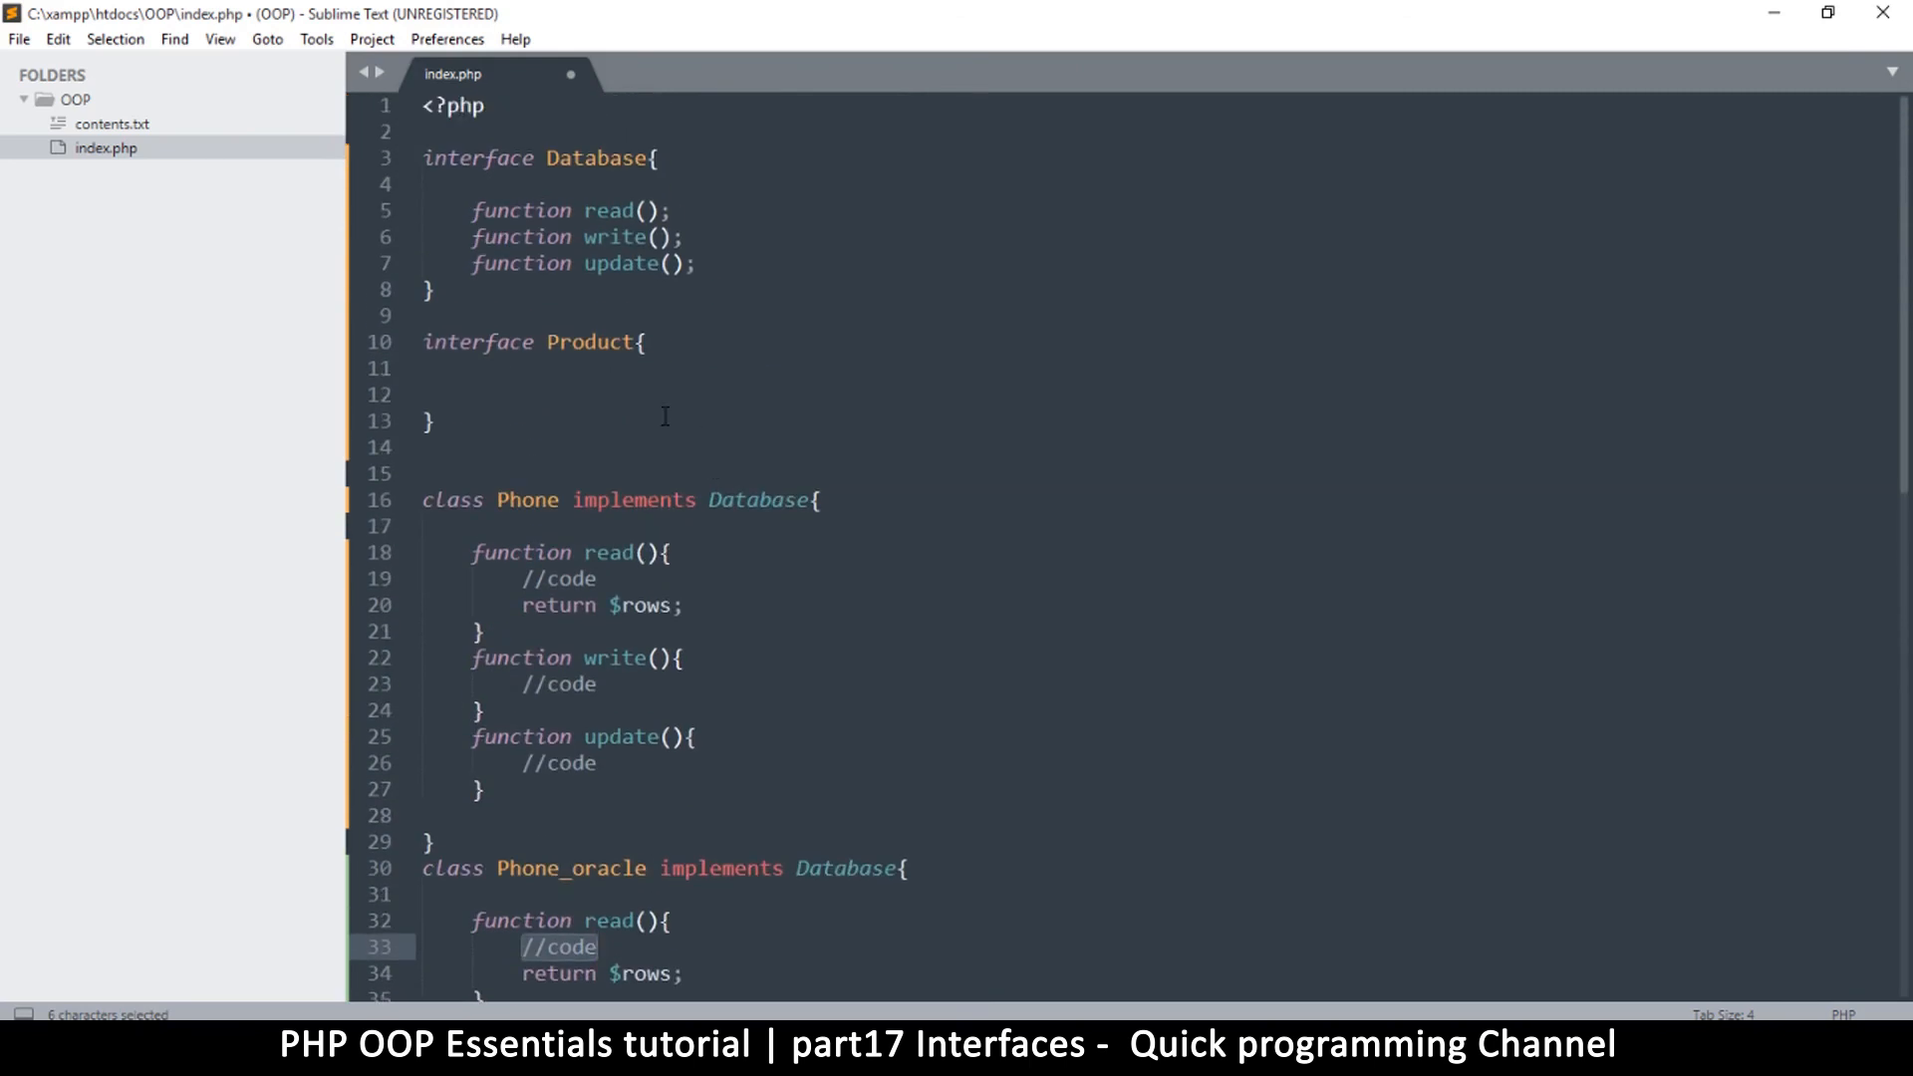
mouse_move(567, 305)
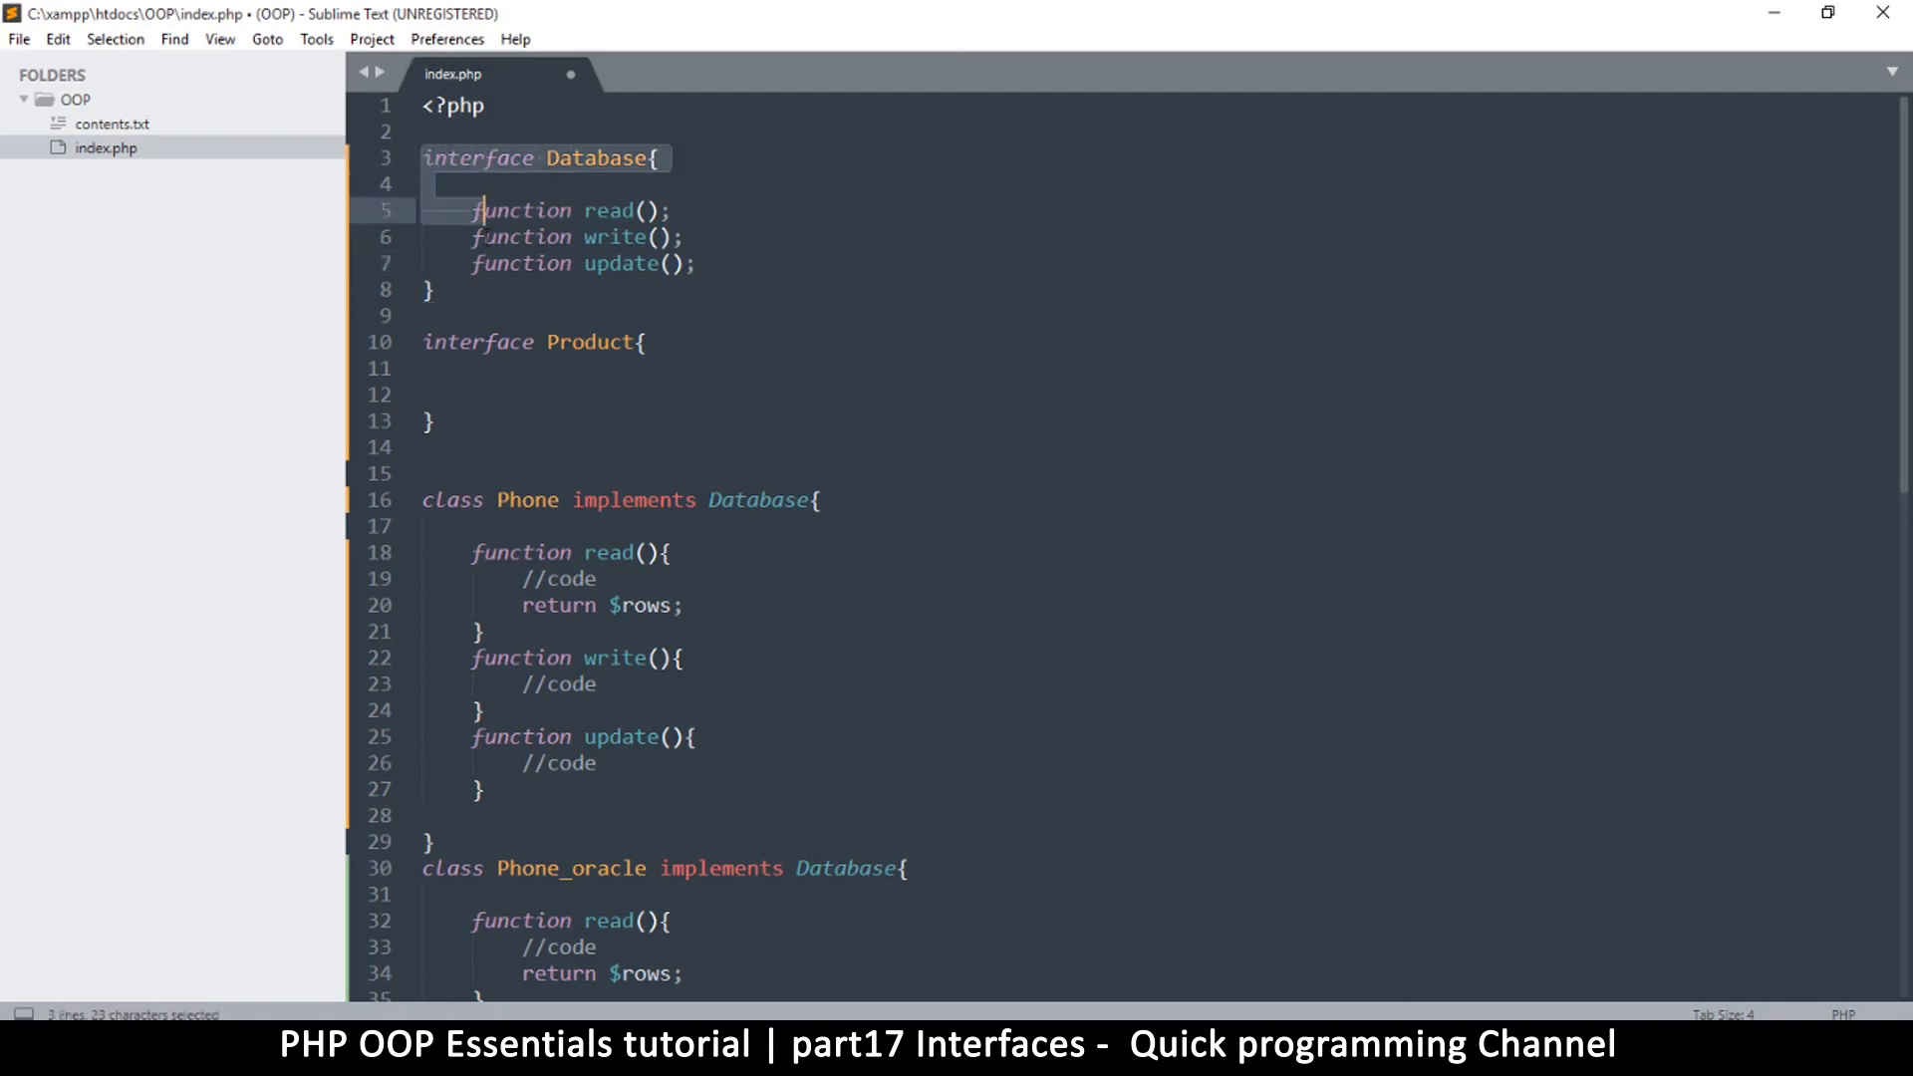
left_click(467, 237)
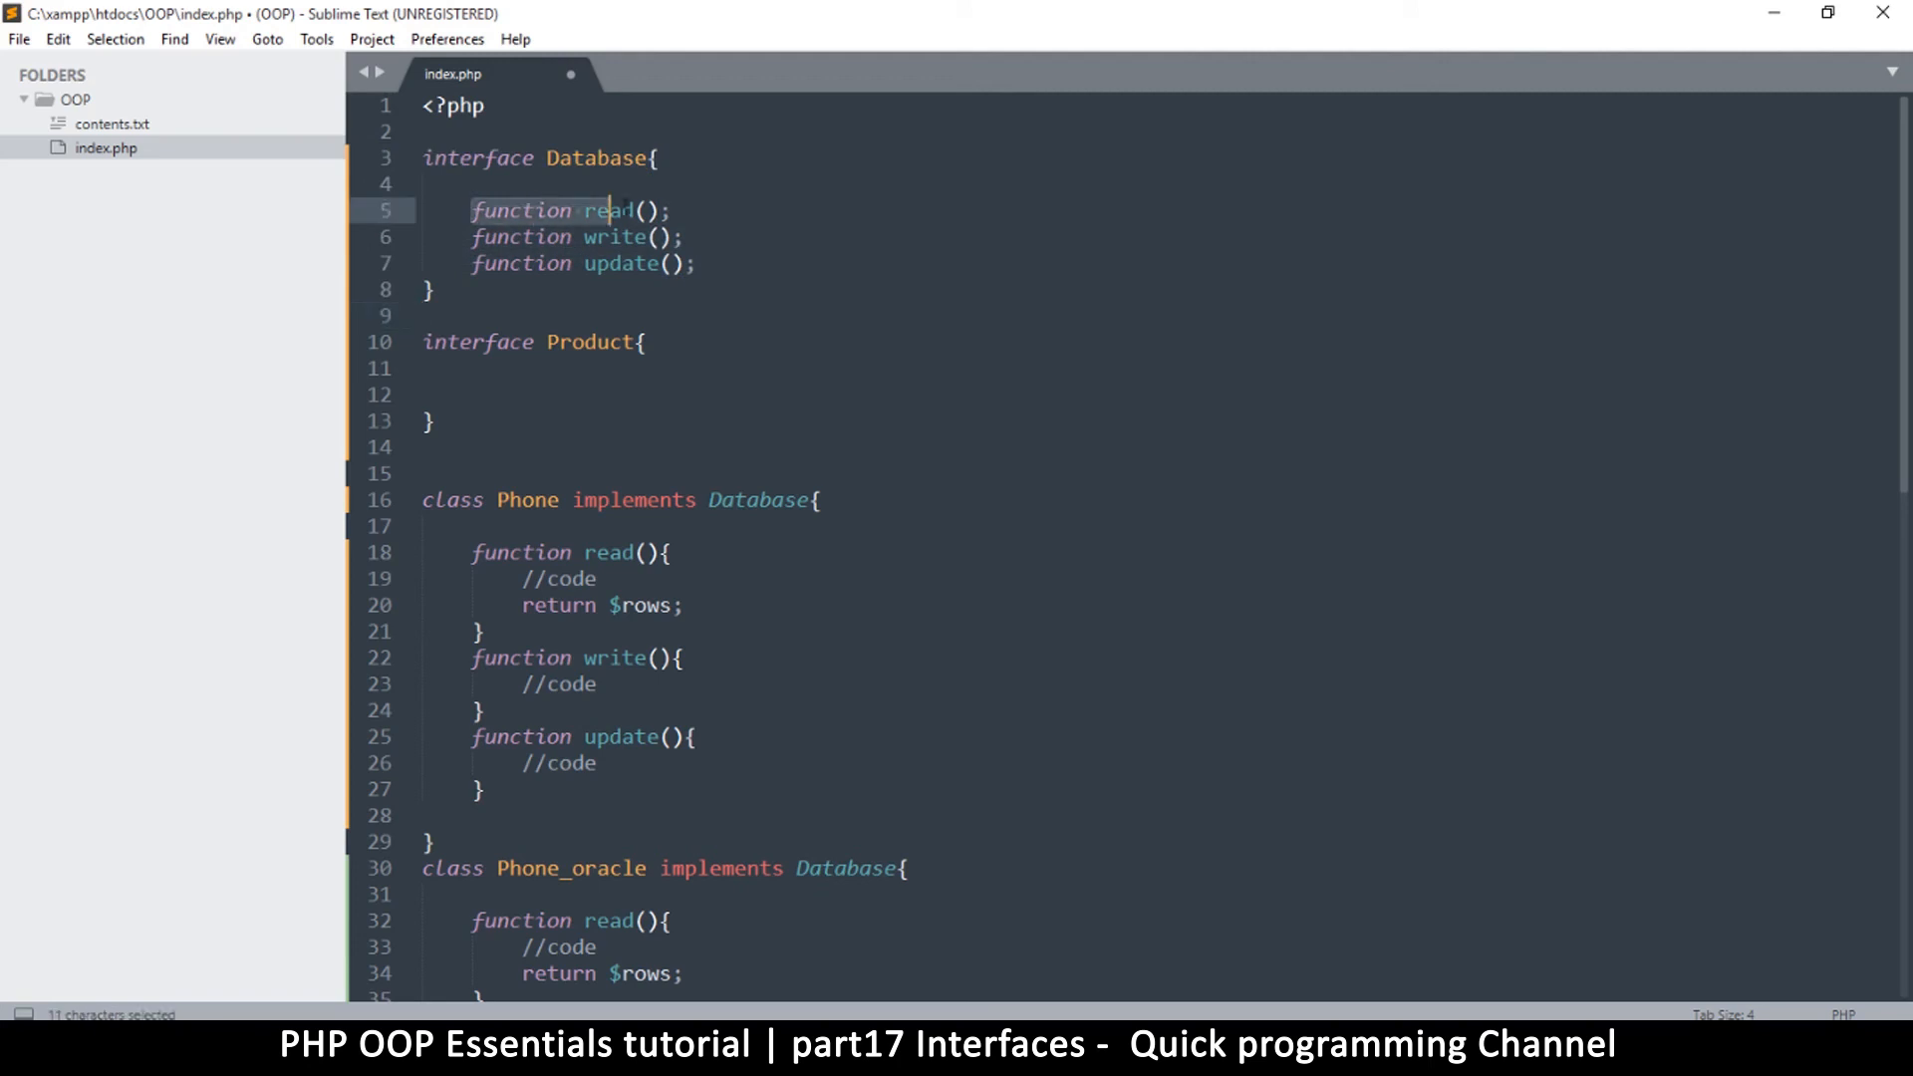
left_click_drag(604, 208, 696, 263)
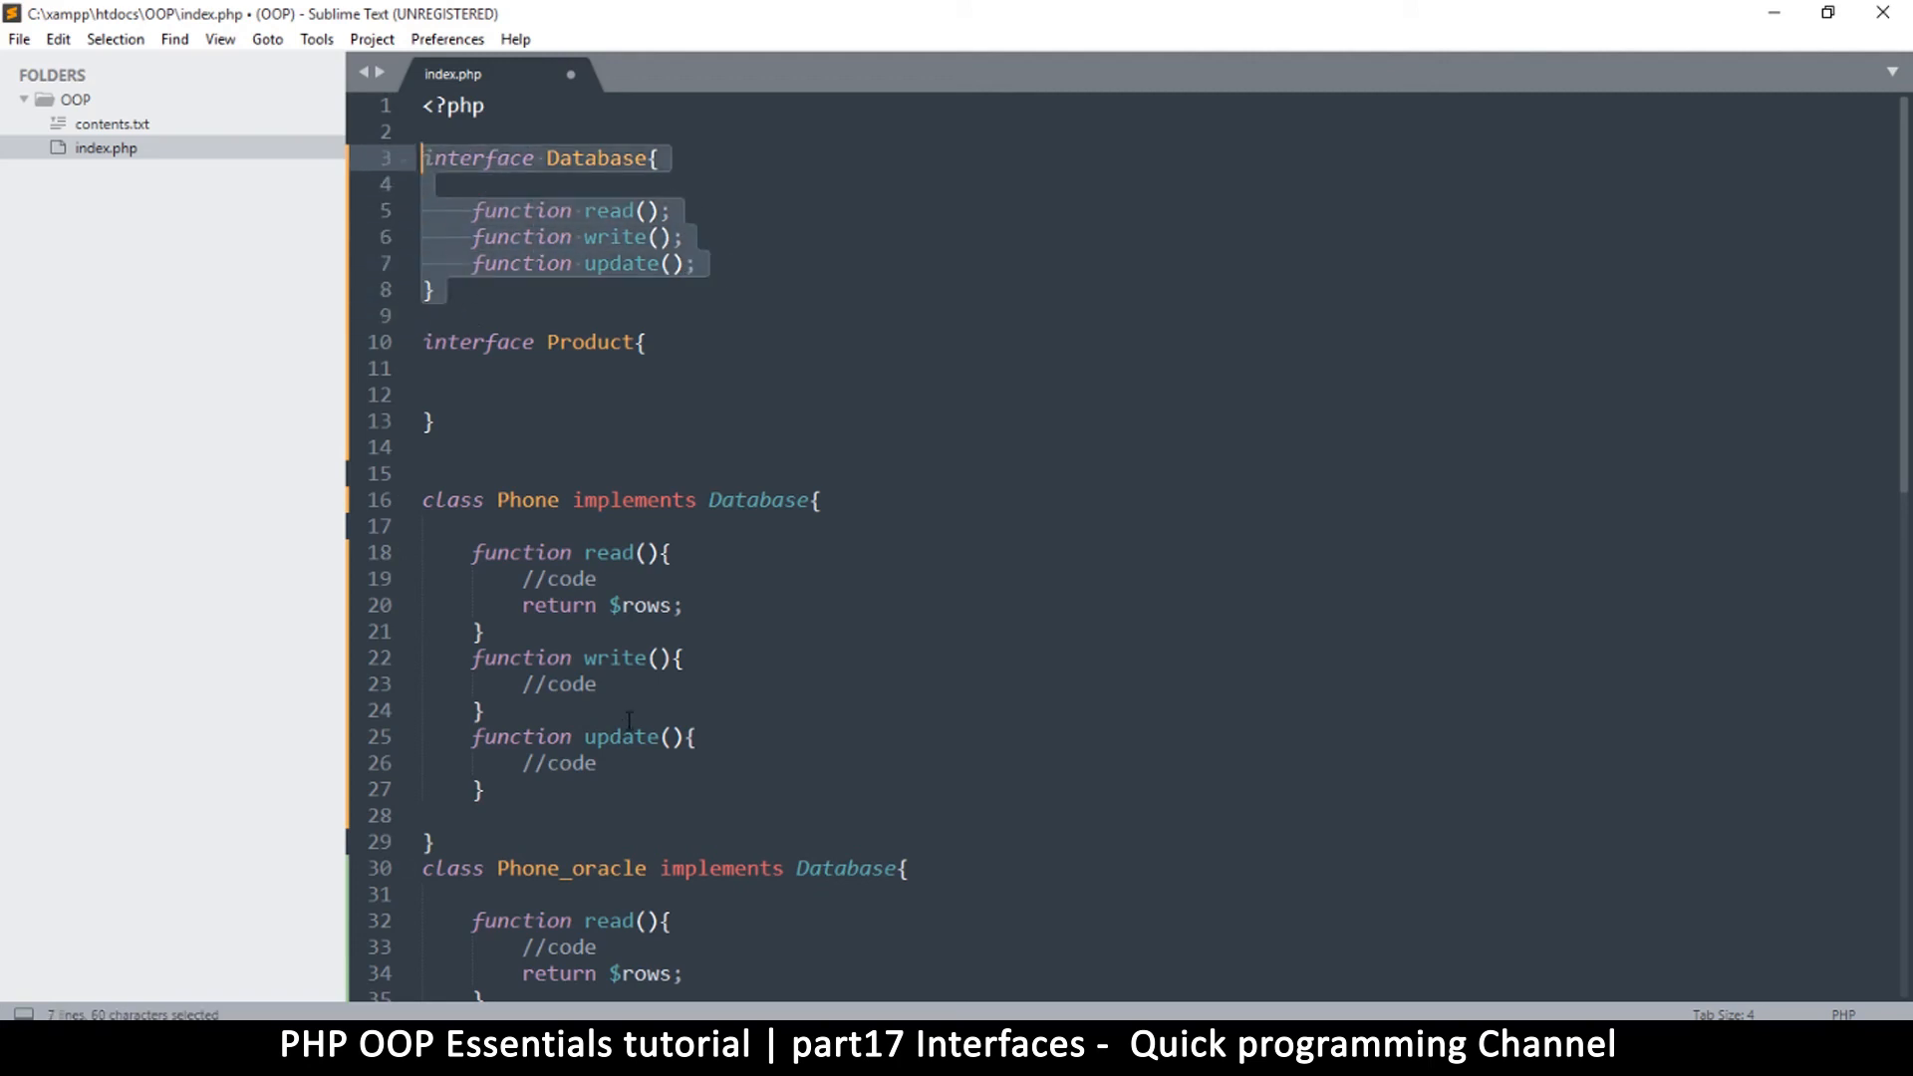
double_click(633, 501)
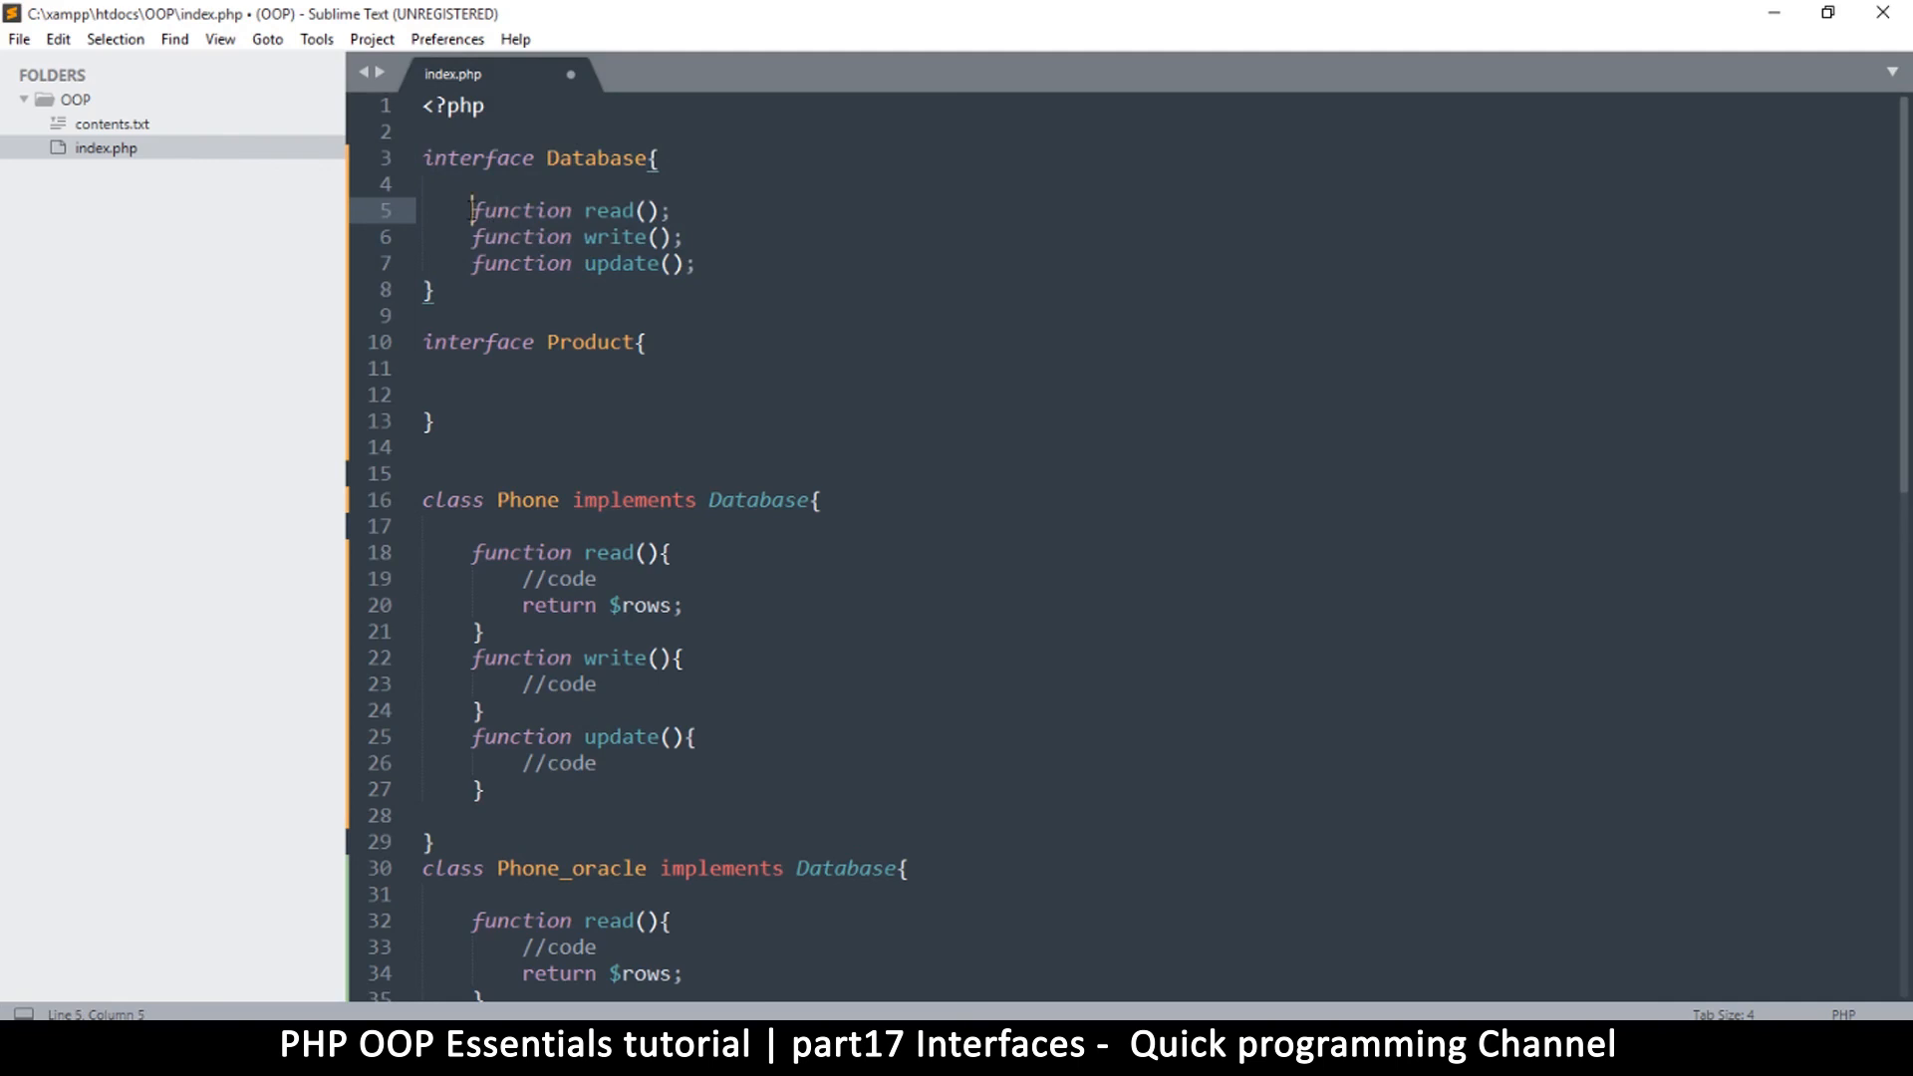
left_click_drag(469, 210, 696, 263)
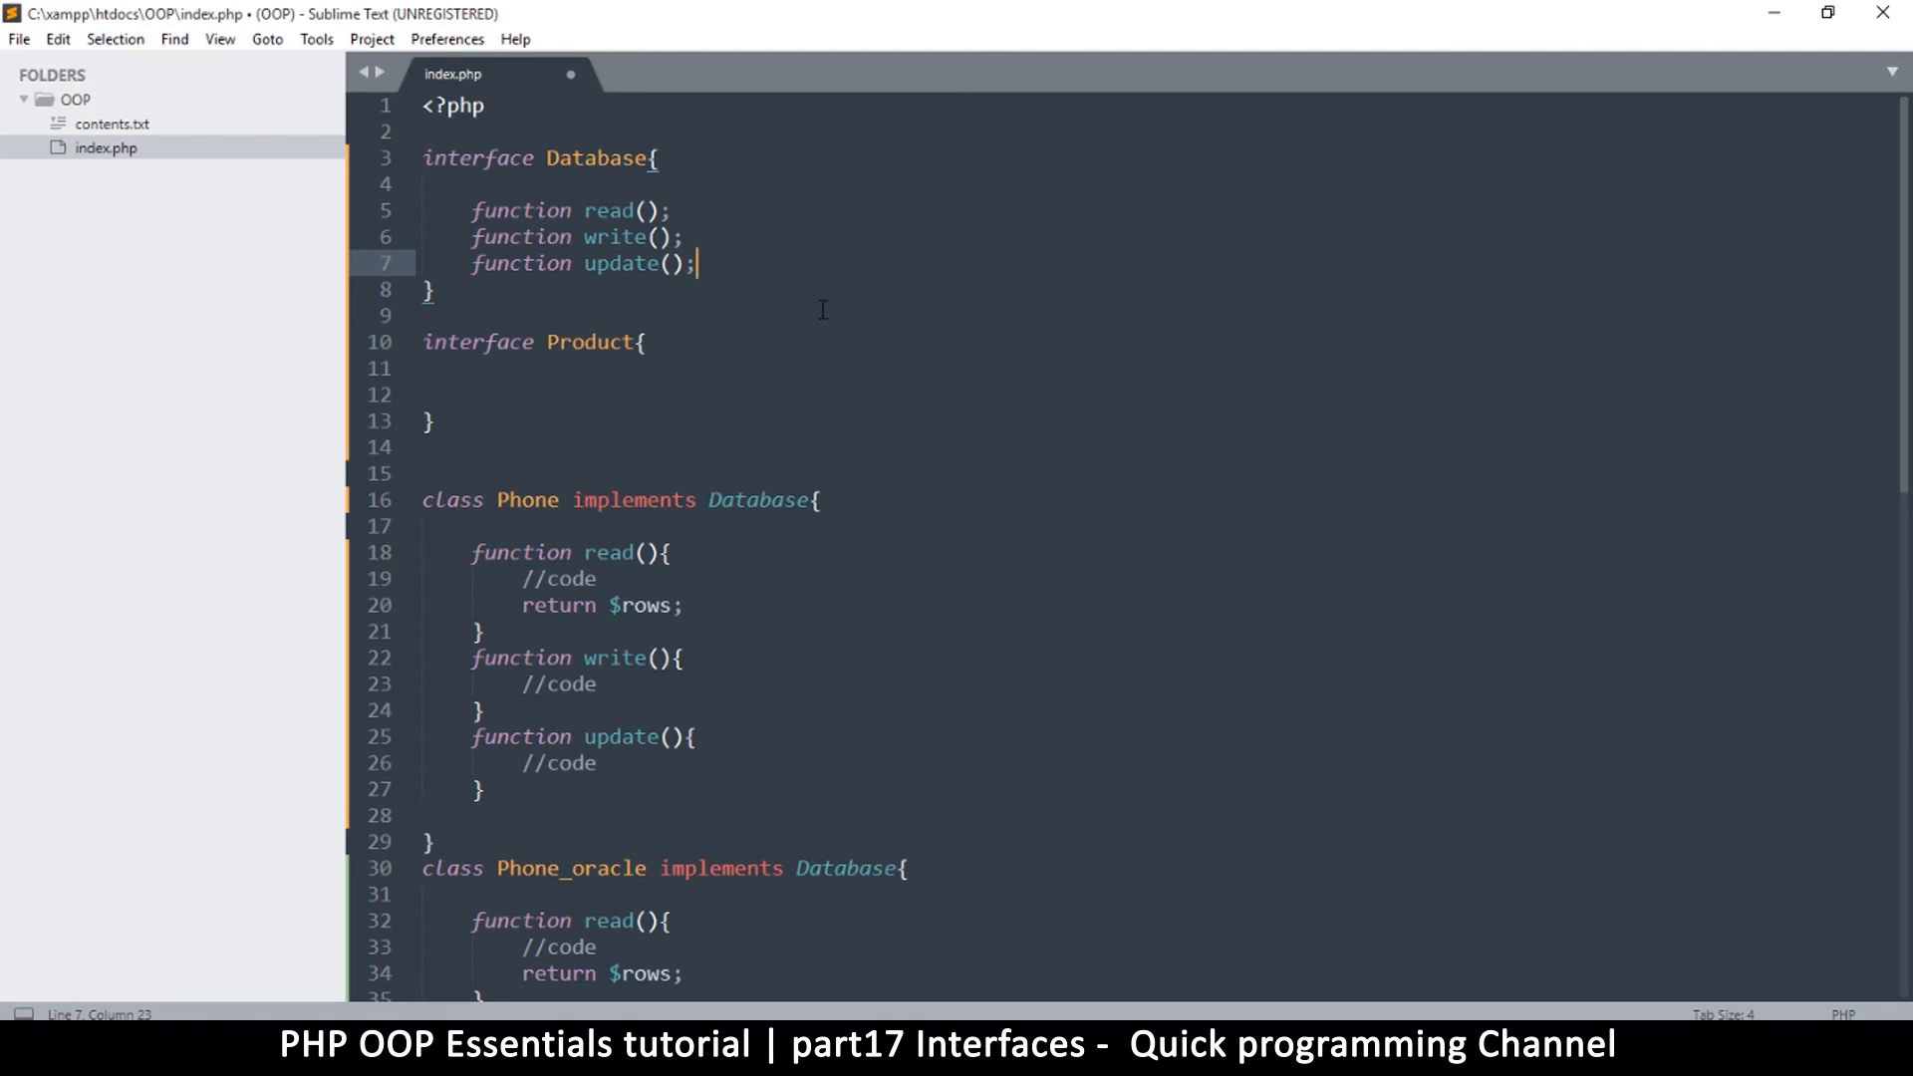
mouse_move(658, 504)
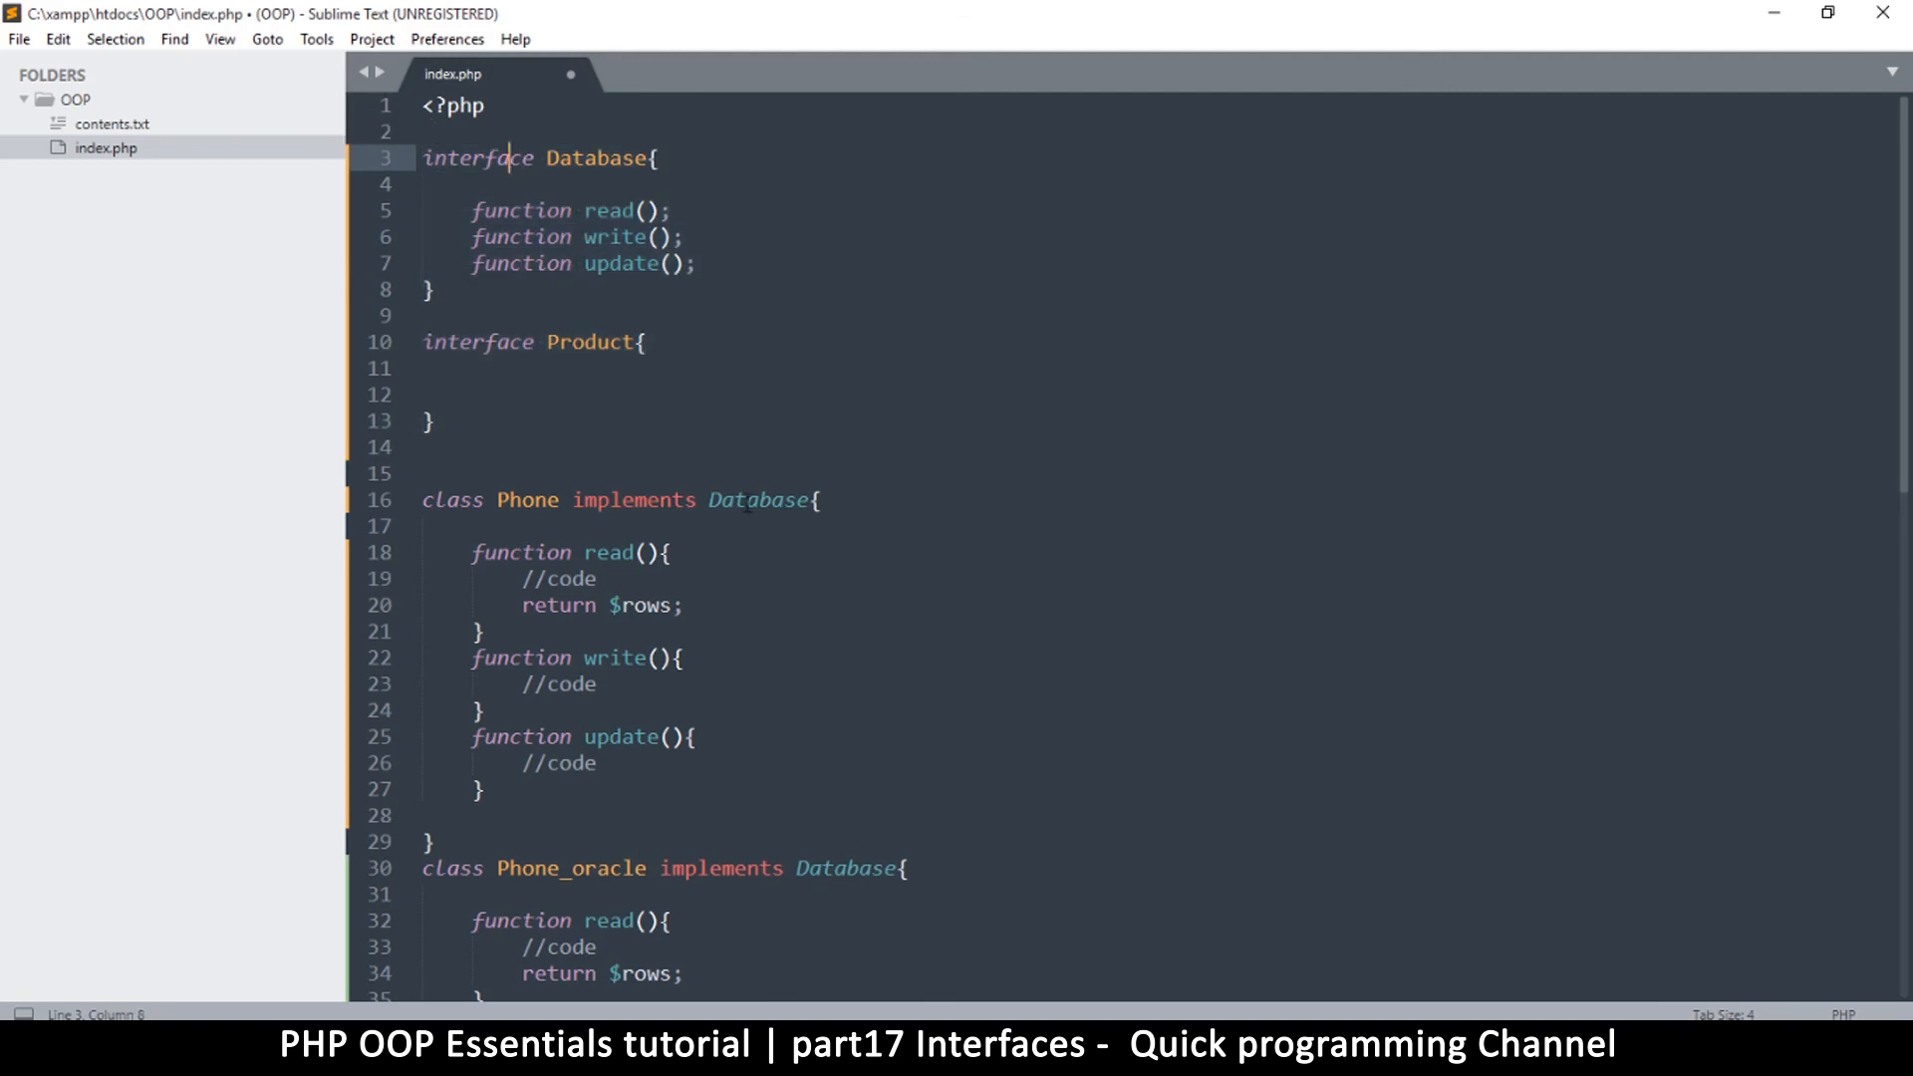
left_click_drag(421, 499, 597, 577)
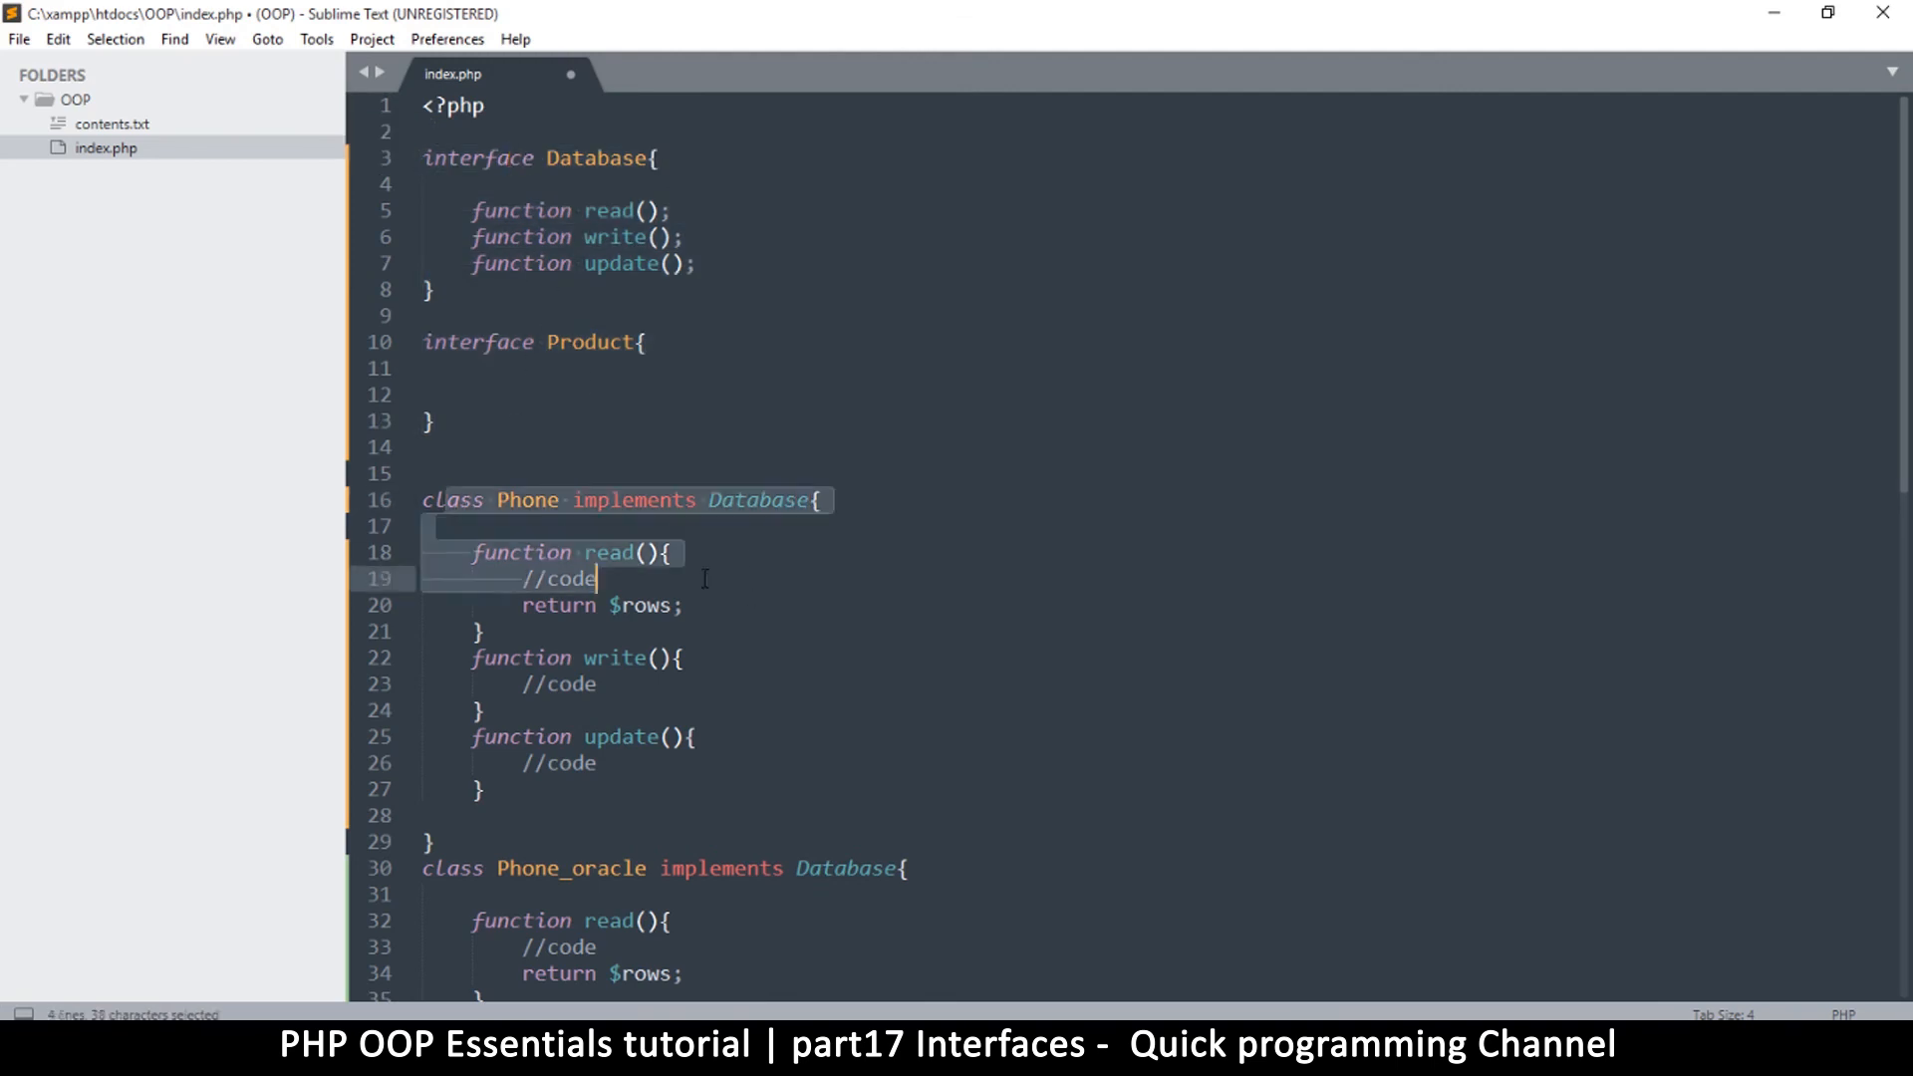
left_click_drag(561, 578, 690, 738)
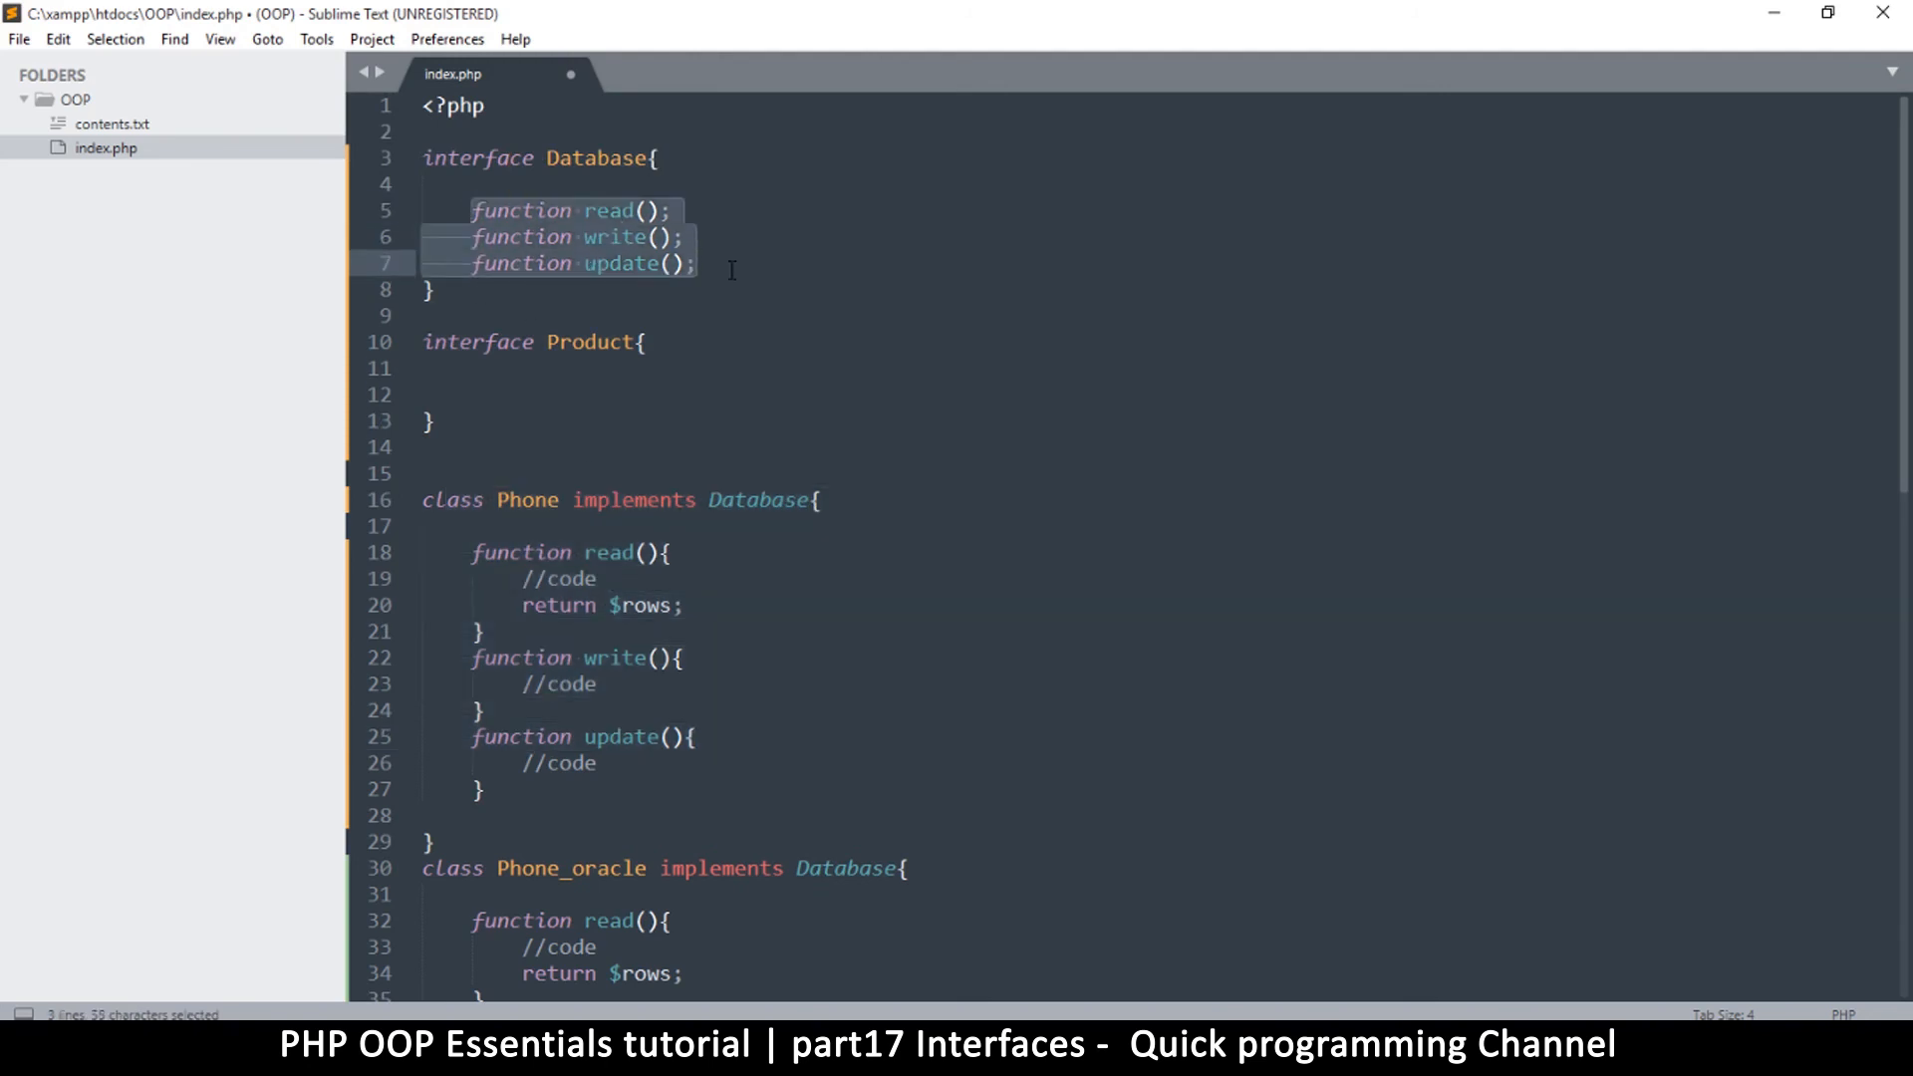
left_click(698, 263)
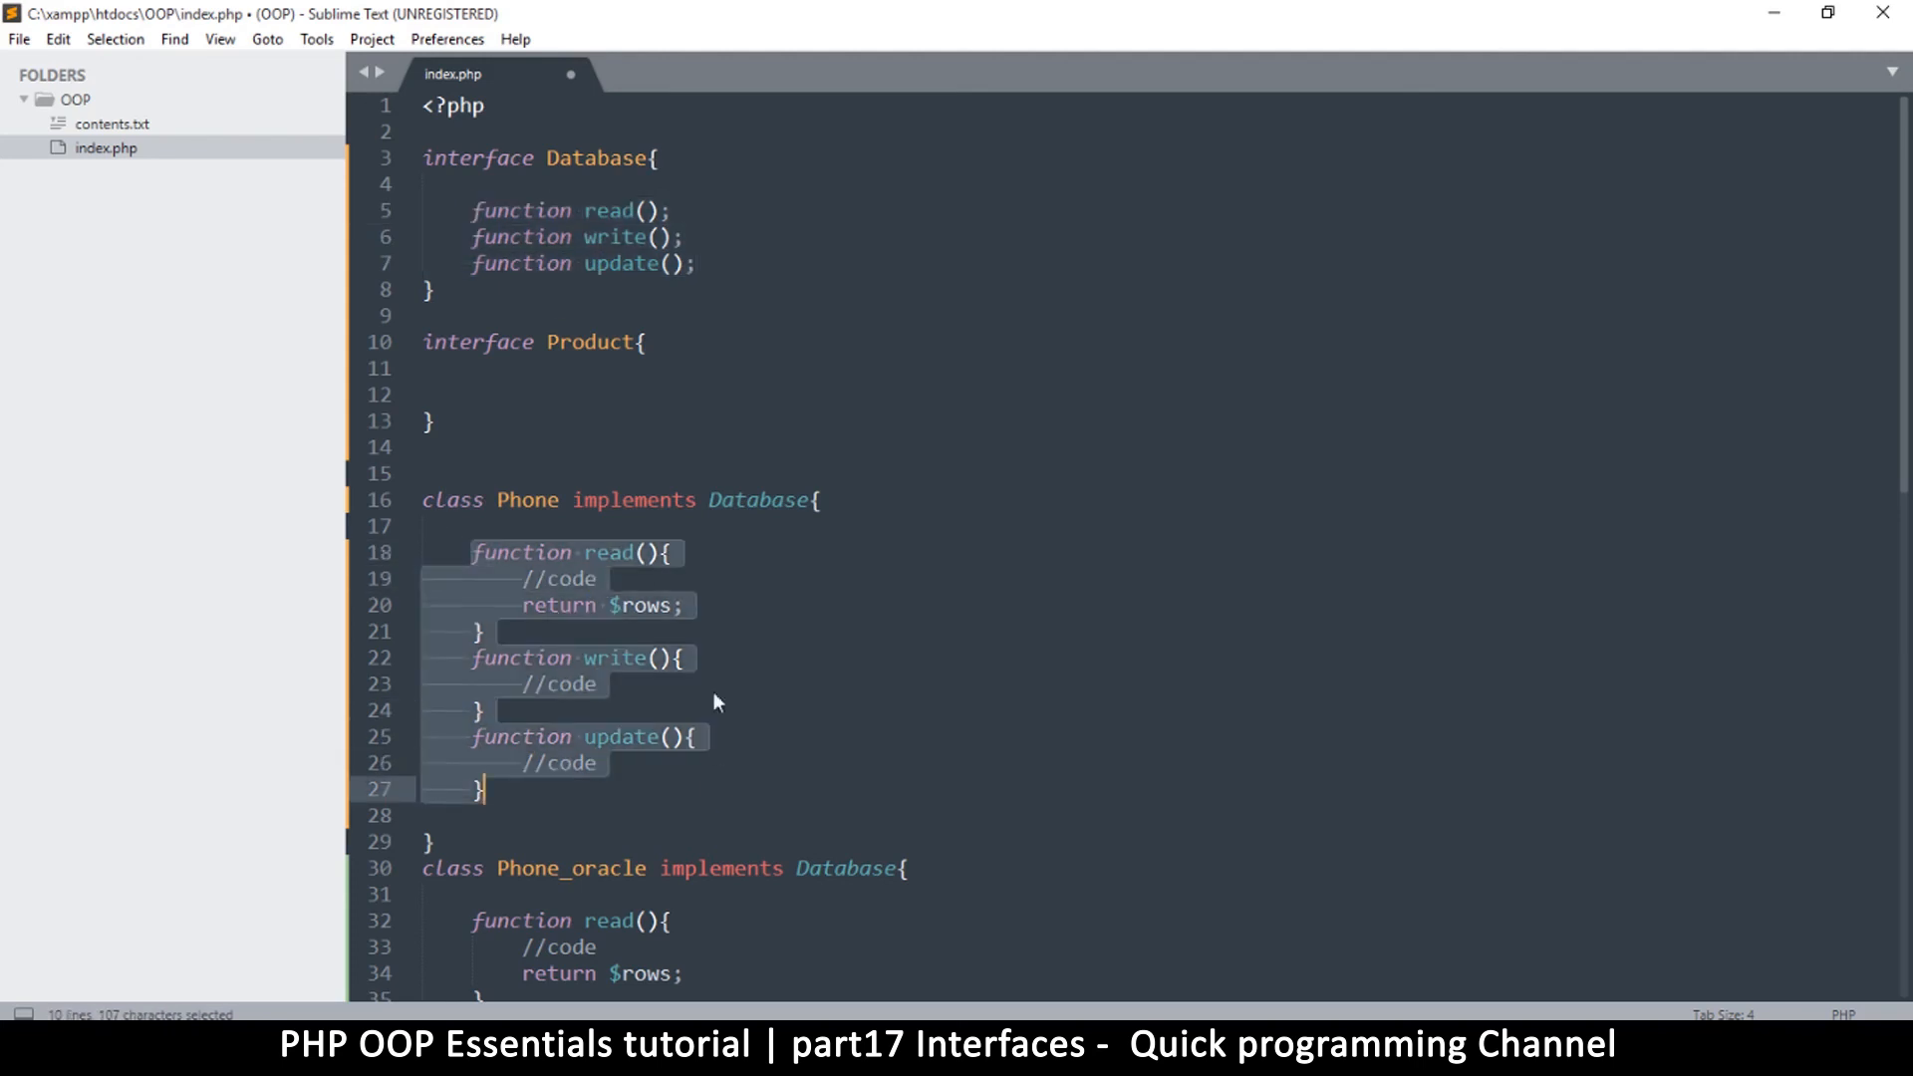
left_click(717, 527)
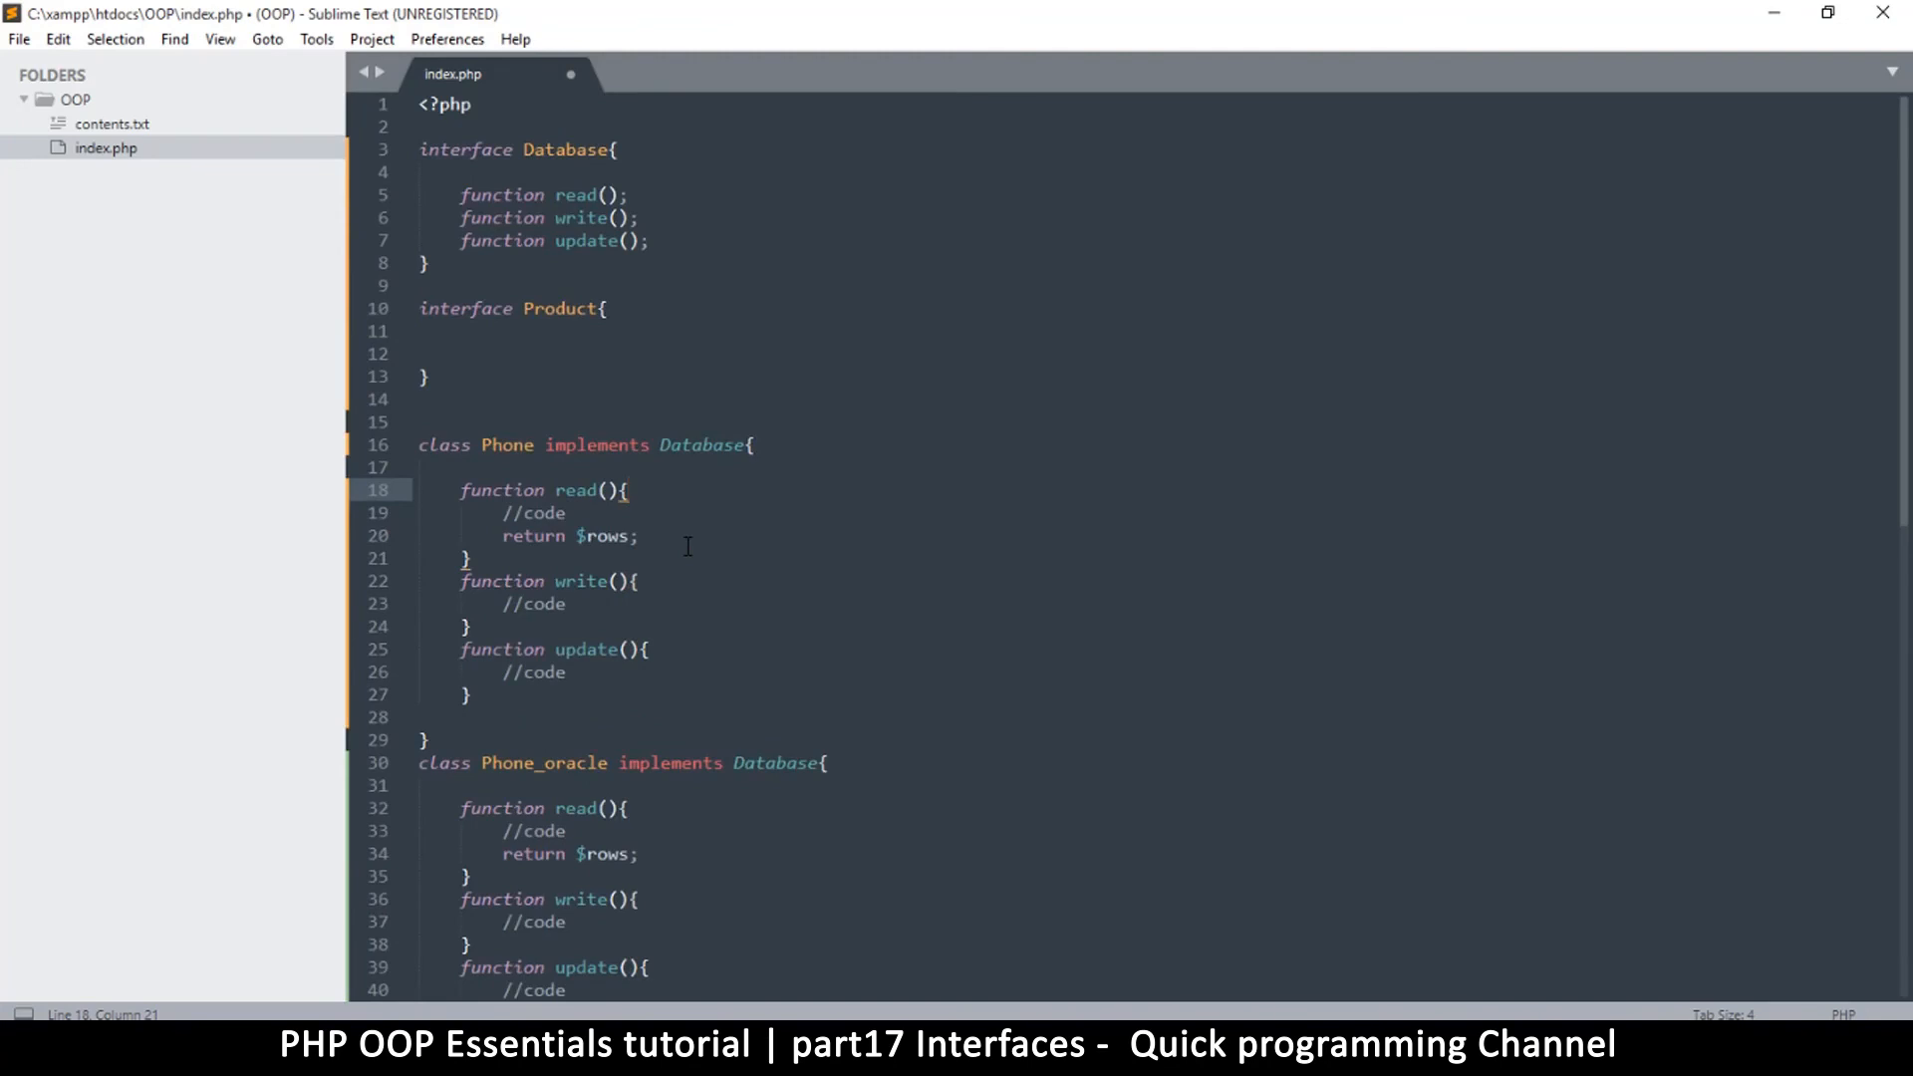
left_click(607, 308)
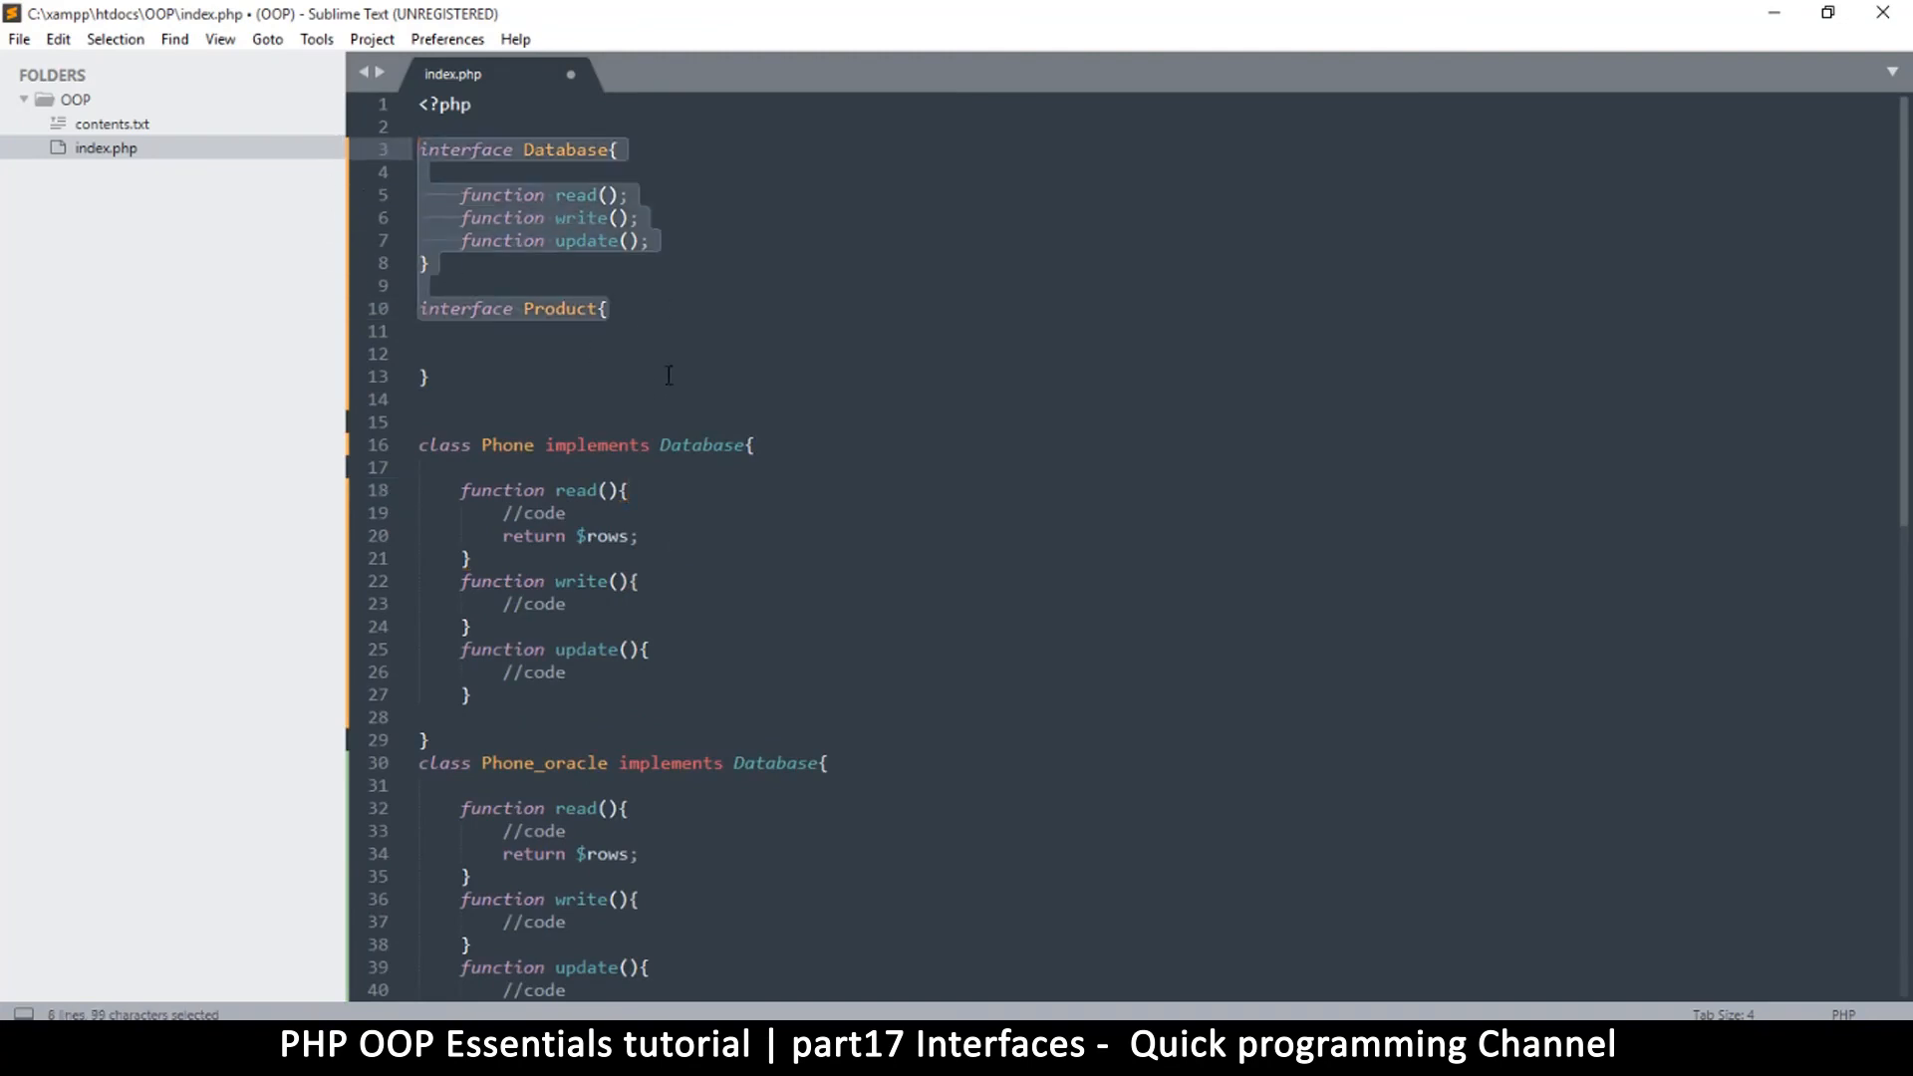
left_click(426, 376)
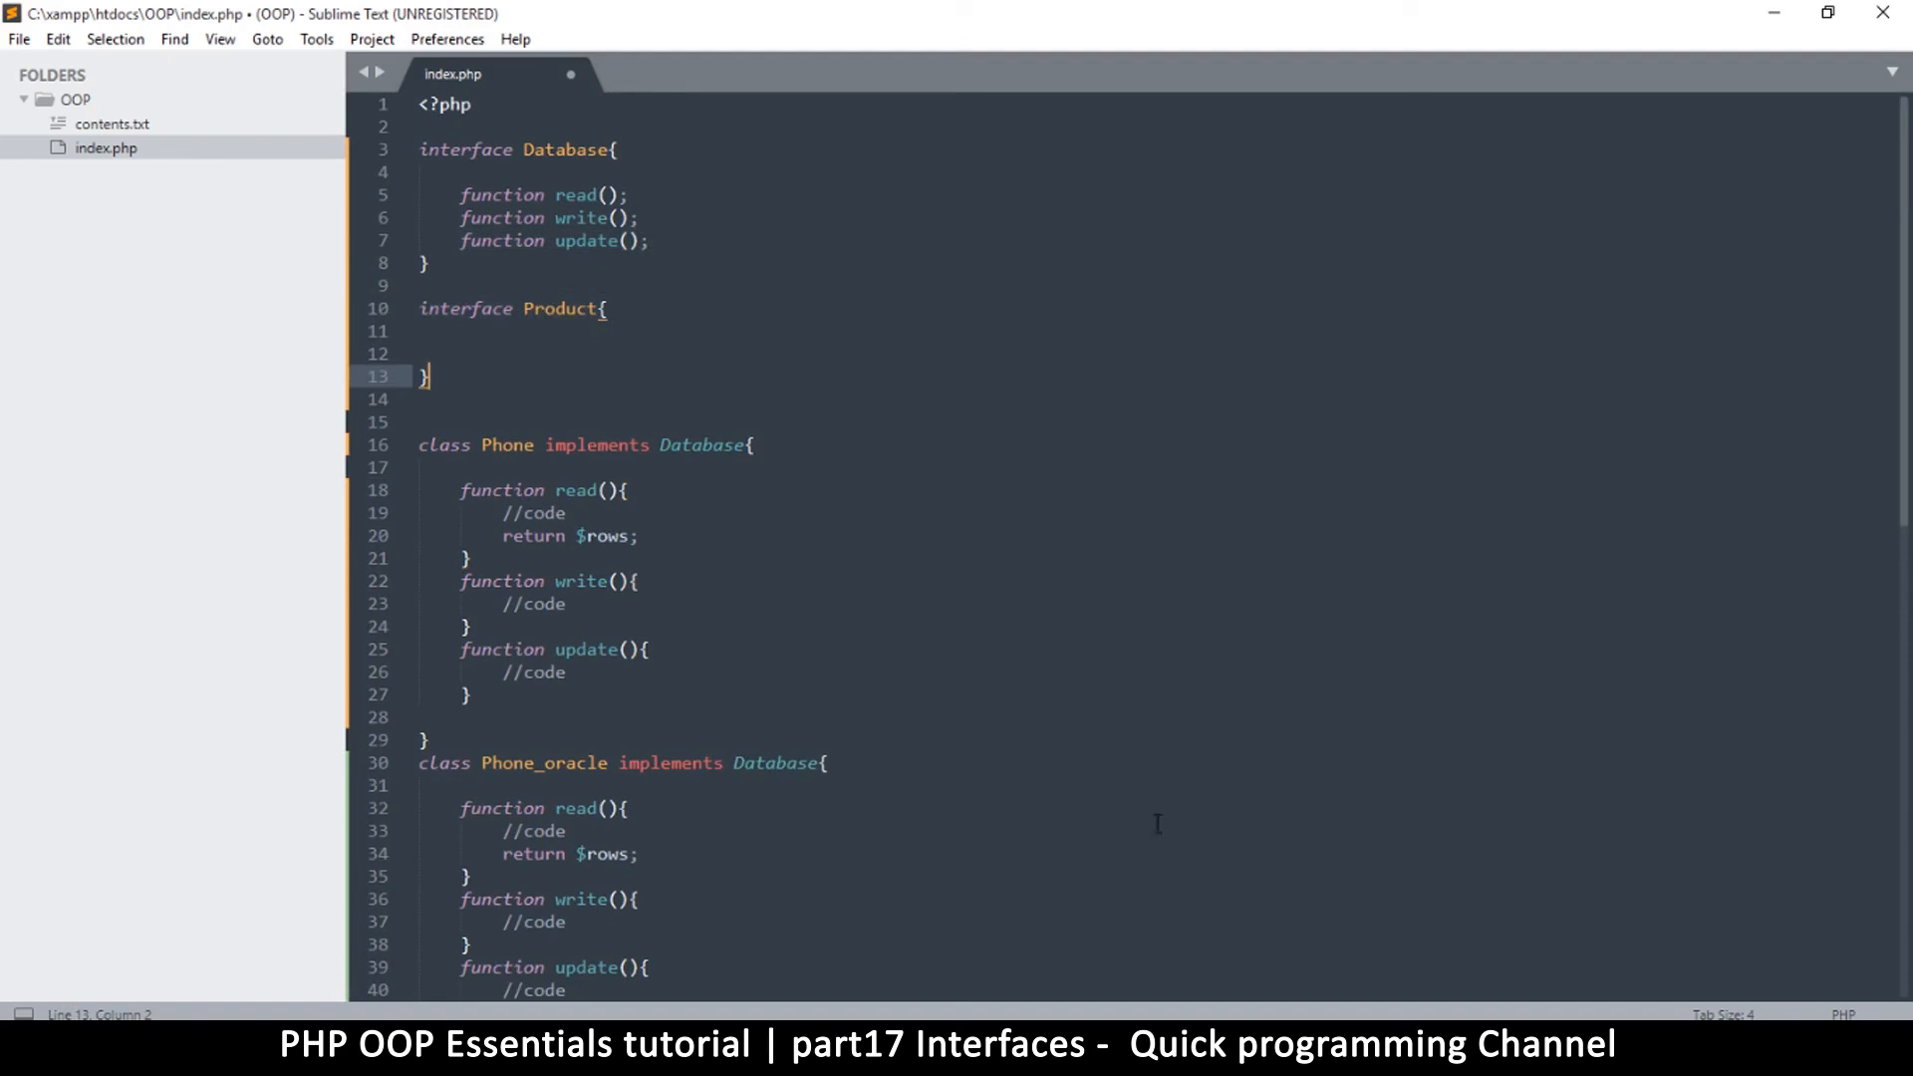